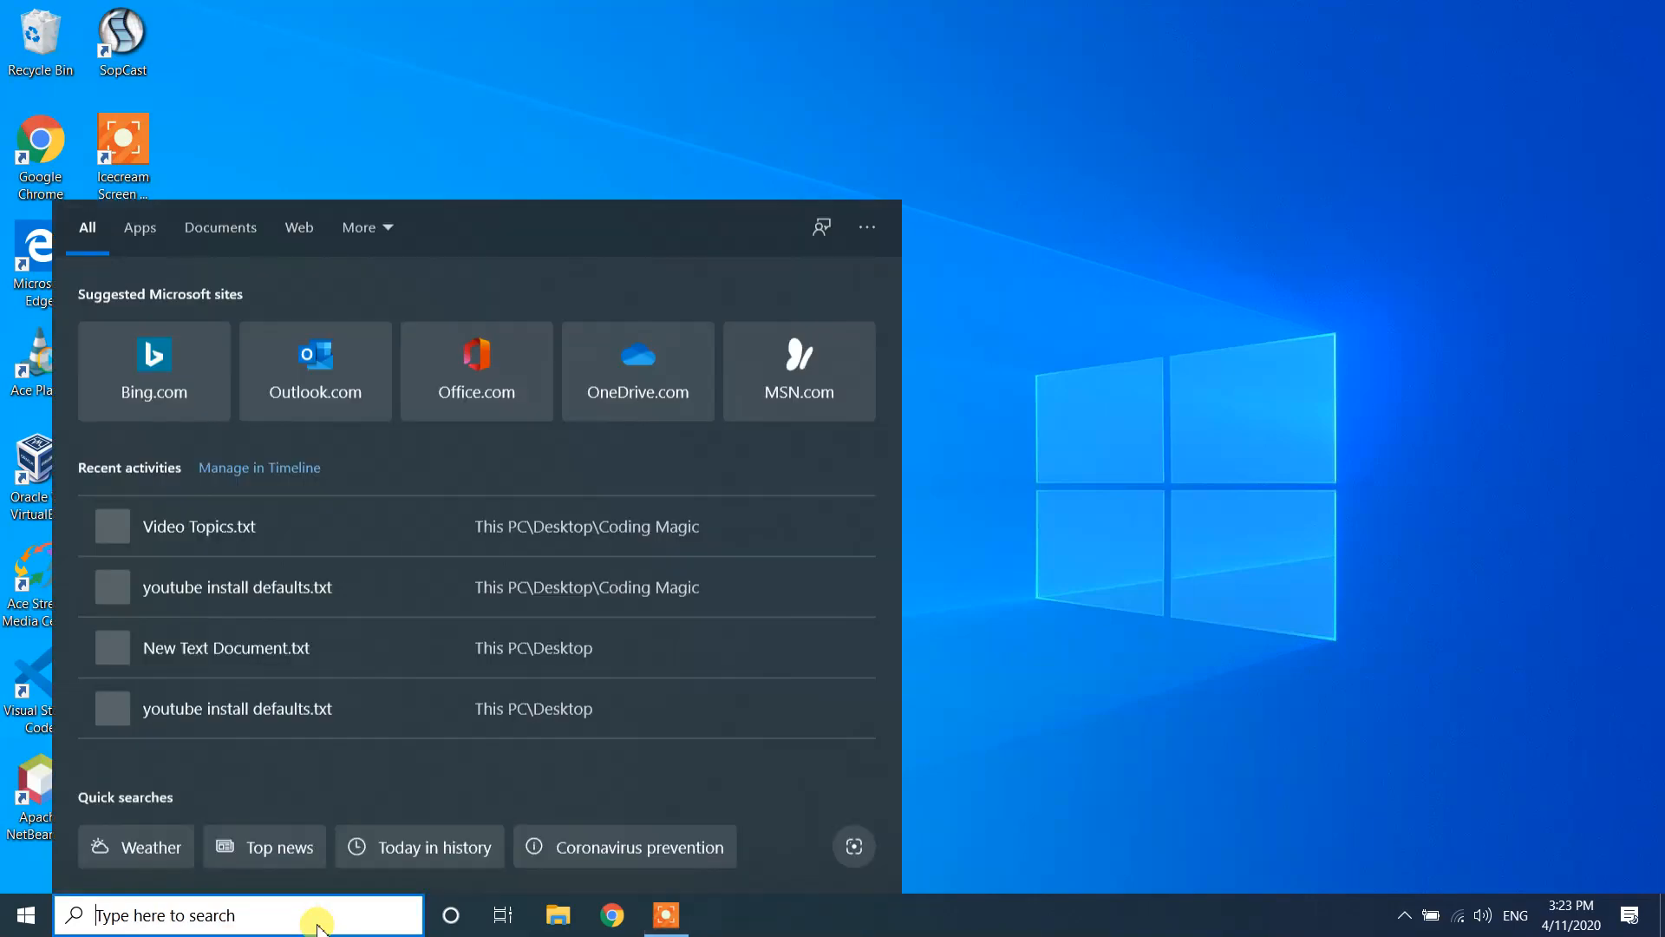
- Run 'python -V' in Command Prompt to check for an existing Python install
text(control Panel)
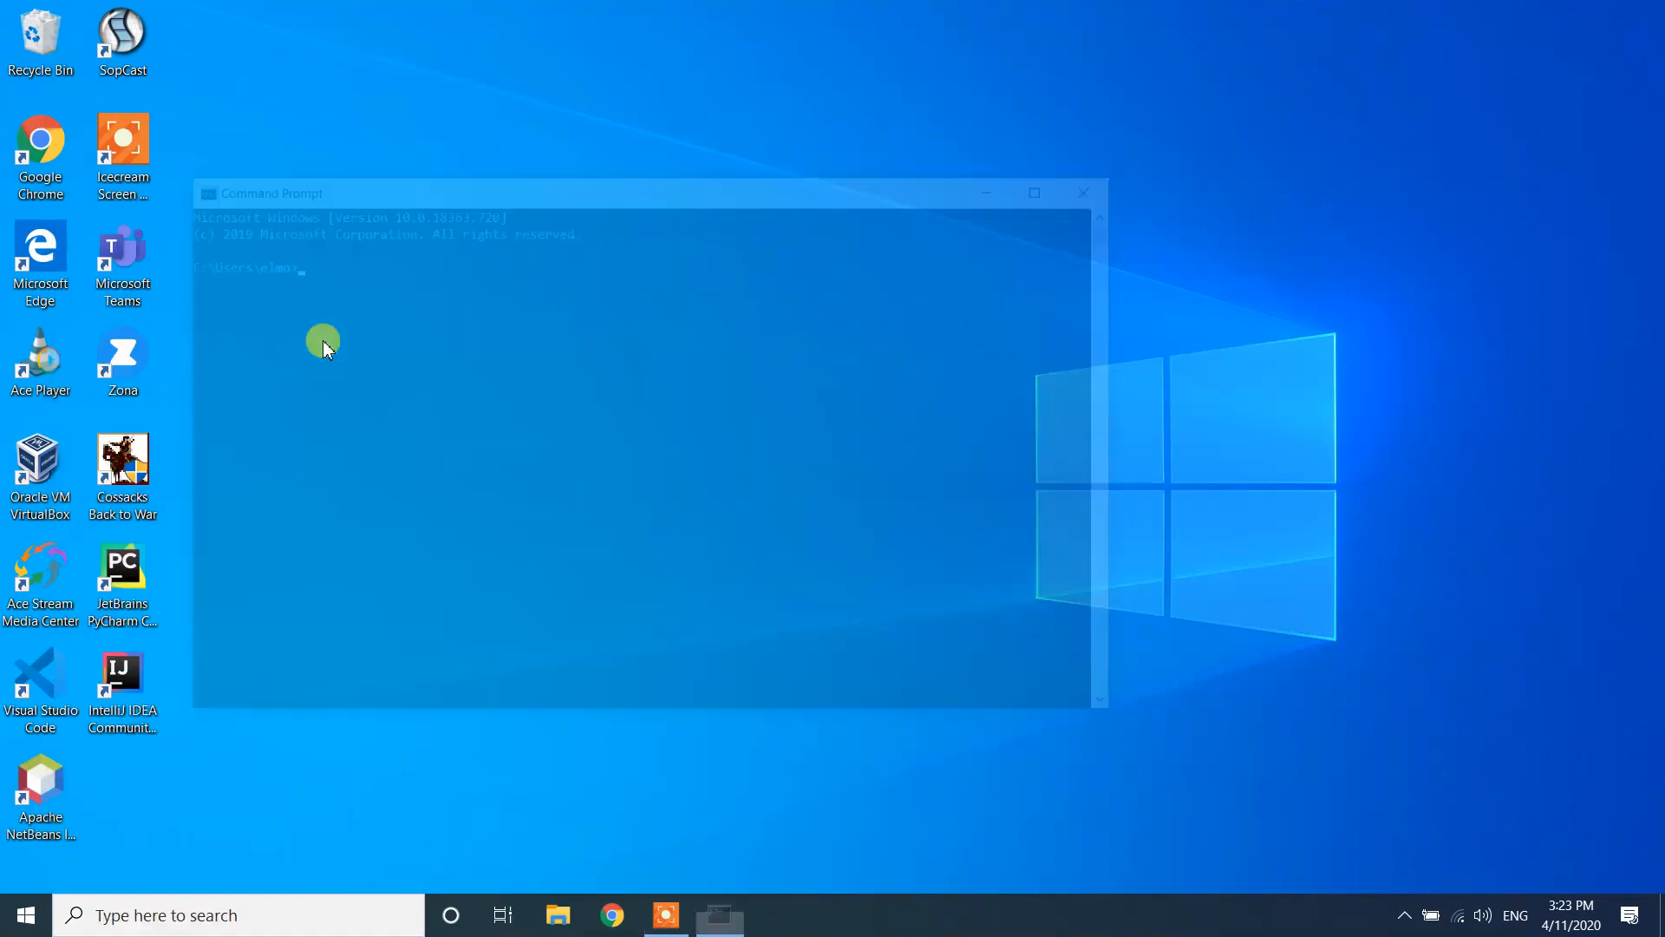
text(pyth)
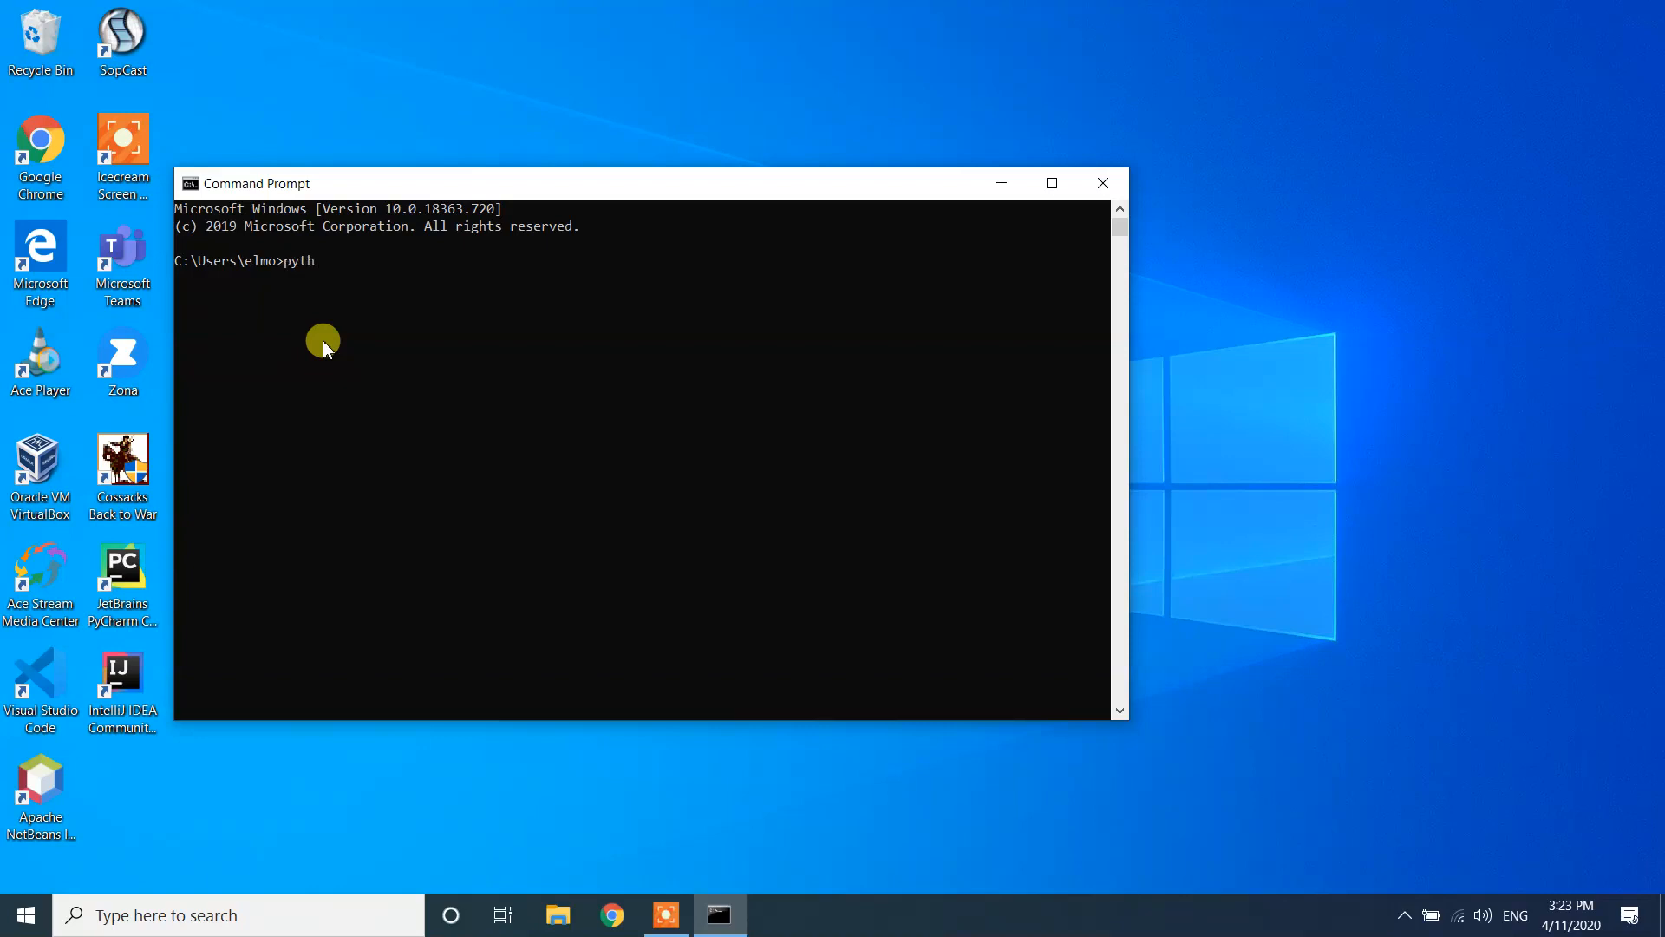
text(on -)
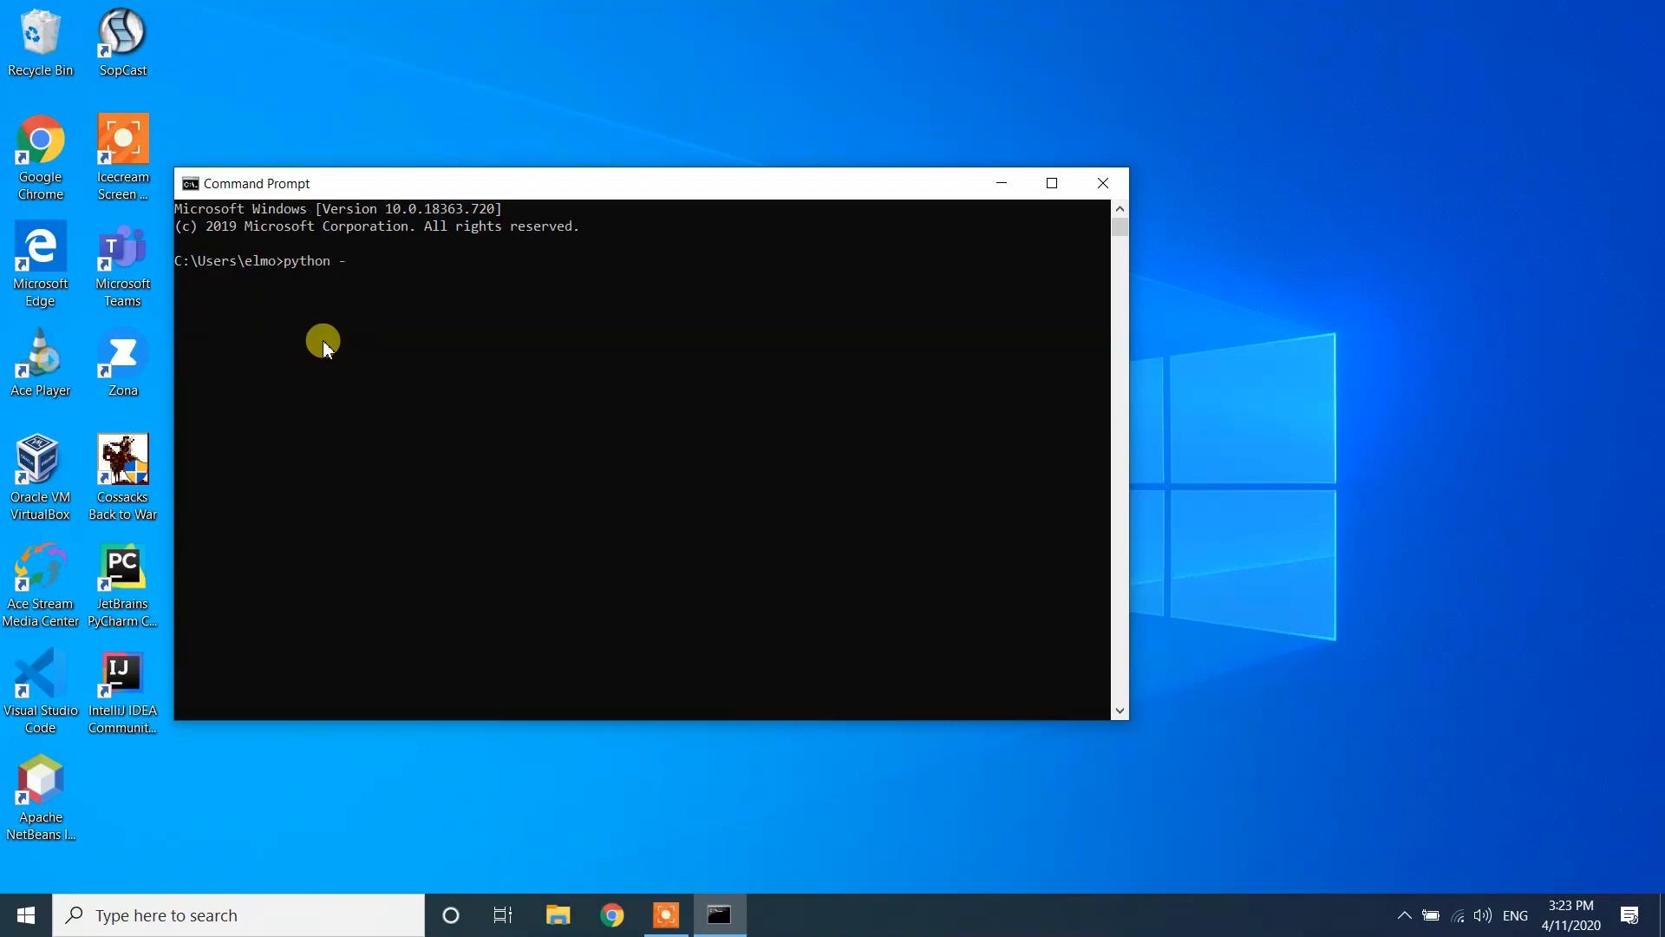
key(Return)
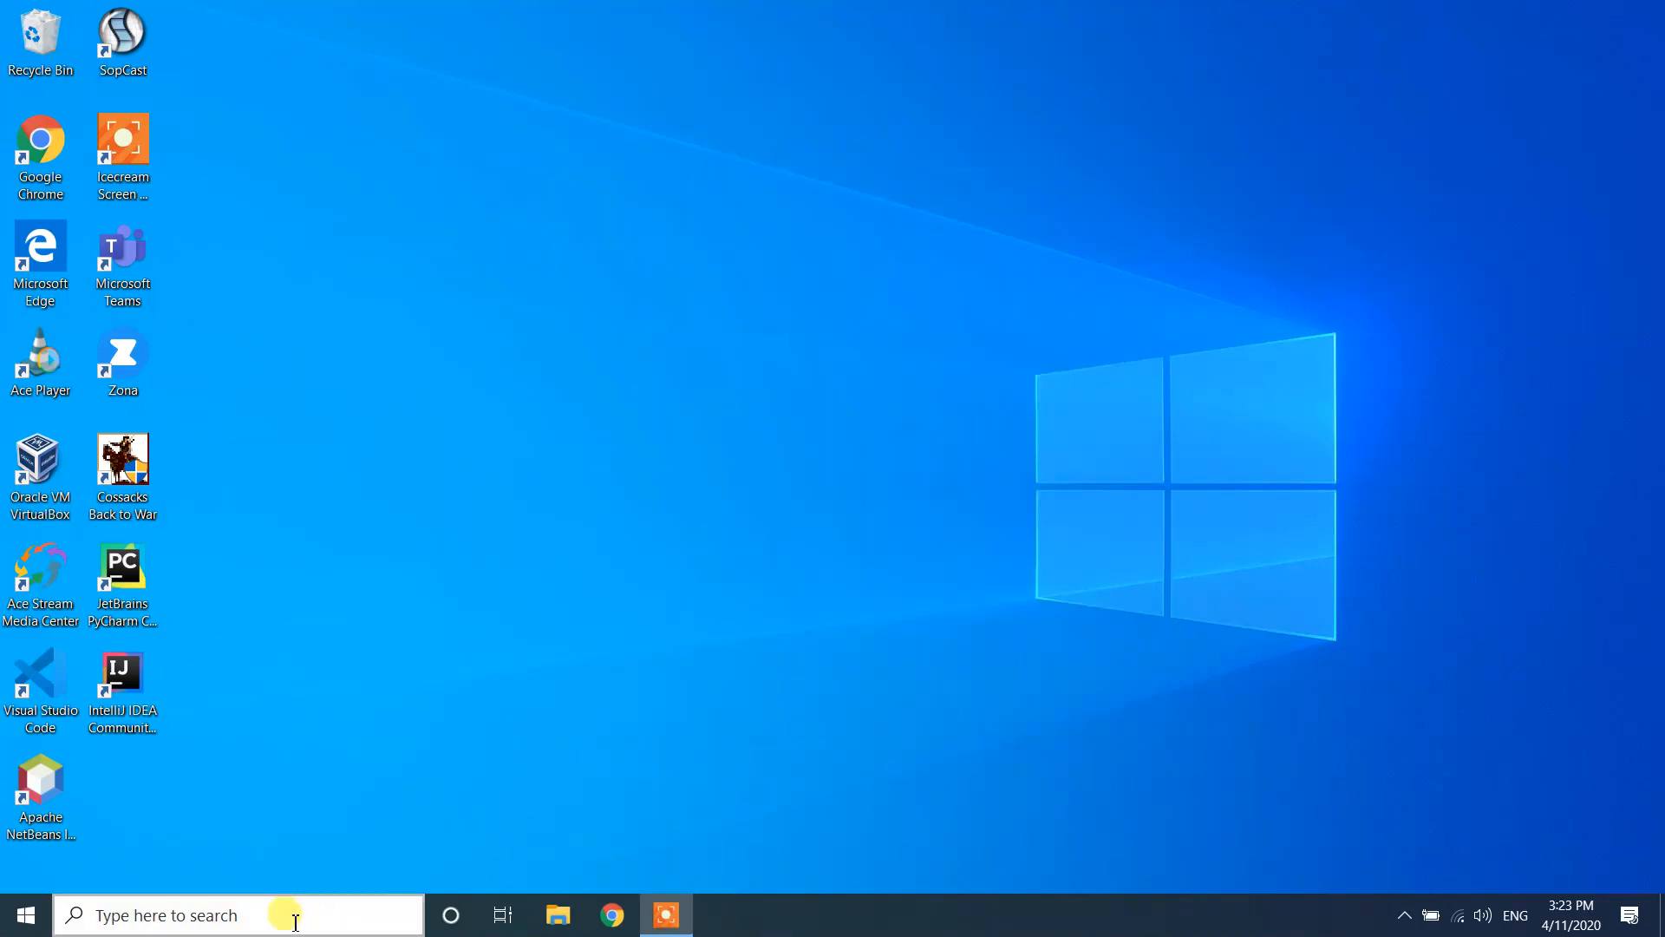
- Search Windows for 'computer' so Computer Management appears as best match
click(233, 914)
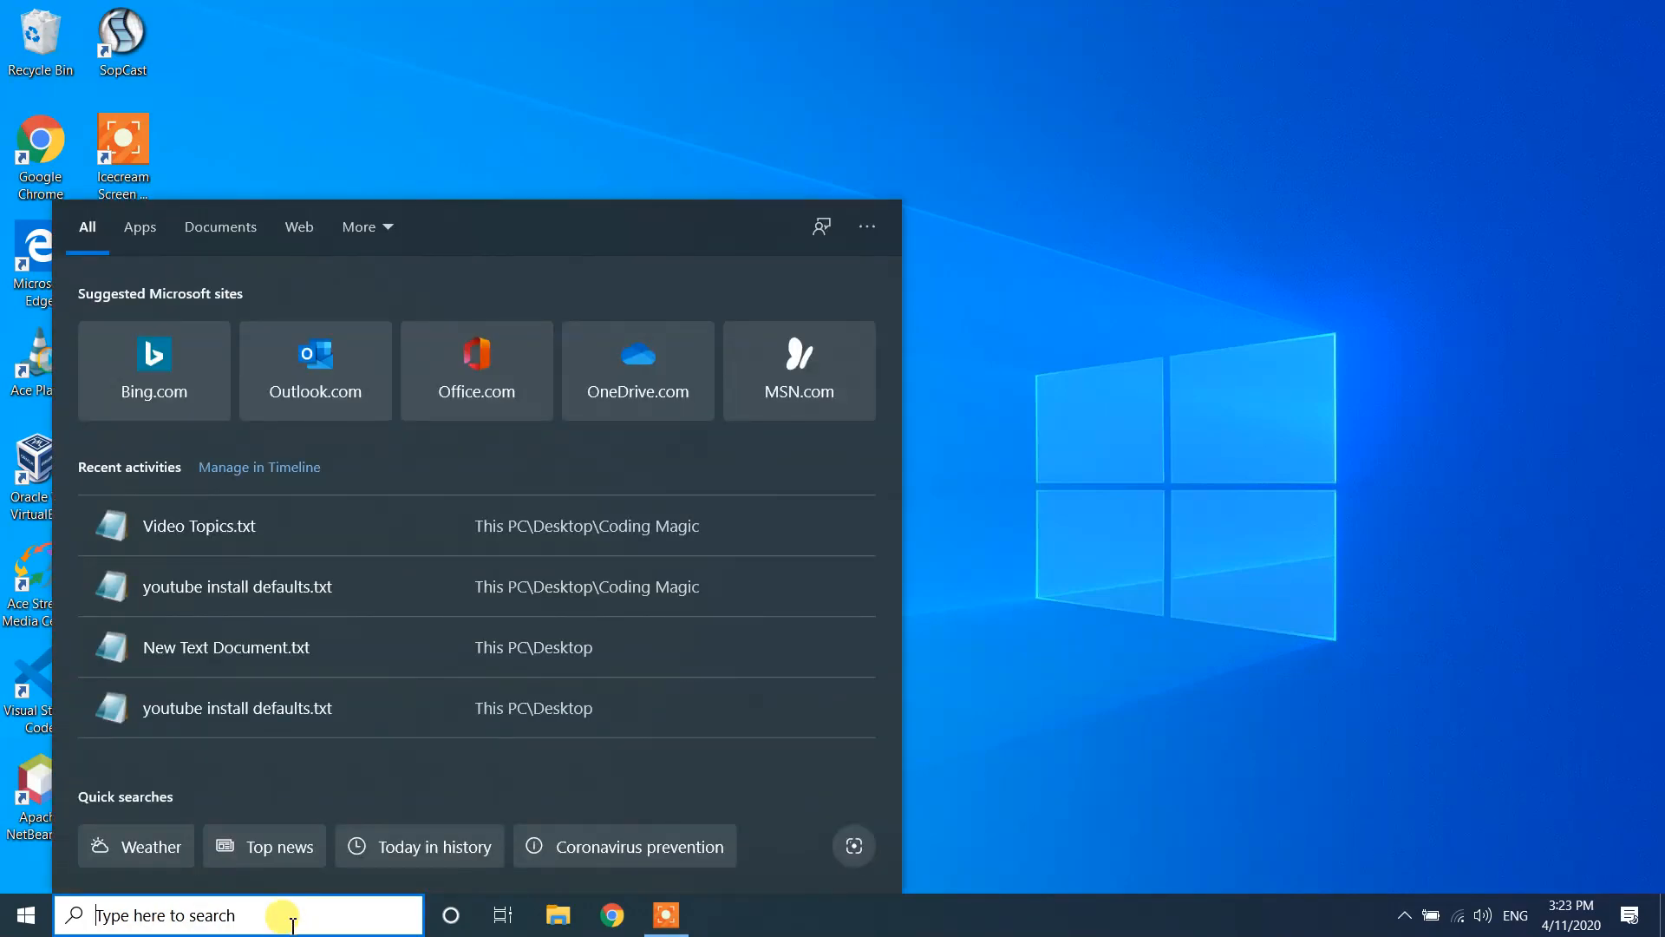
text(computer)
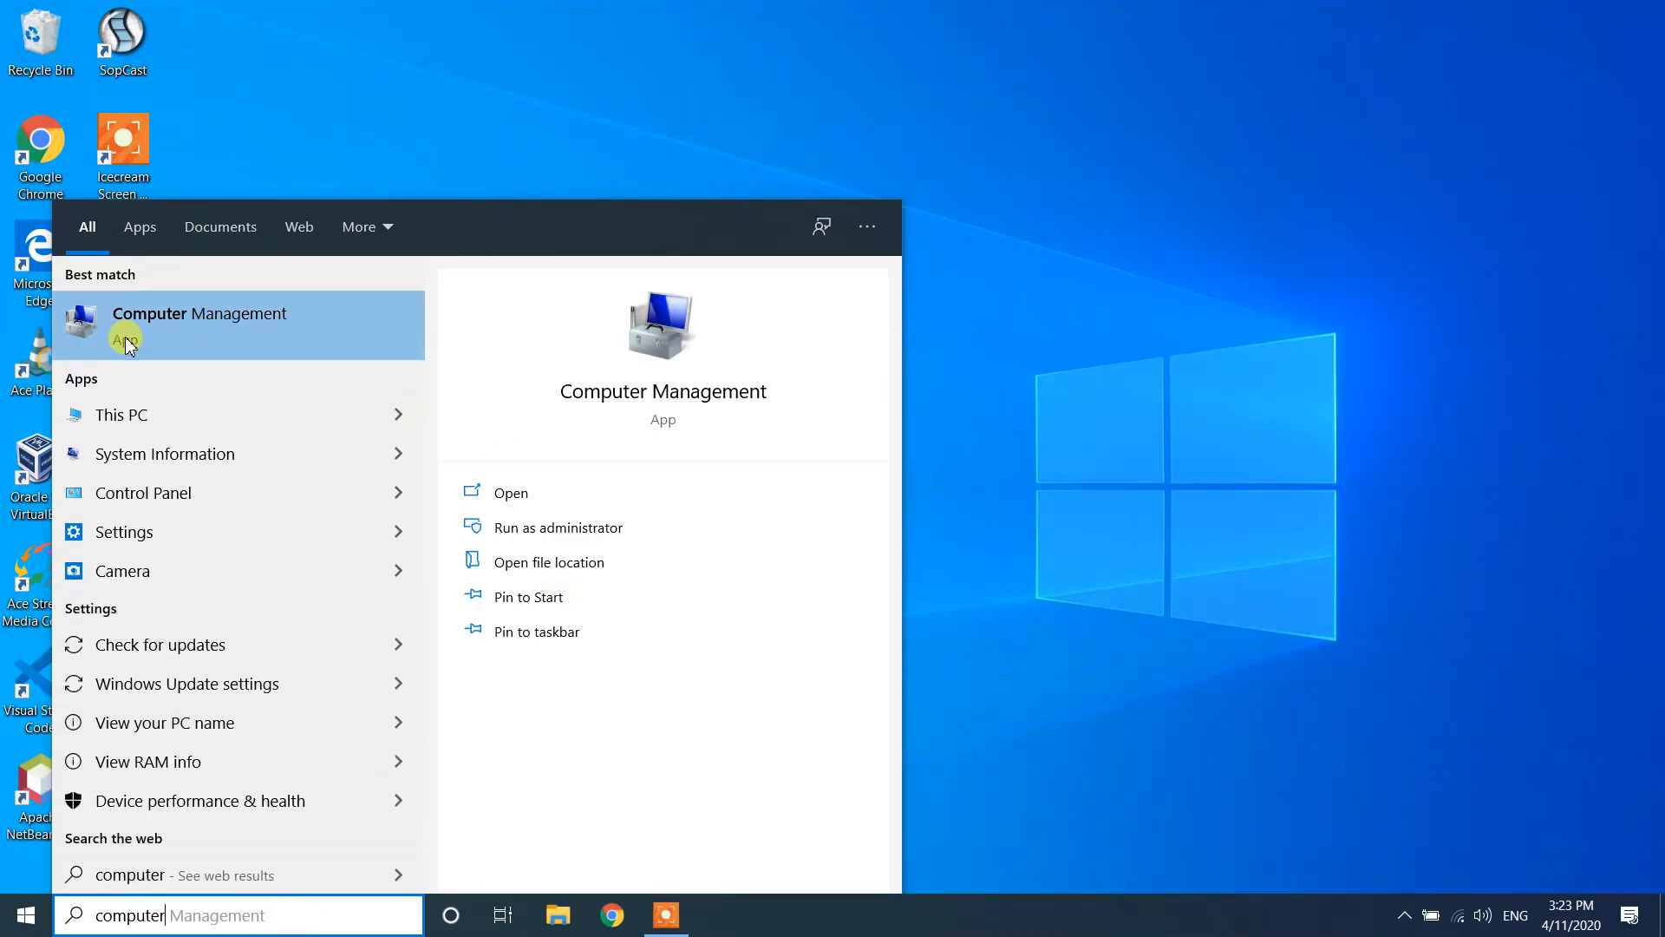
mouse_move(250, 330)
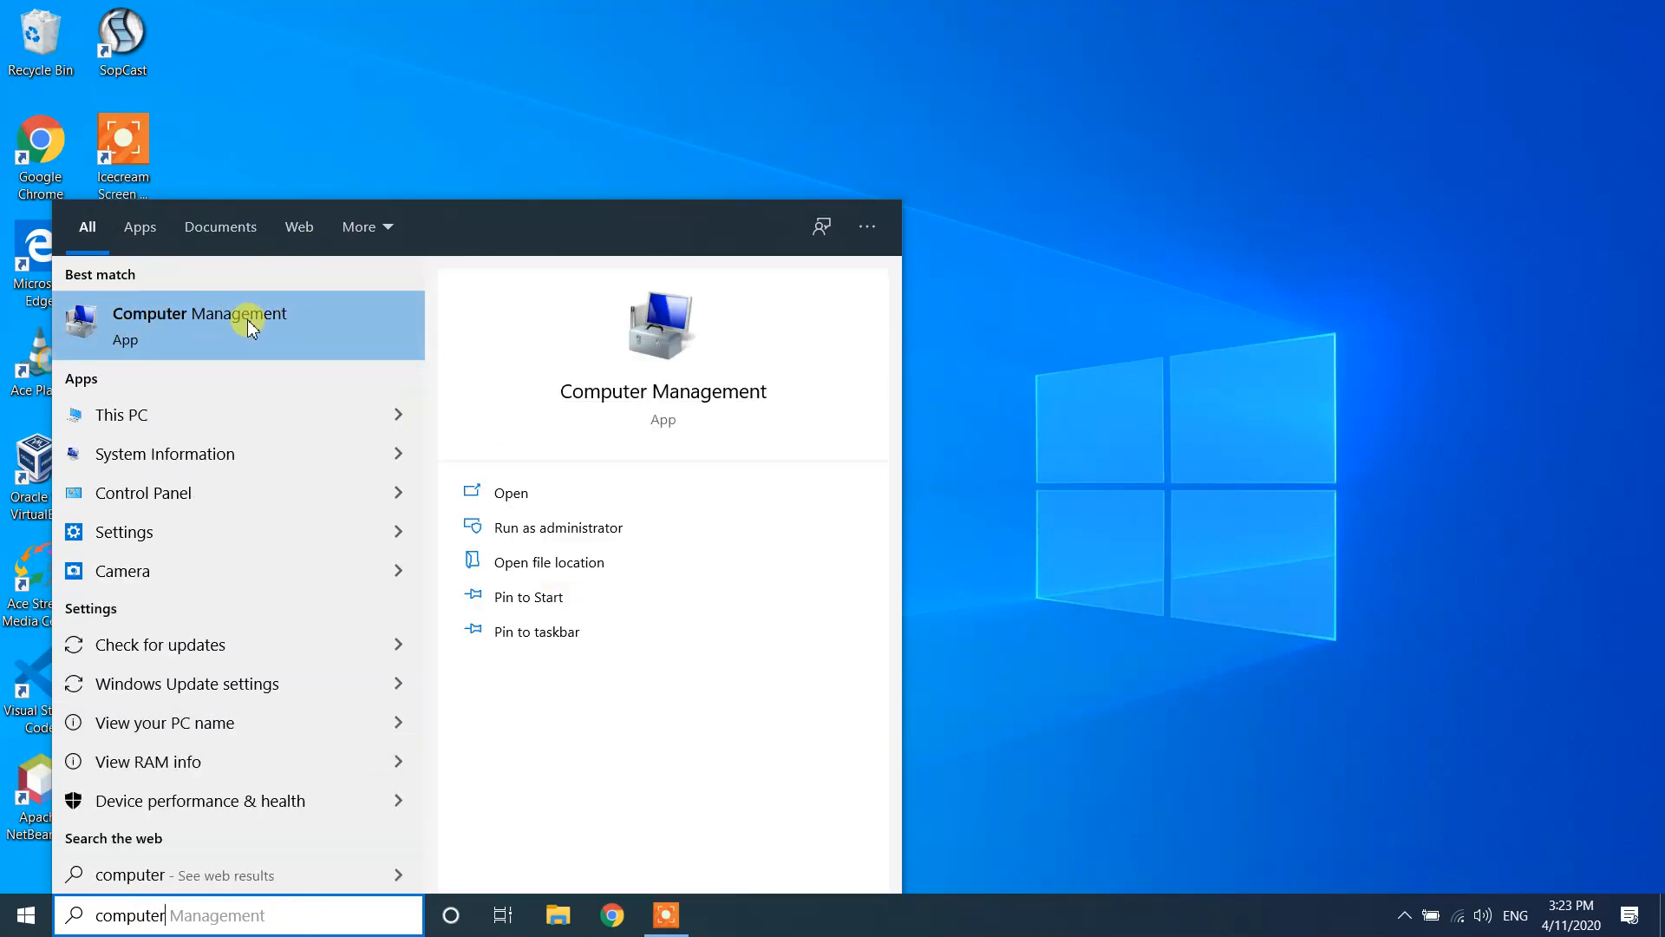
mouse_move(189, 414)
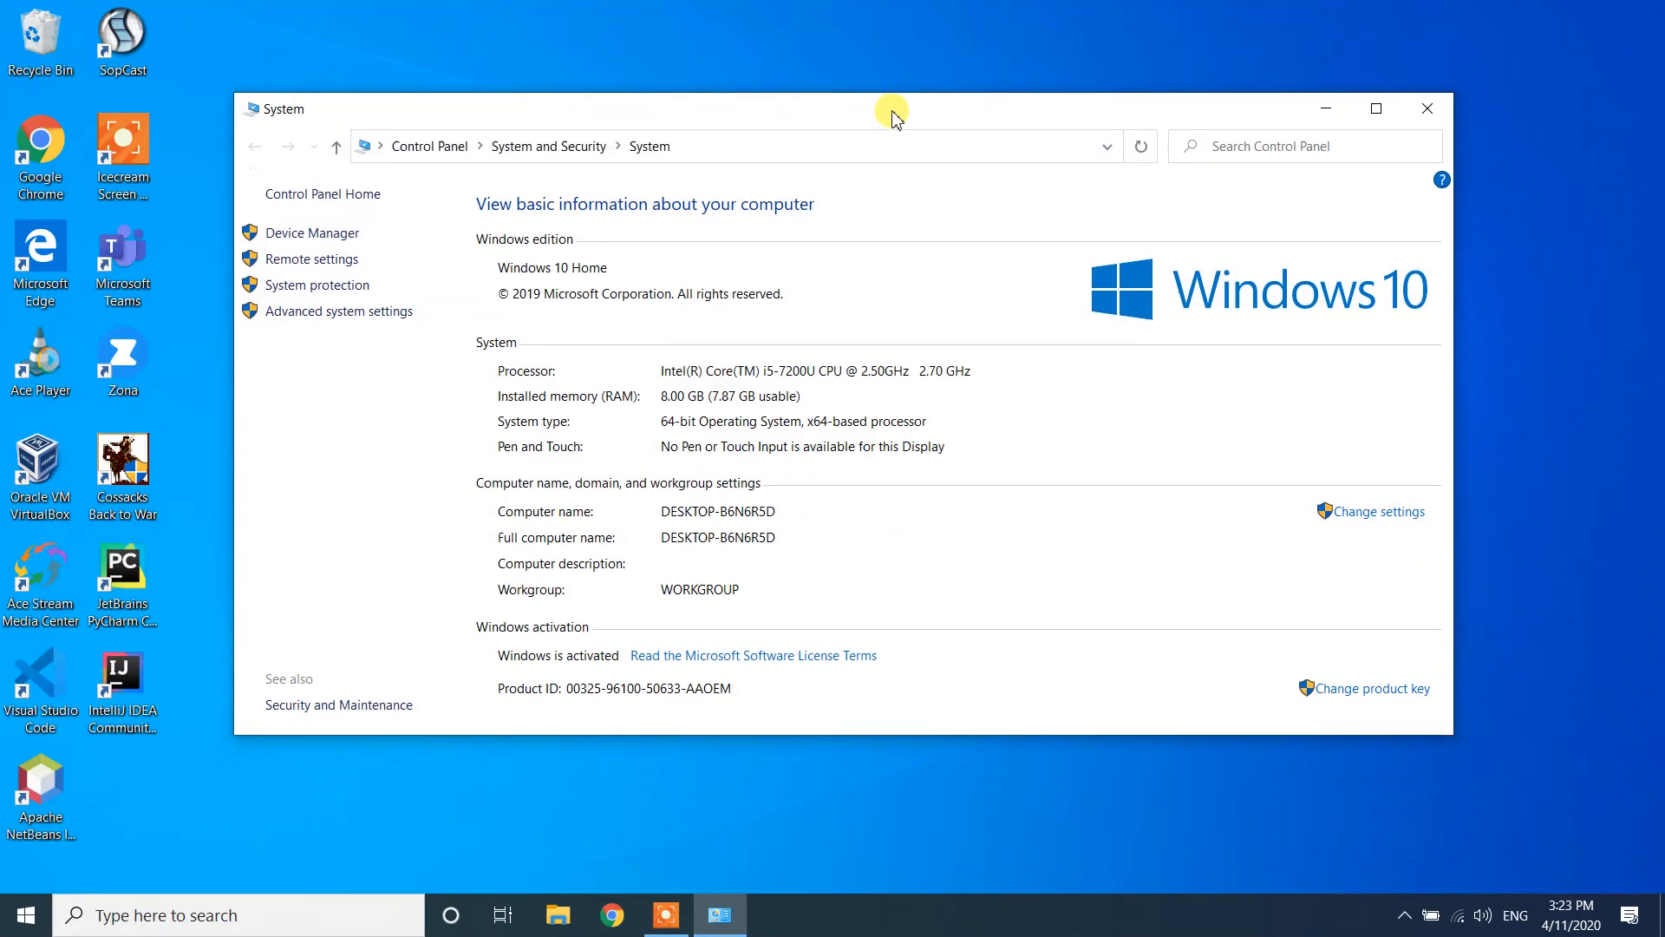
mouse_move(832, 426)
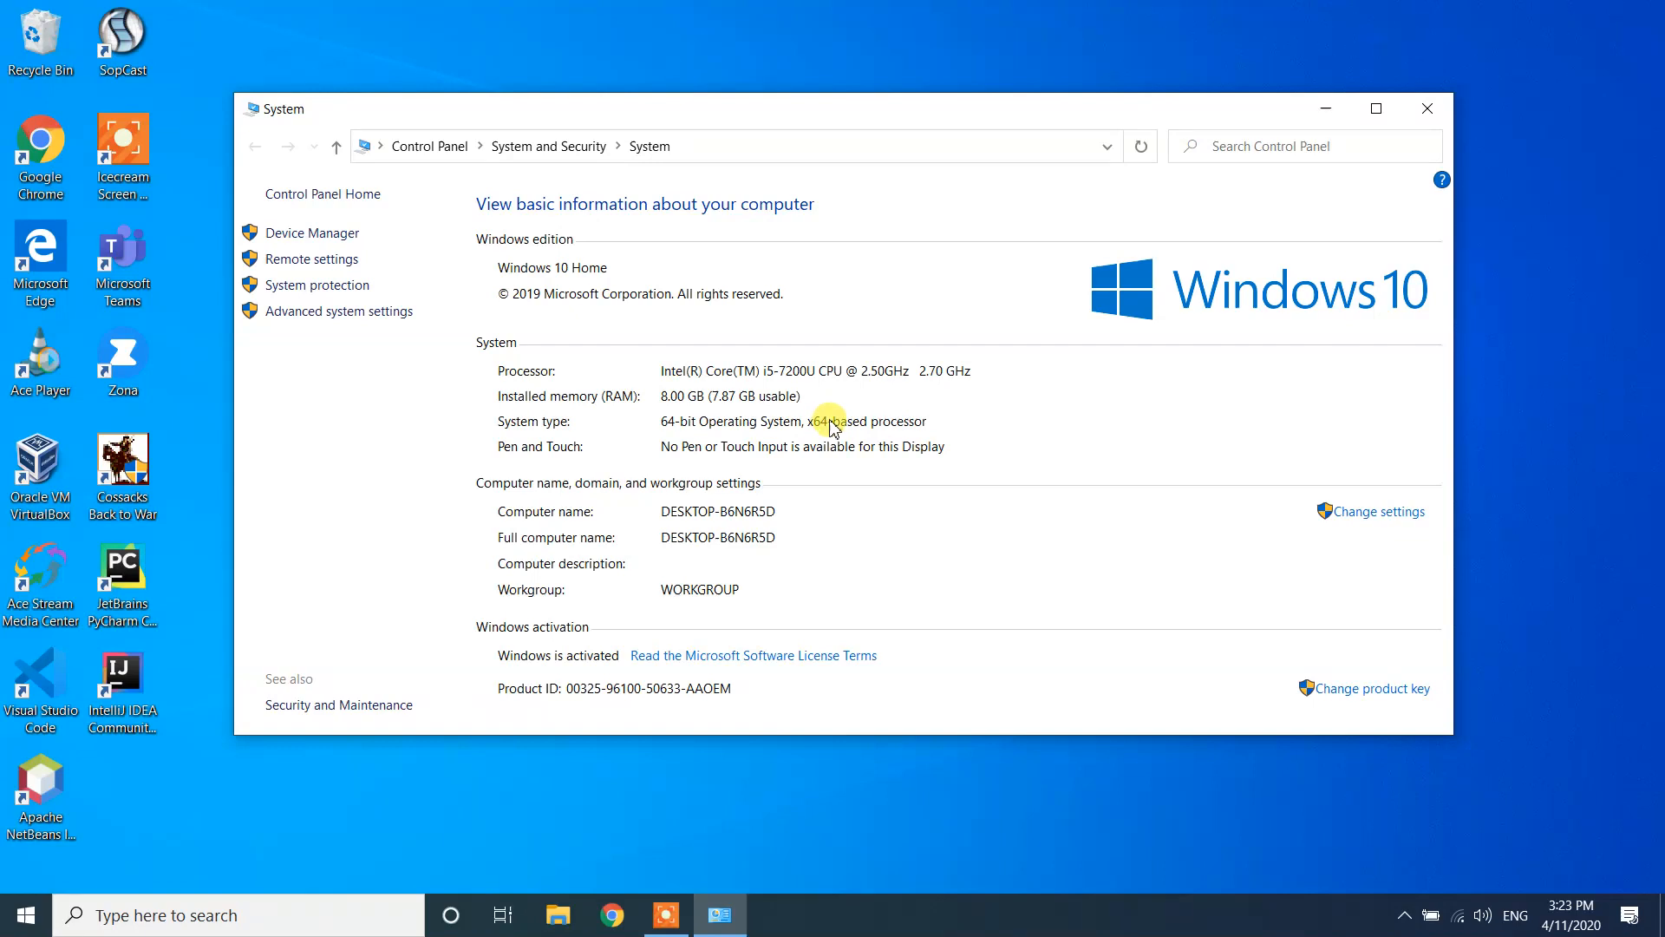
mouse_move(663, 430)
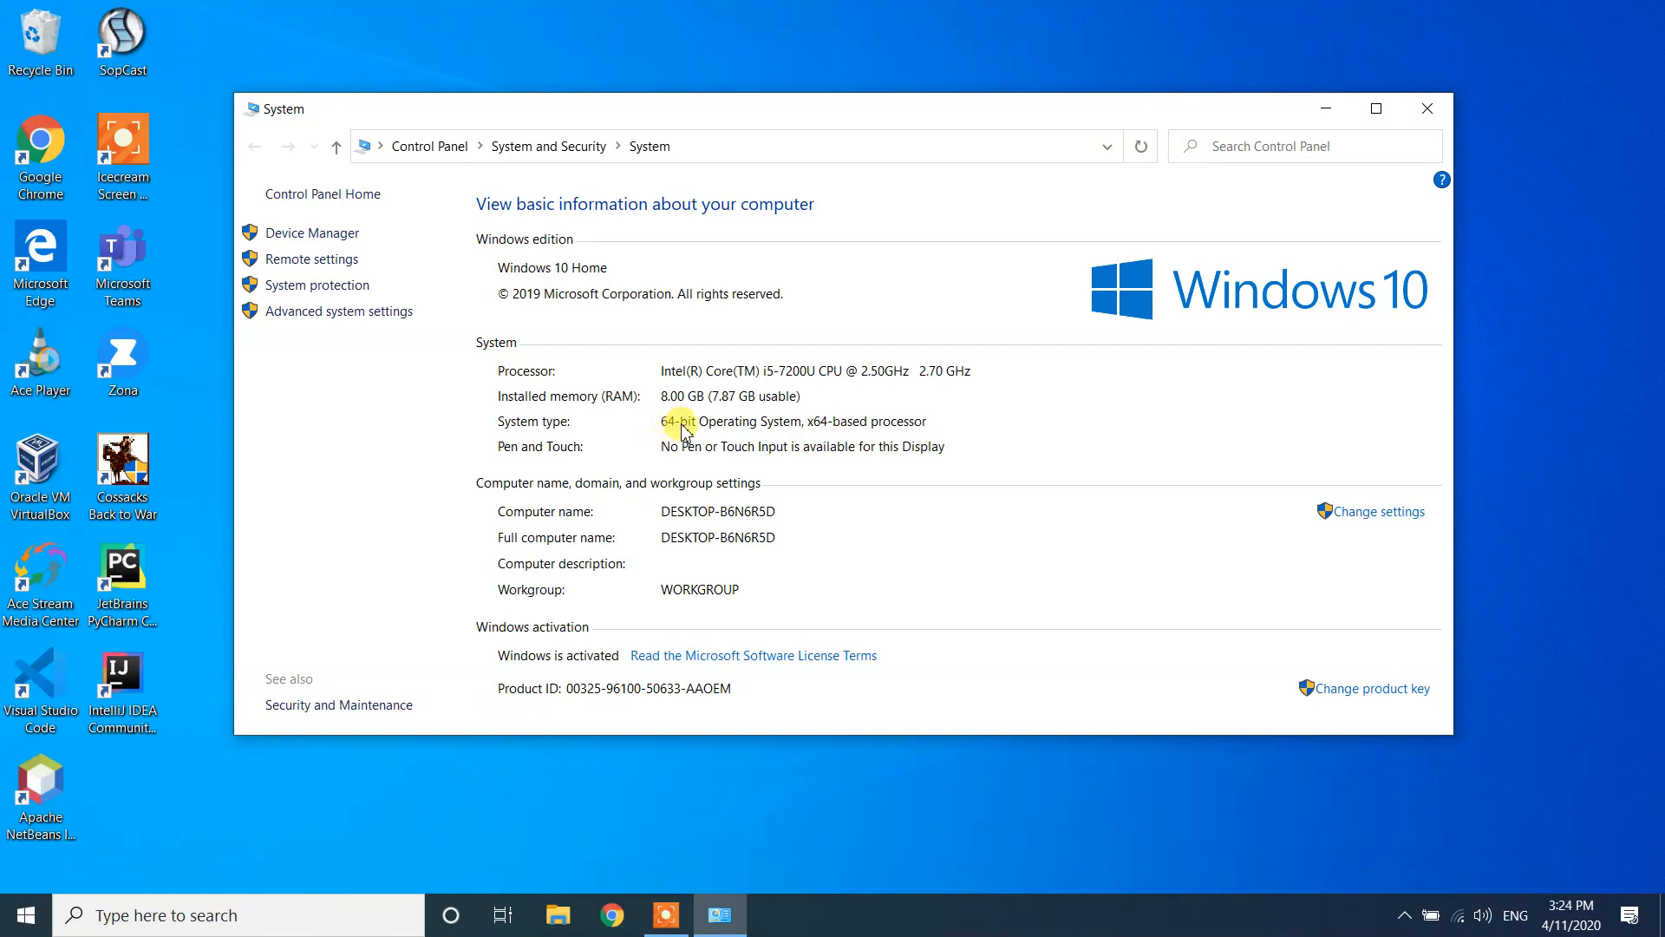
mouse_move(867, 430)
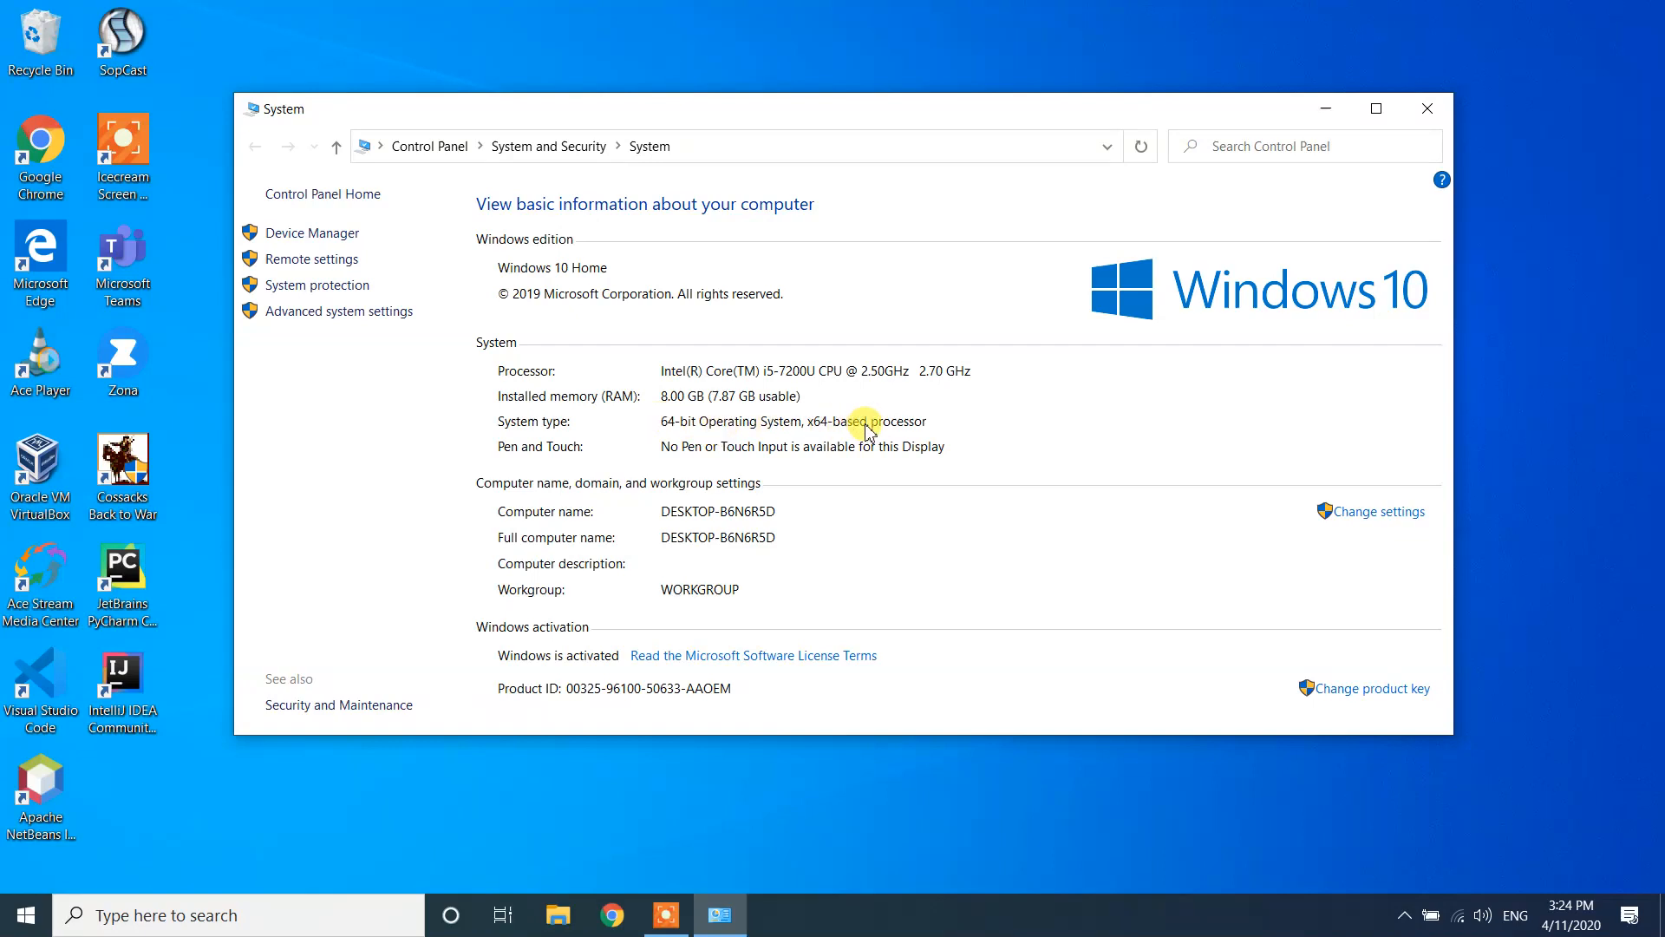
mouse_move(564, 737)
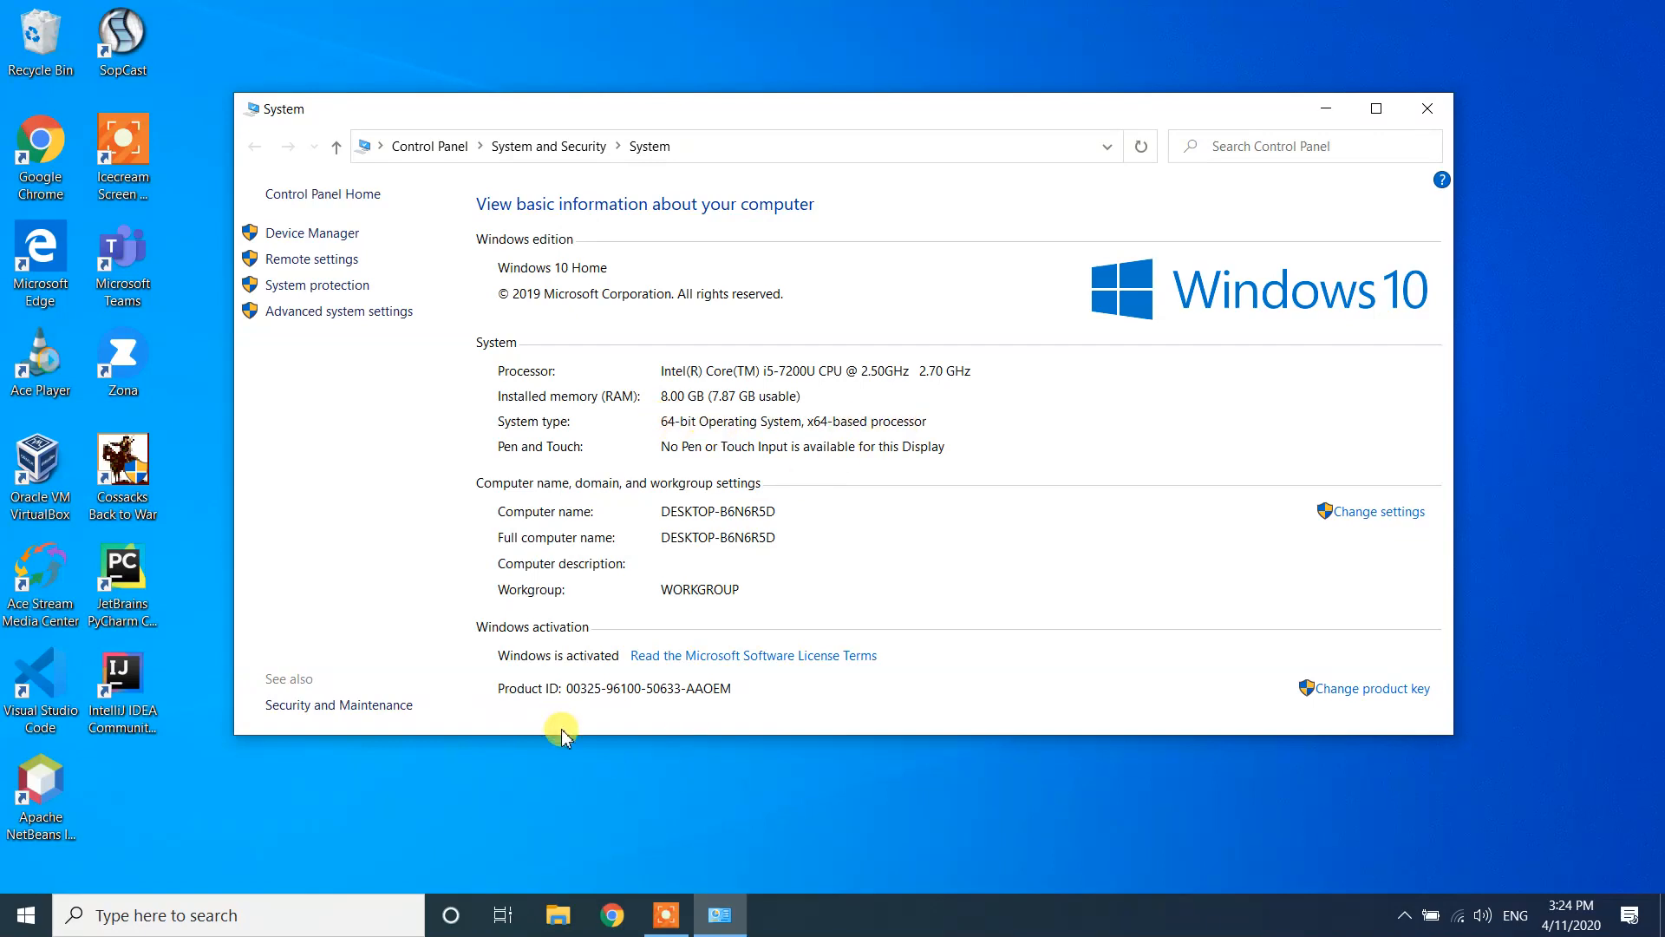
mouse_move(645, 408)
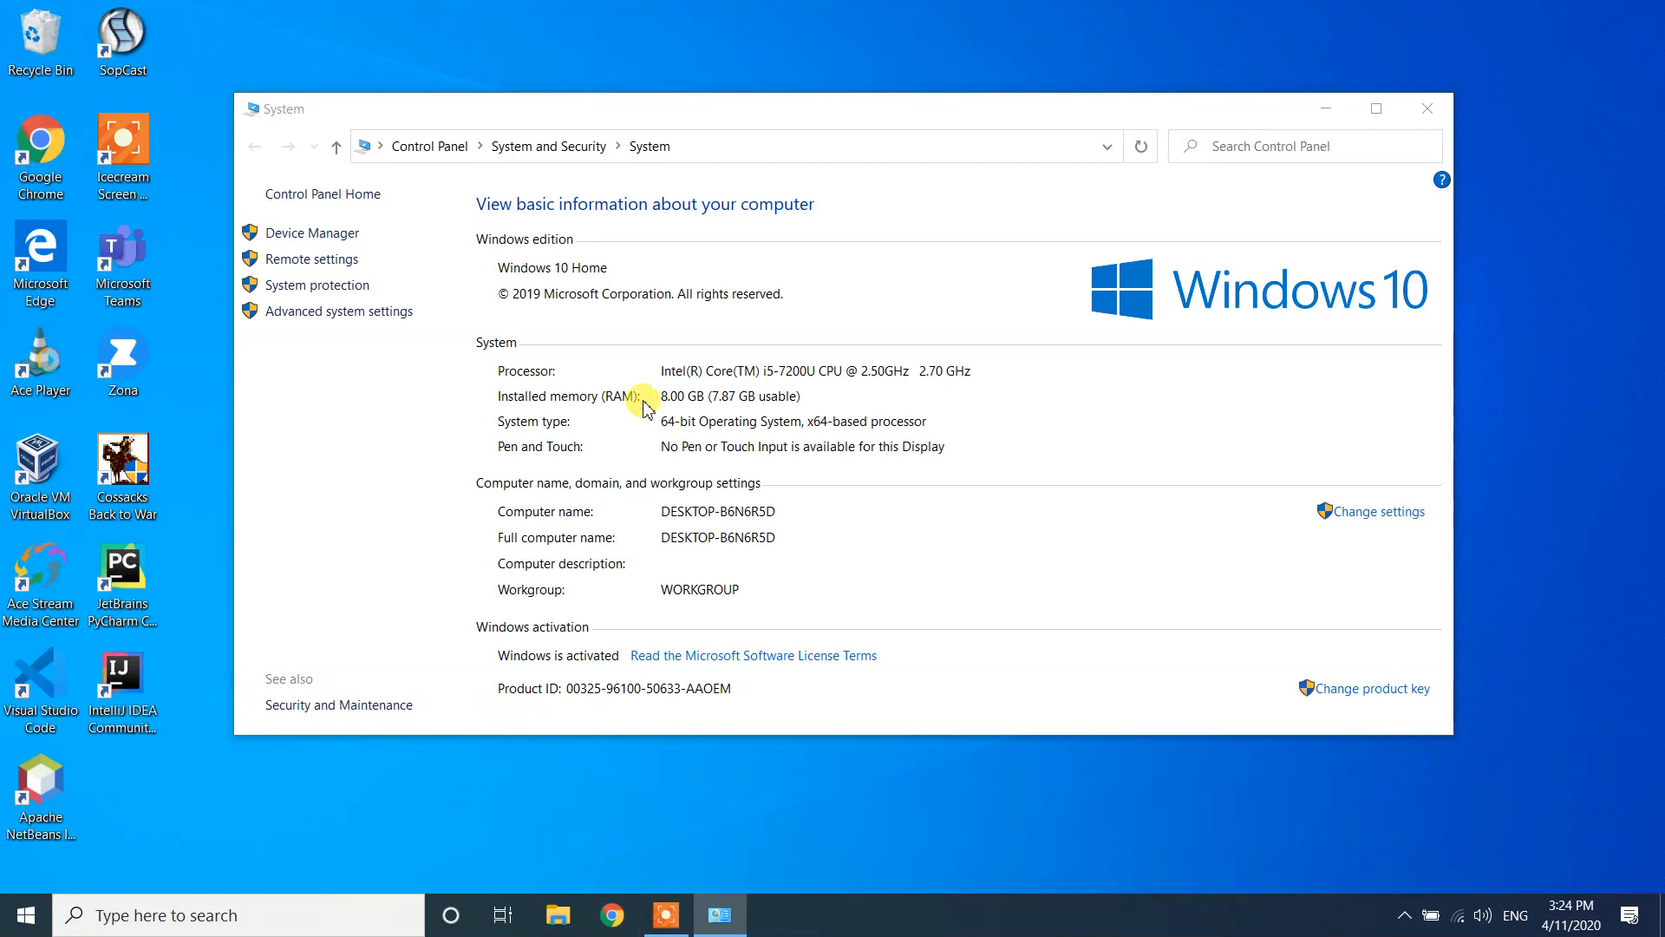
- Switch to the web browser after confirming the 64-bit system type
click(611, 914)
text(p)
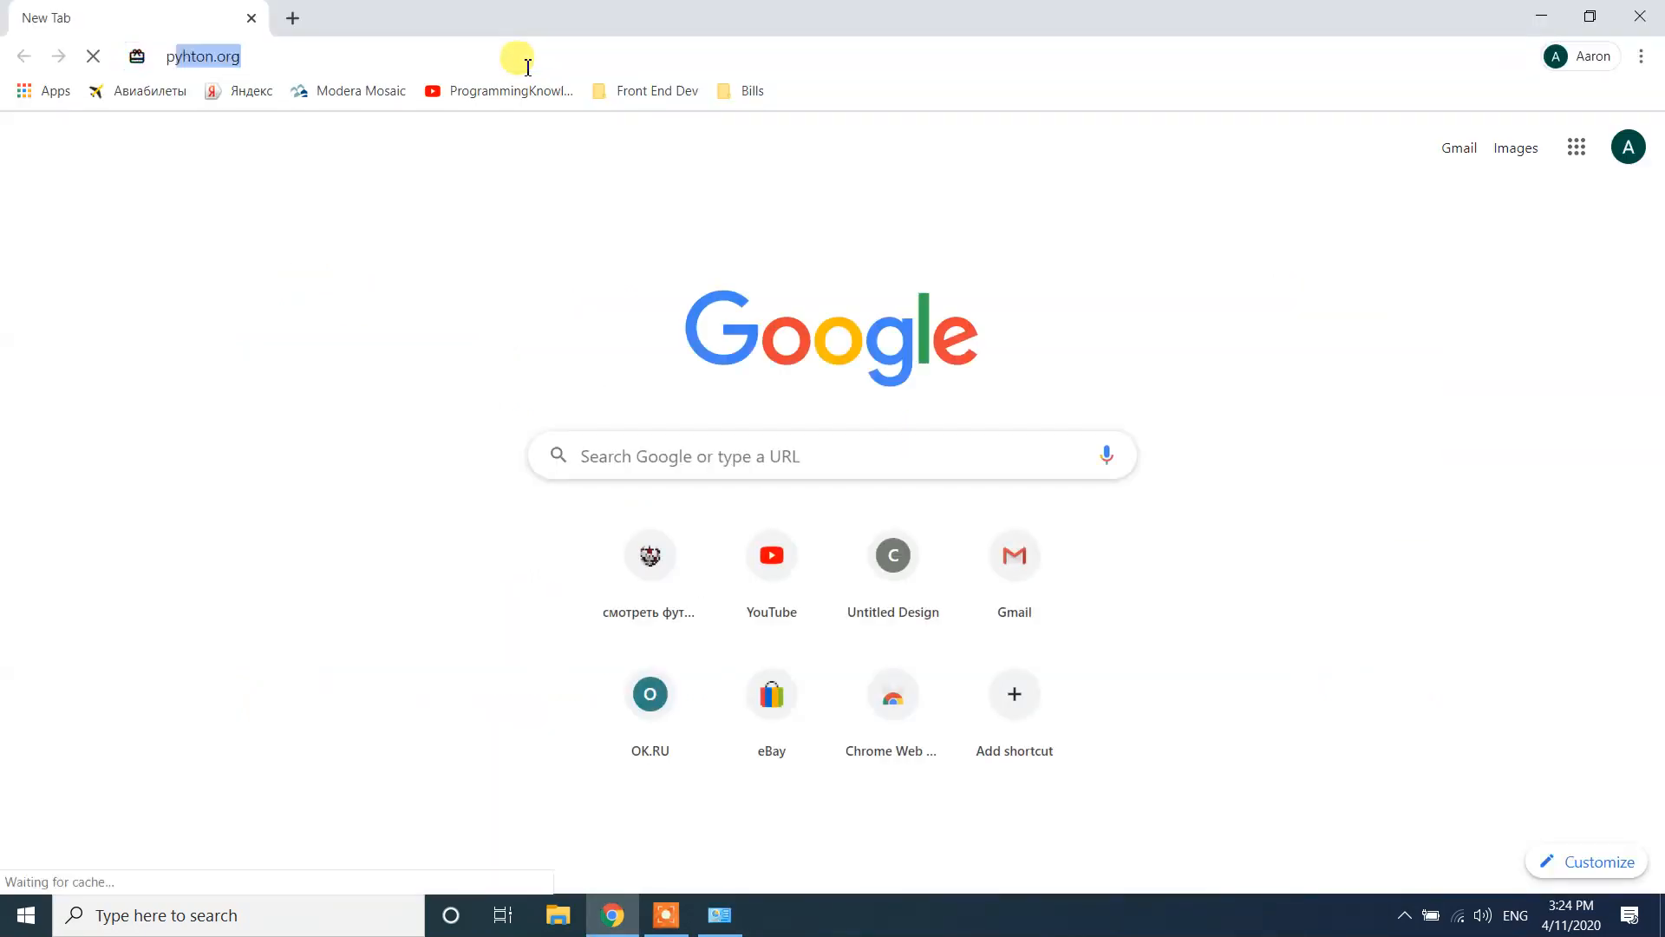
- Search 'python' in Chrome and open the 'Welcome to Python.org' result
key(Return)
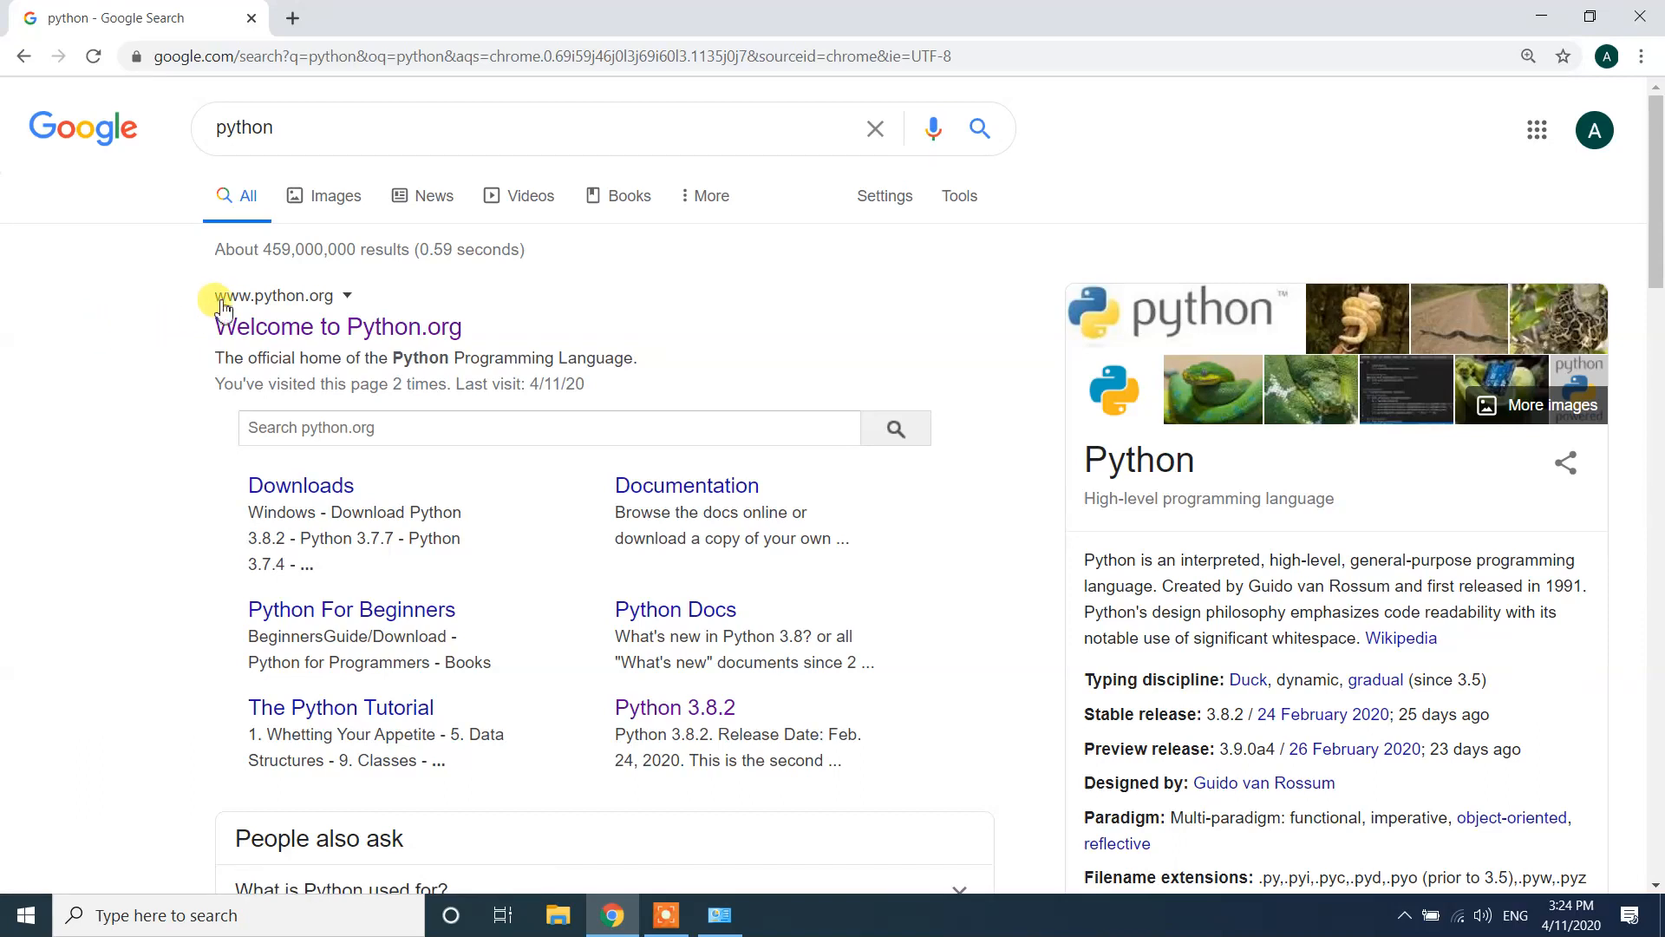
mouse_move(323, 318)
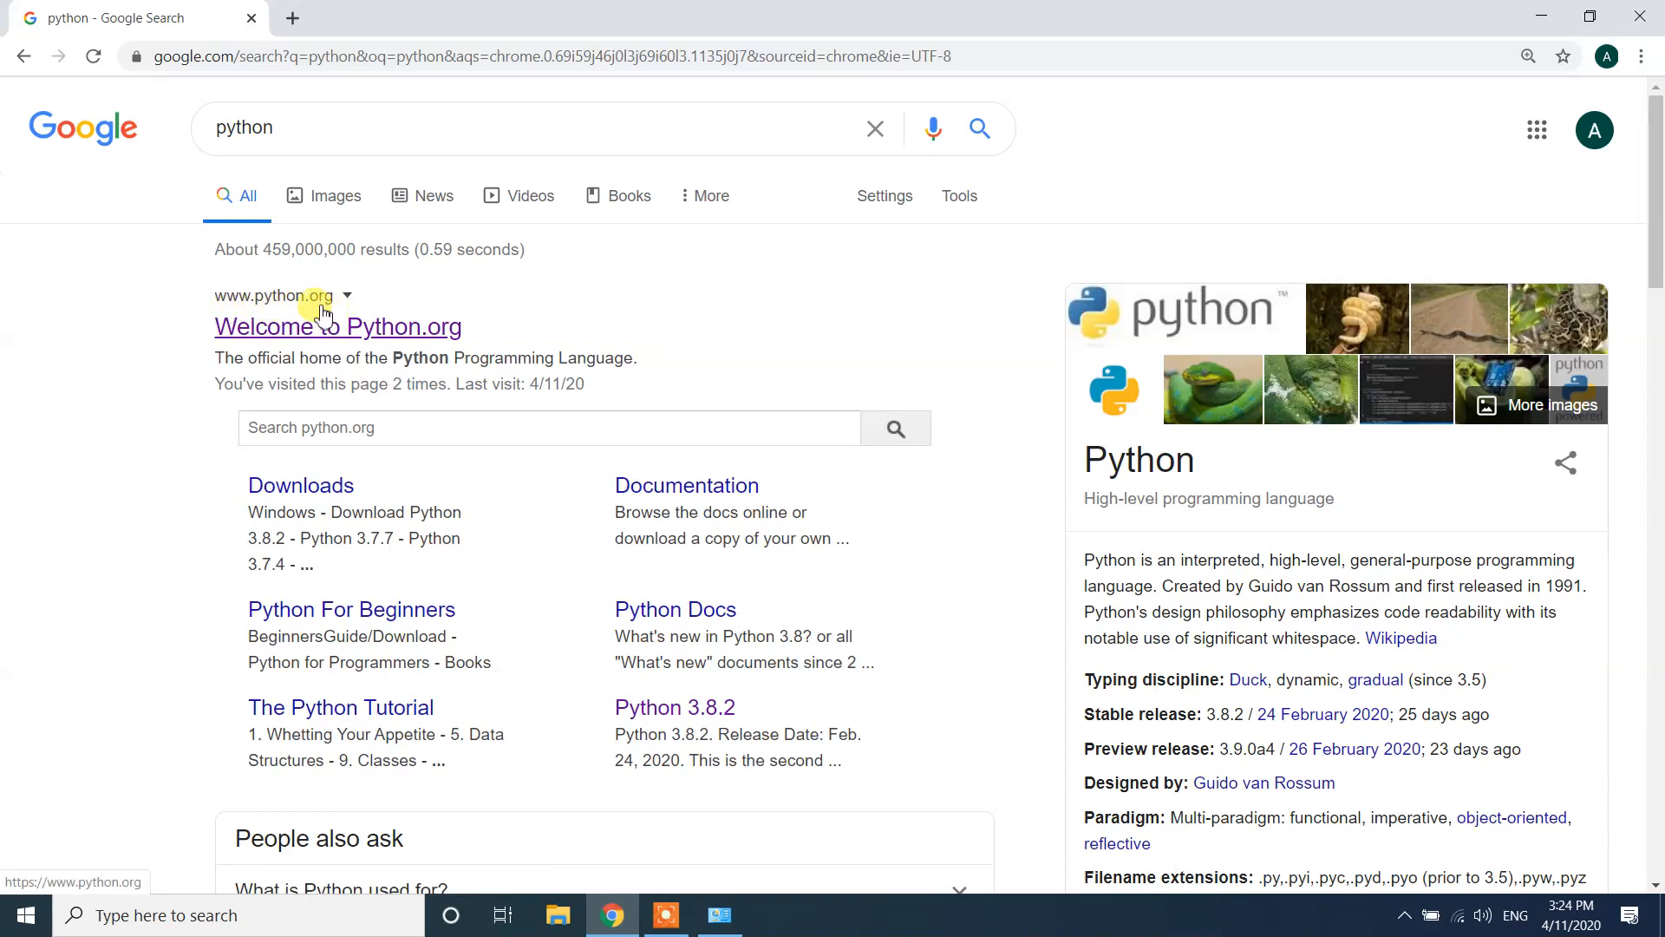
mouse_move(398, 326)
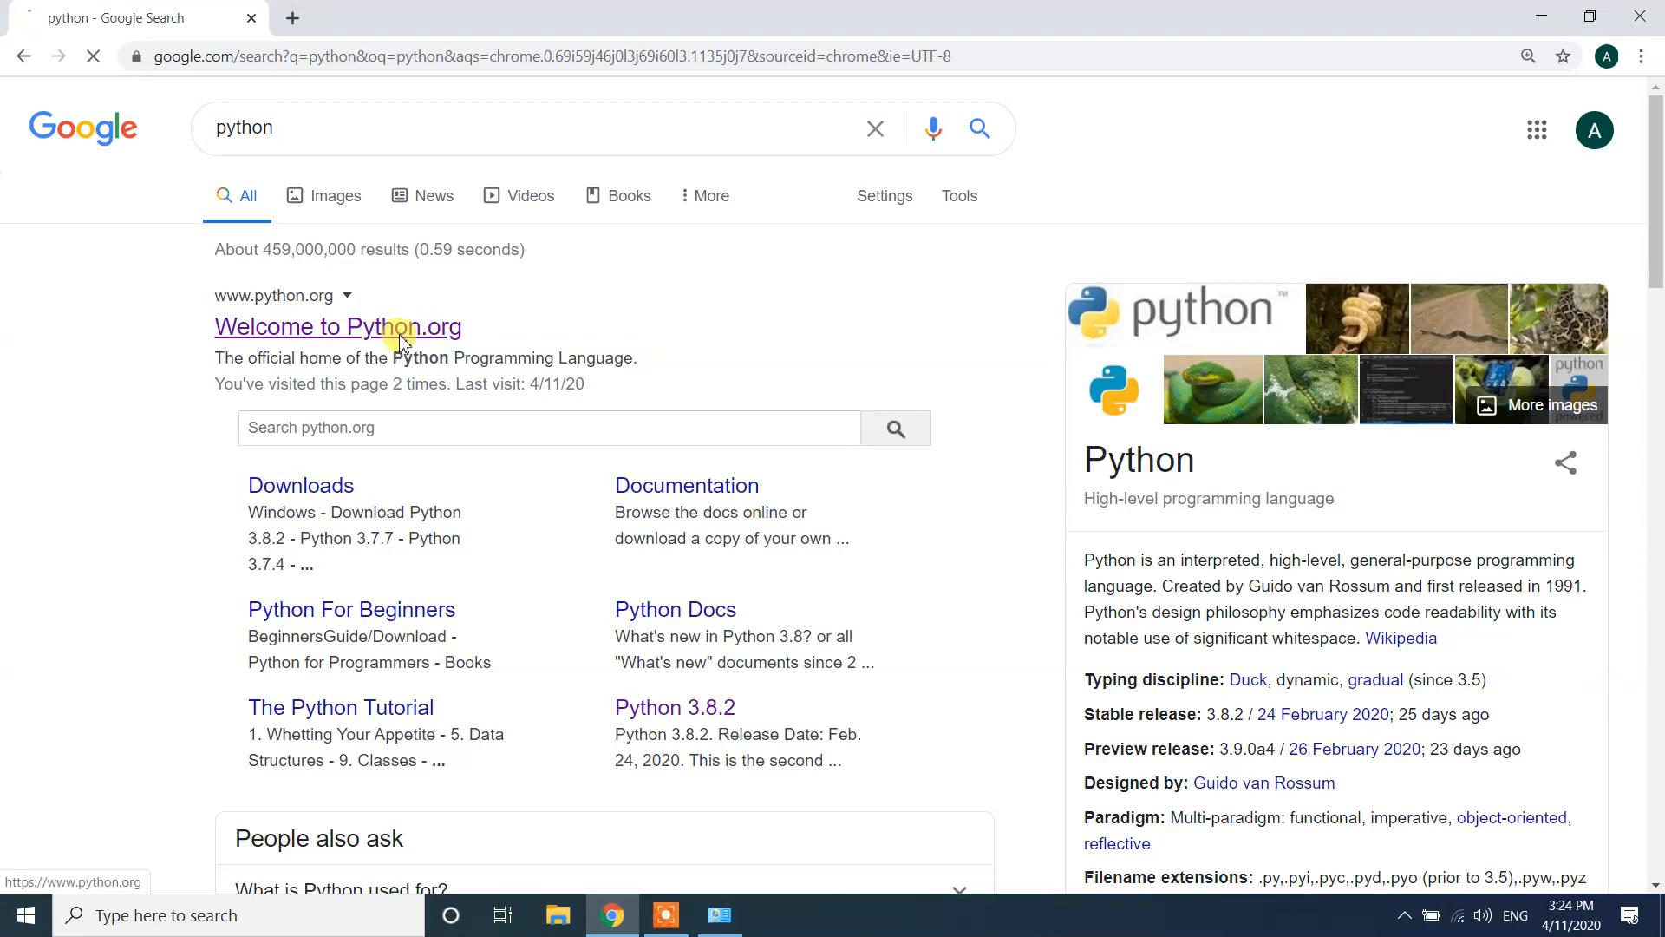
click(338, 327)
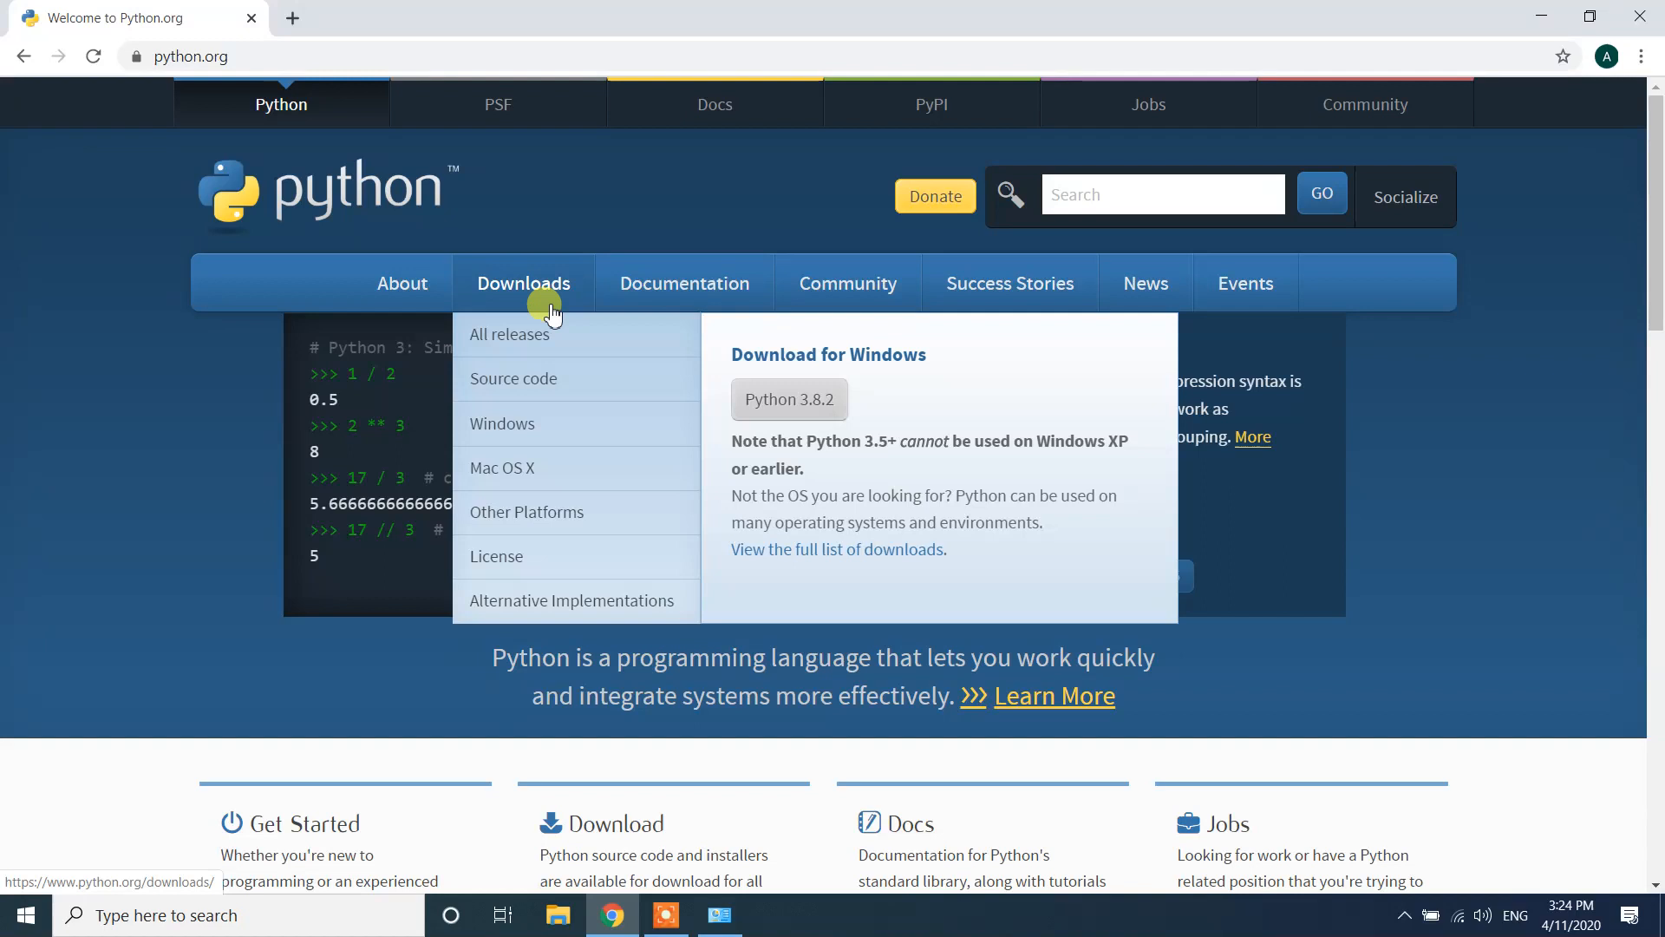
mouse_move(501, 422)
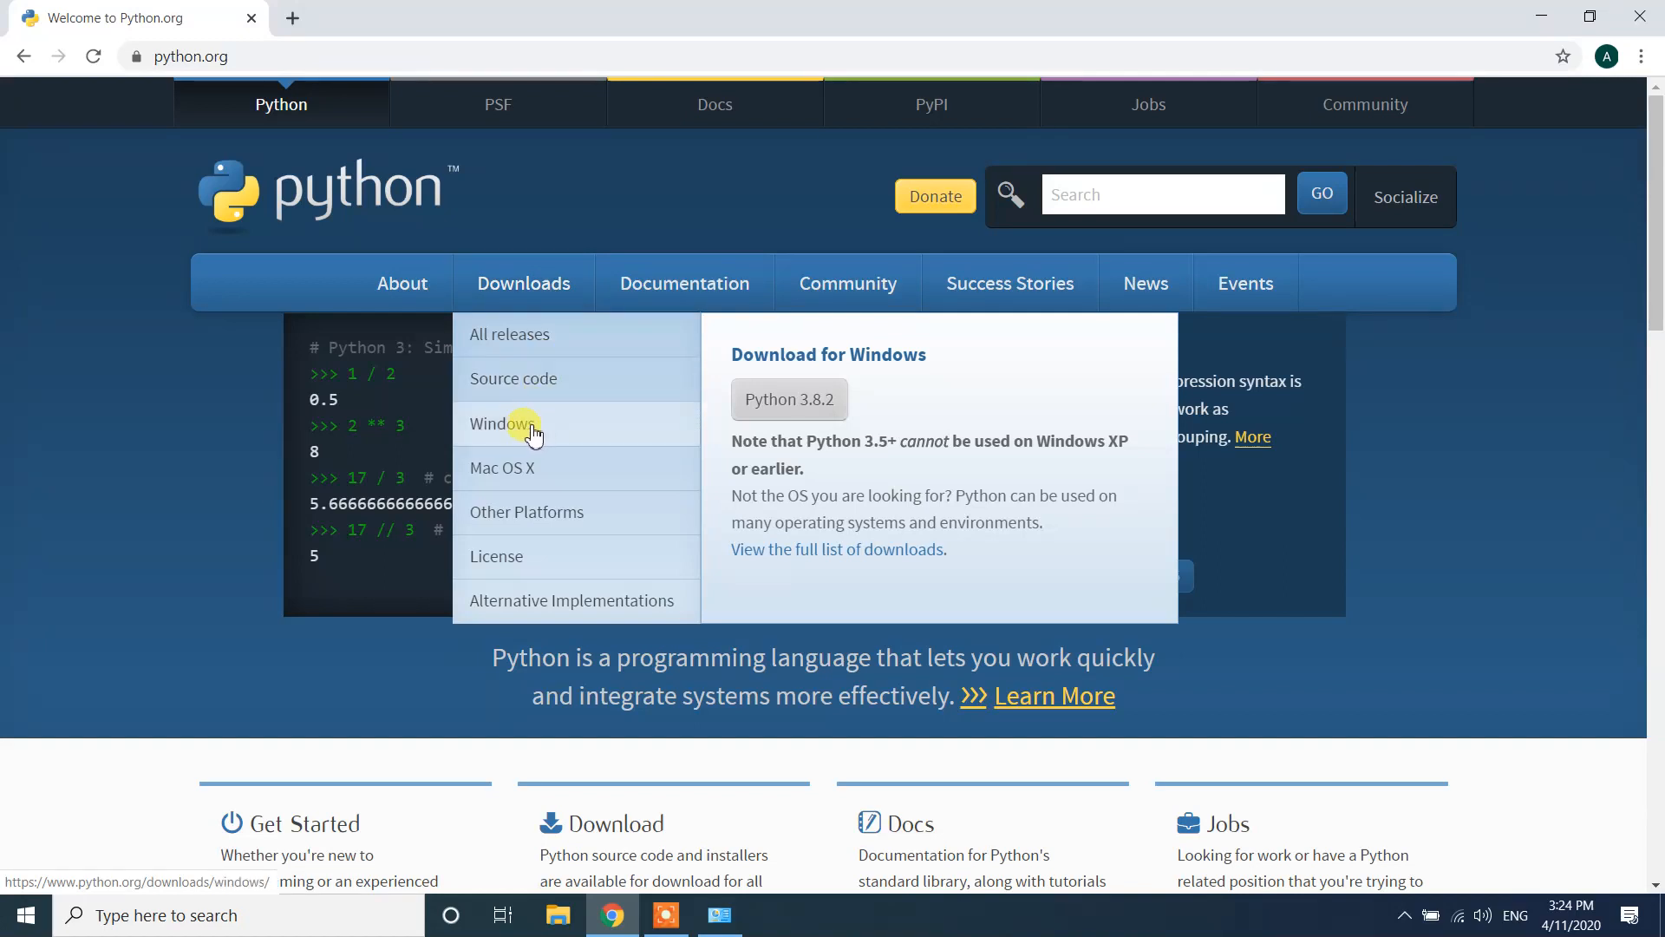
- Choose Windows from python.org's Downloads menu to reach Python Releases for Windows
click(499, 422)
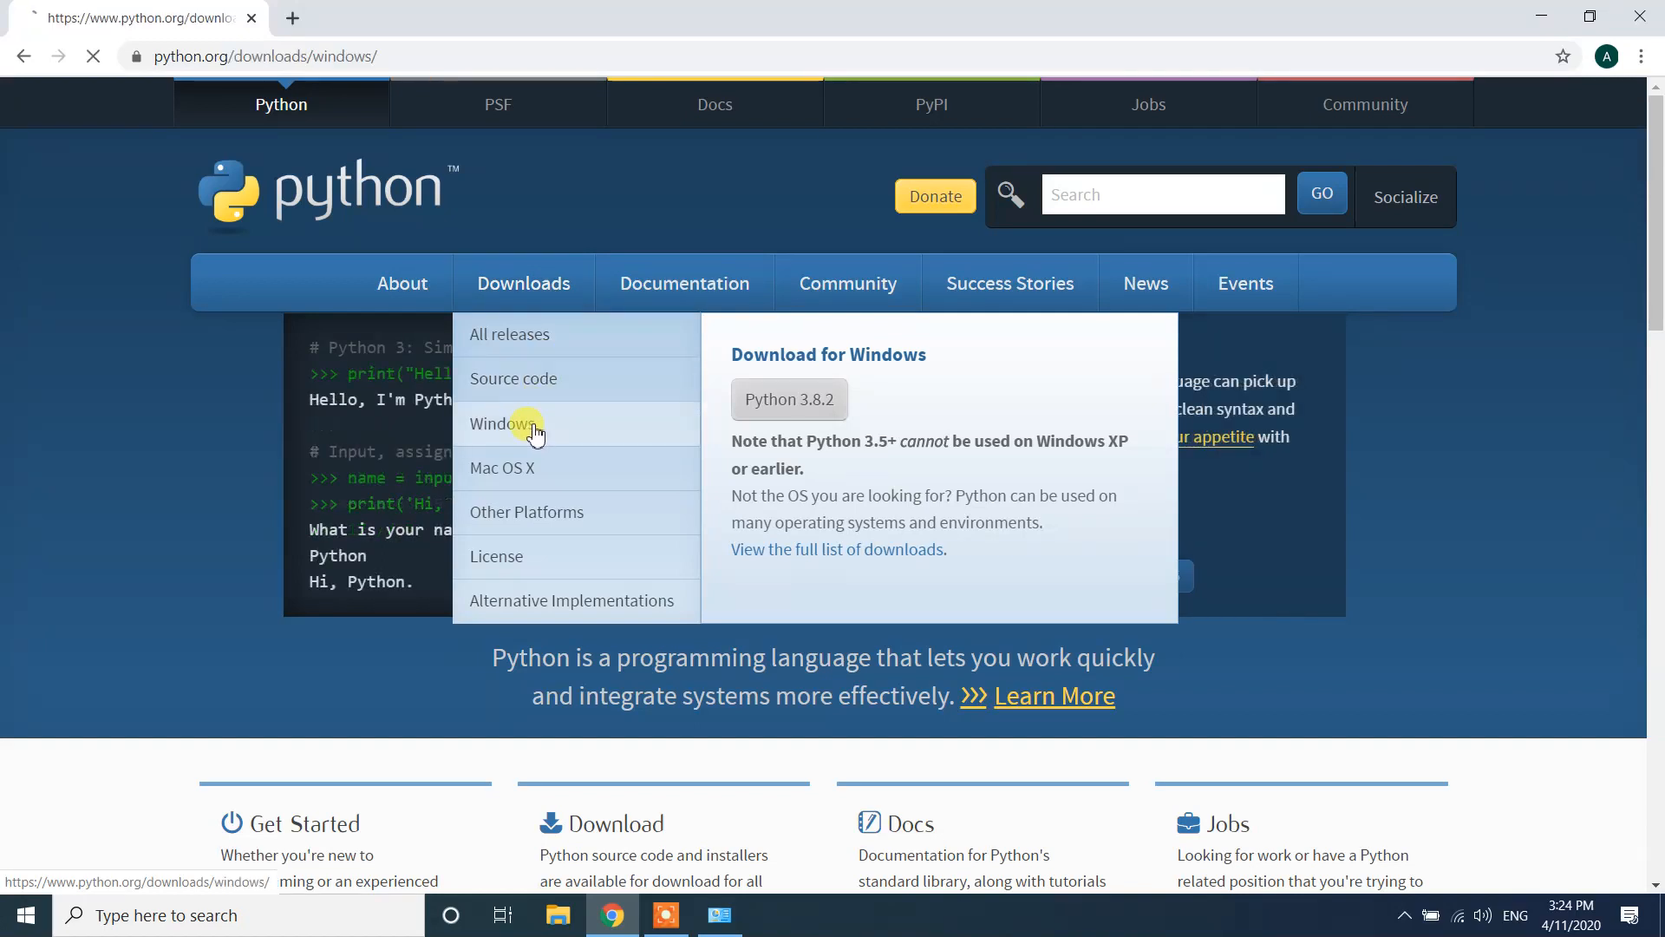
click(499, 422)
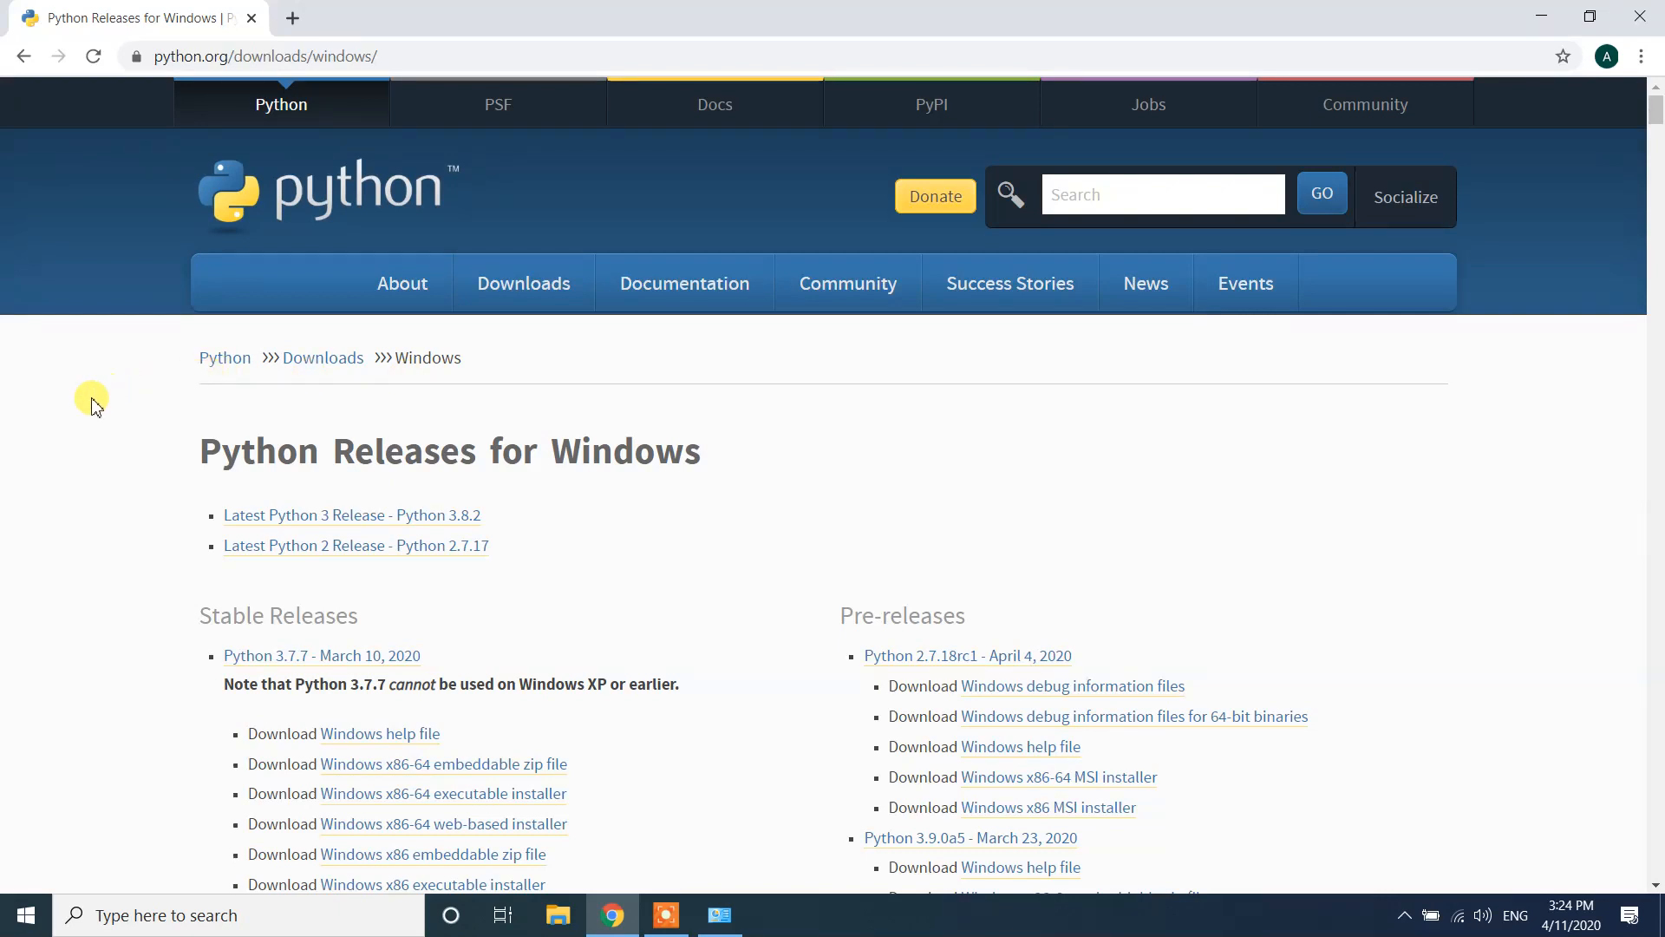
mouse_move(61, 391)
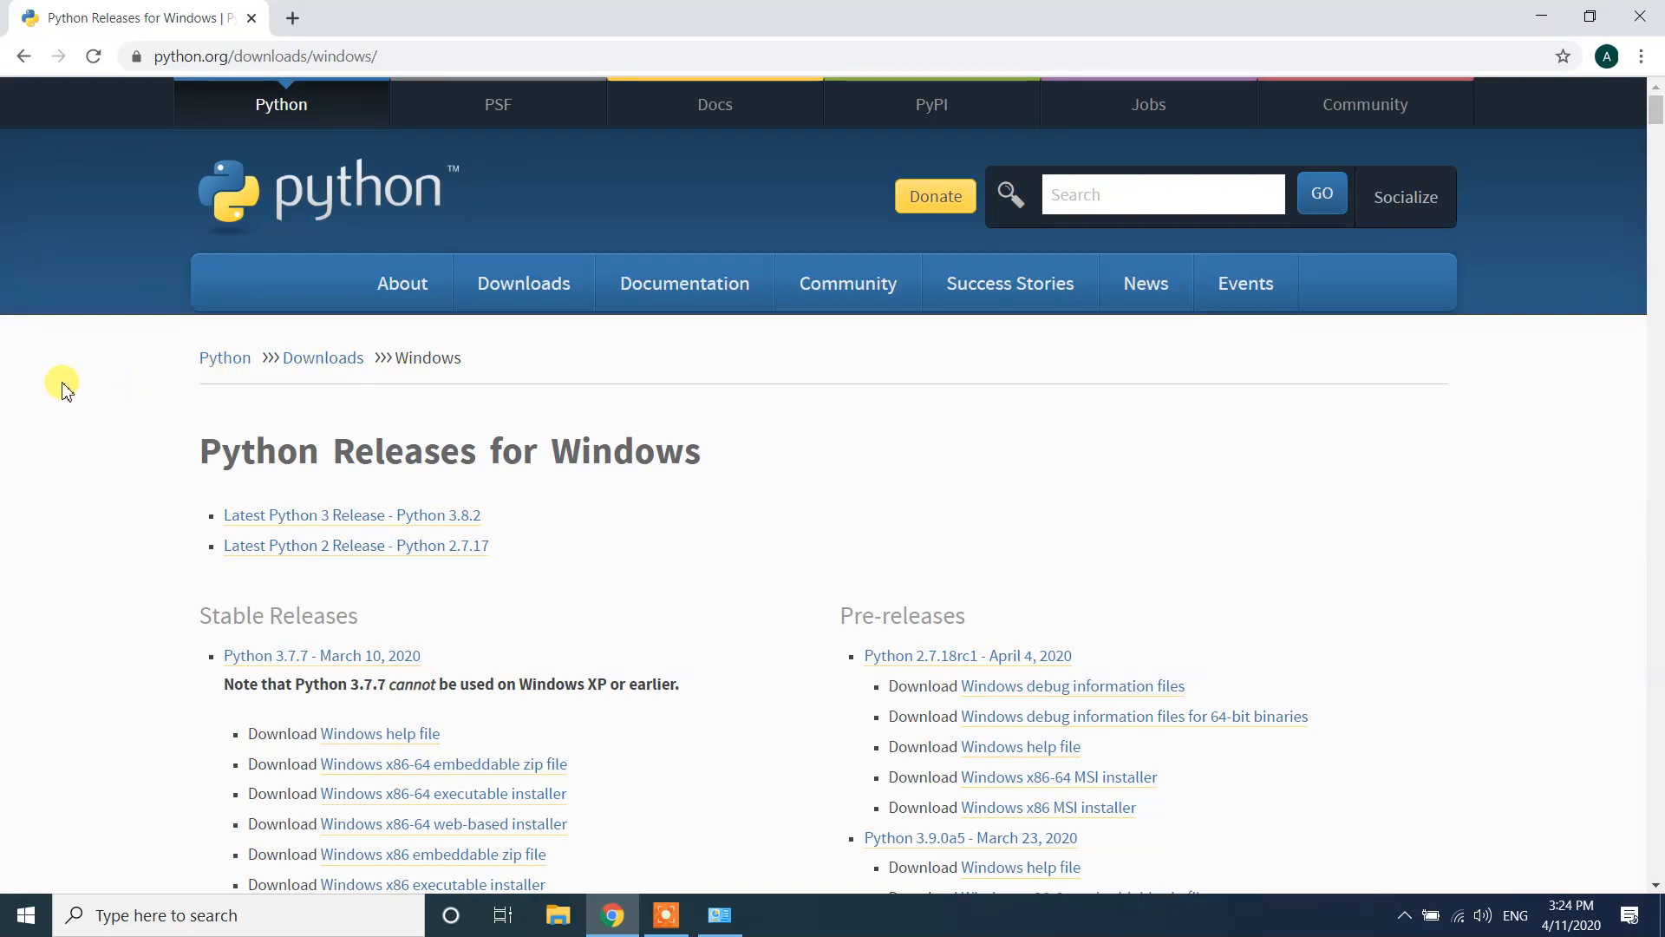
mouse_move(308, 440)
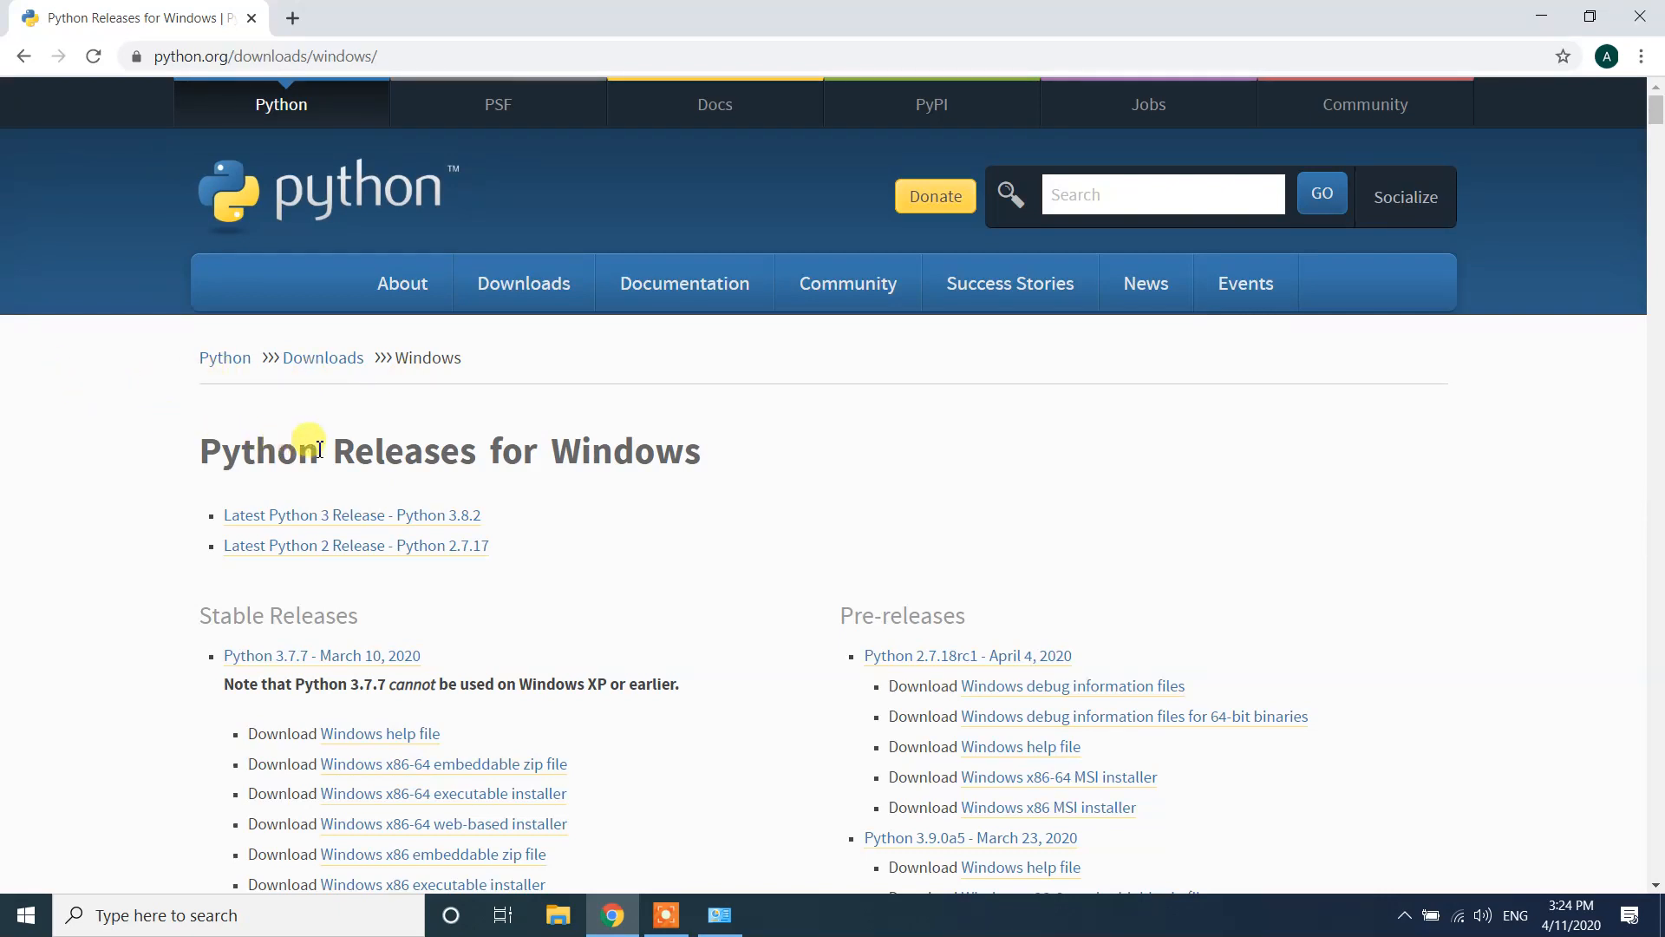
mouse_move(411, 528)
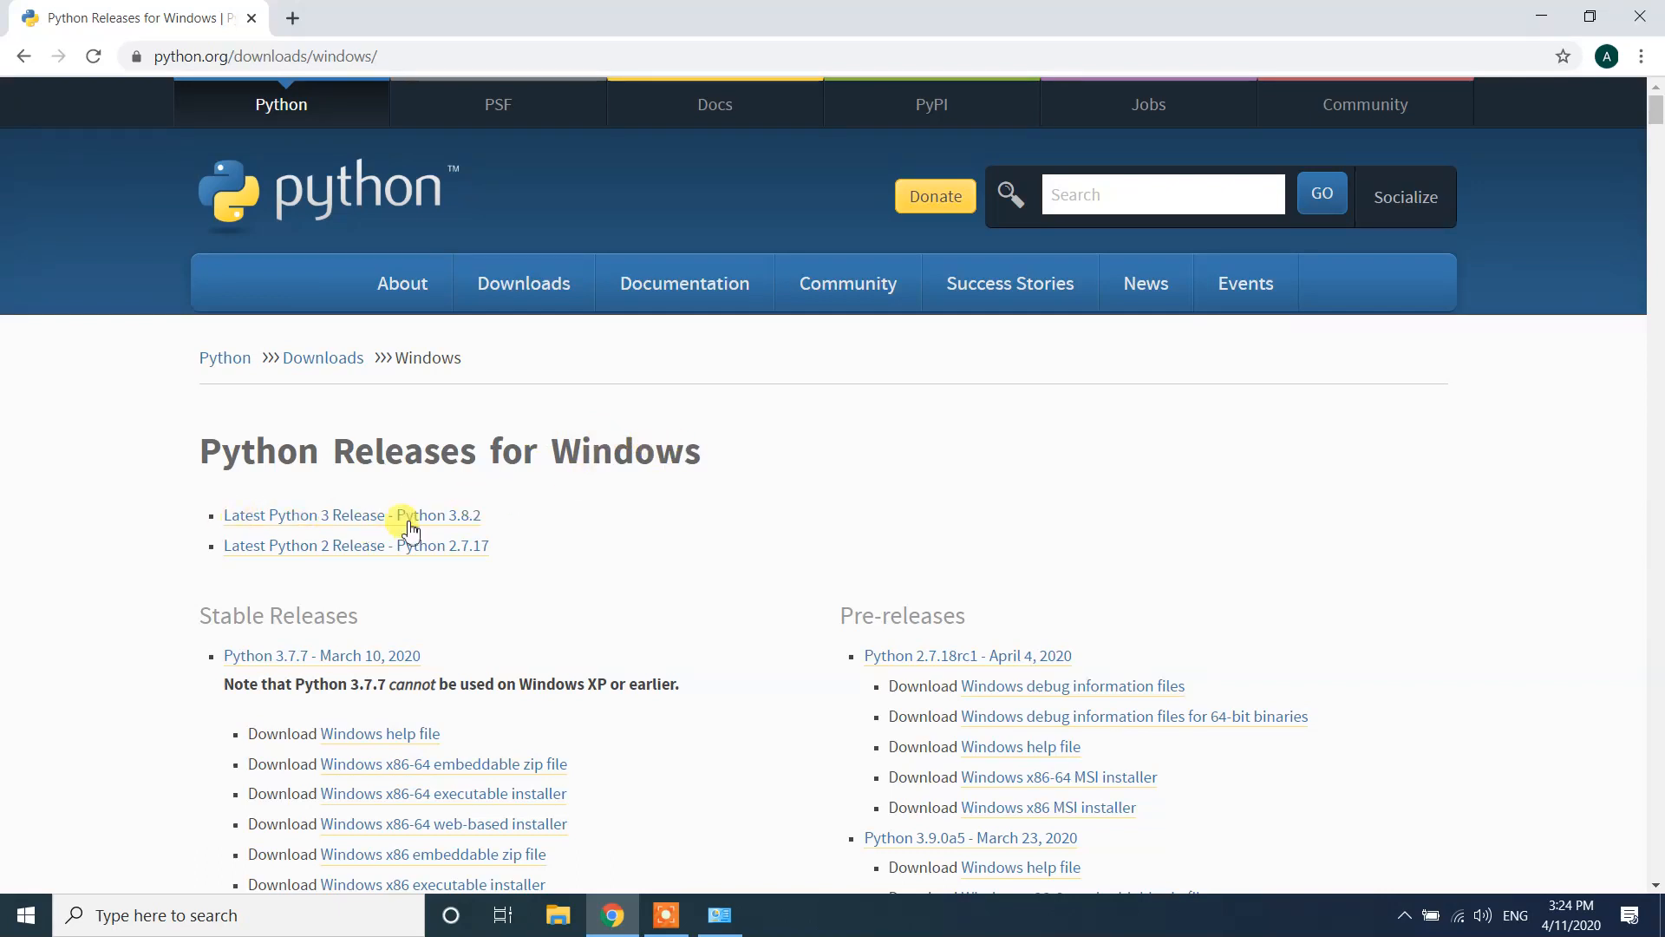
mouse_move(431, 535)
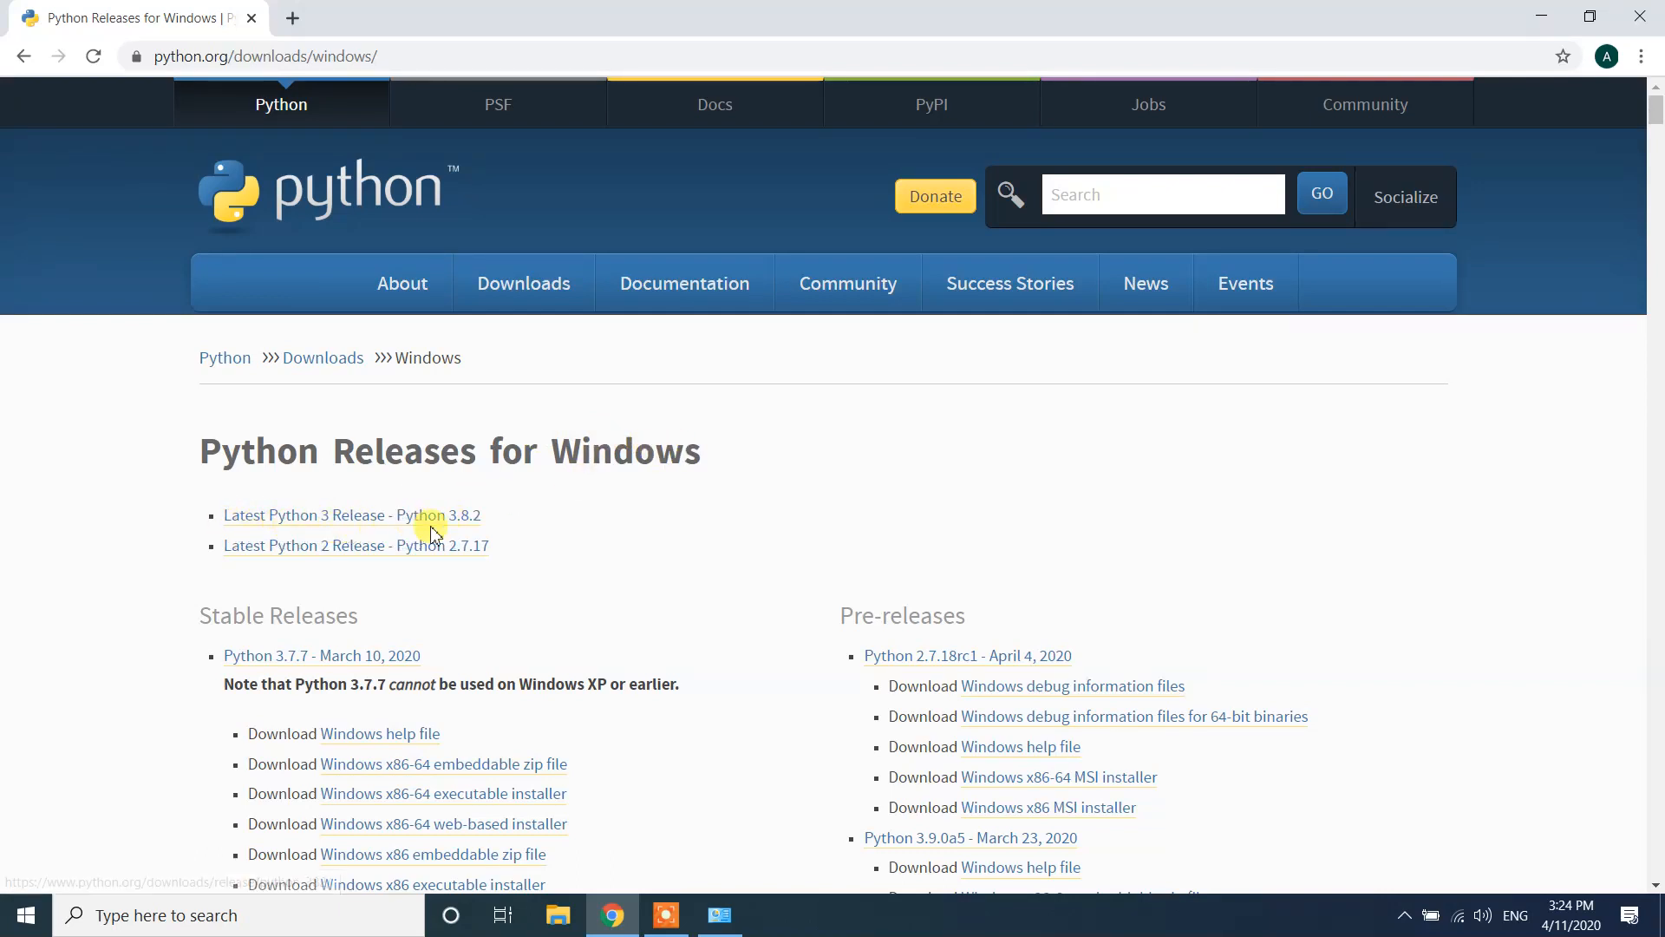
mouse_move(462, 531)
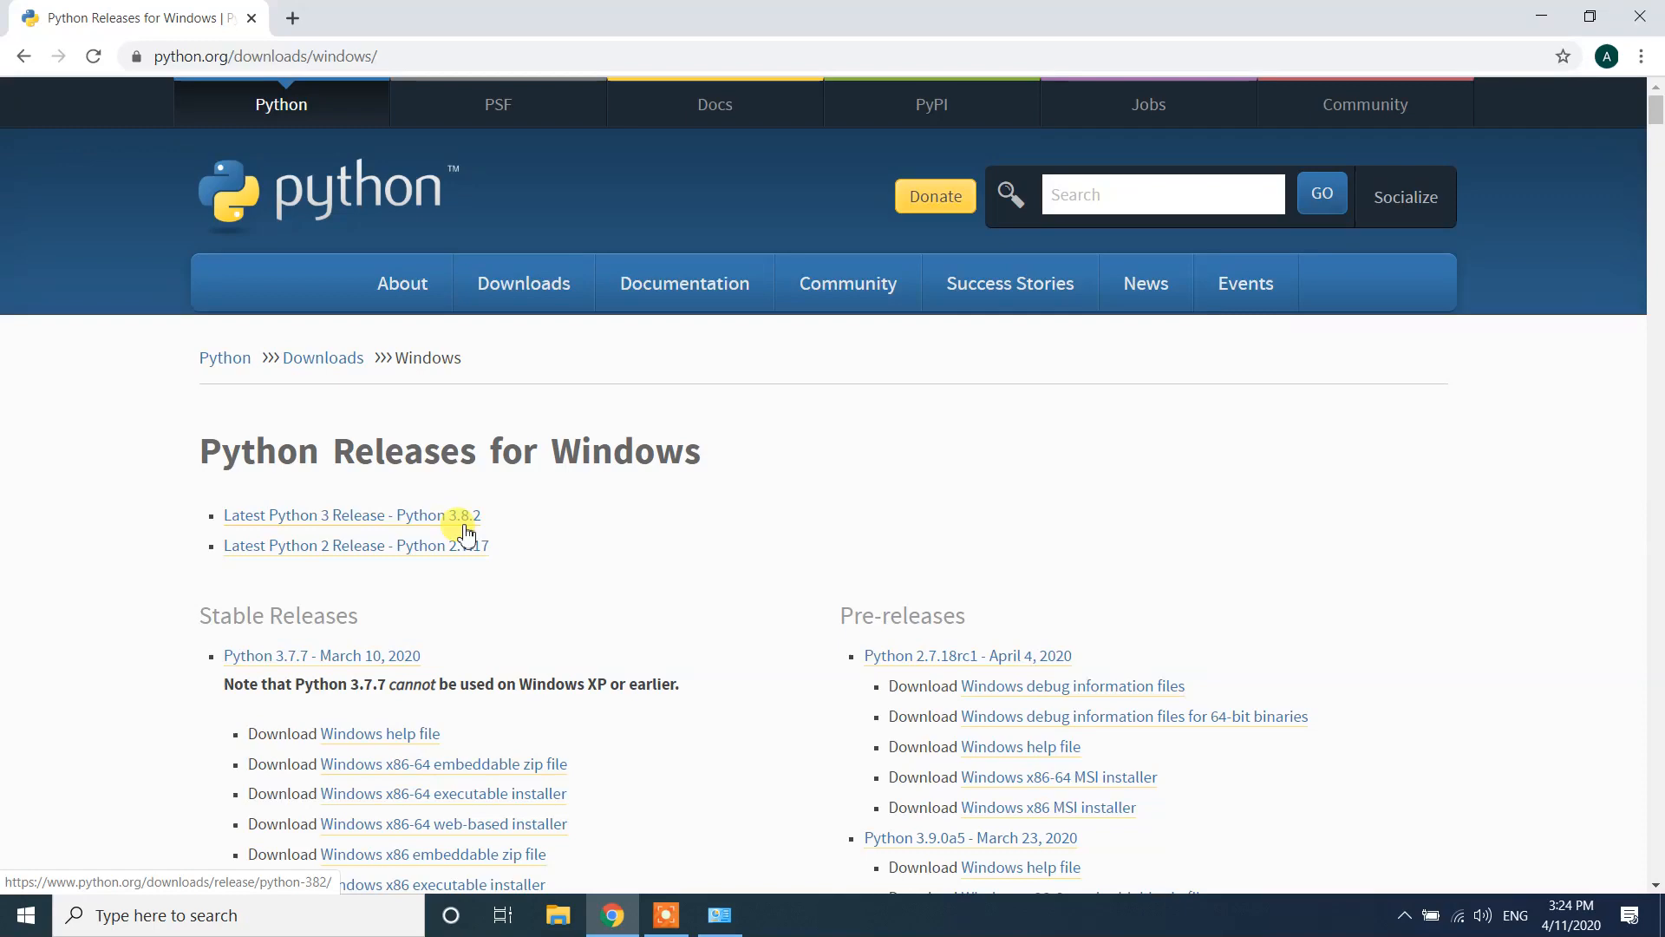
mouse_move(475, 522)
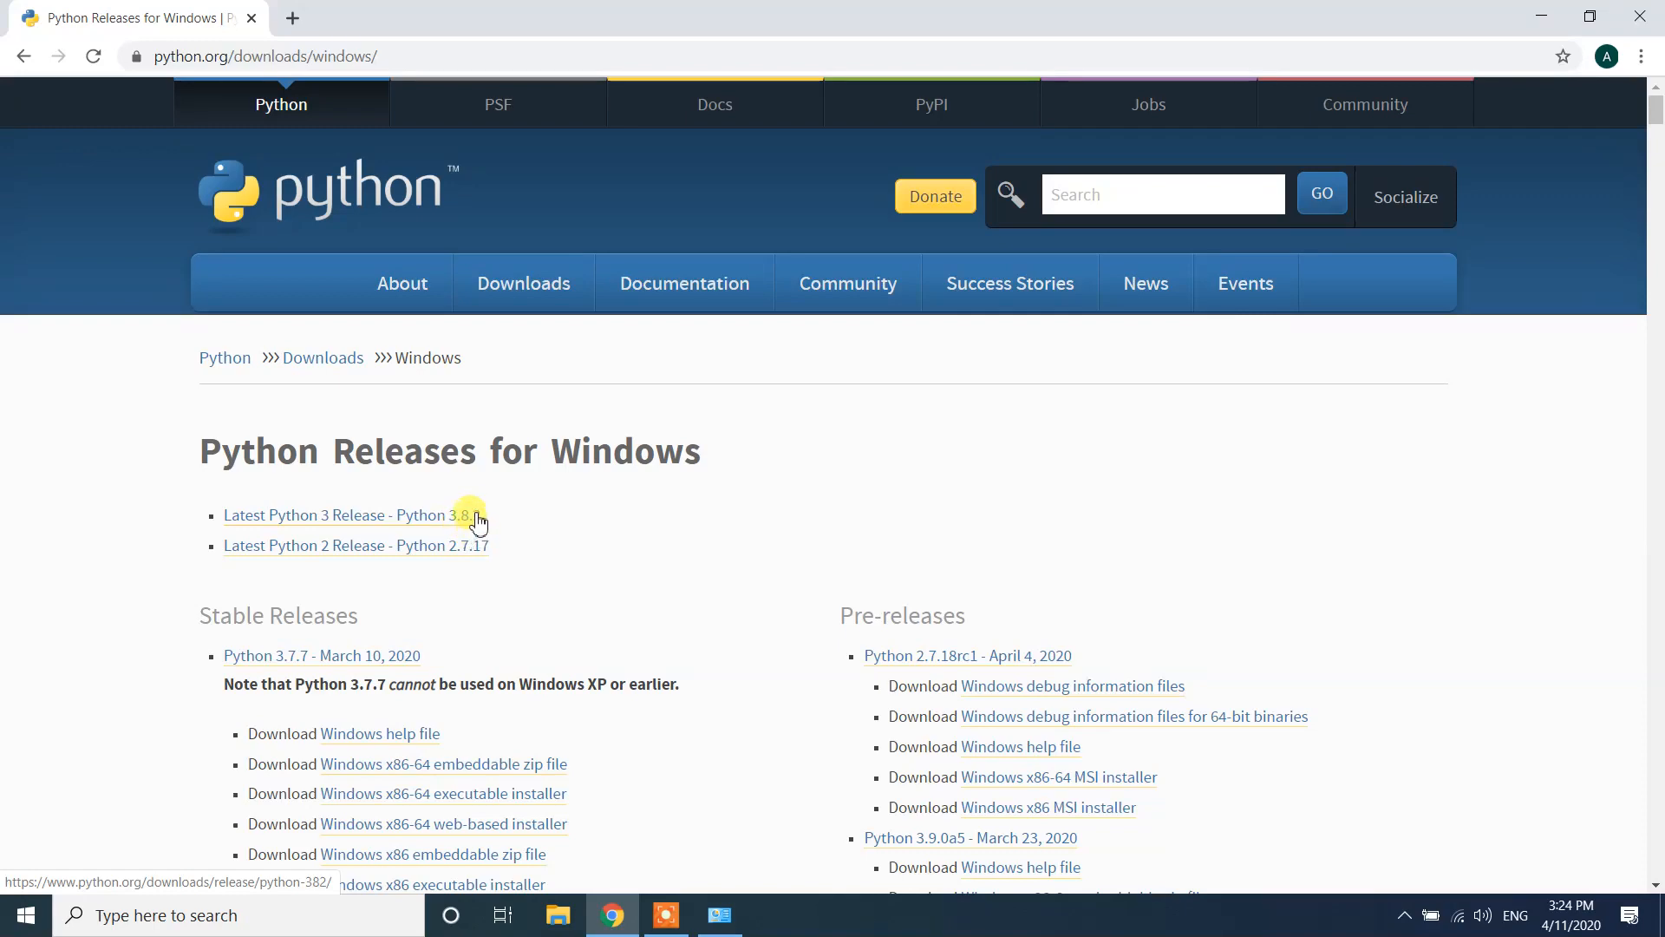
mouse_move(432, 563)
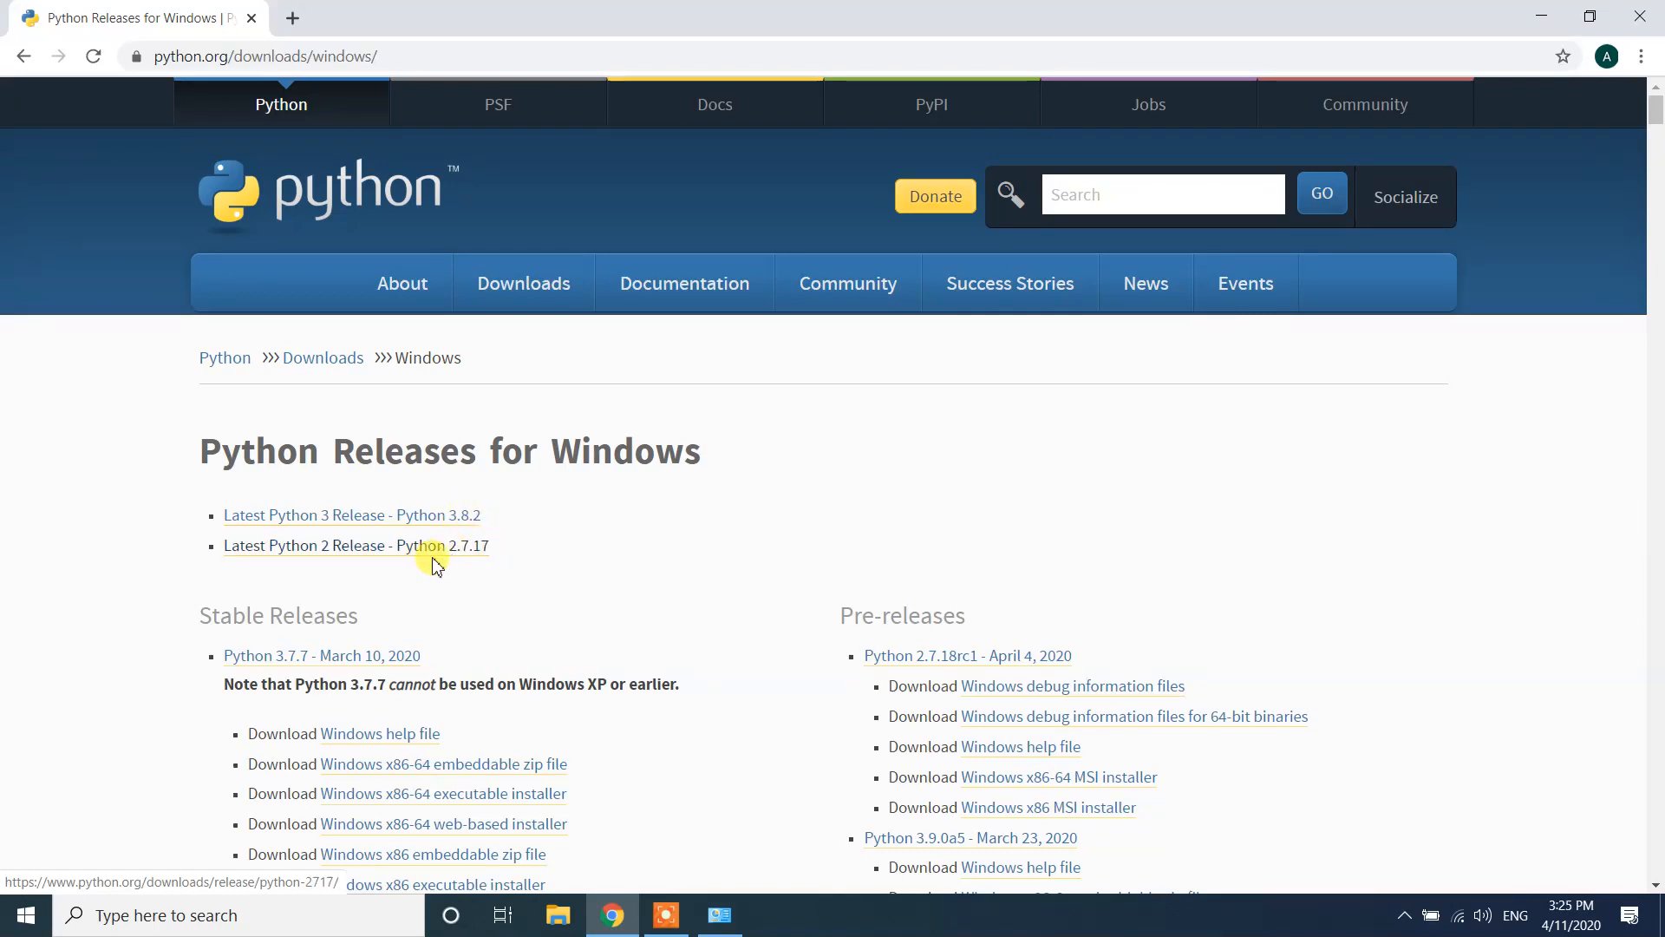
scroll(down, 3)
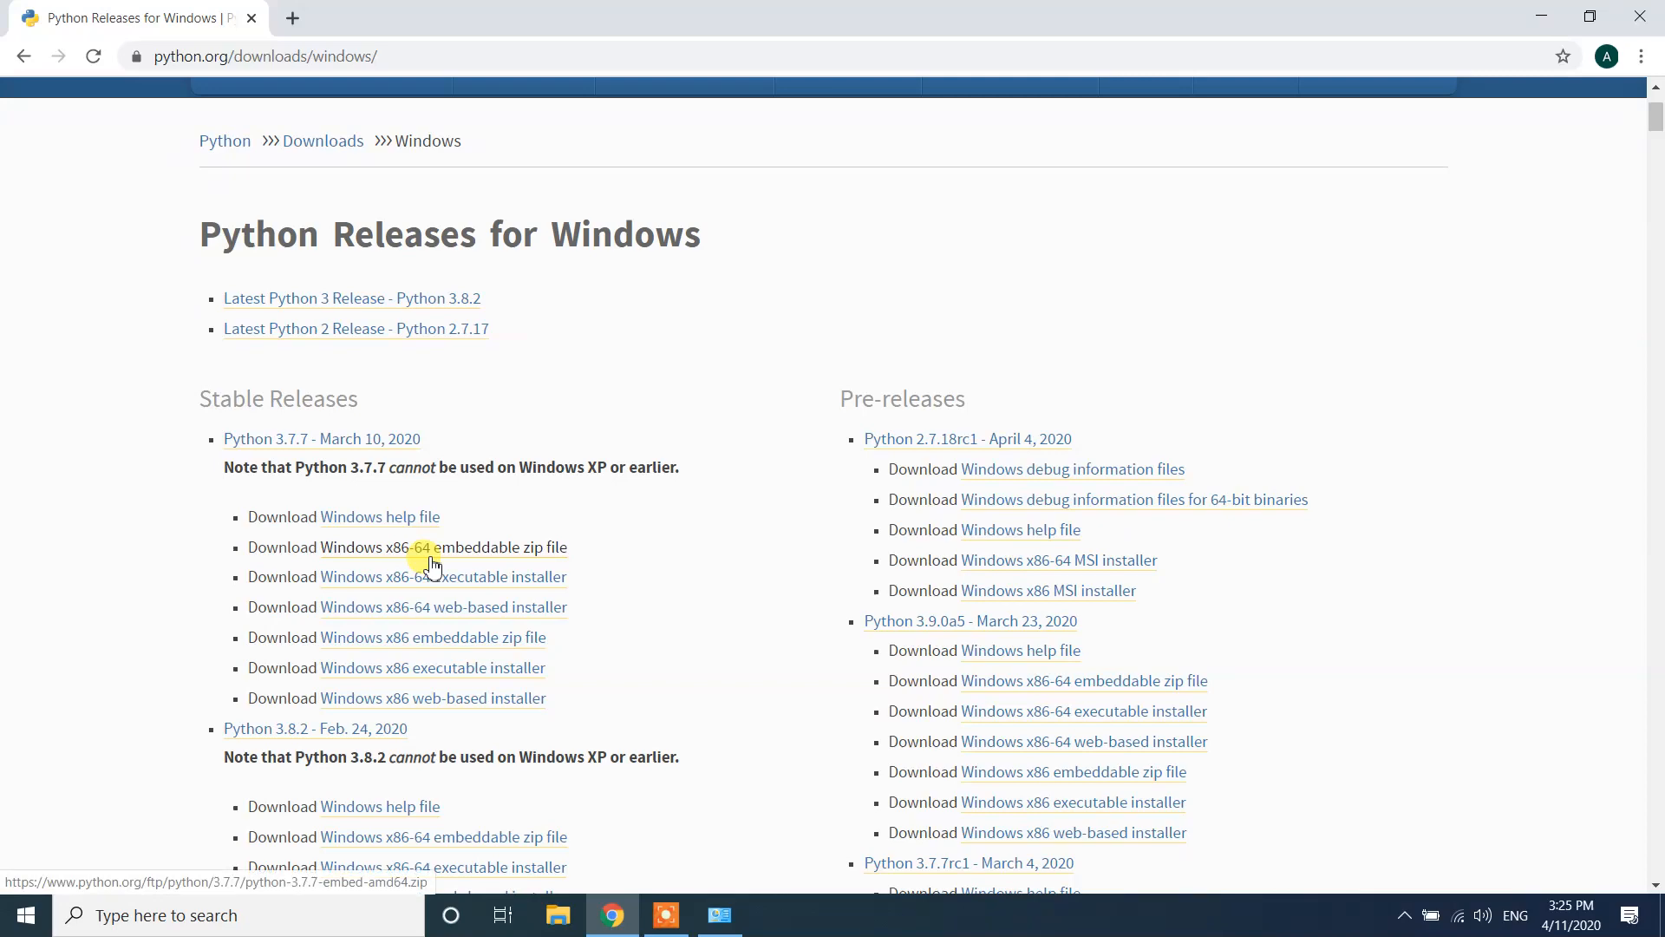
scroll(down, 3)
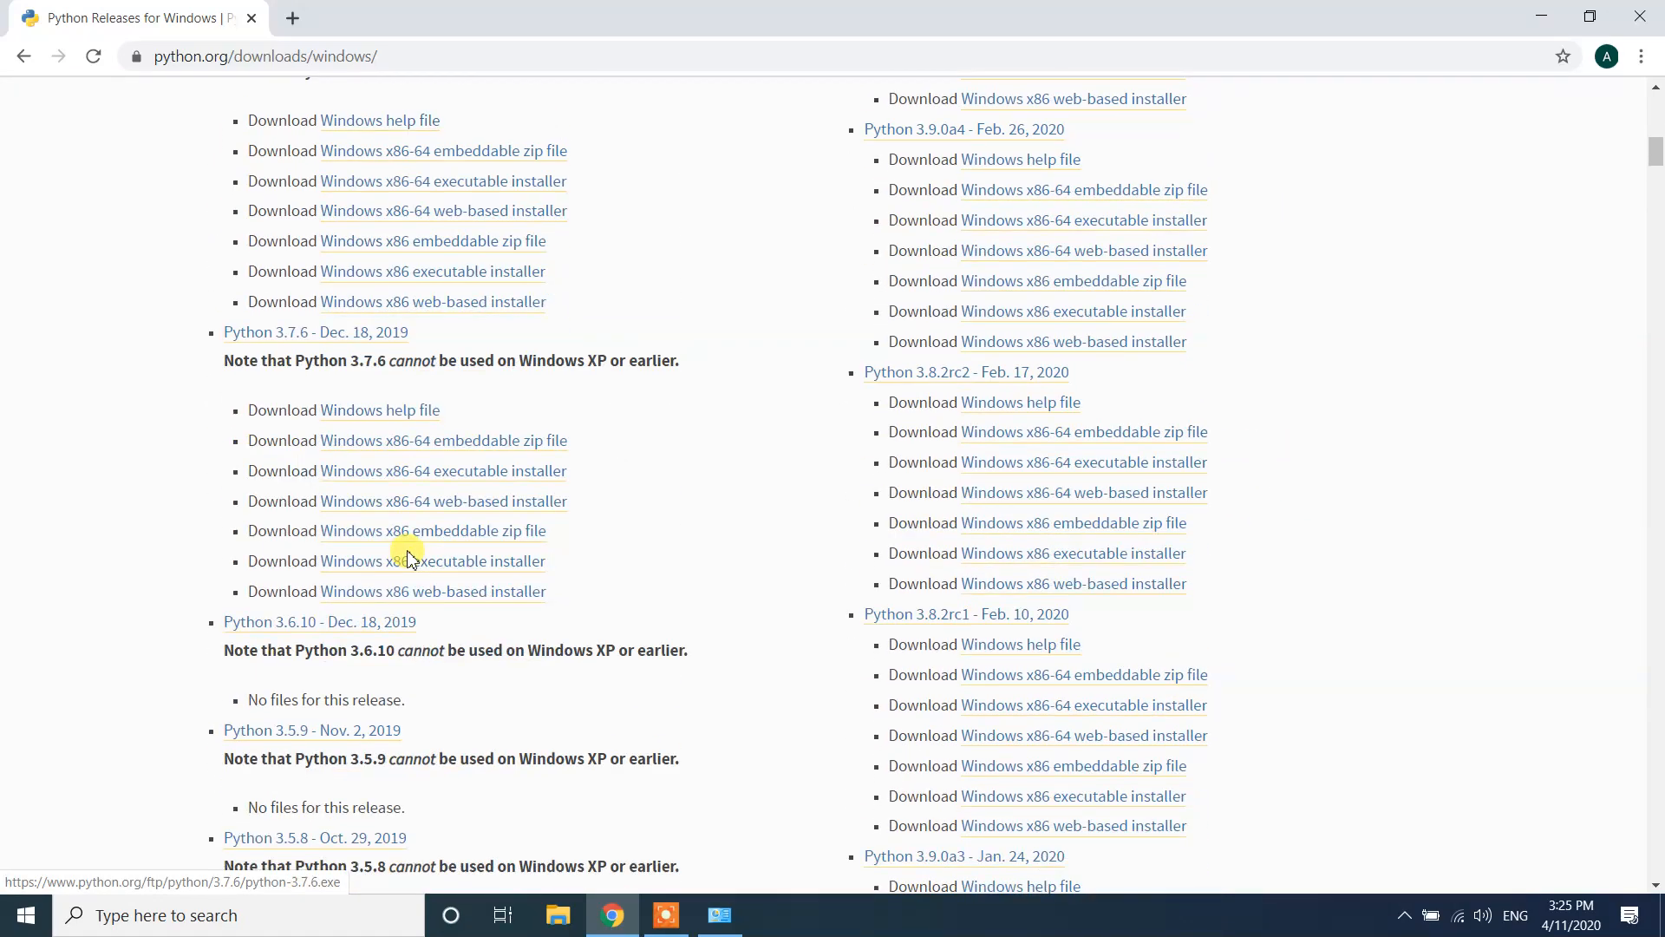
scroll(down, 3)
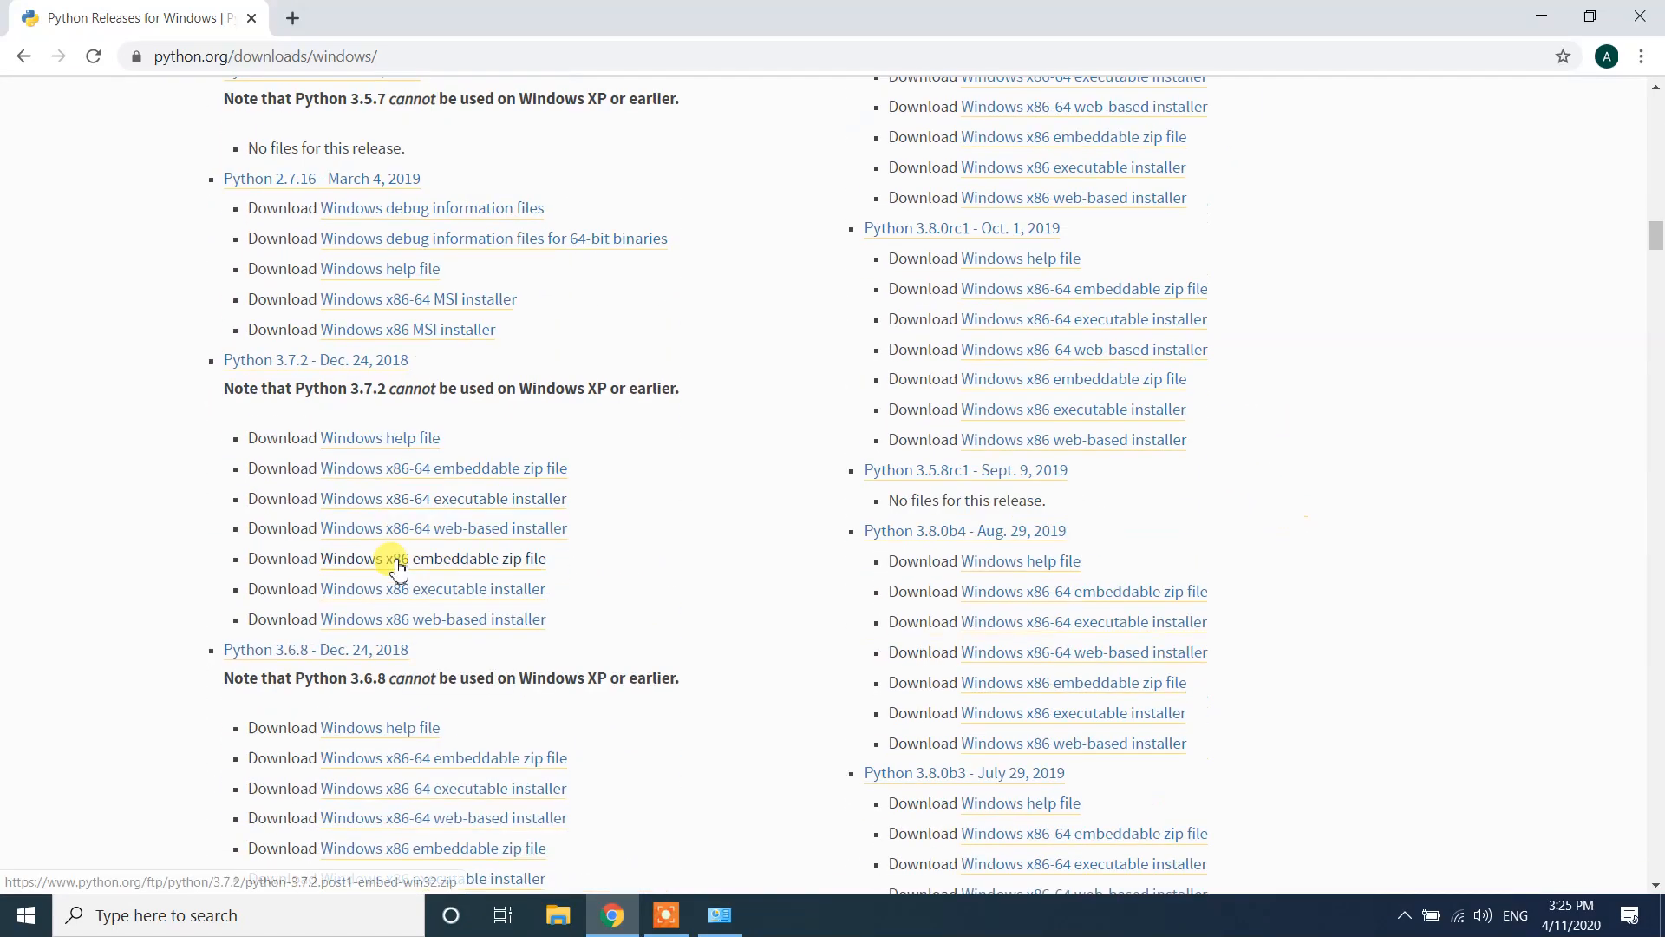
scroll(down, 3)
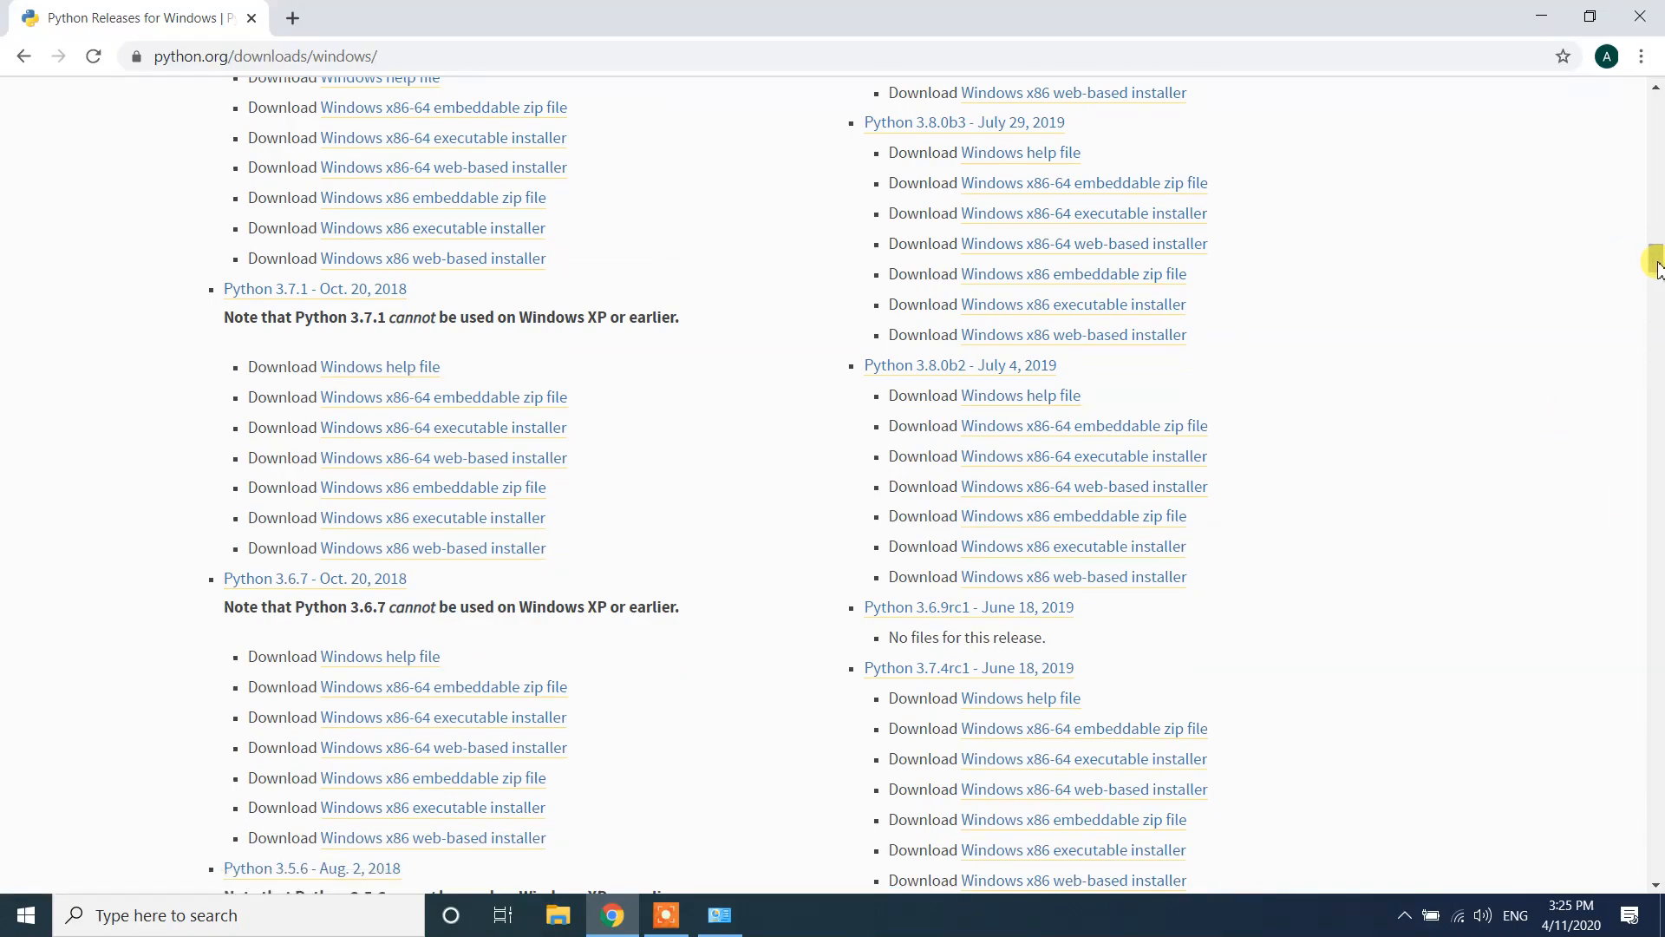
scroll(down, 3)
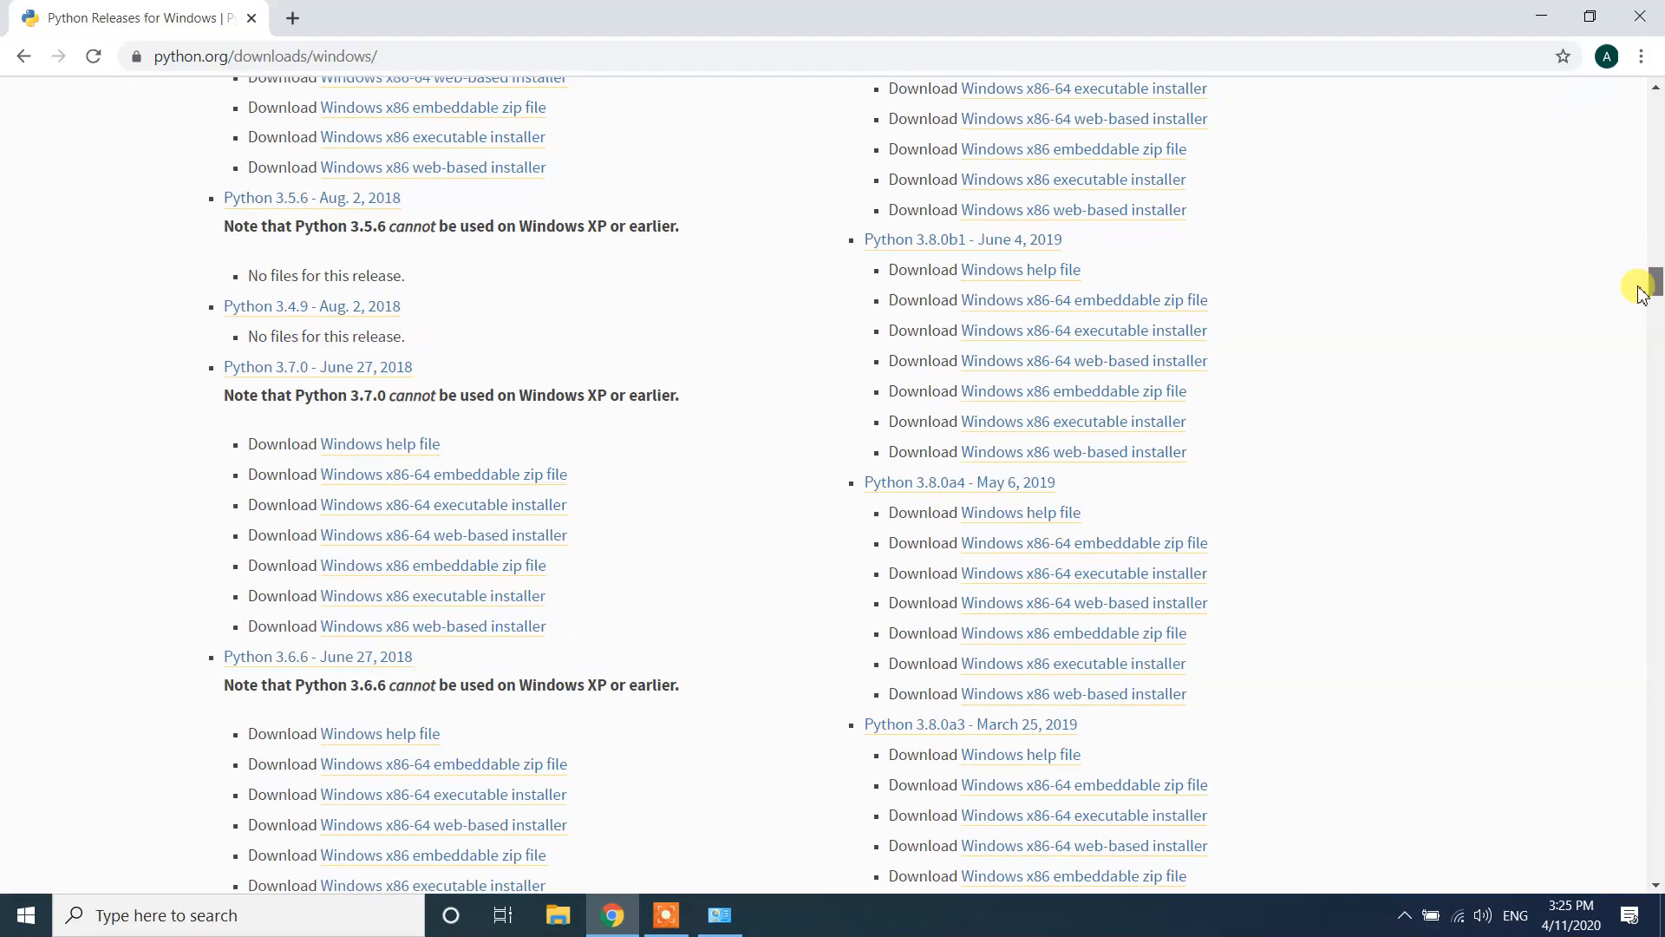
scroll(down, 3)
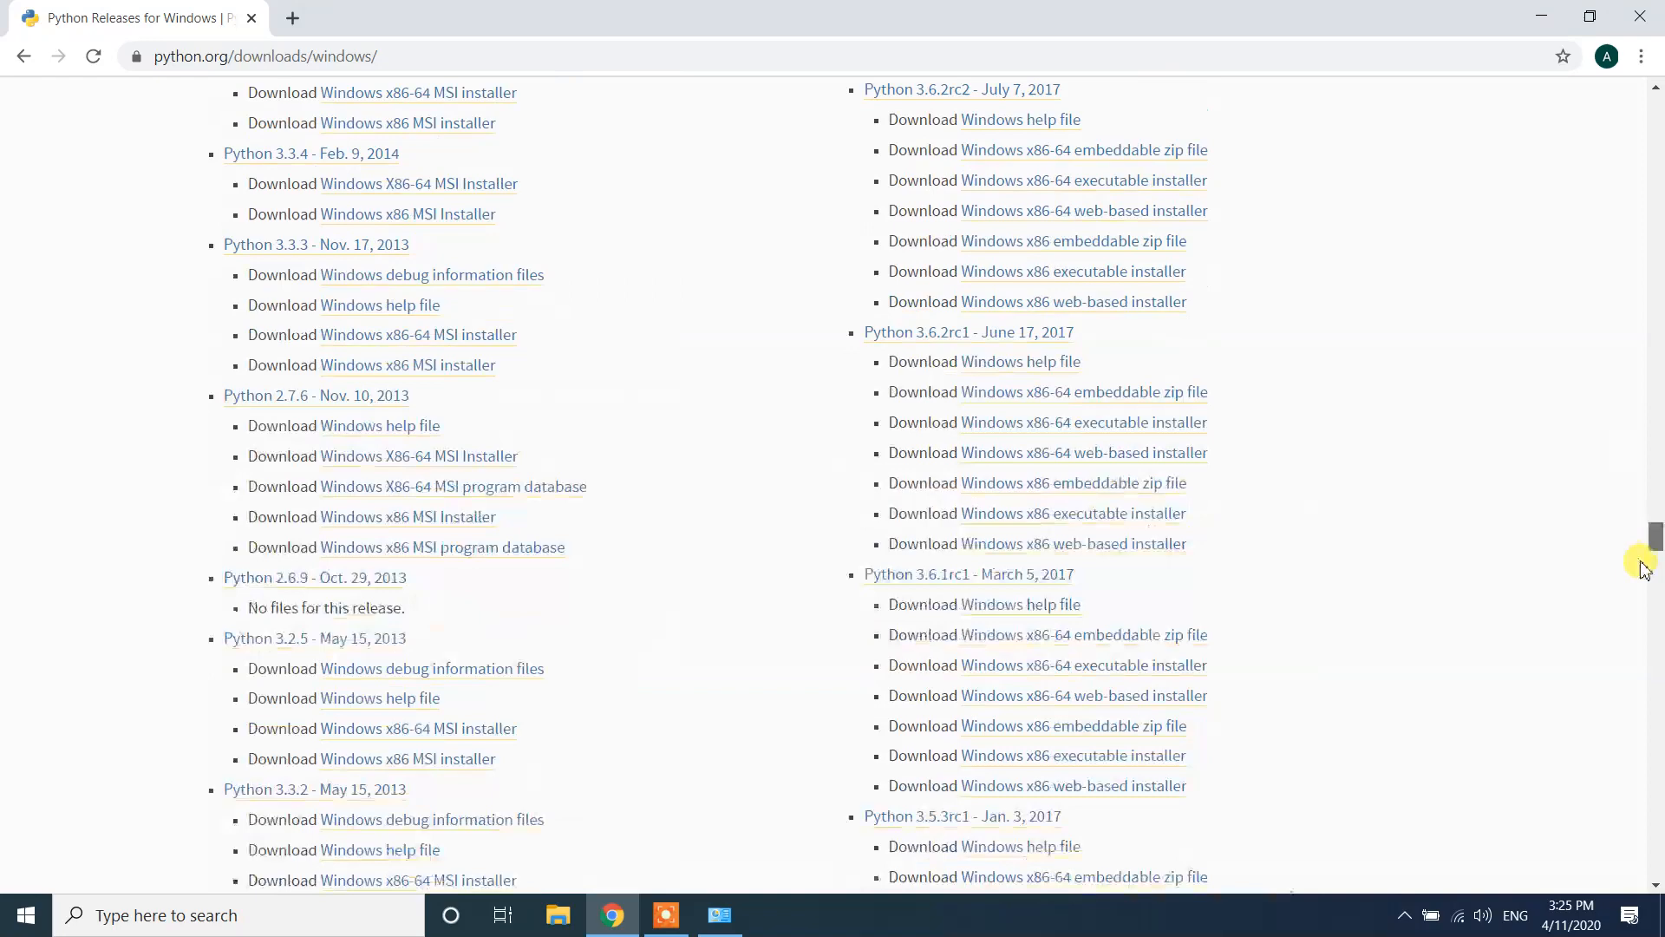
scroll(down, 3)
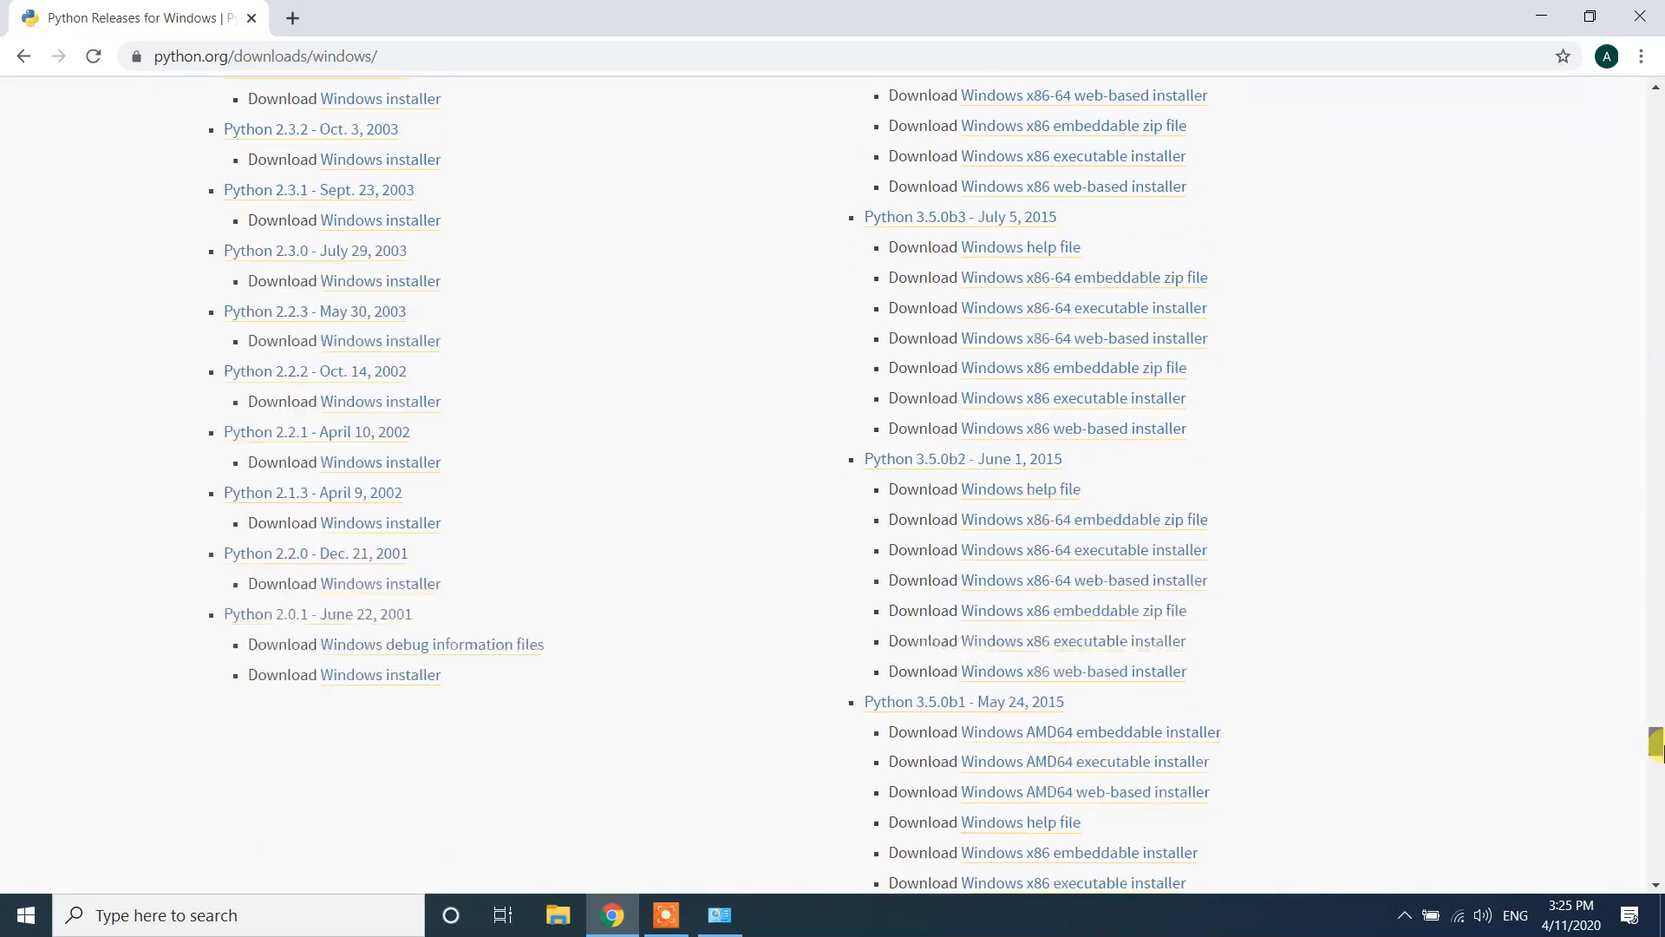
right_click(1402, 391)
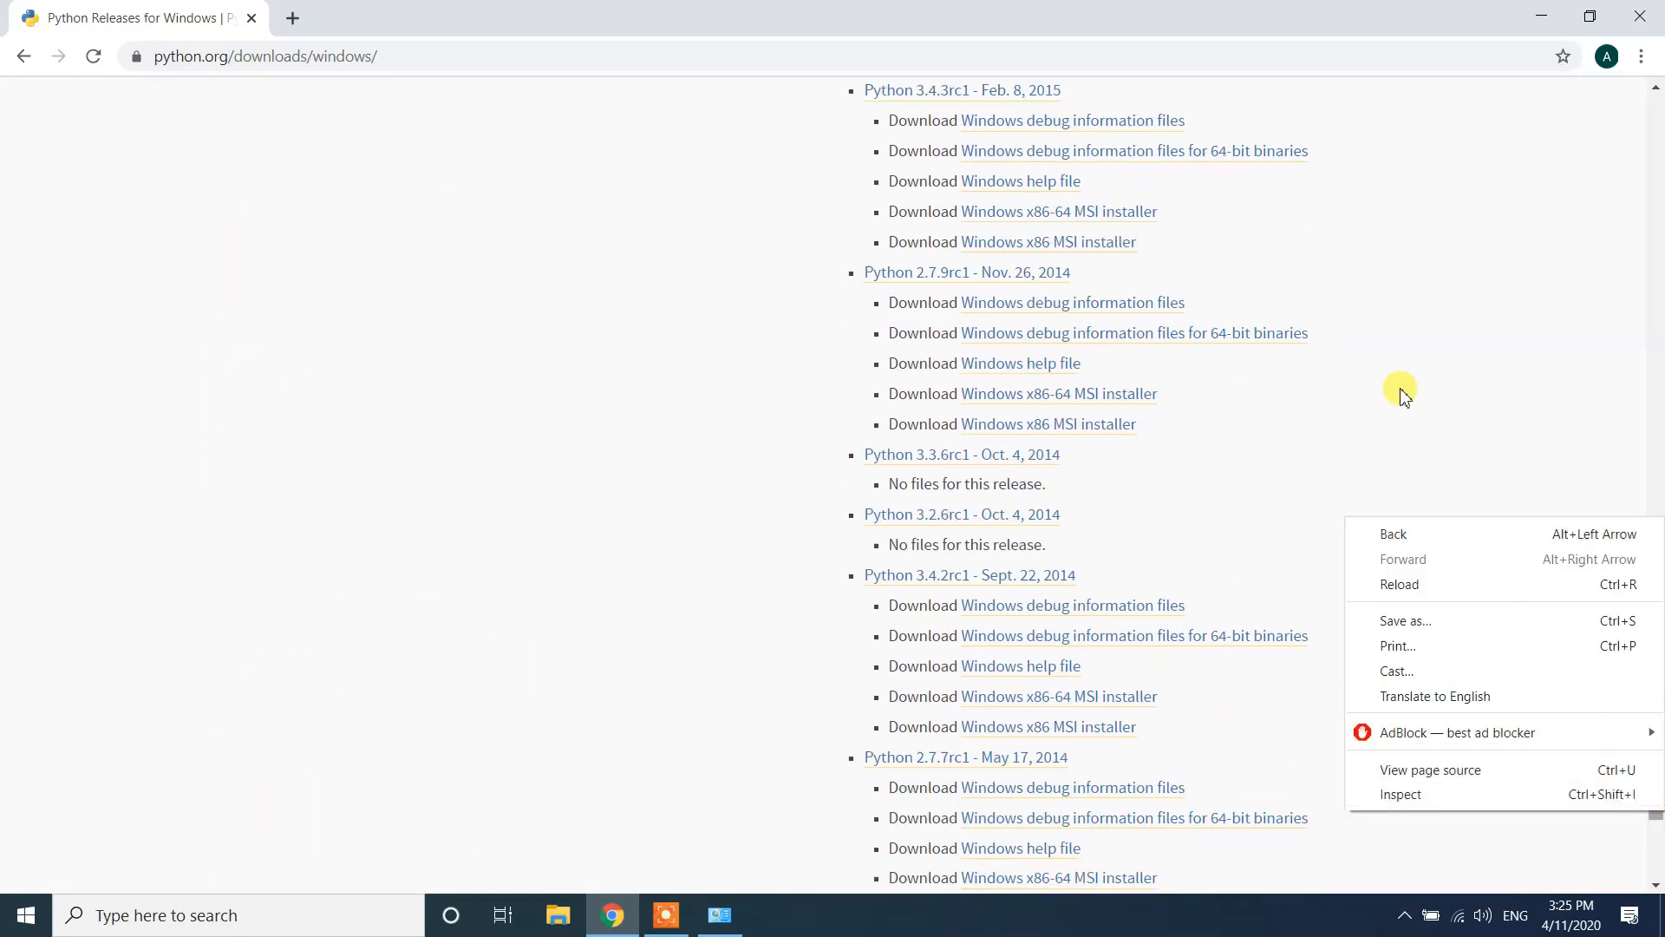
scroll(up, 3)
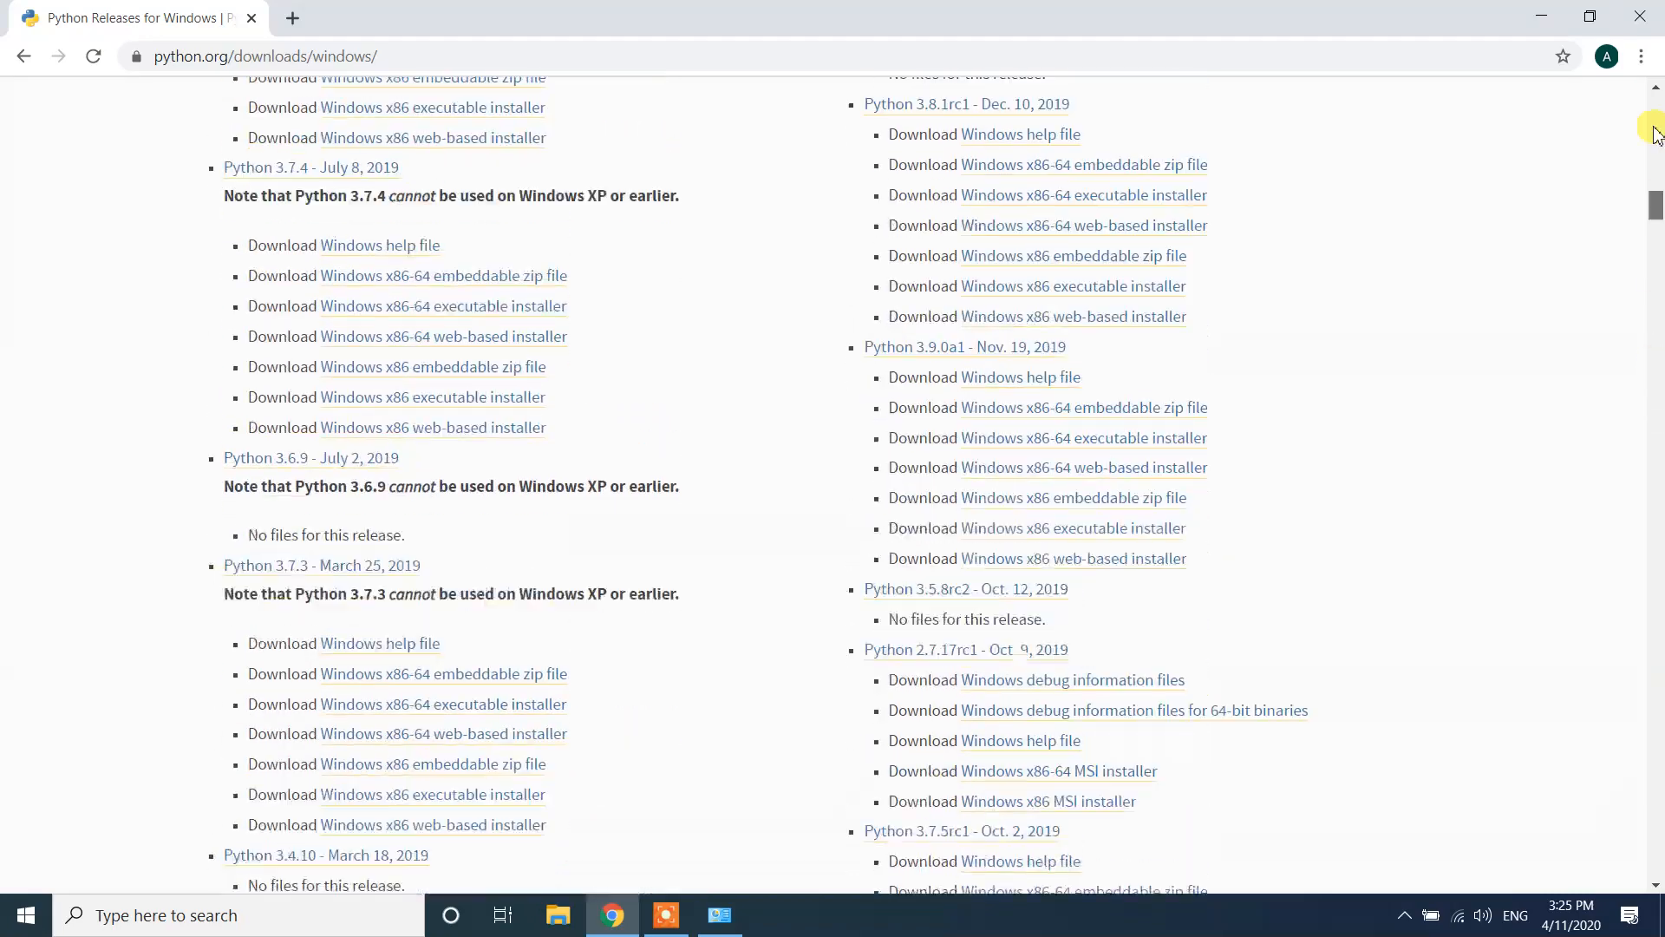
scroll(up, 3)
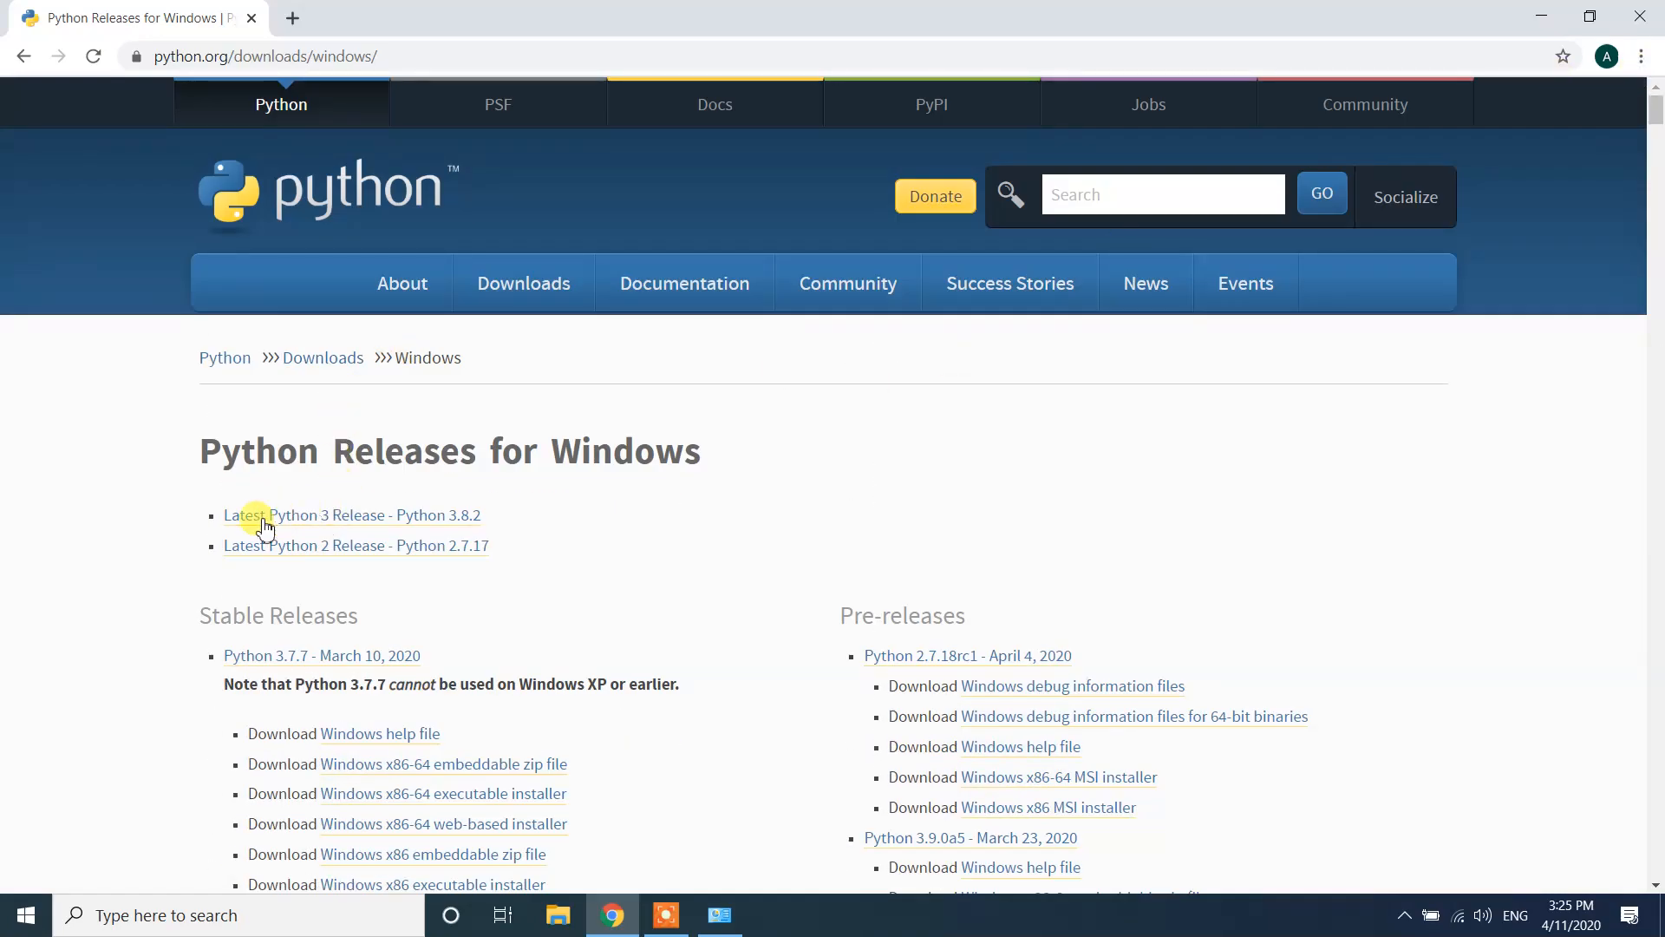
mouse_move(418, 526)
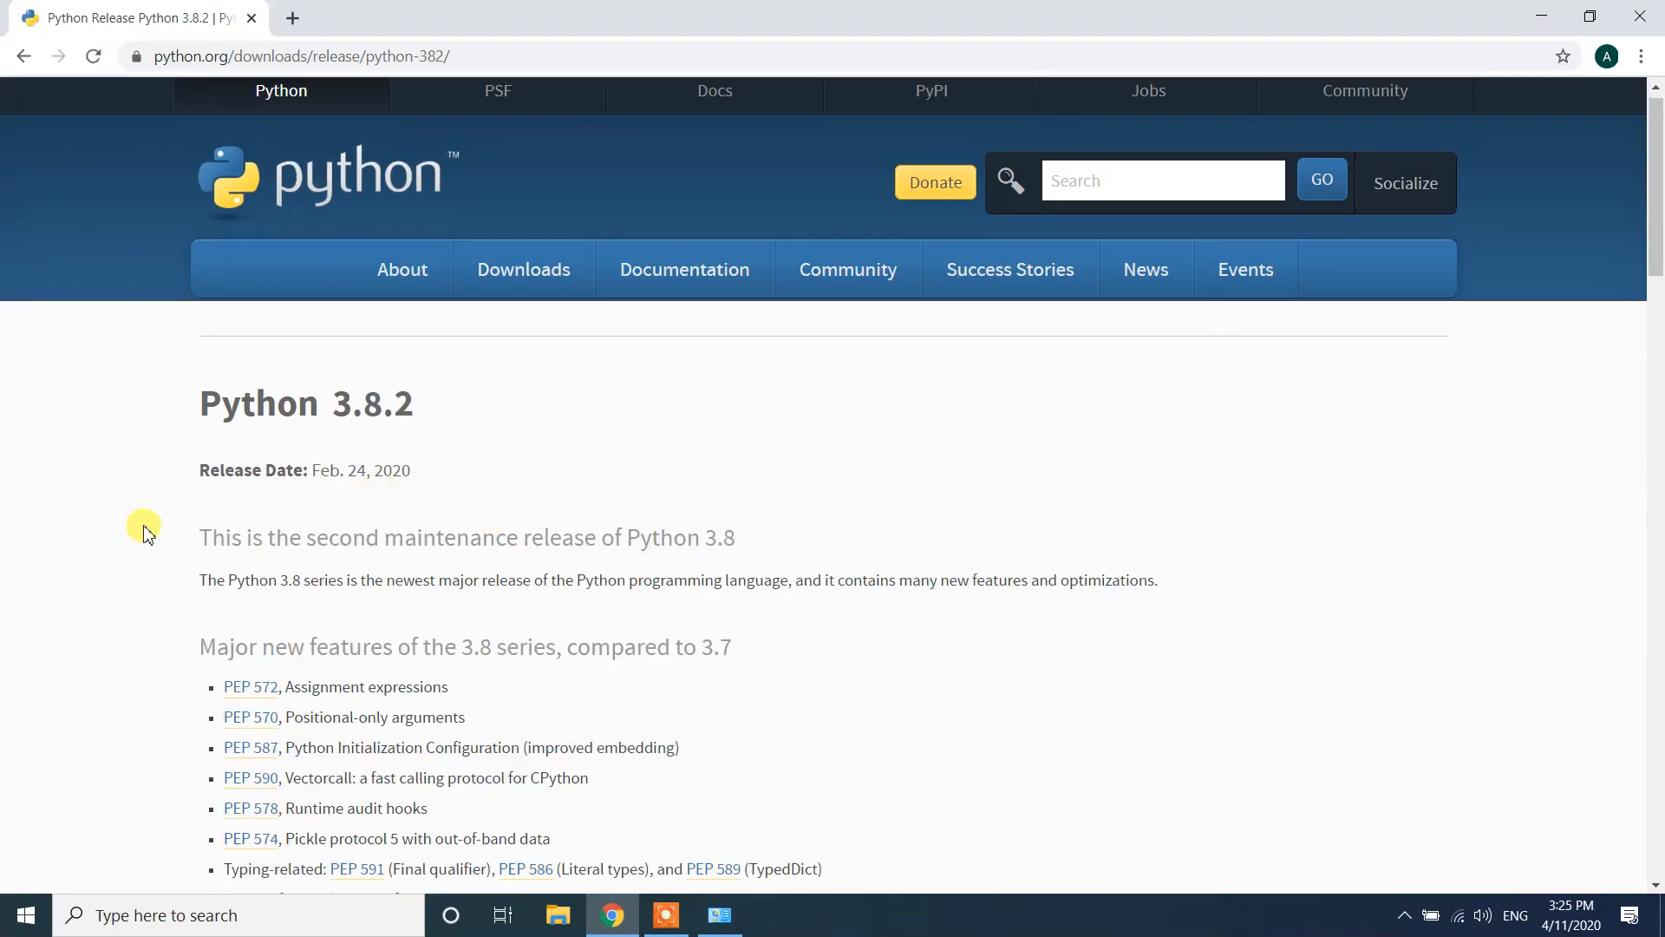
- Scroll the Python 3.8.2 release page down to its Files table
scroll(down, 3)
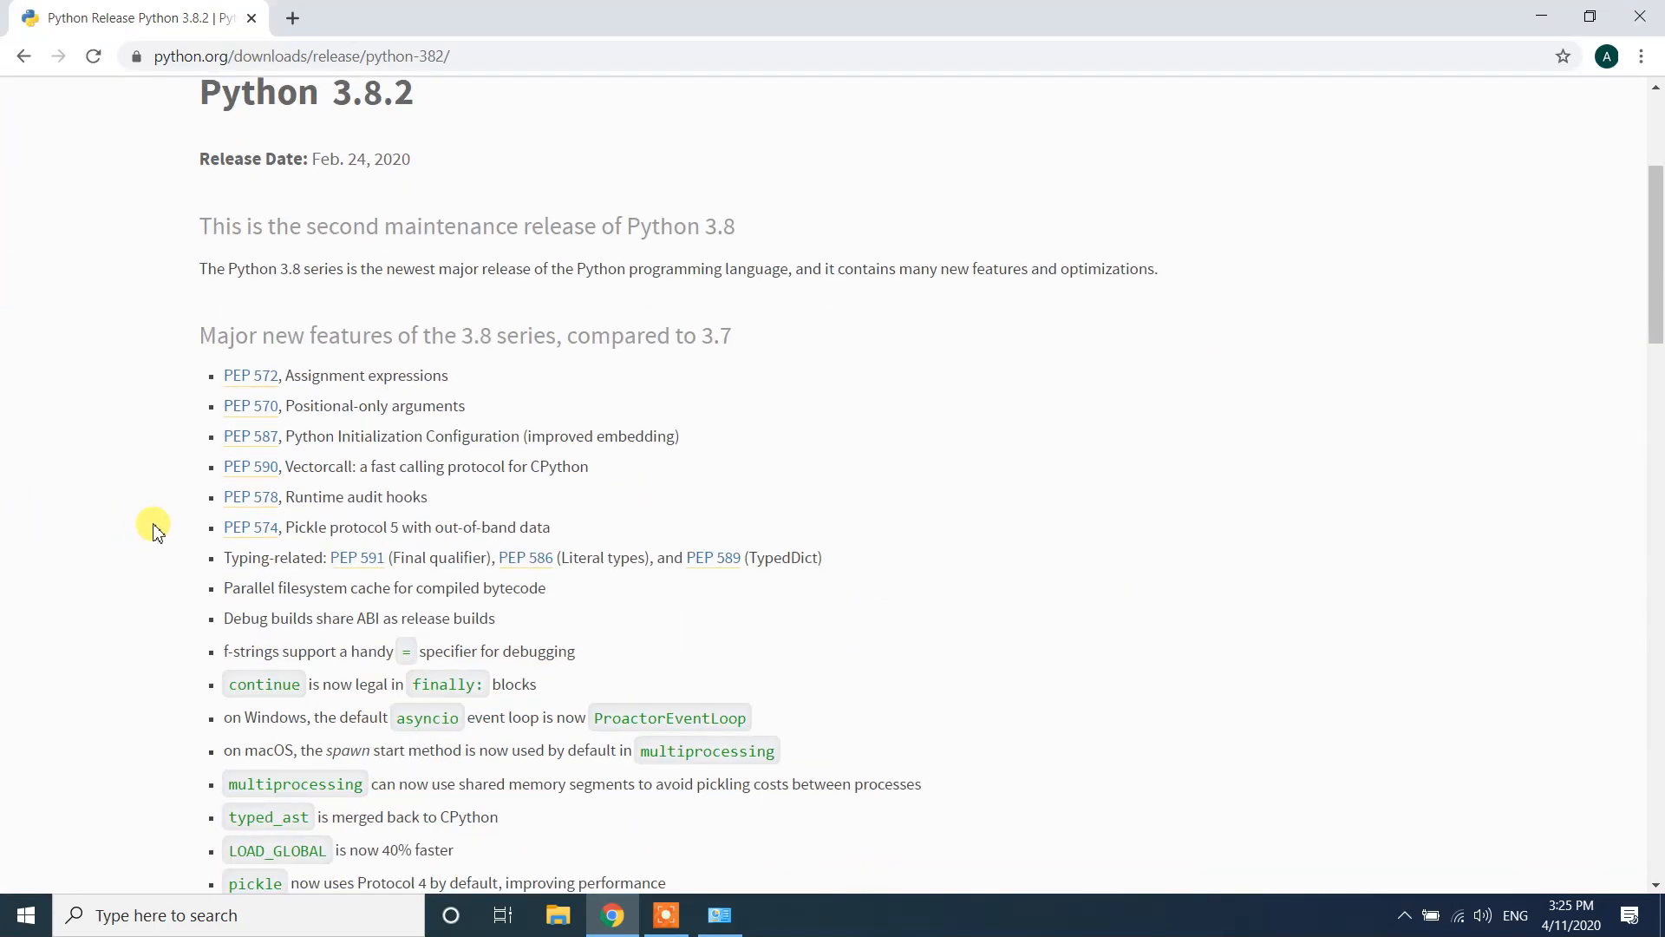
scroll(down, 3)
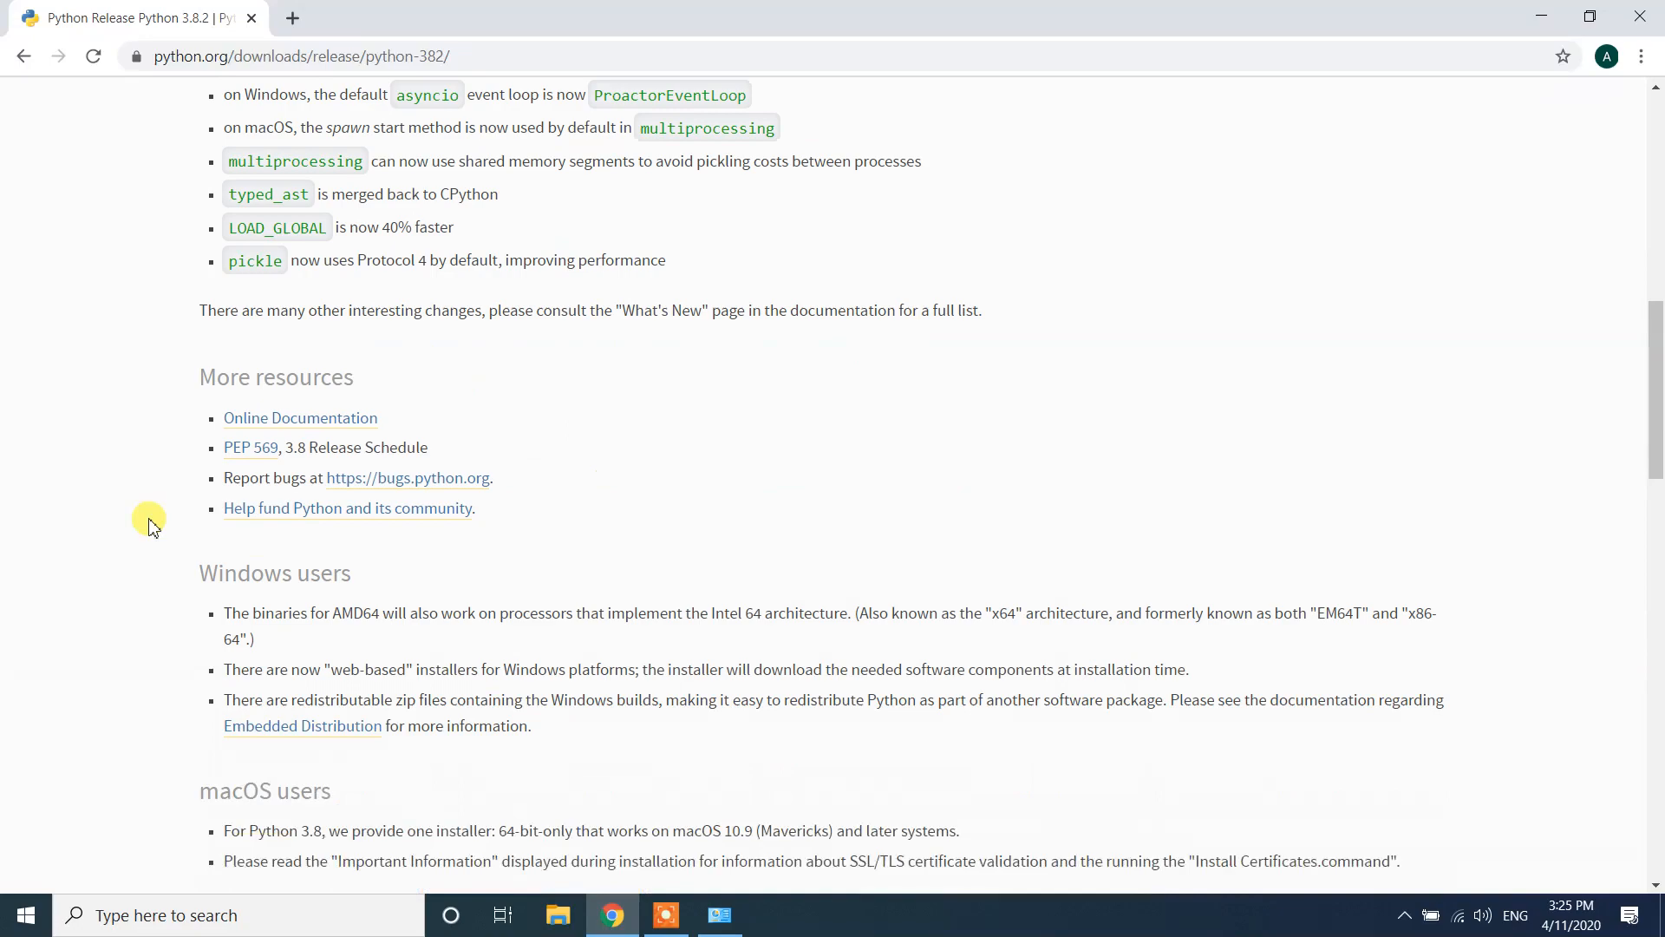
scroll(down, 3)
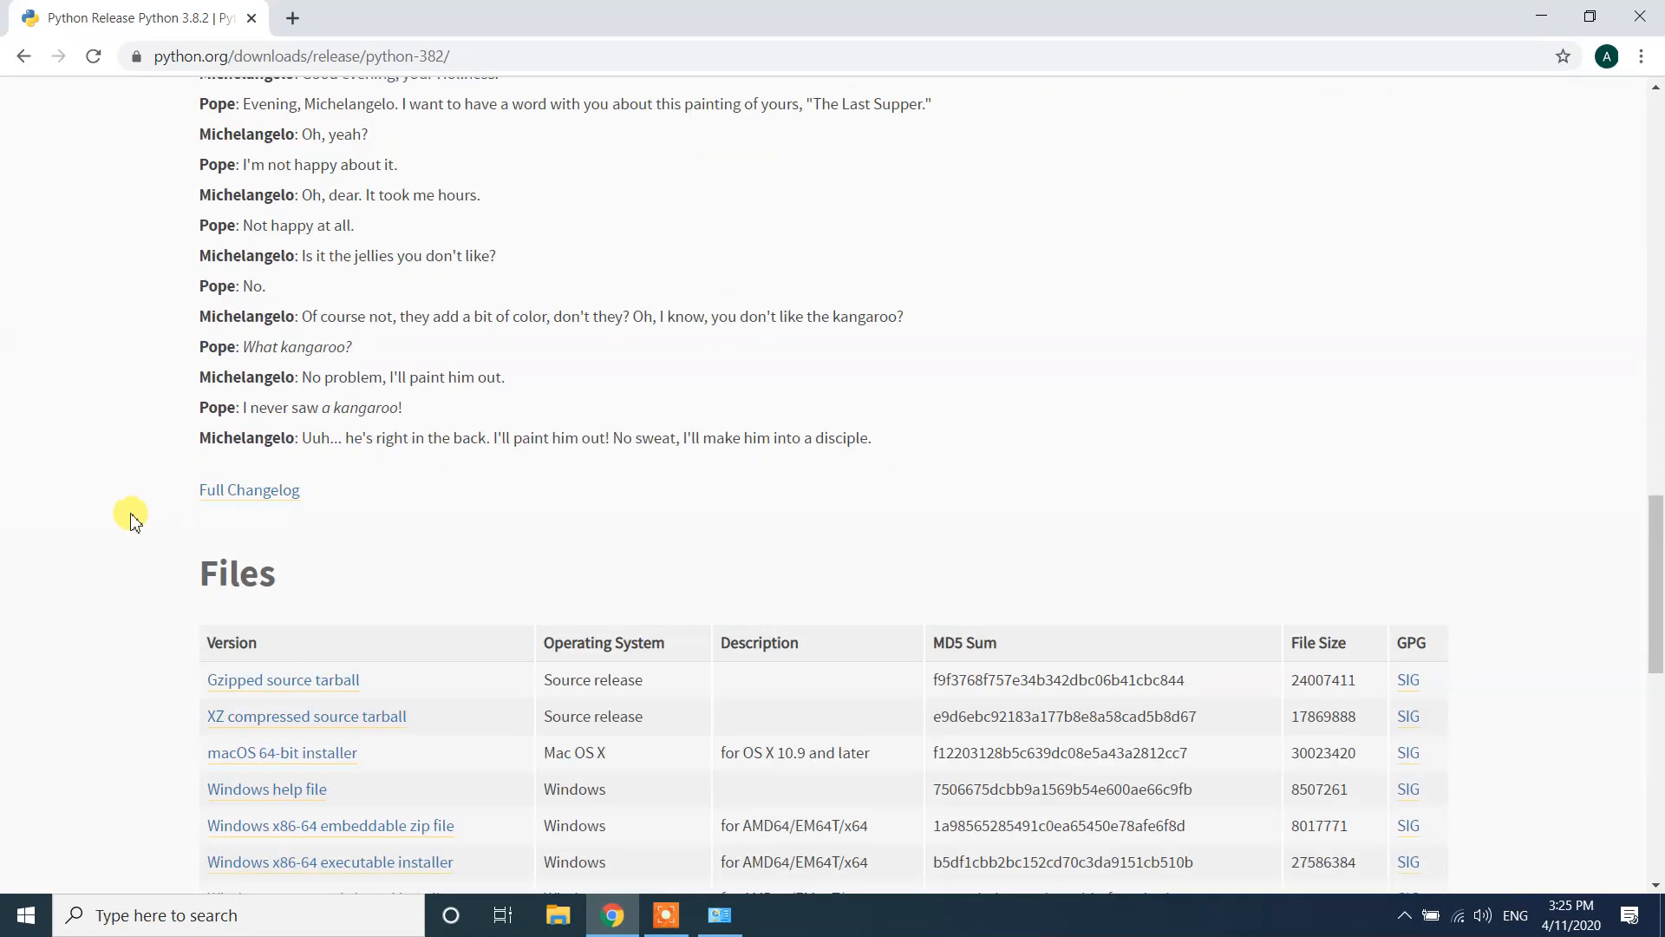
scroll(down, 3)
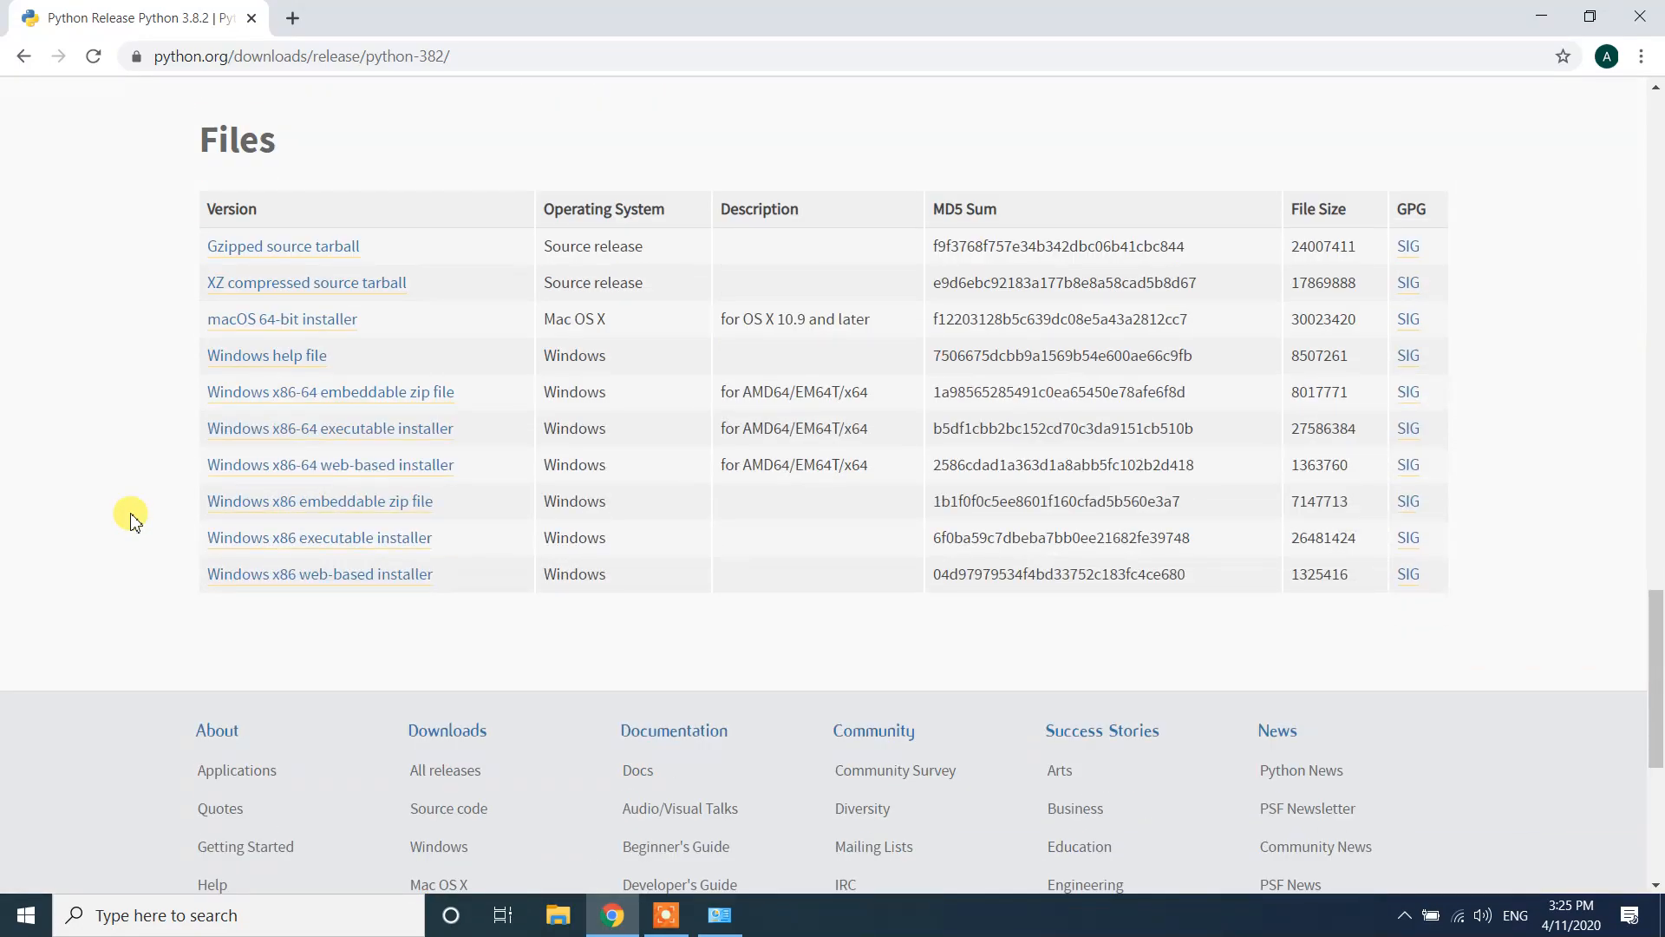
scroll(up, 3)
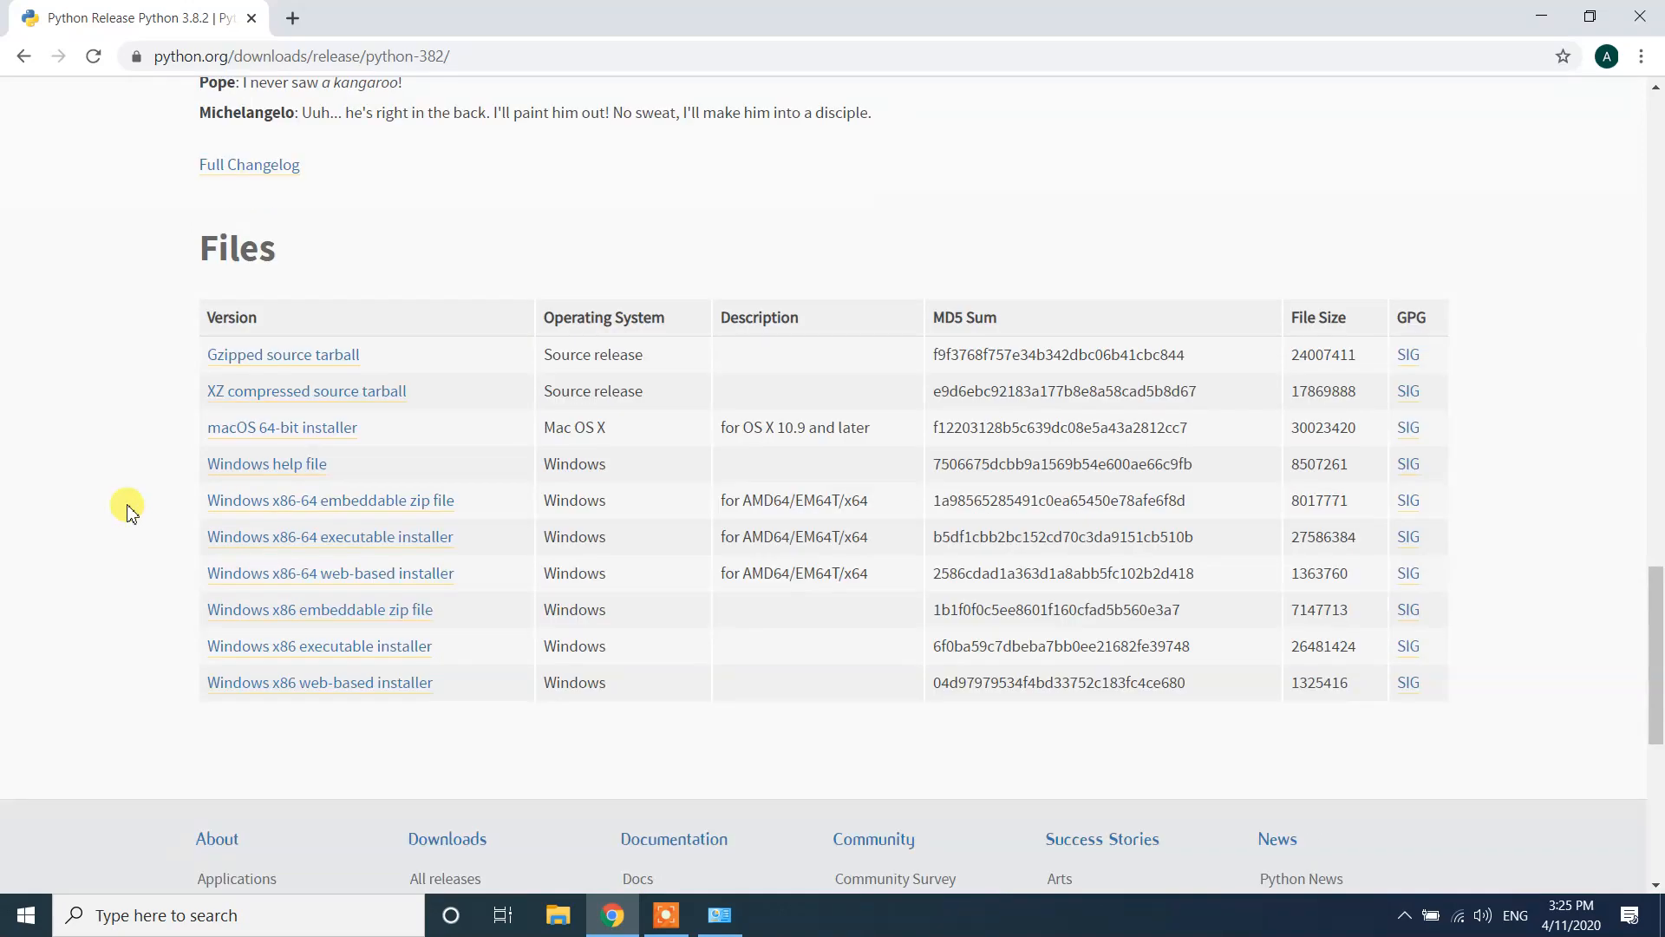
mouse_move(305, 555)
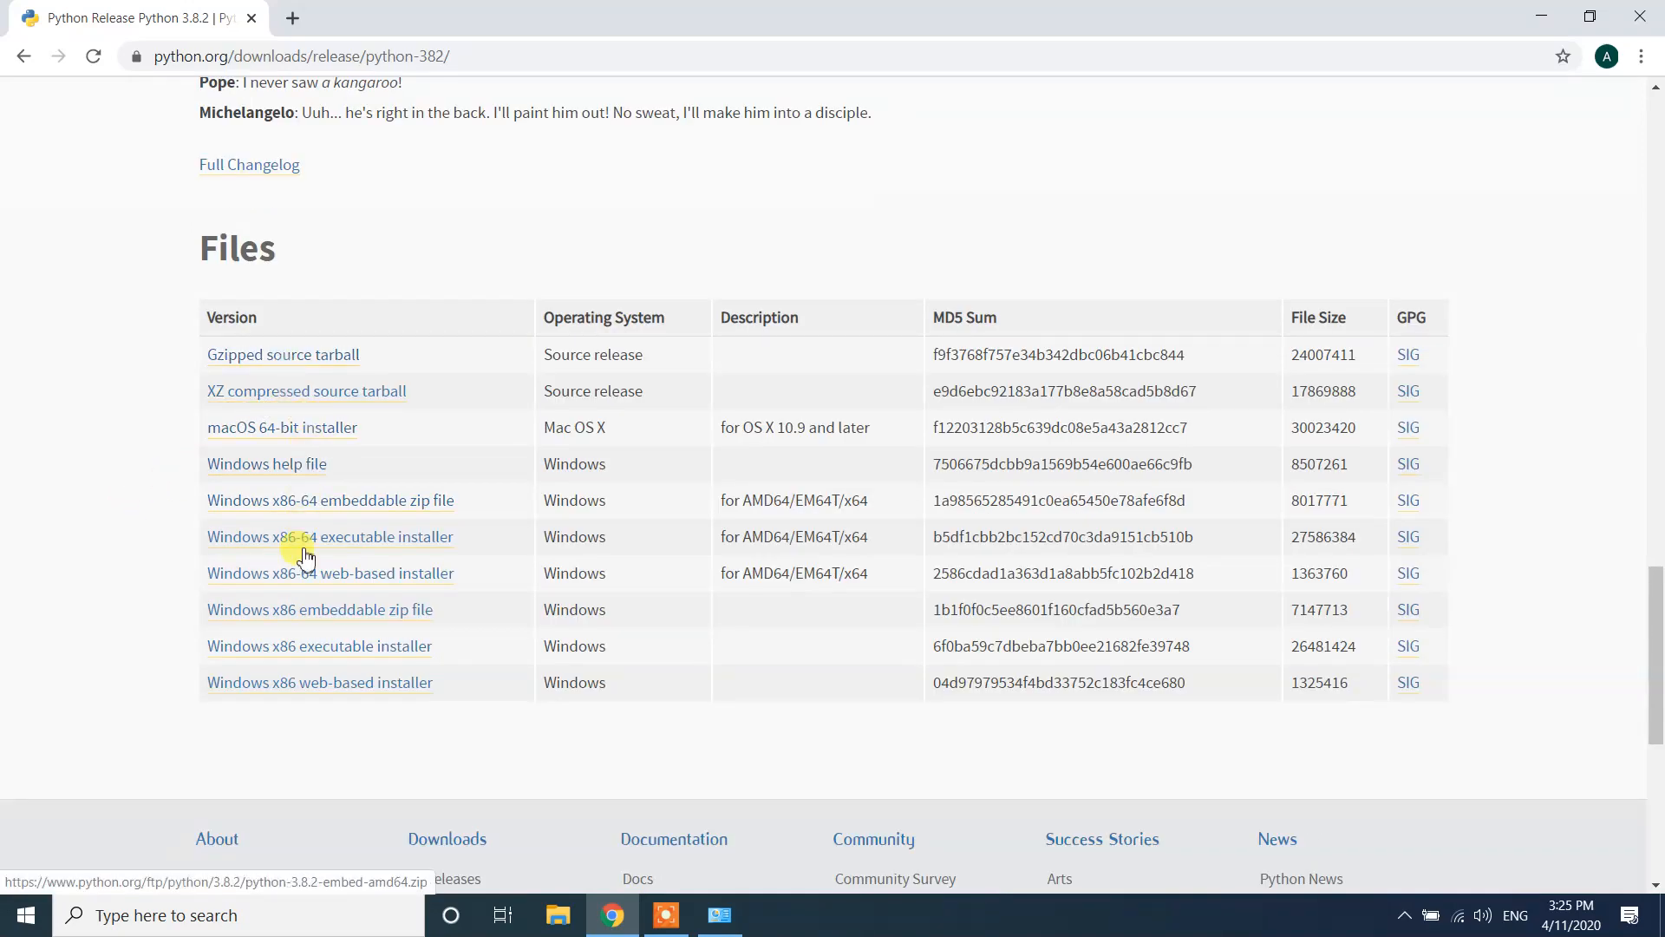
mouse_move(167, 616)
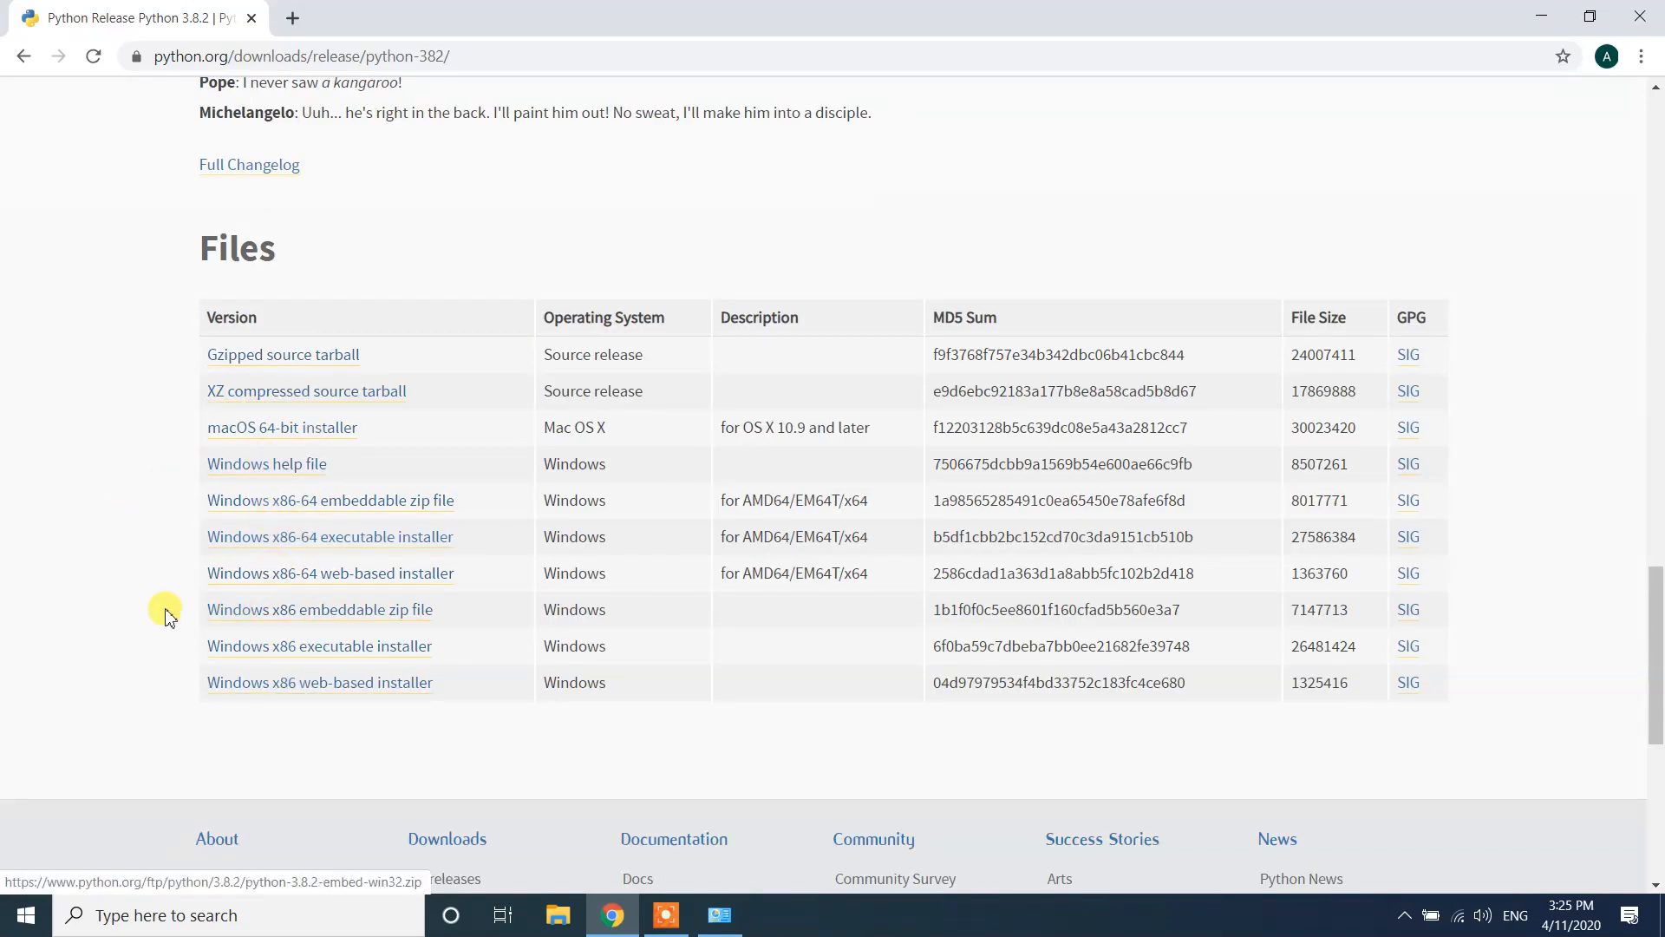
mouse_move(67, 584)
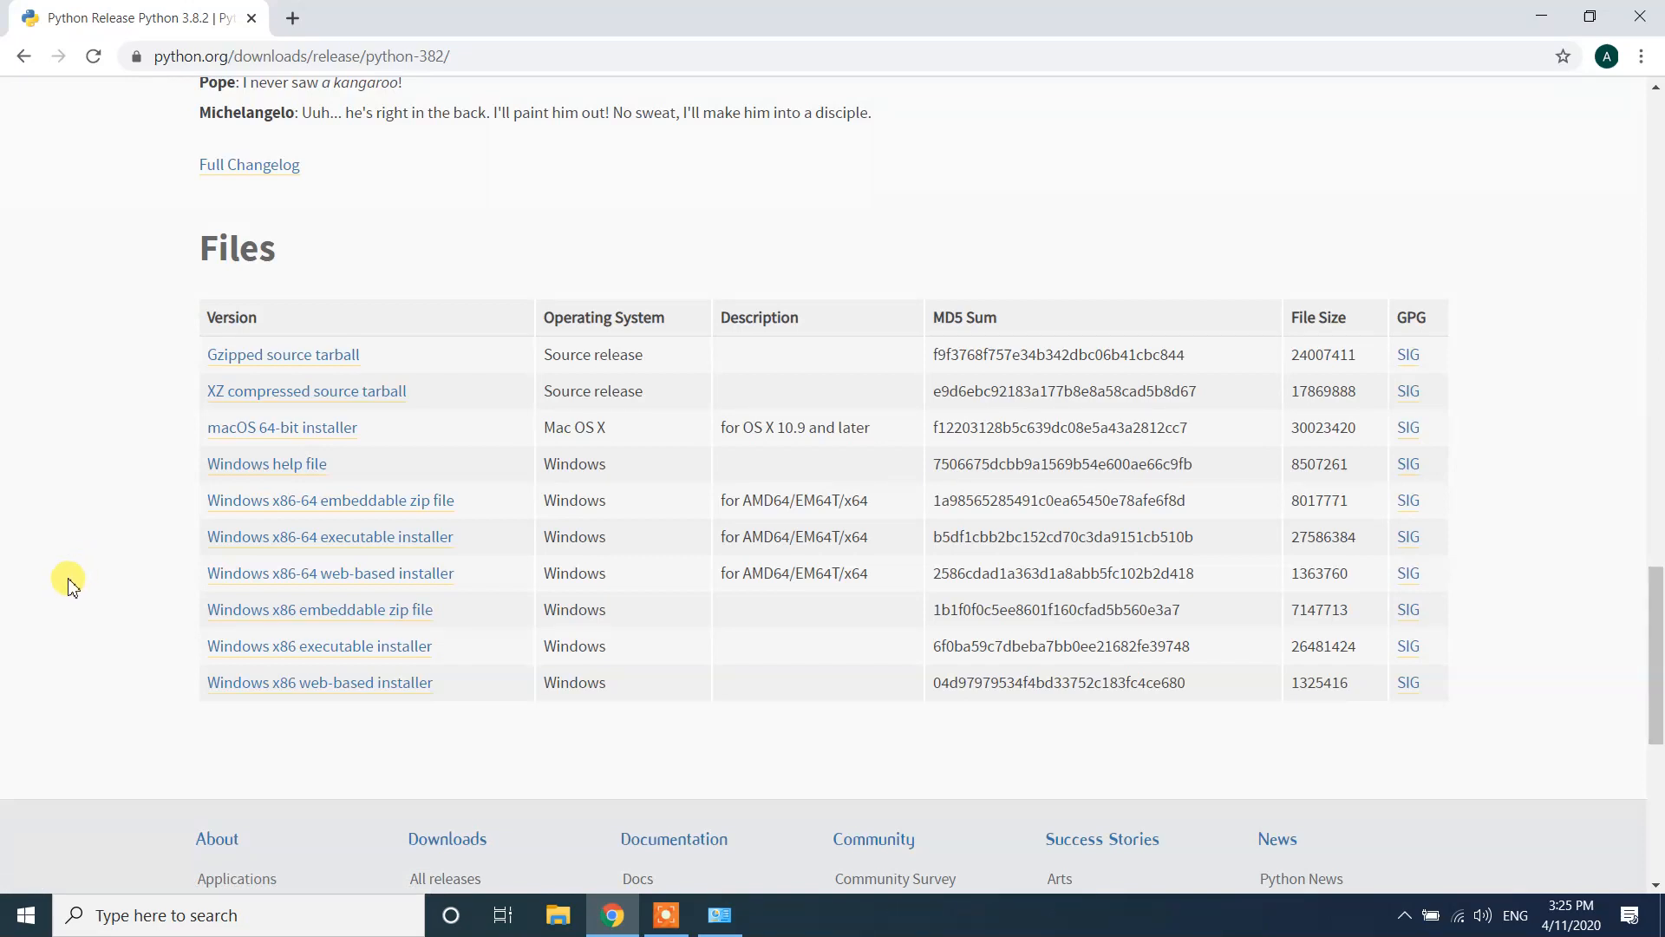
mouse_move(44, 558)
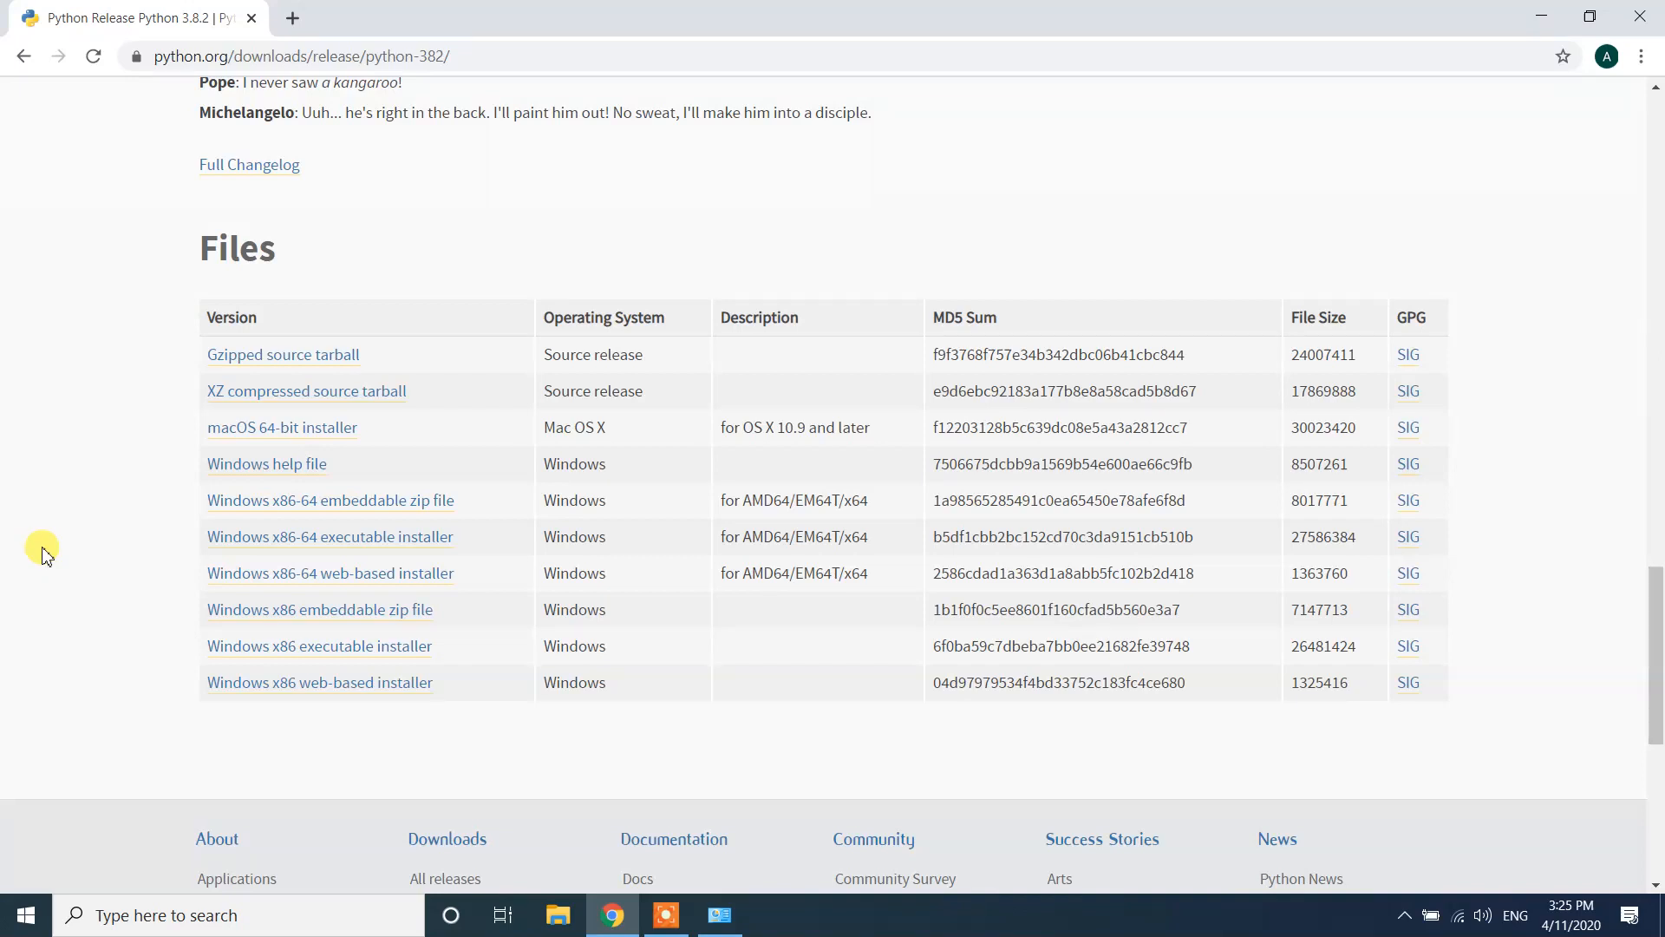
mouse_move(241, 550)
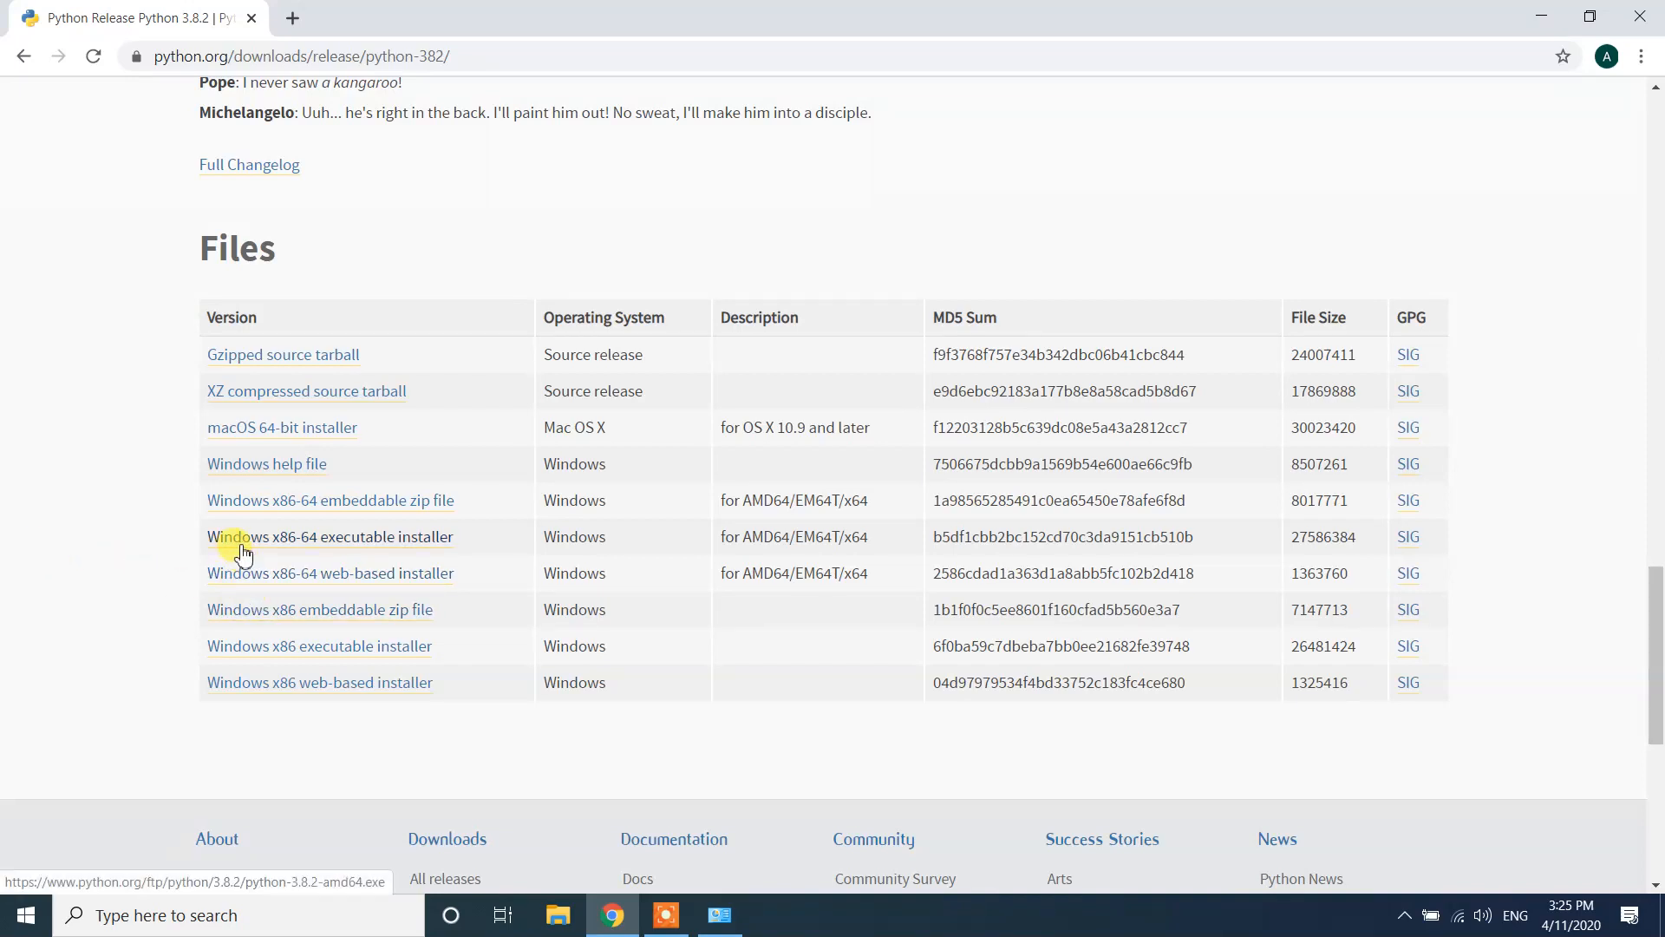
mouse_move(308, 552)
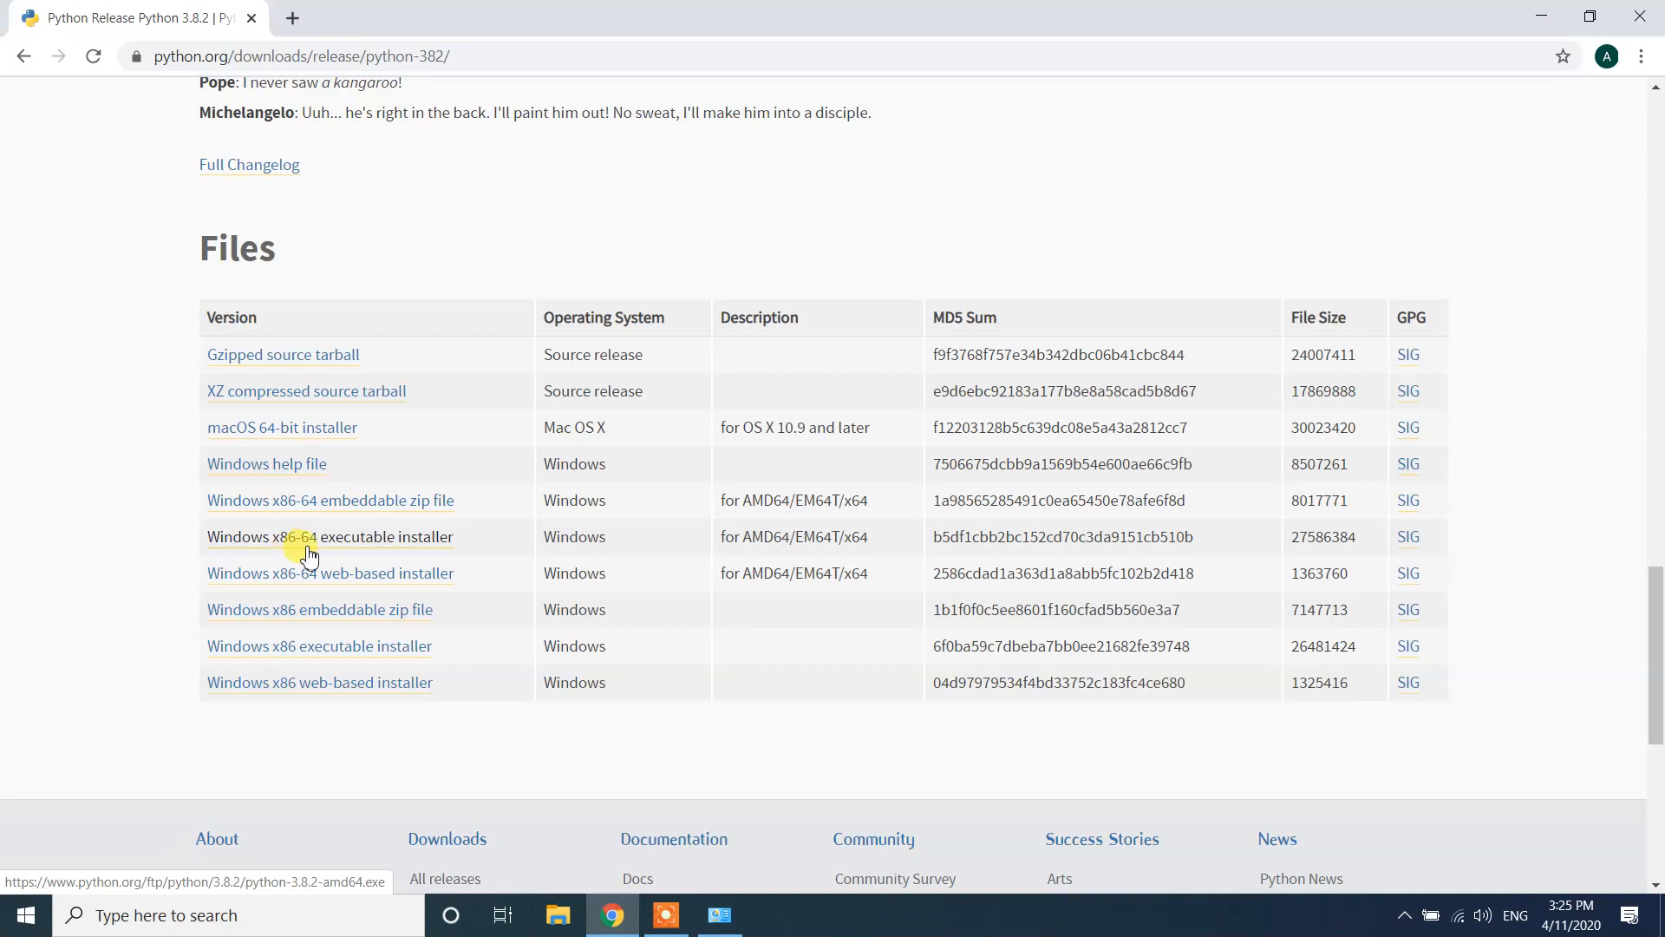
mouse_move(349, 549)
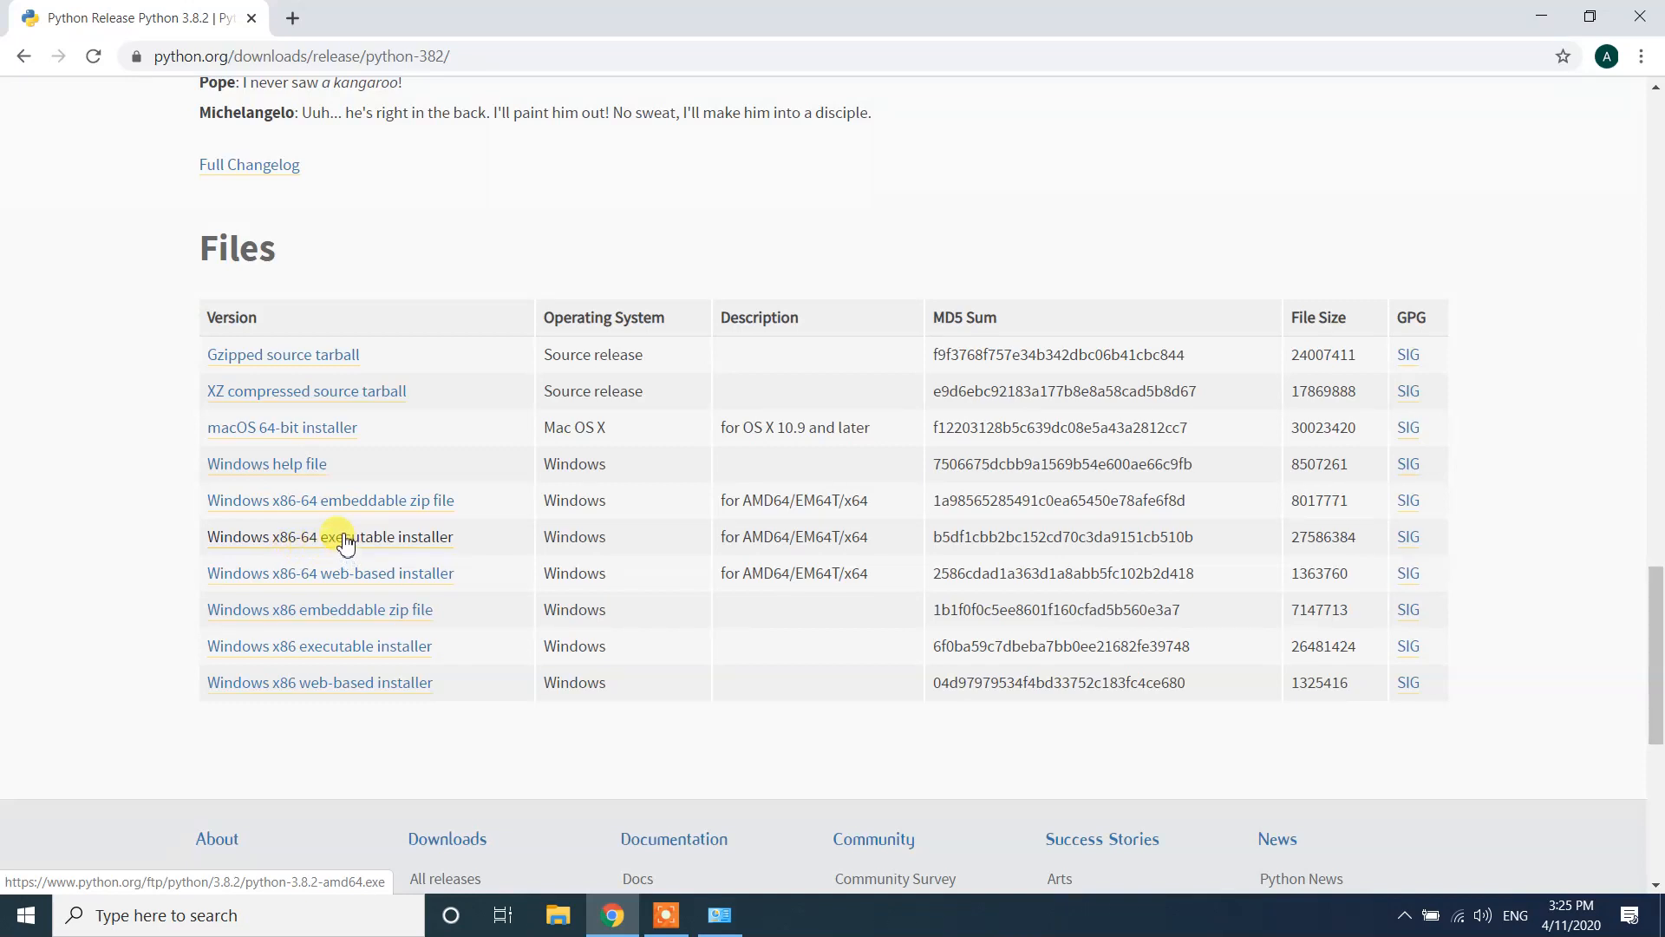
mouse_move(360, 719)
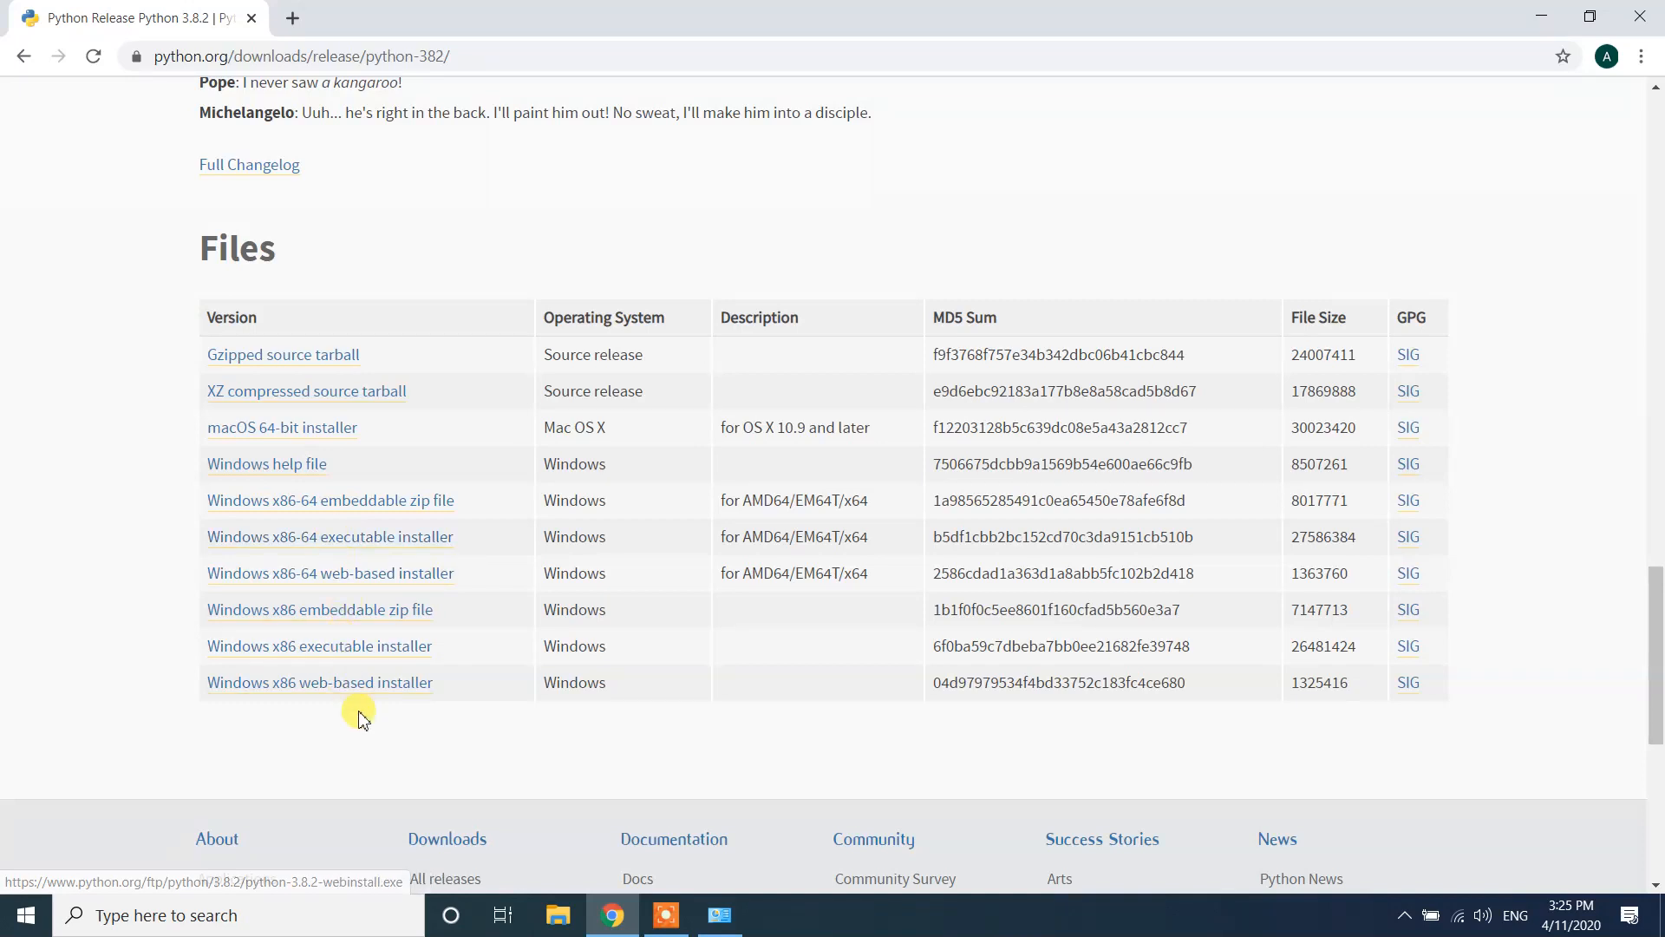
mouse_move(301, 658)
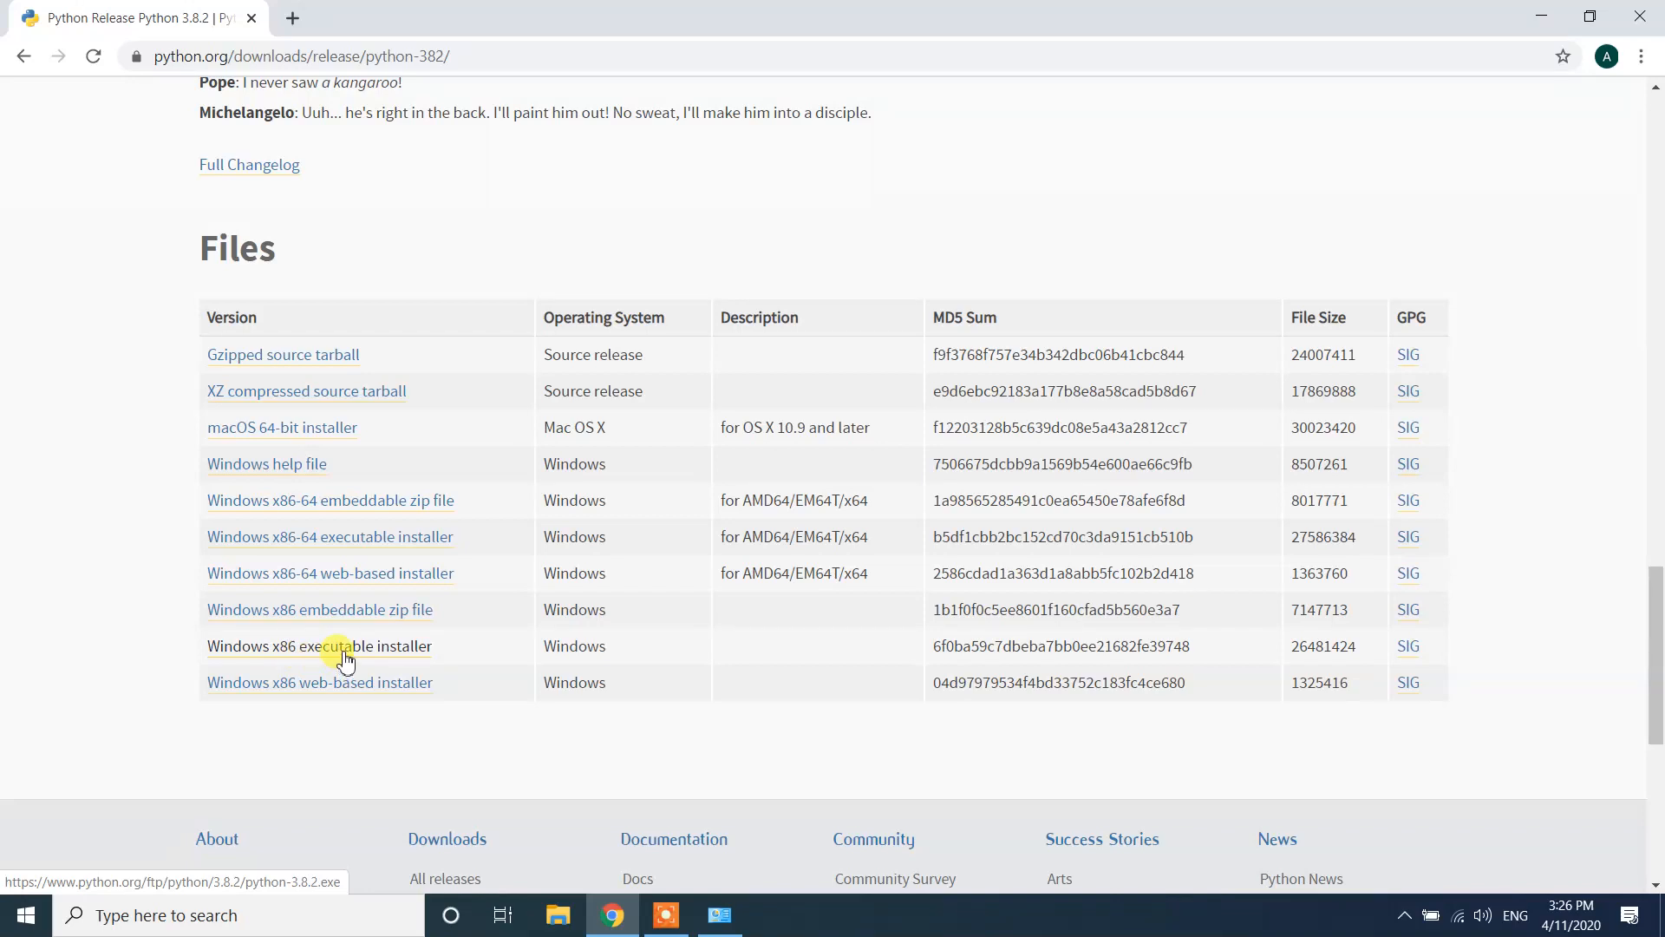
mouse_move(330, 535)
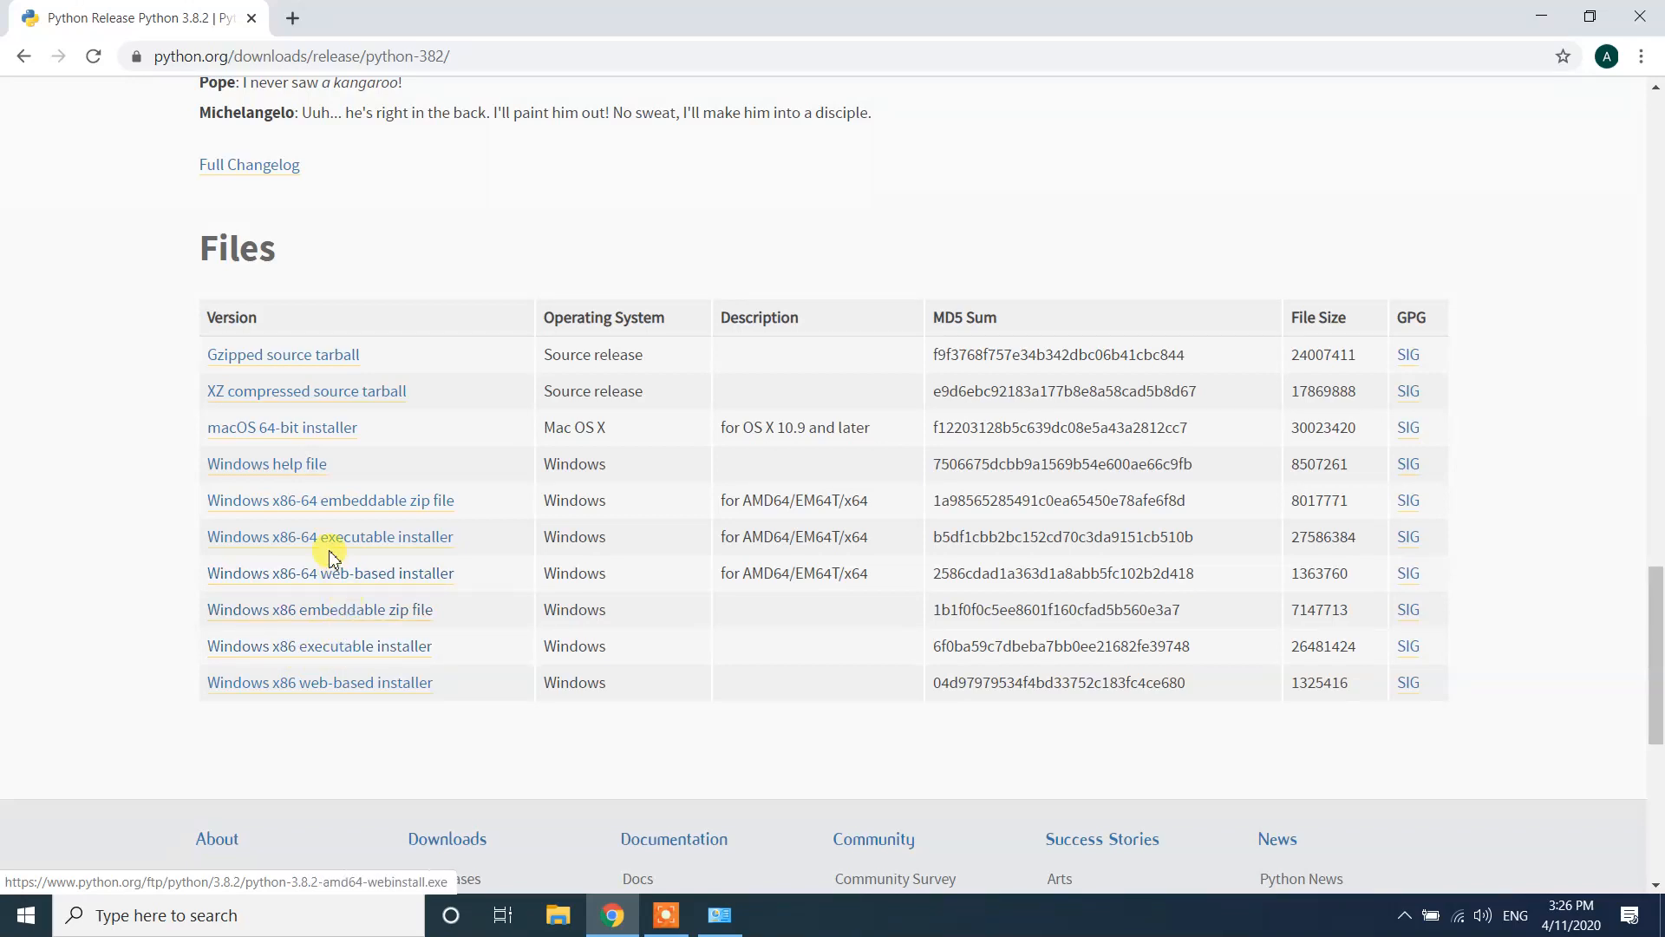
mouse_move(301, 543)
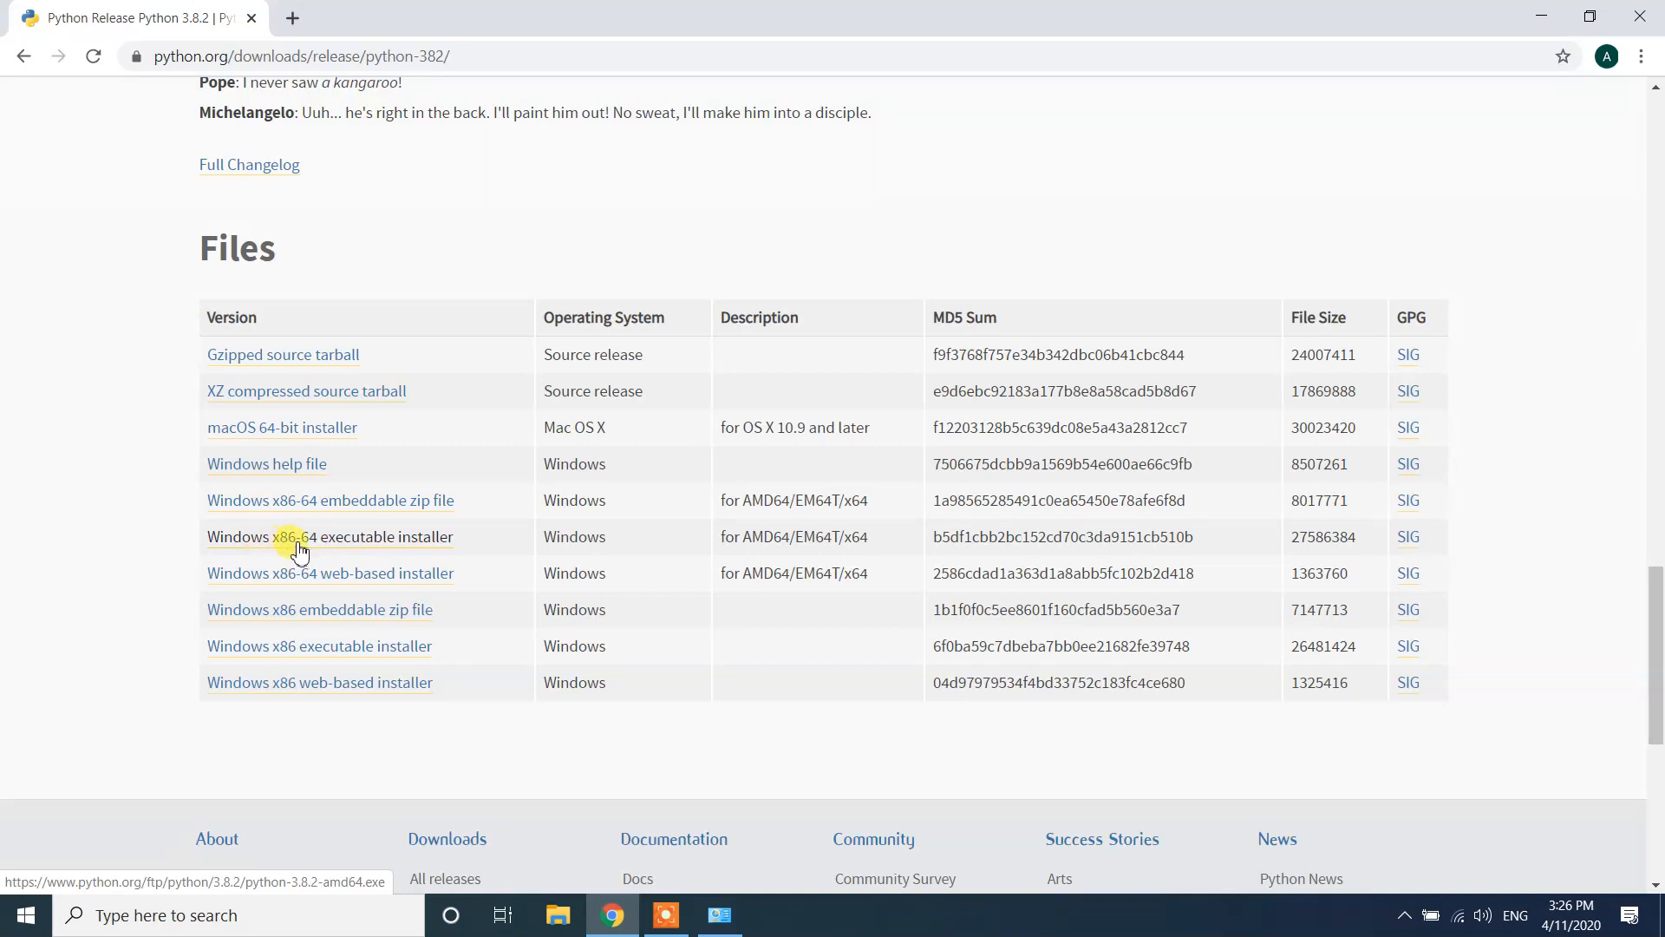
mouse_move(383, 544)
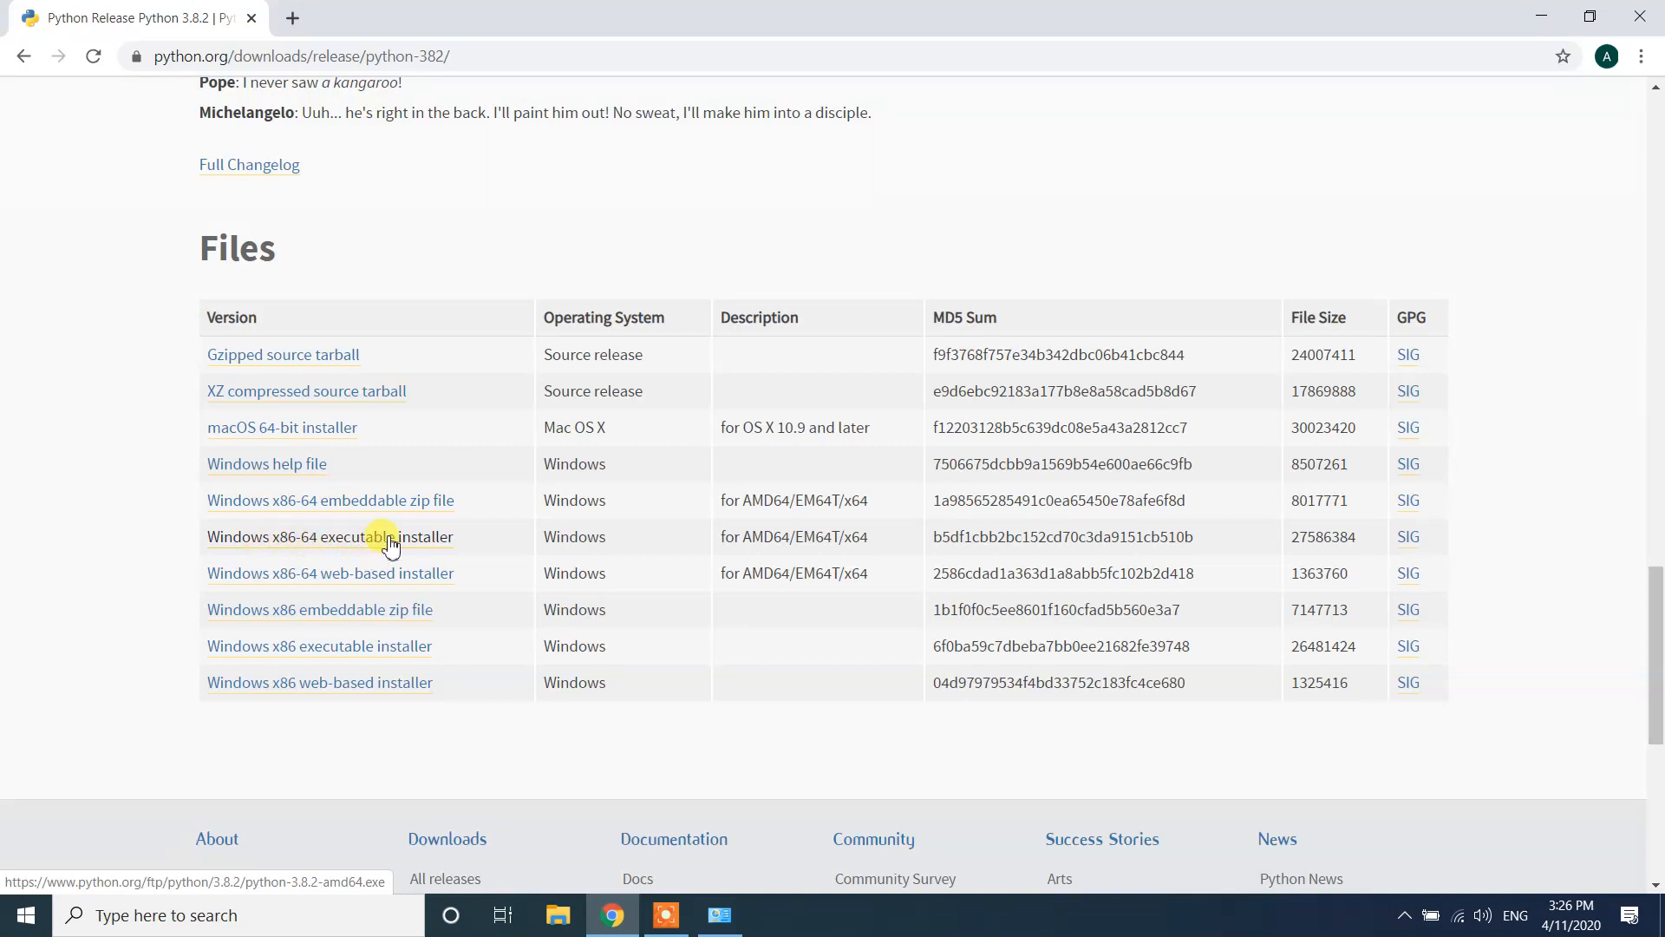
- Download the Windows x86-64 executable installer and find it in the Downloads folder
click(330, 536)
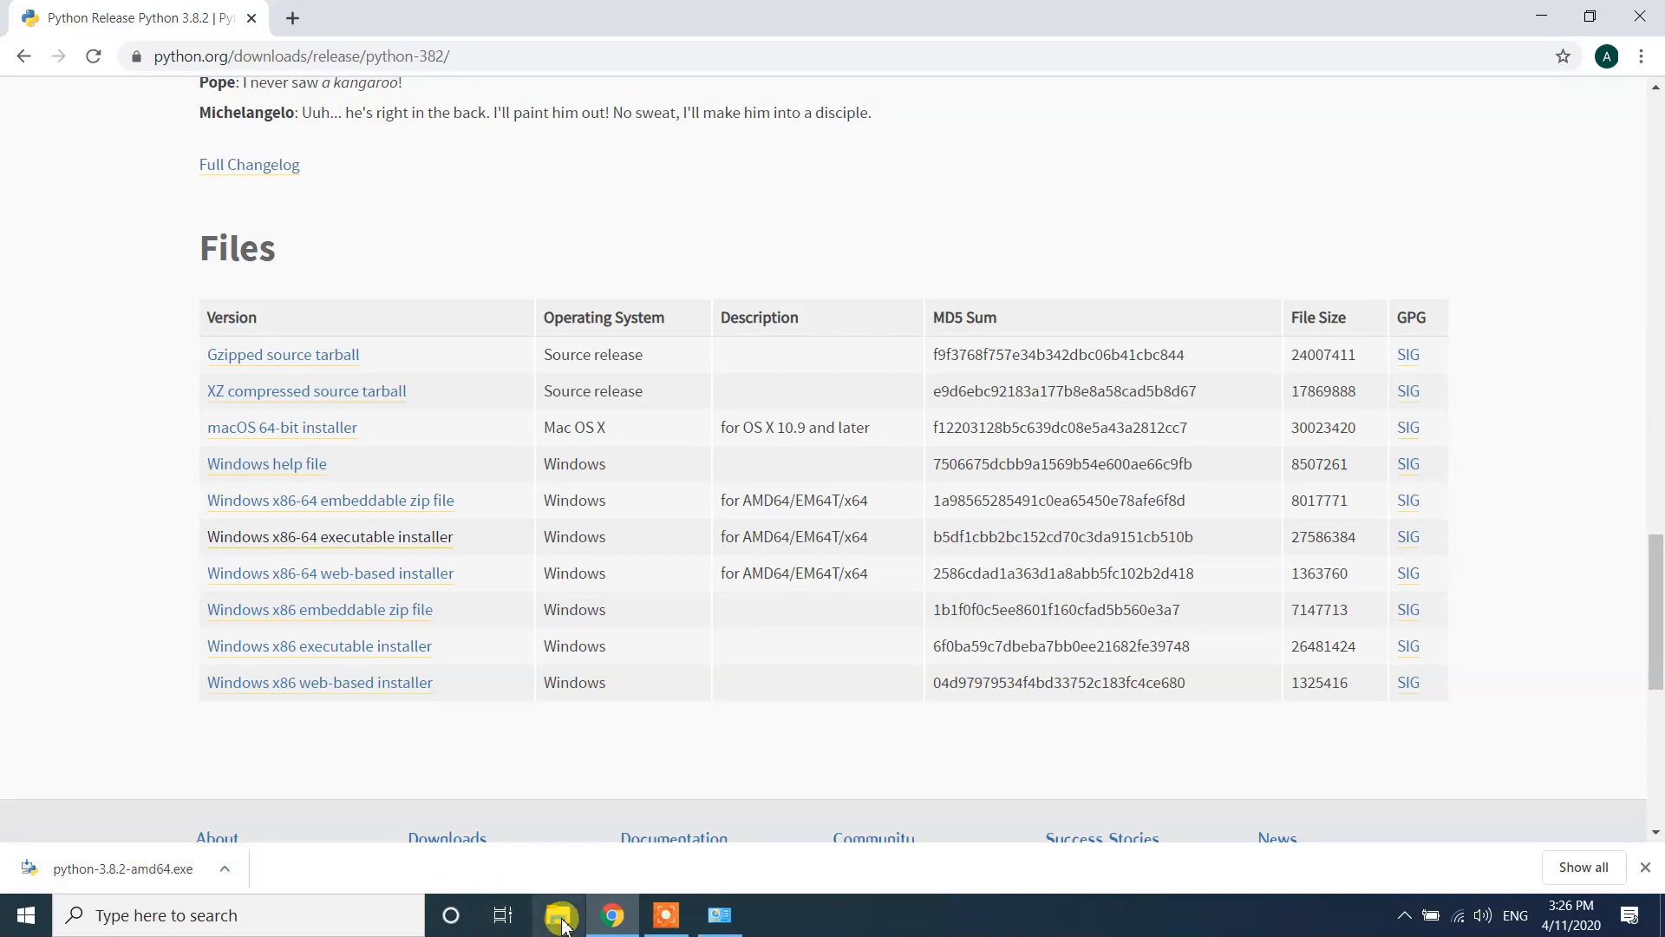
mouse_move(451, 500)
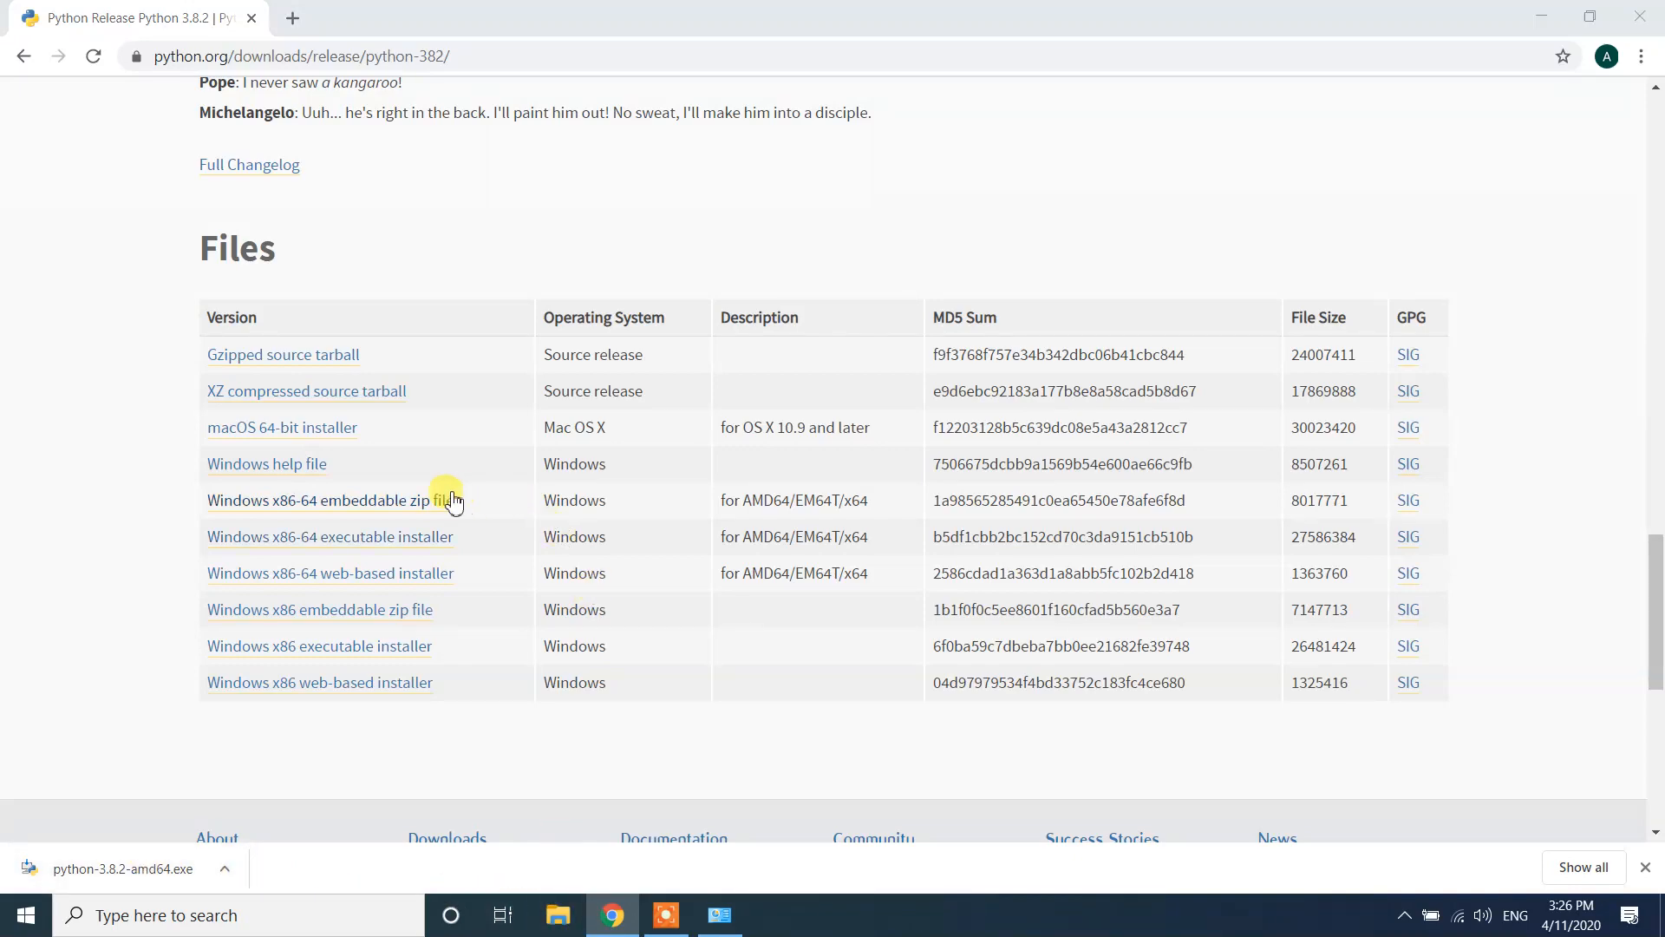
click(558, 914)
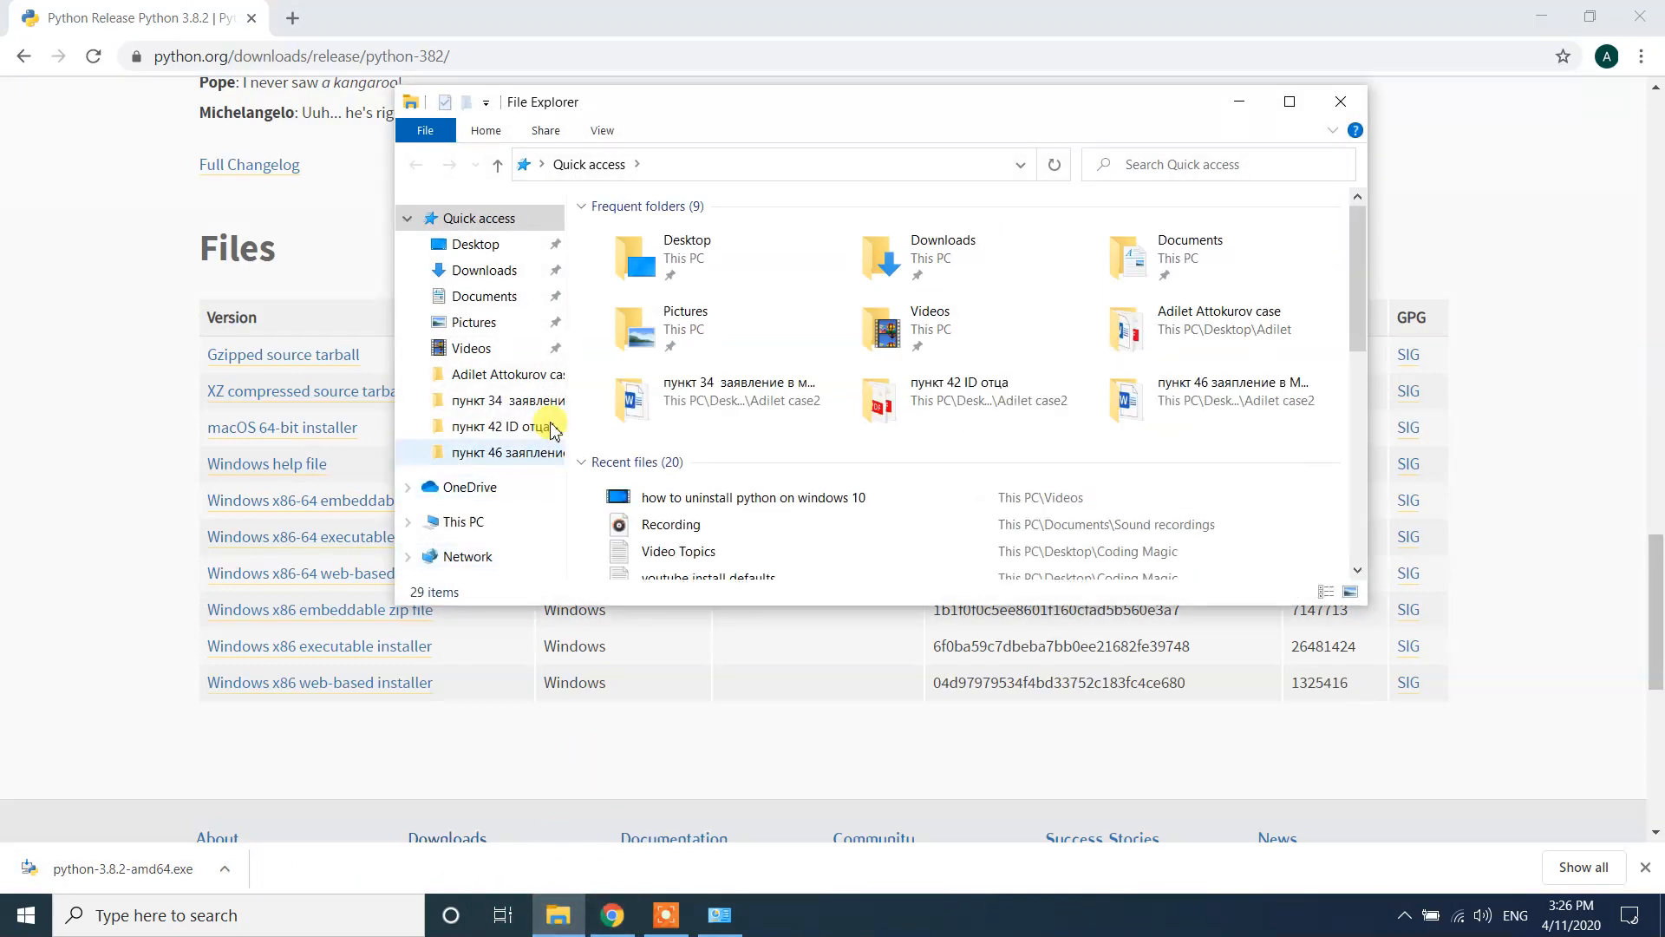
click(484, 270)
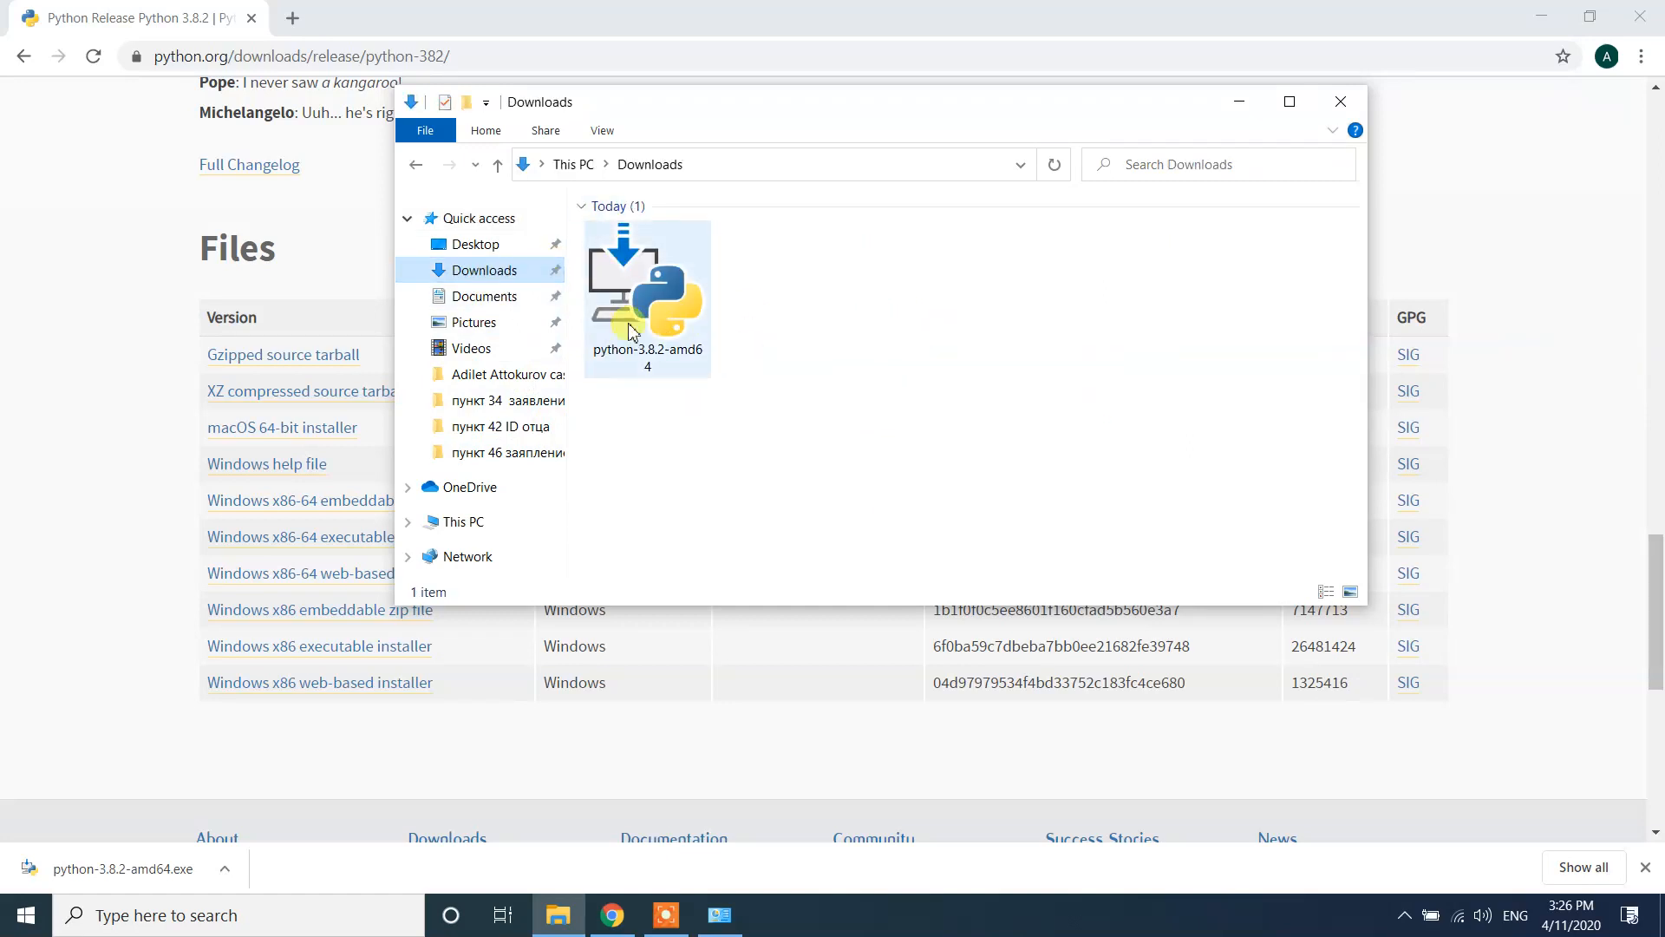
mouse_move(648, 303)
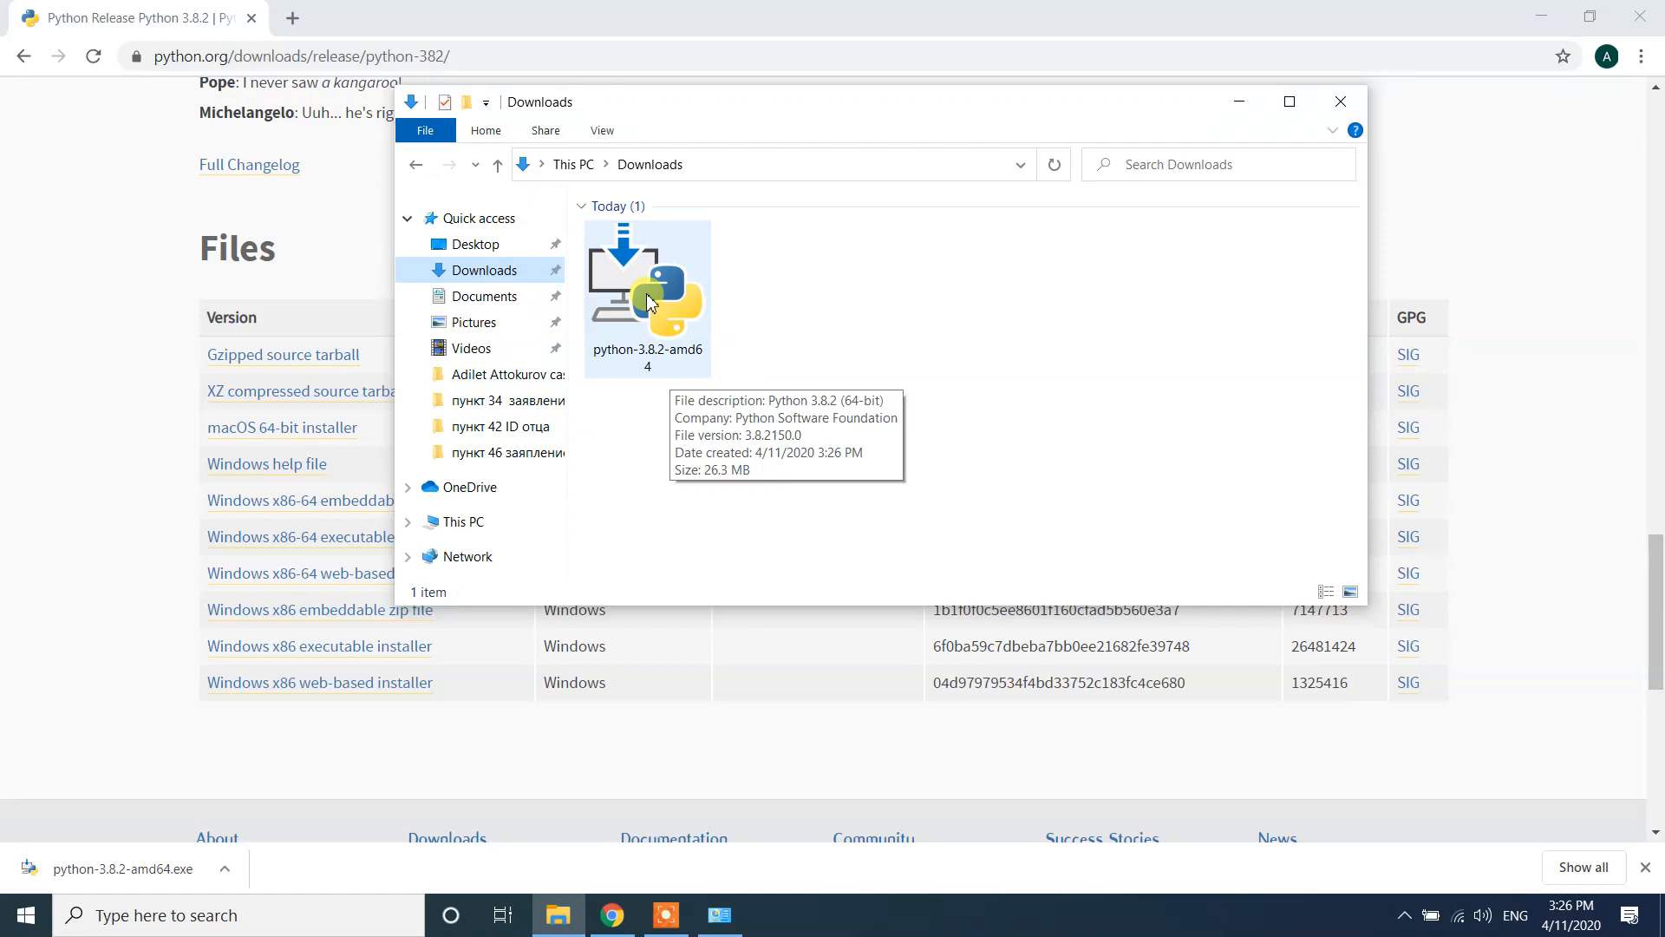
click(647, 281)
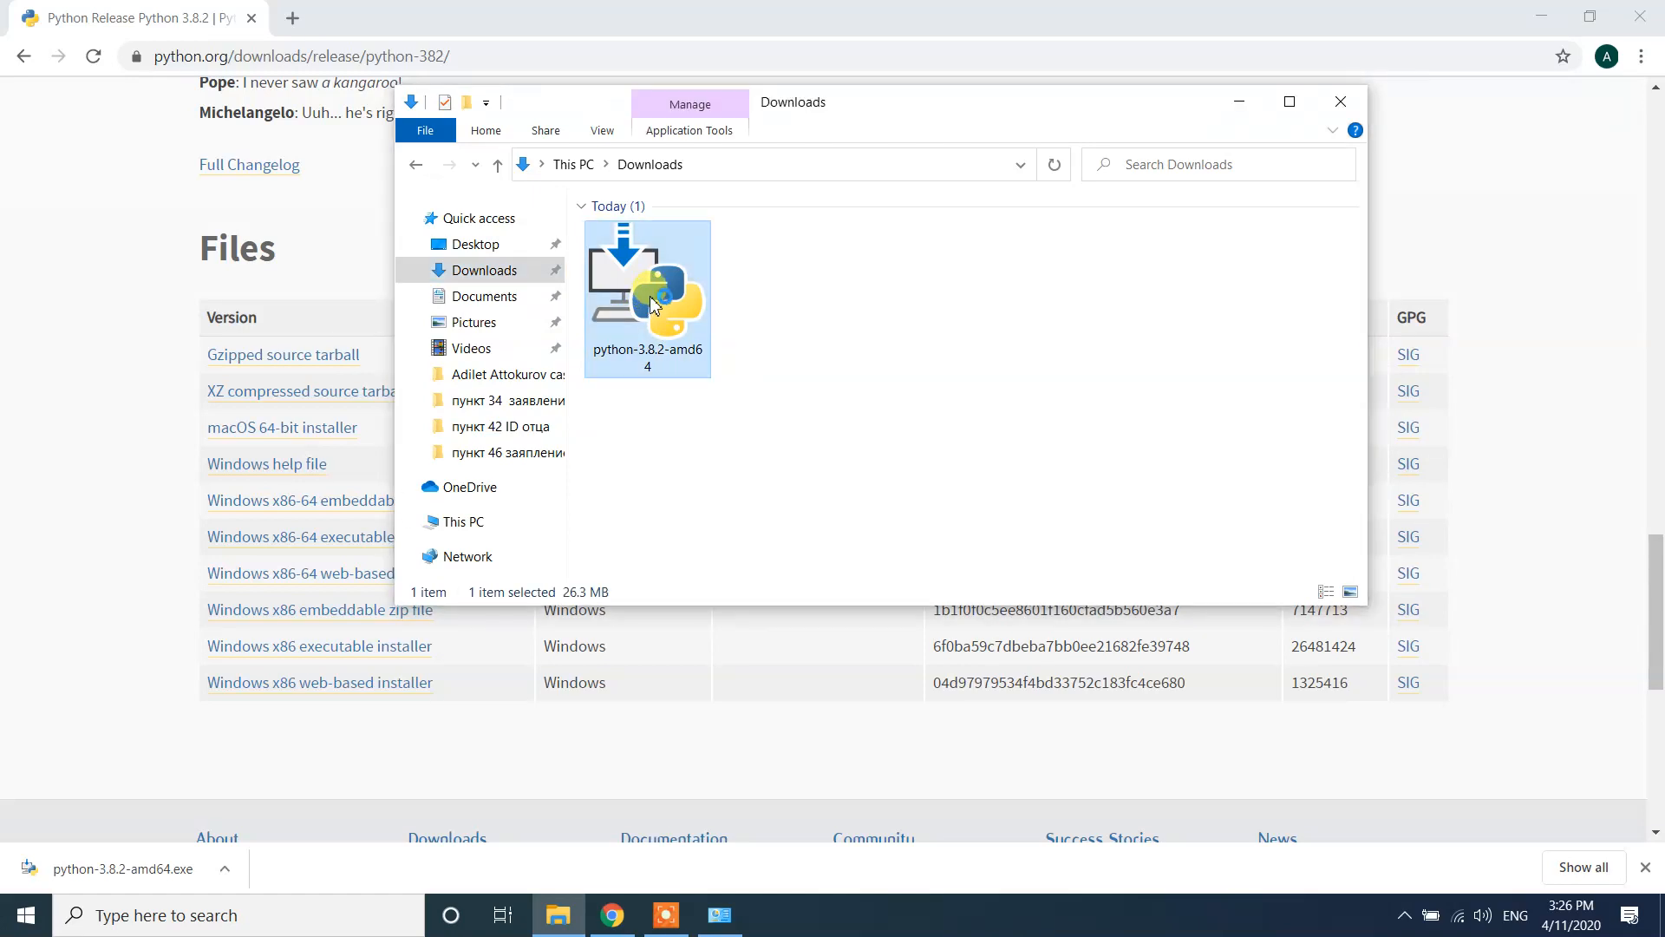
- Launch python-3.8.2-amd64.exe and tick 'Add Python 3.8 to PATH'
double_click(647, 276)
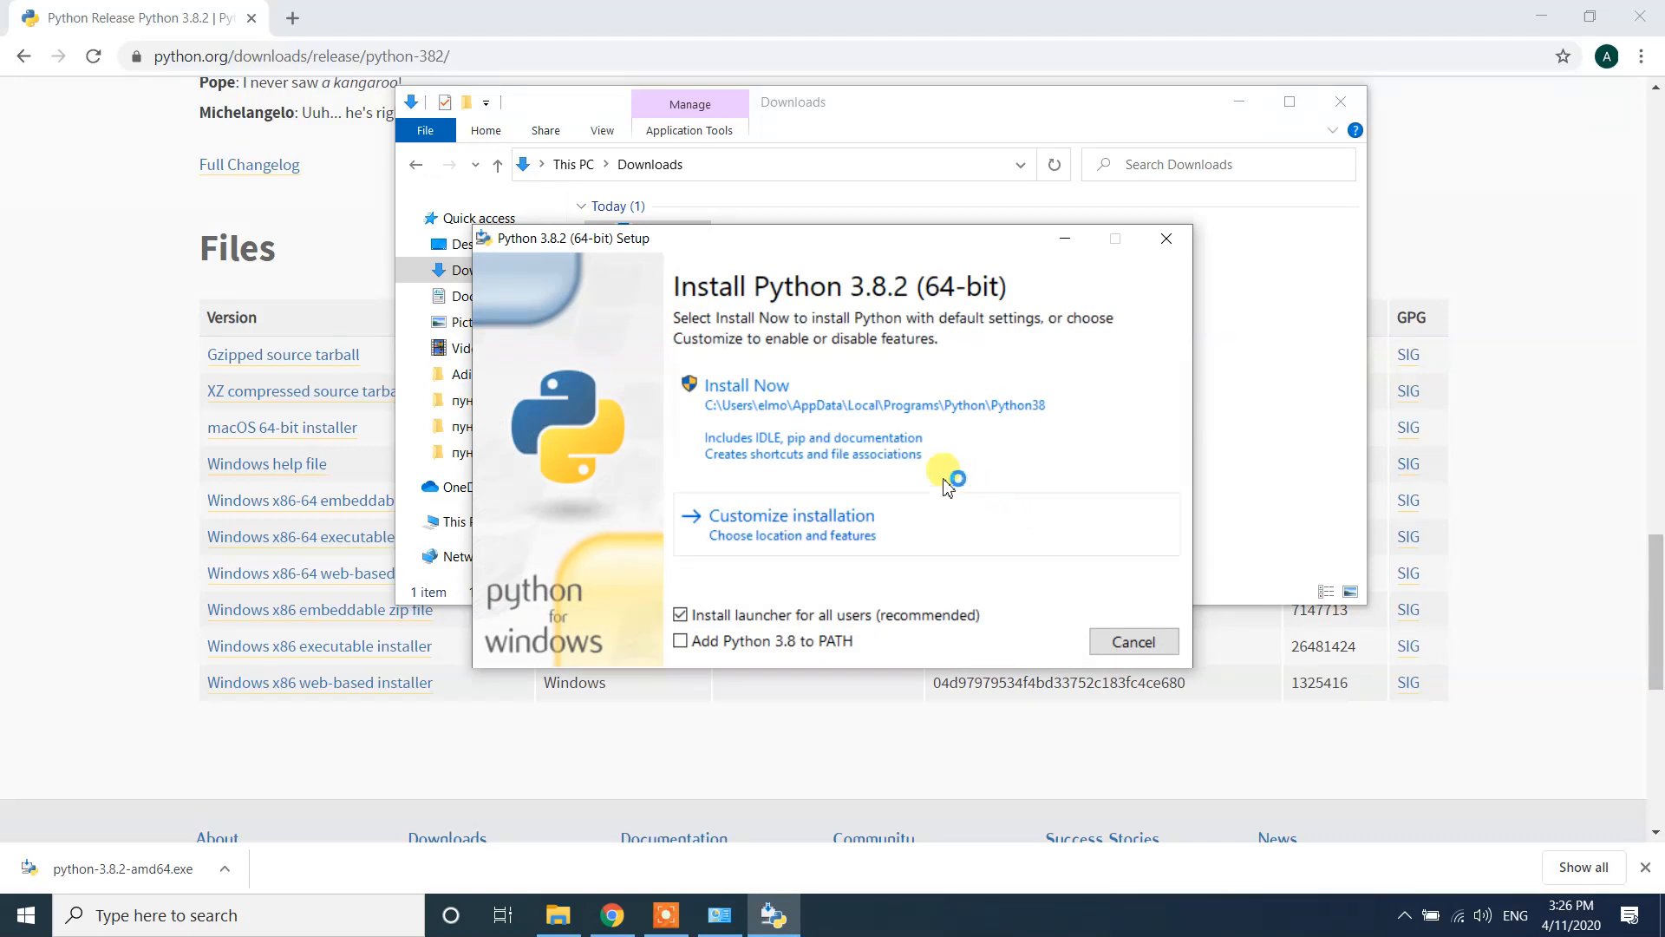
mouse_move(744, 412)
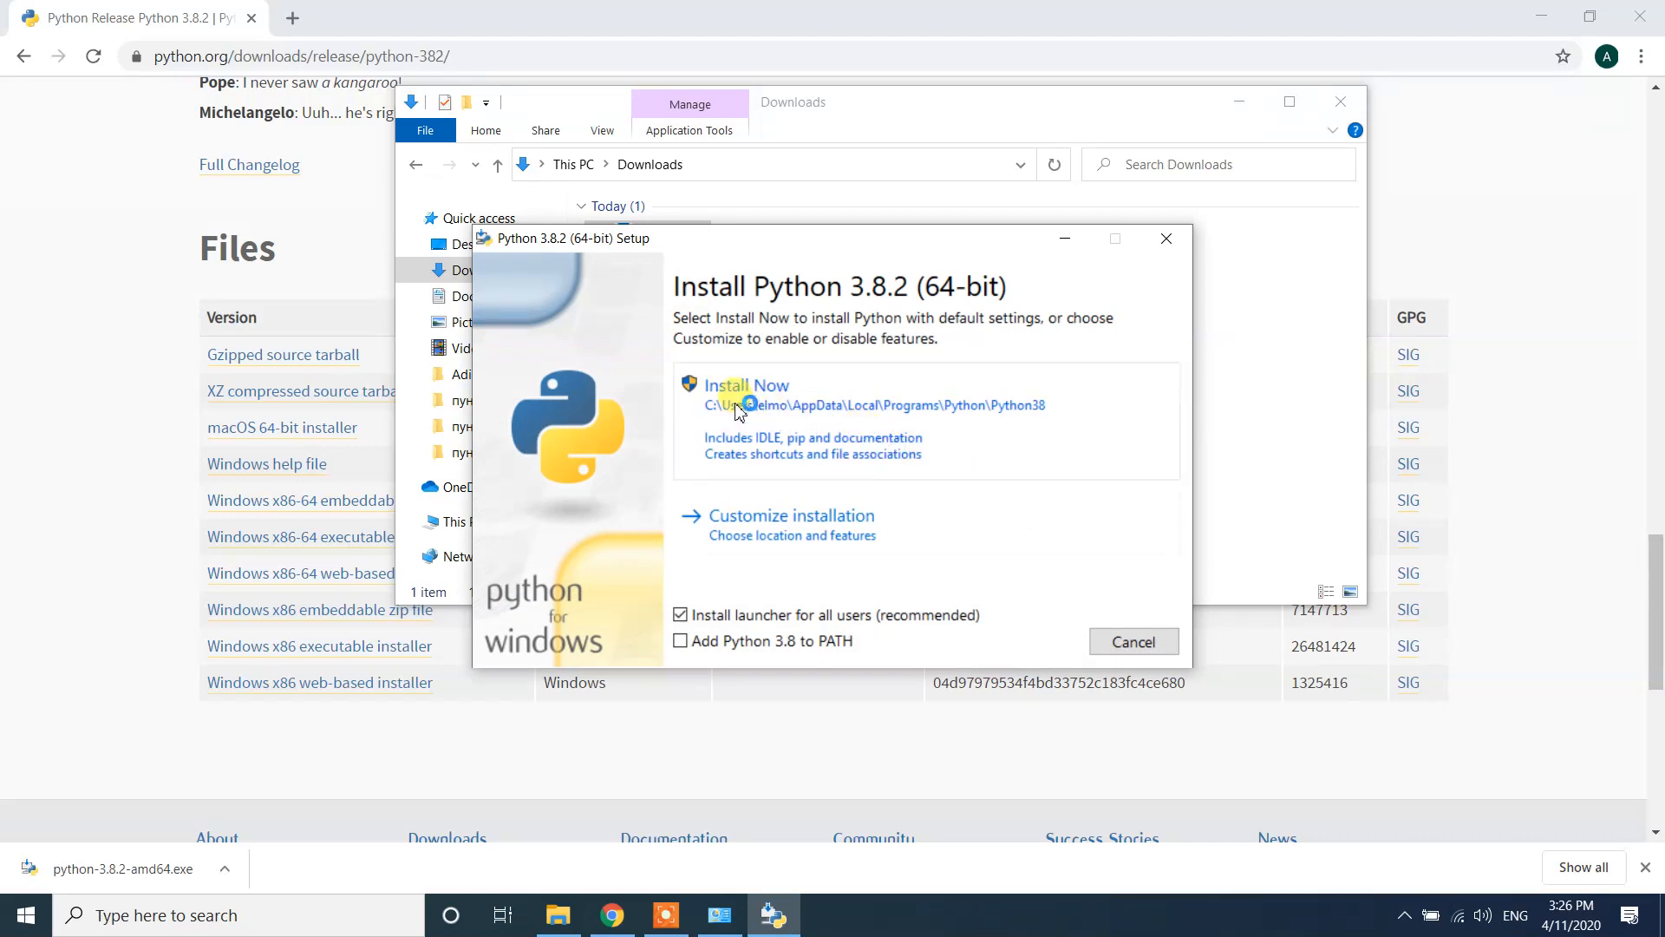
mouse_move(722, 540)
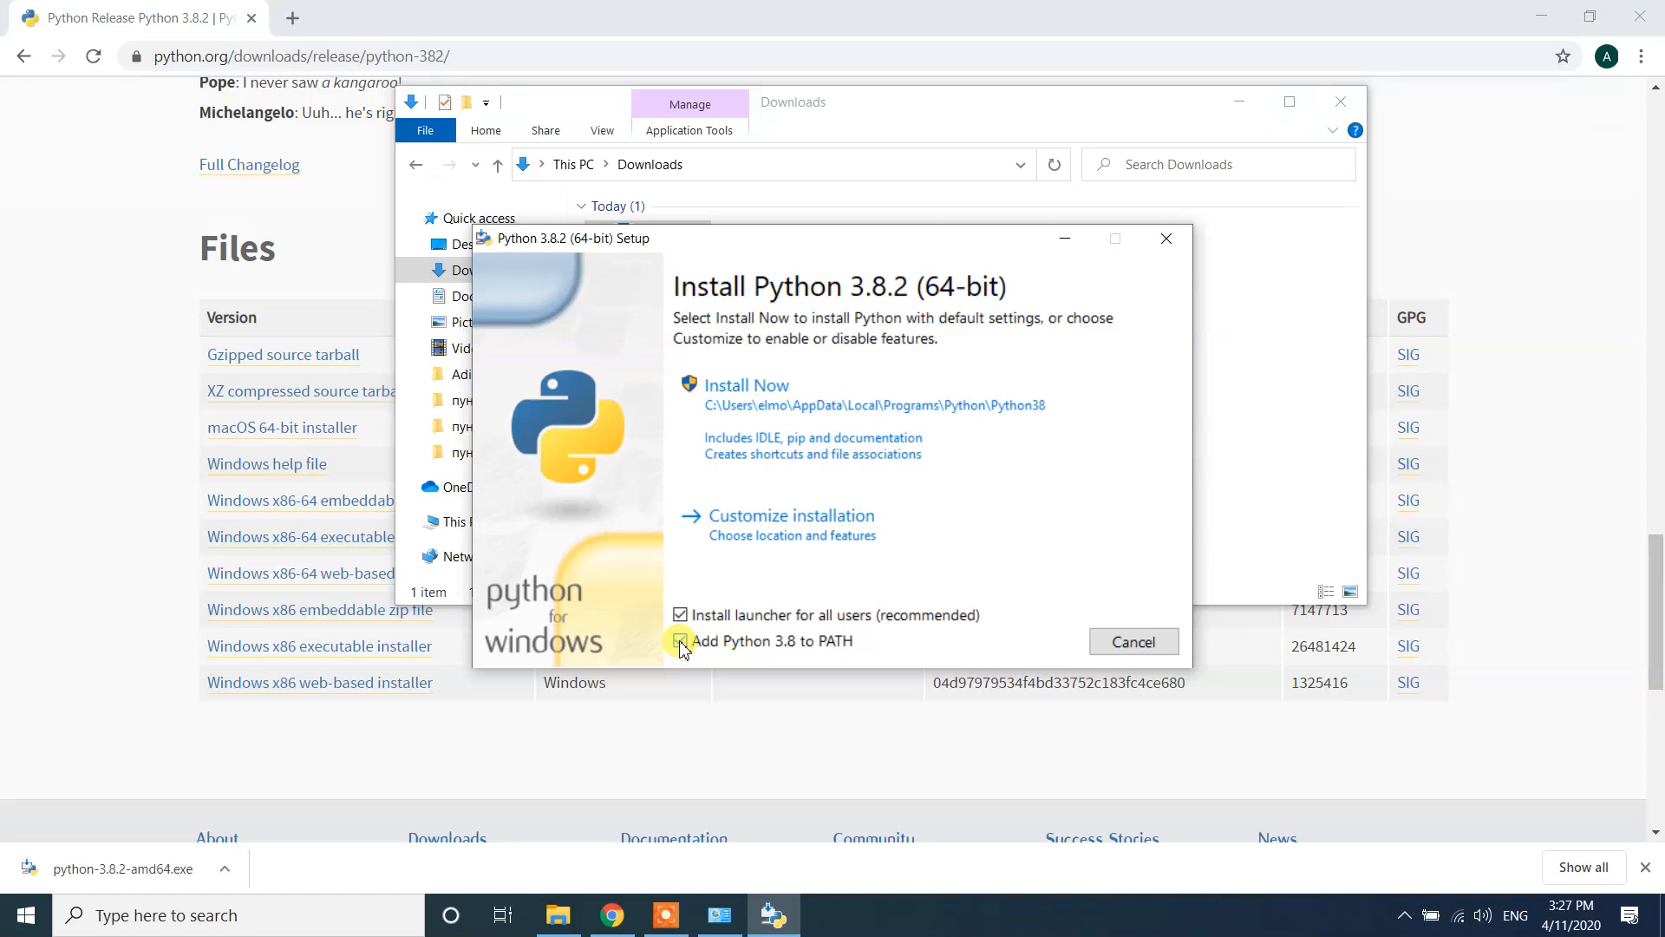
click(680, 641)
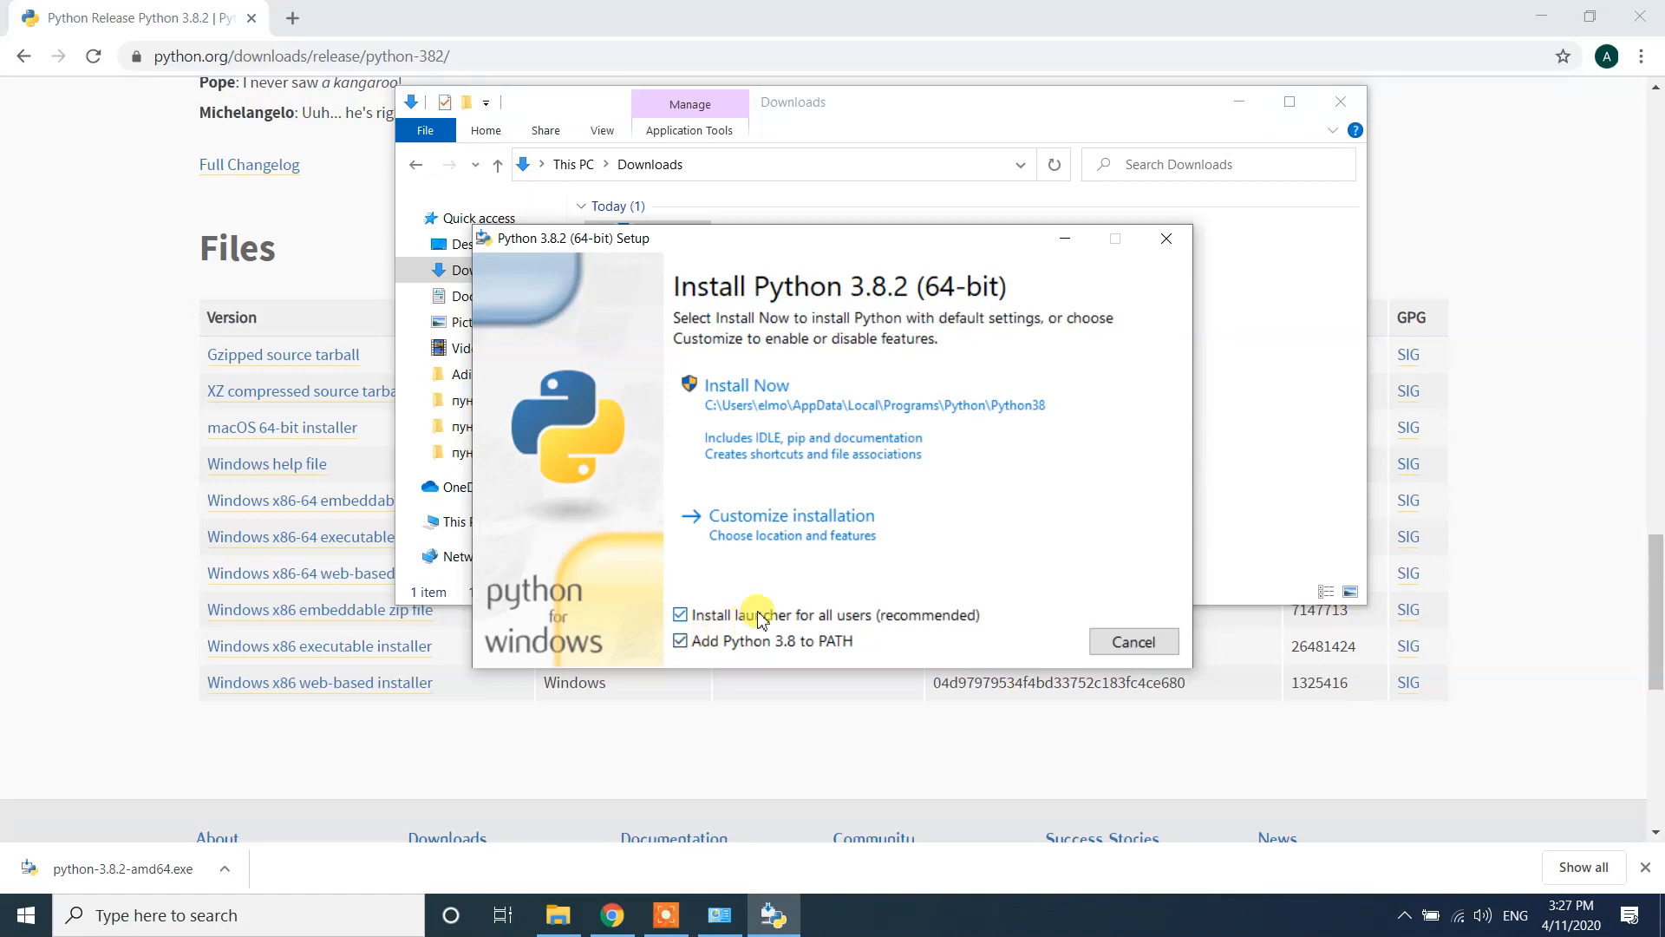
- Open Customize installation, view Advanced Options, then return to Optional Features
click(789, 515)
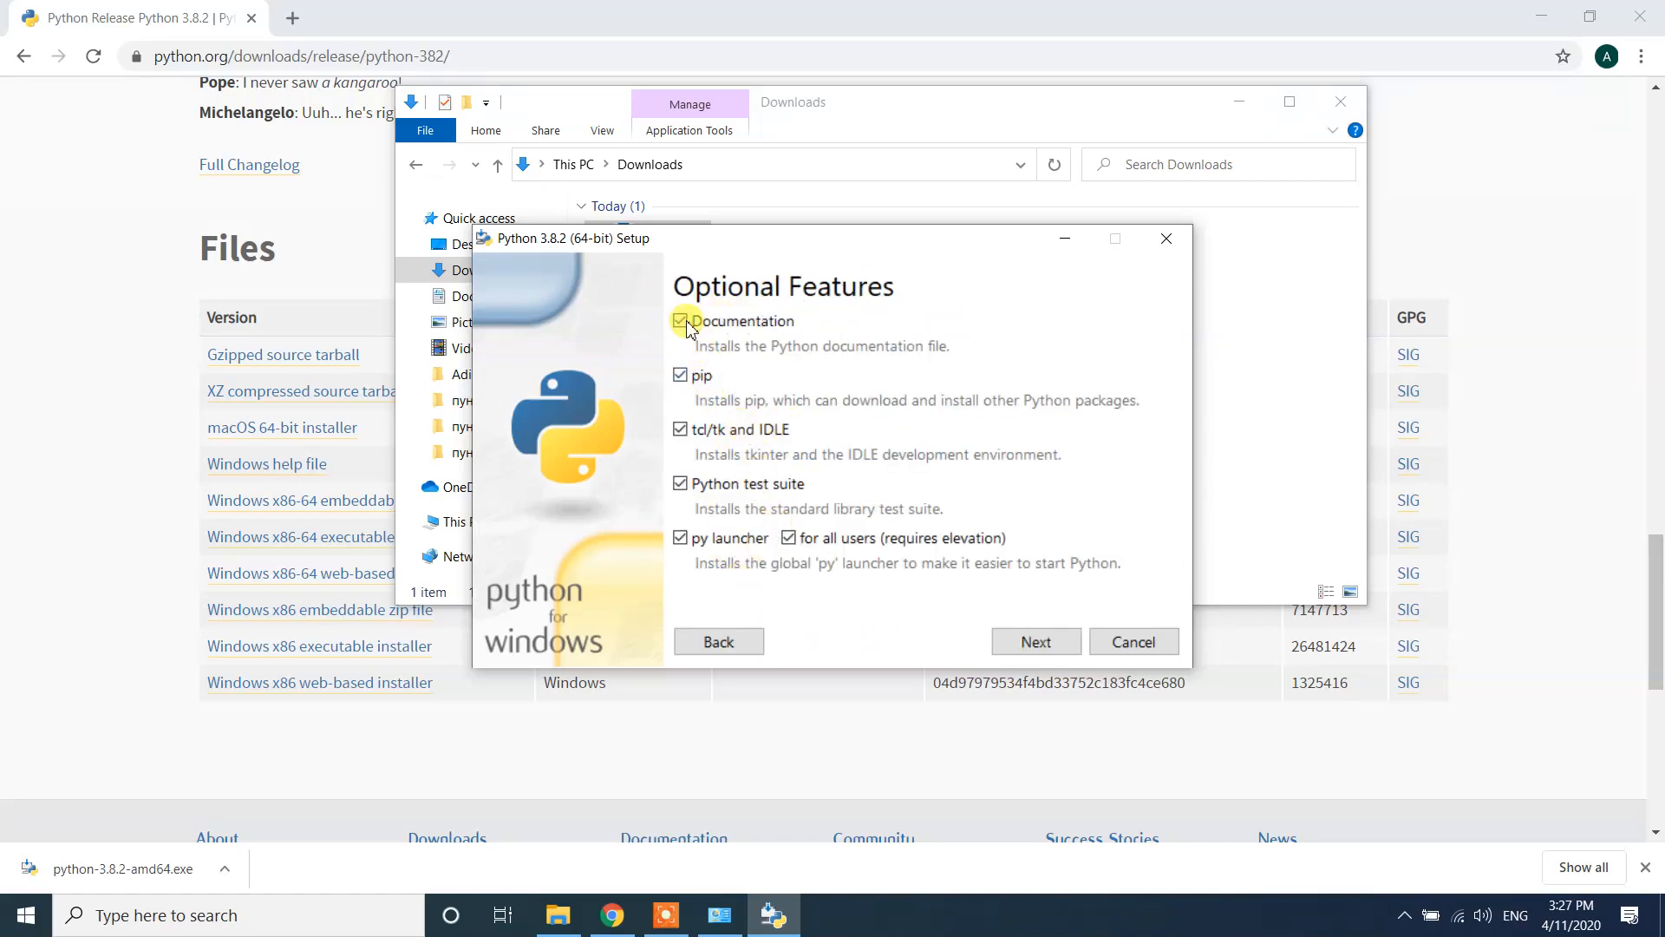
mouse_move(728, 308)
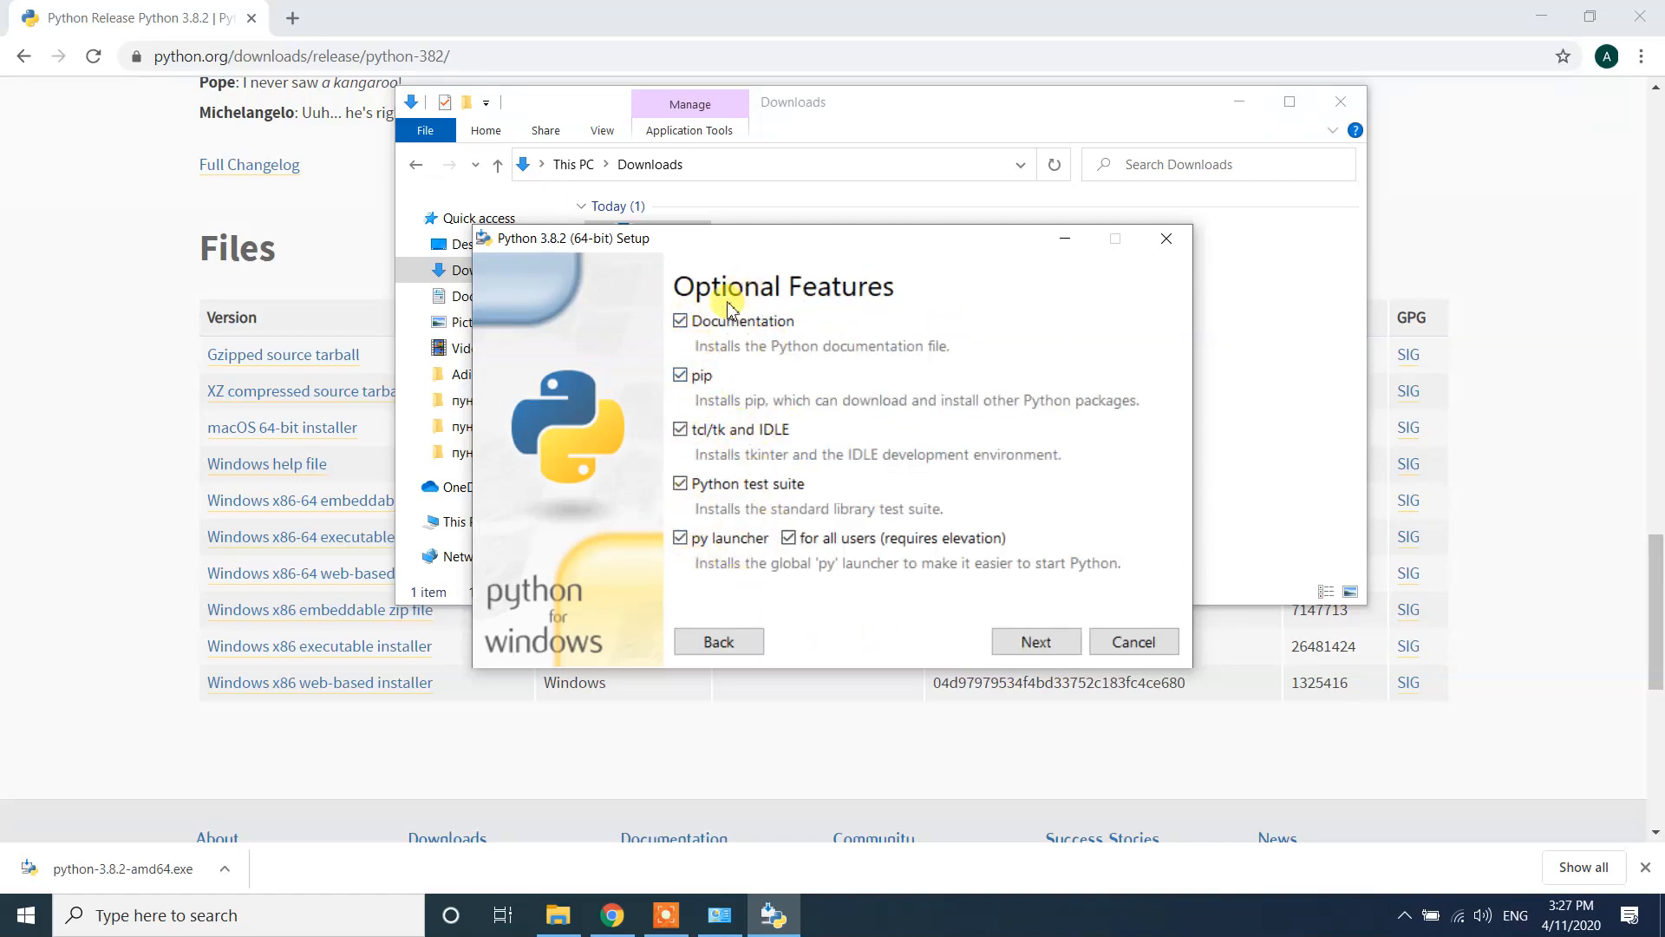
mouse_move(795, 337)
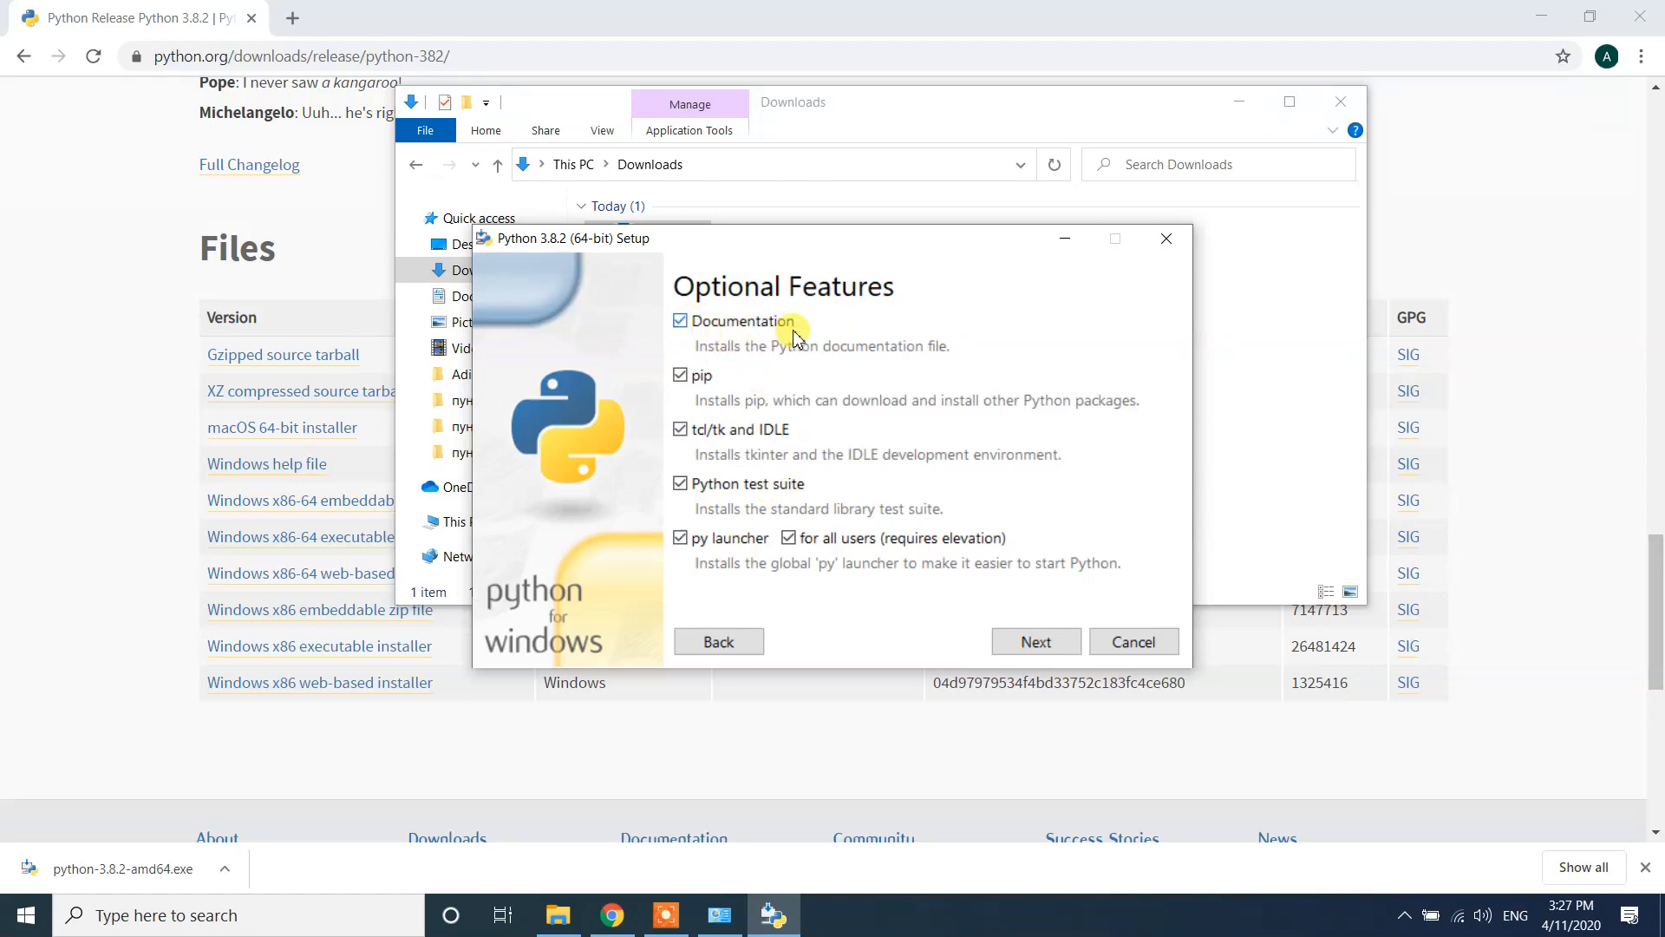
mouse_move(779, 351)
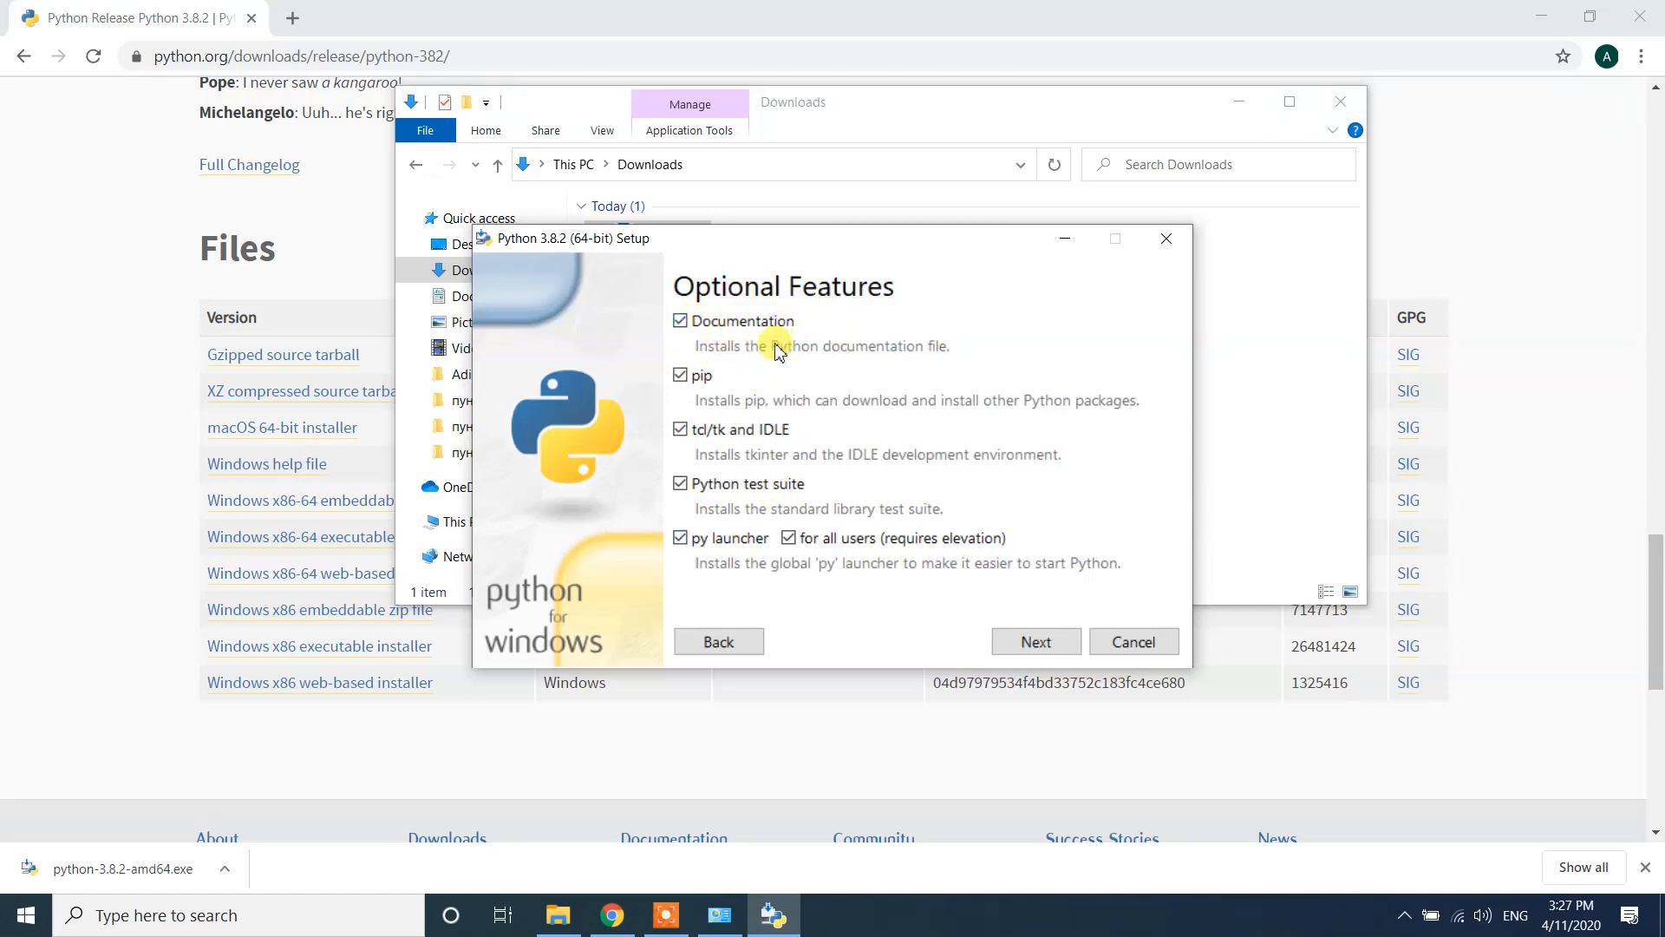
mouse_move(760, 330)
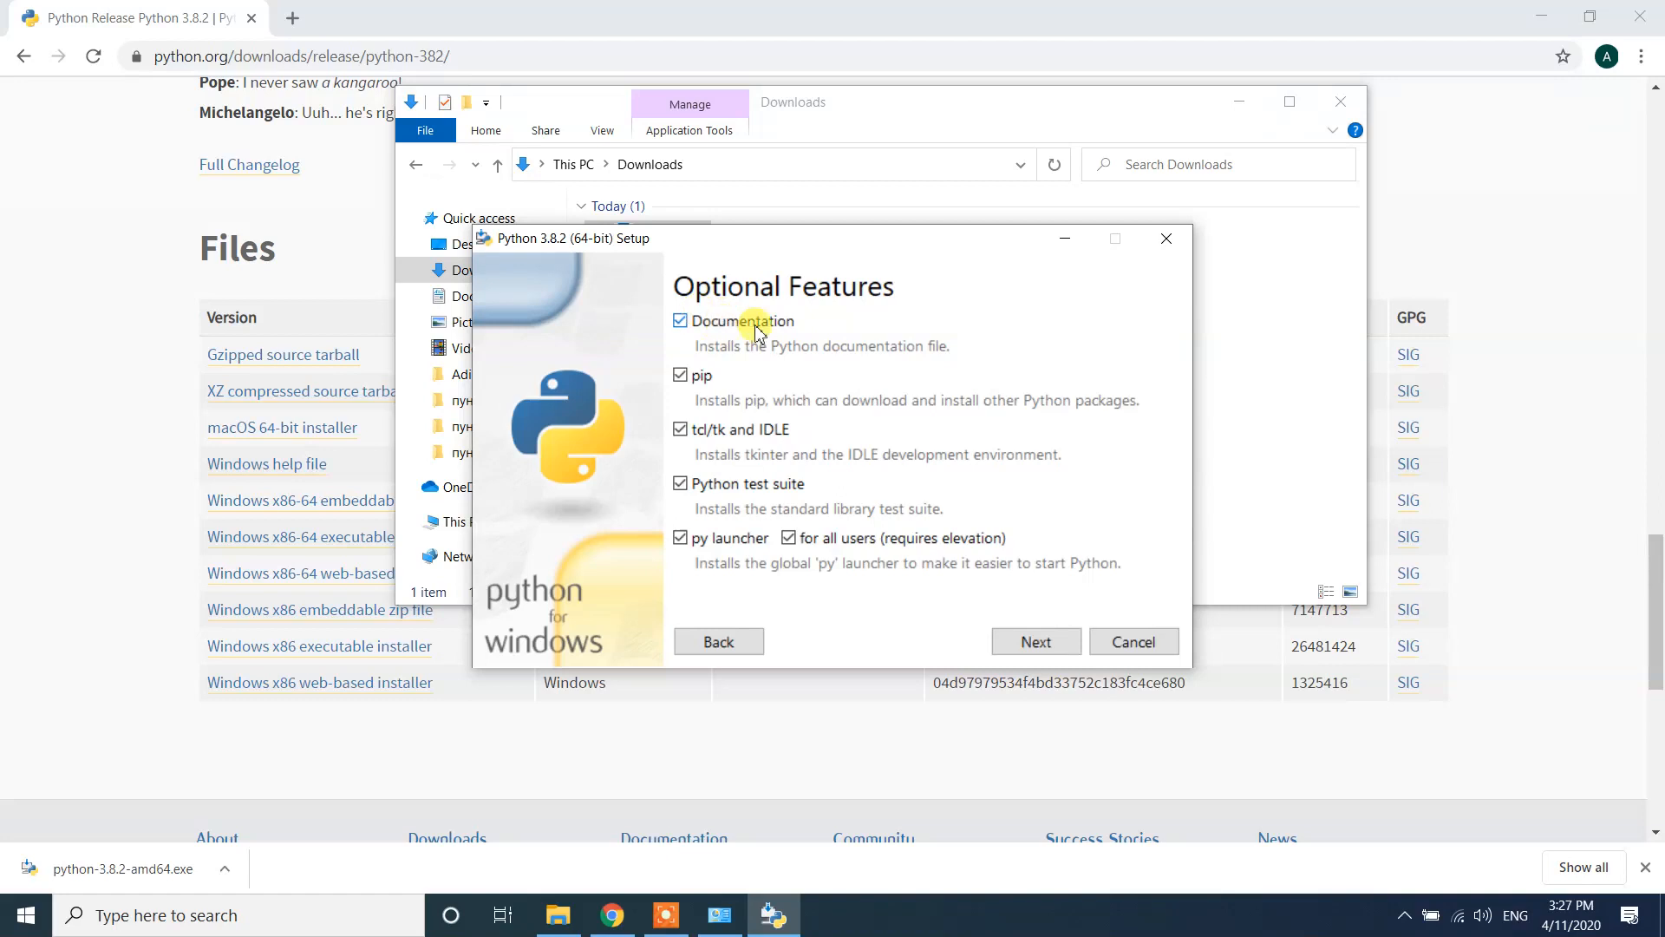
mouse_move(730, 342)
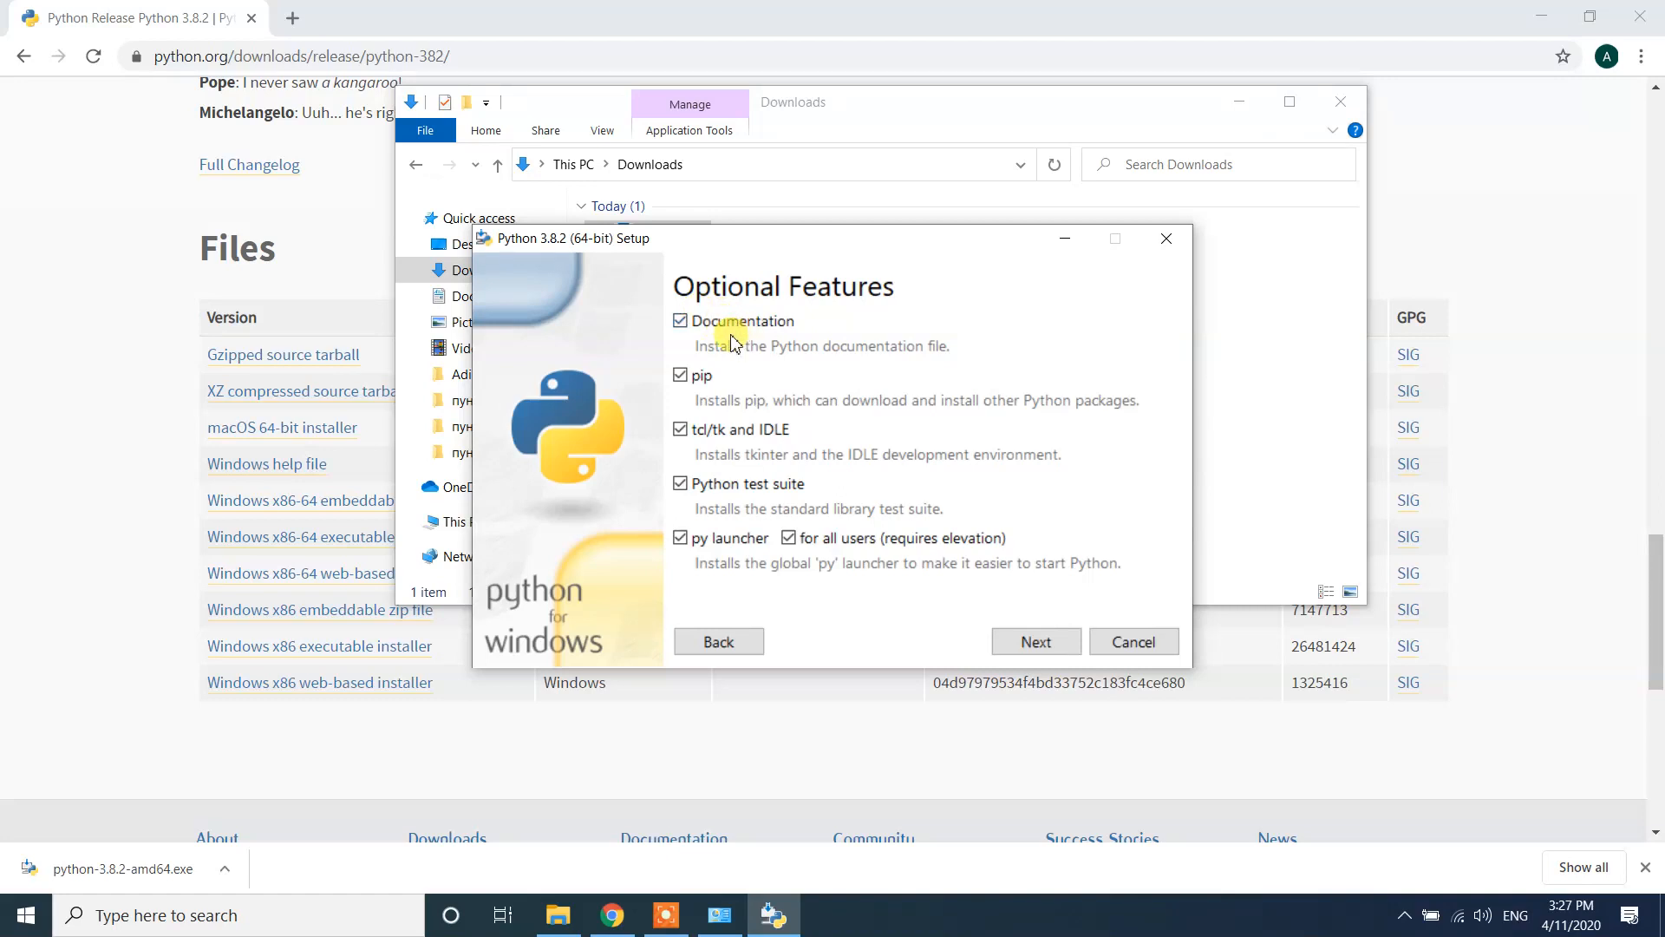
mouse_move(714, 370)
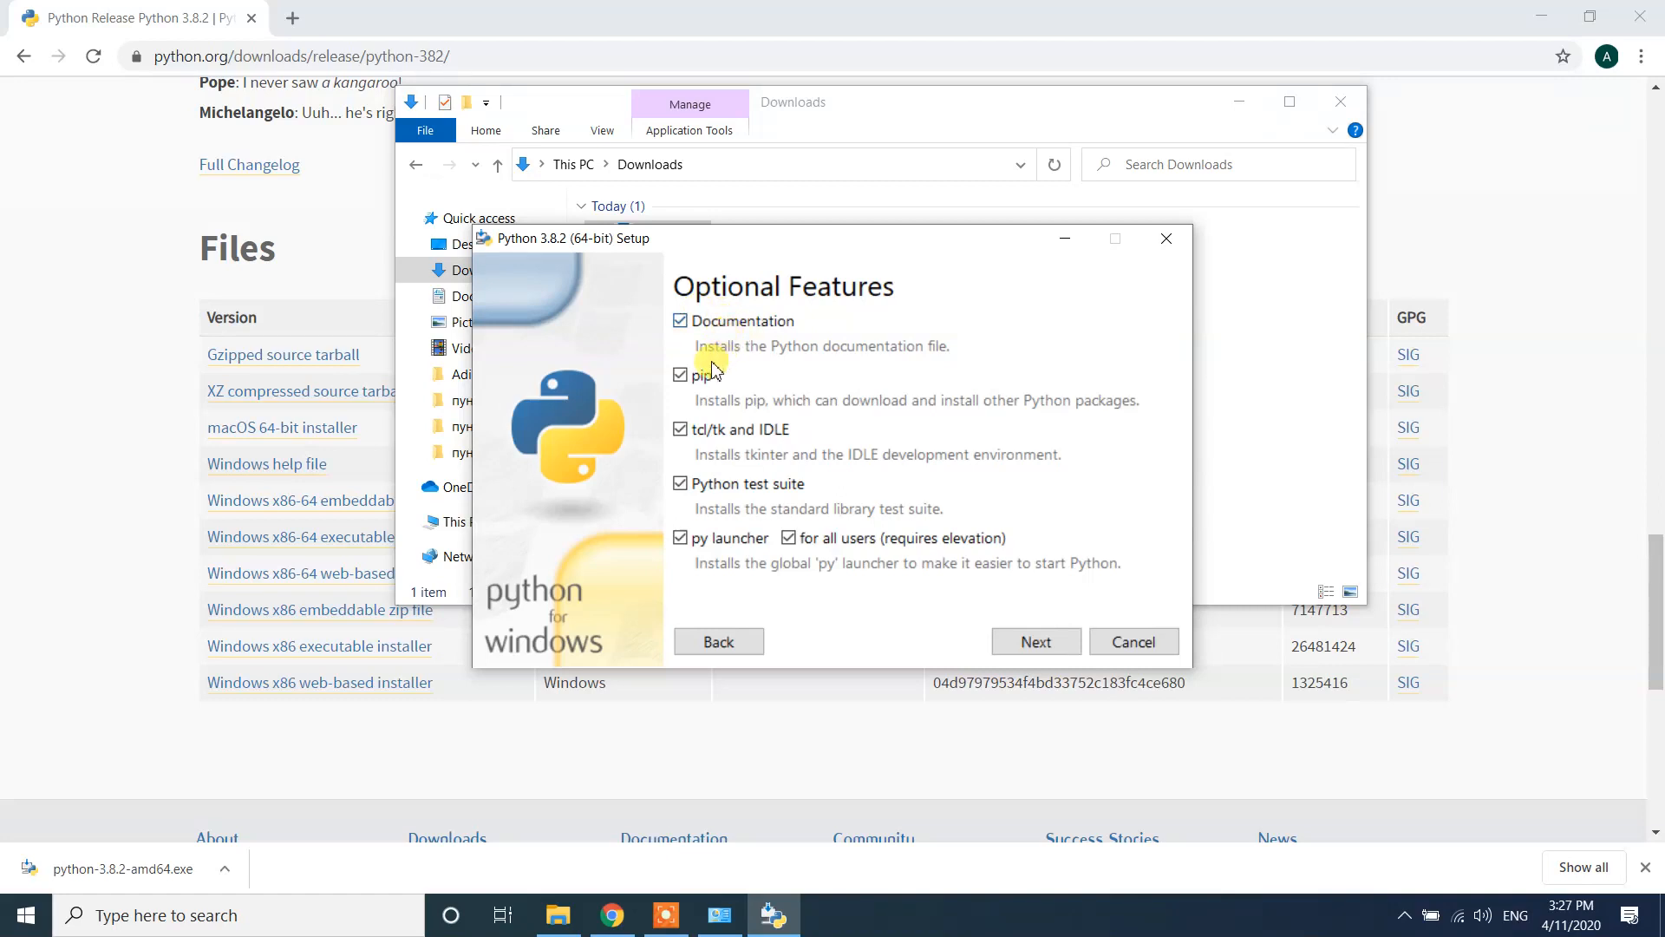
mouse_move(705, 379)
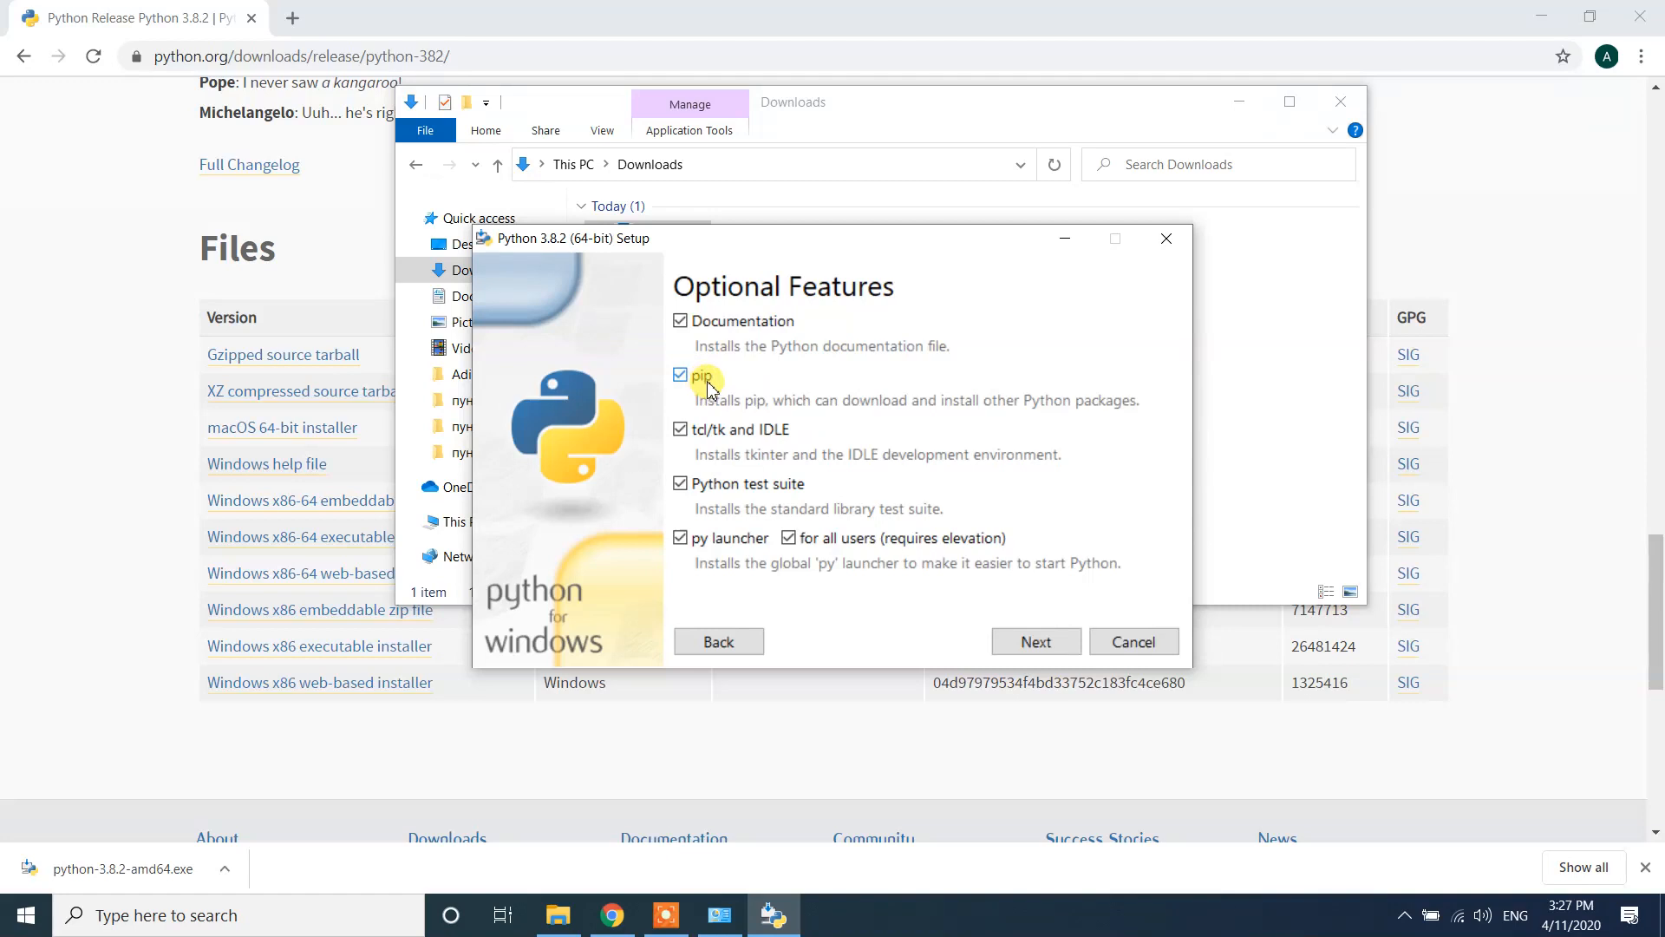
mouse_move(757, 470)
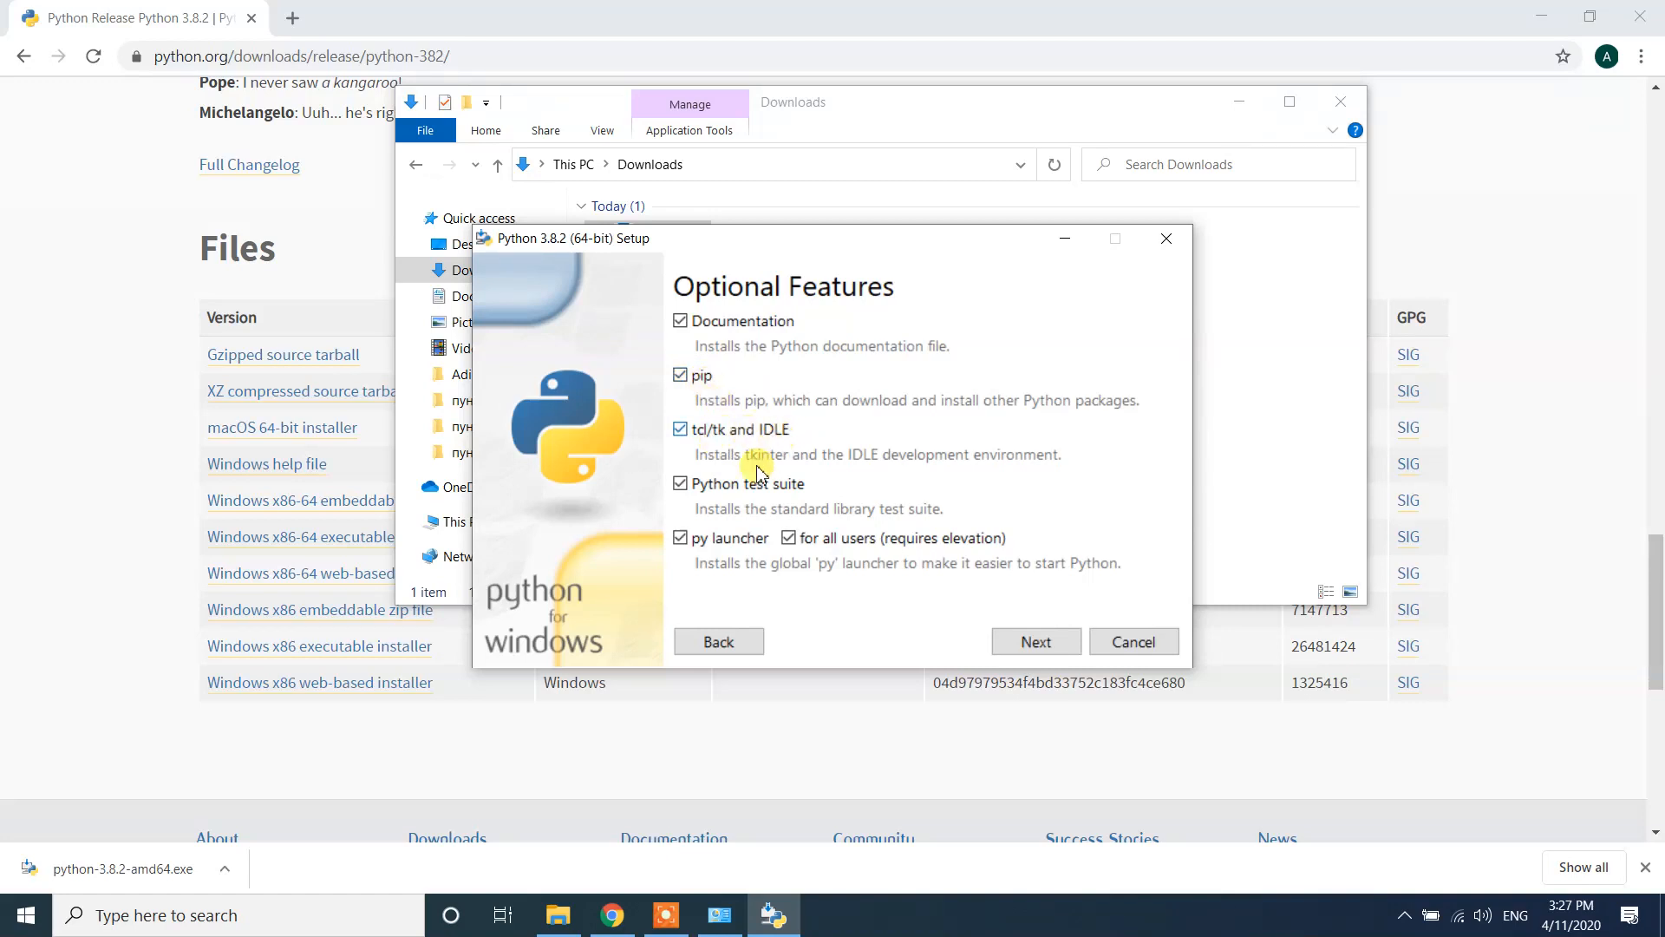
mouse_move(692, 557)
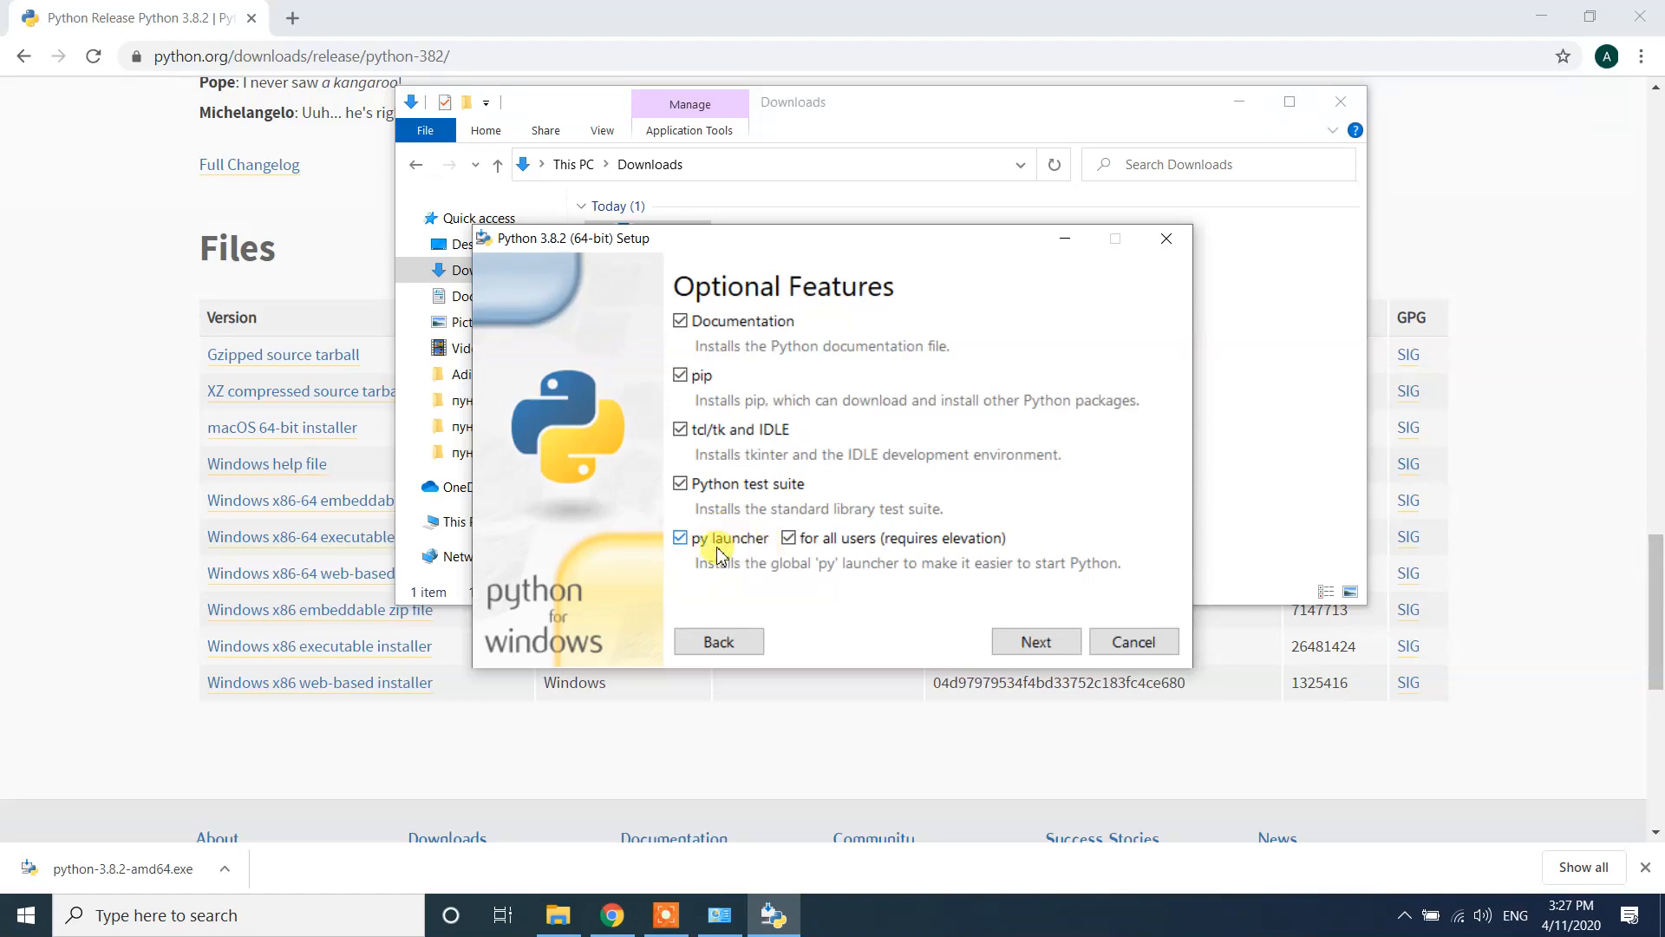
mouse_move(1004, 625)
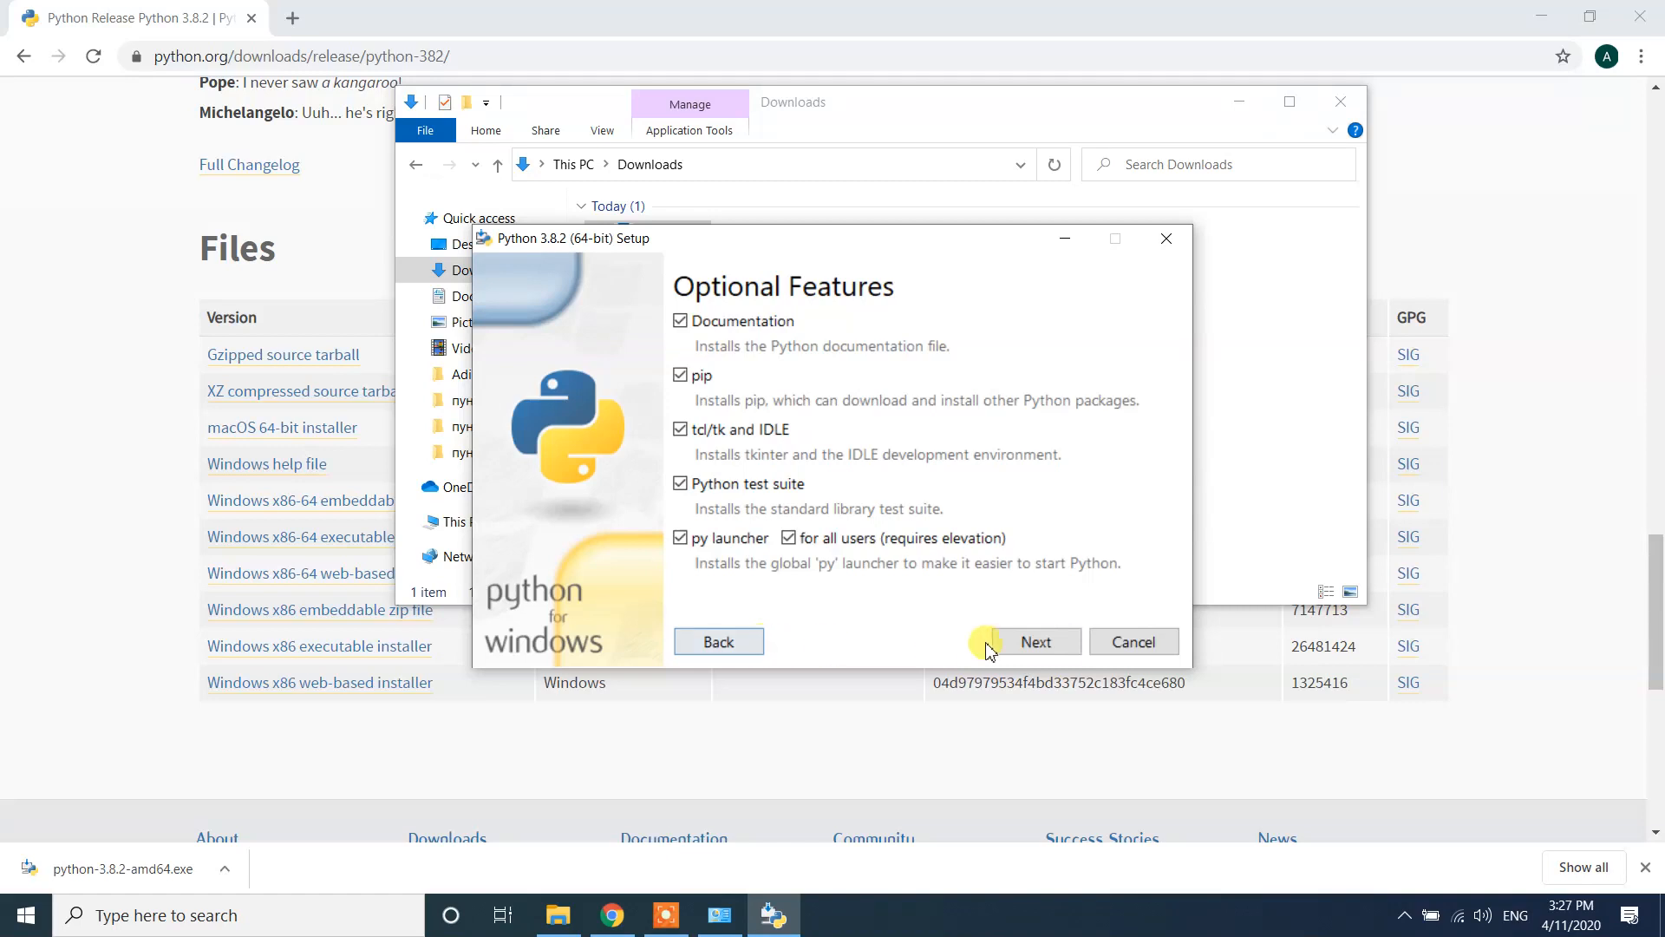
click(1022, 640)
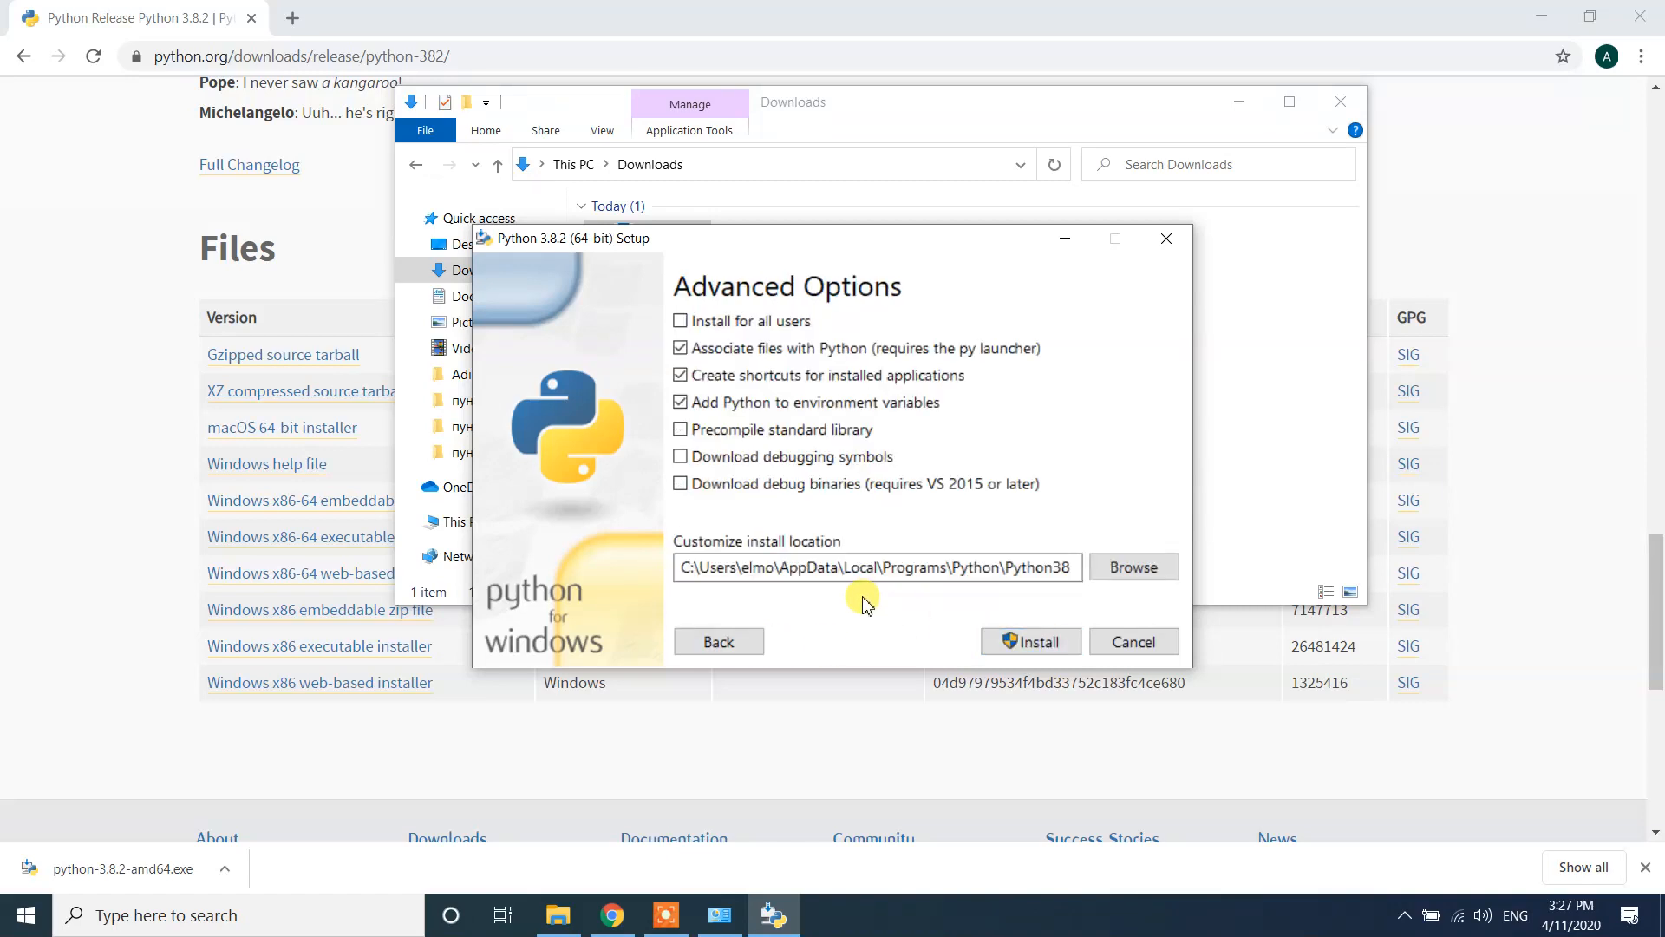
mouse_move(743, 321)
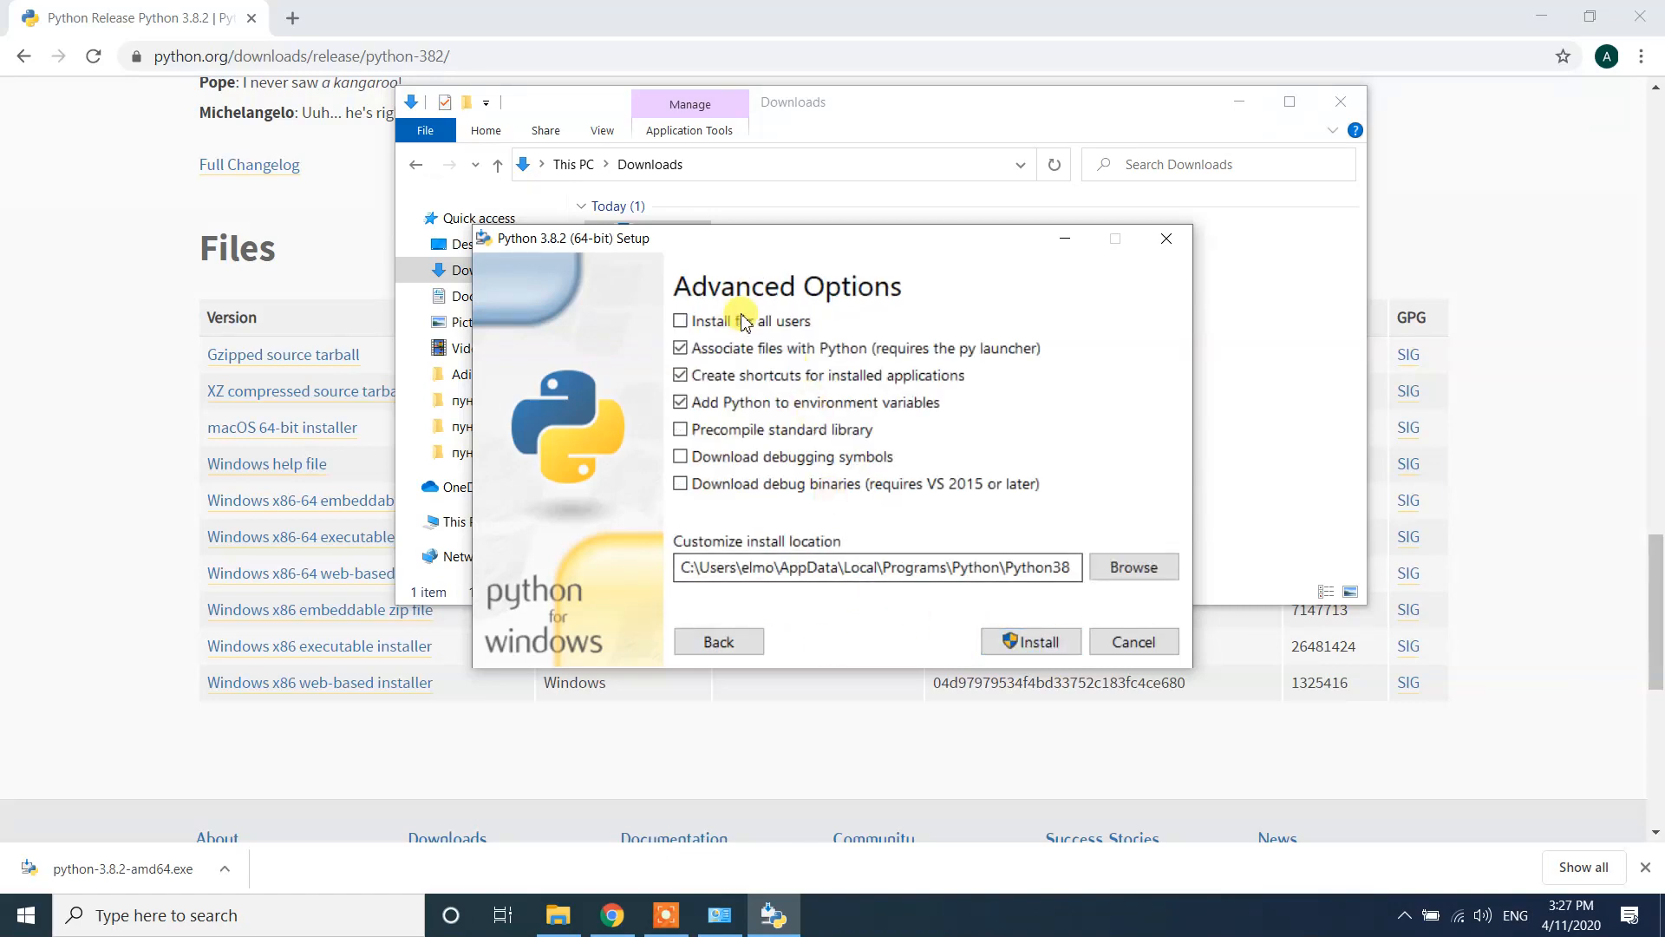
mouse_move(911, 653)
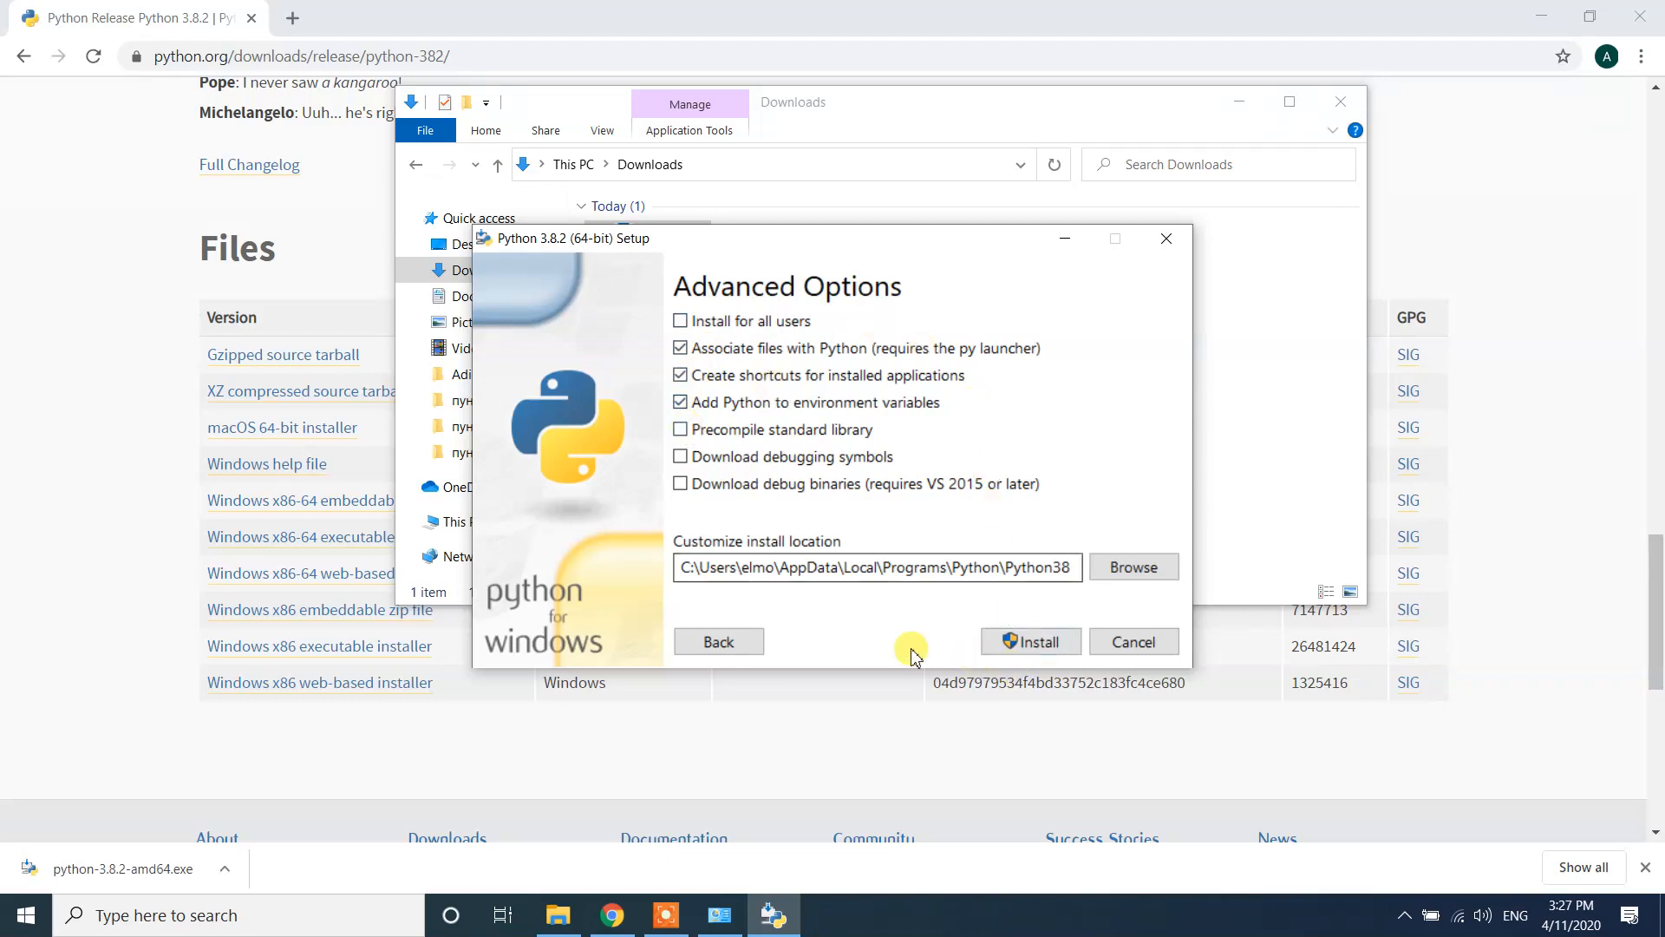
click(718, 642)
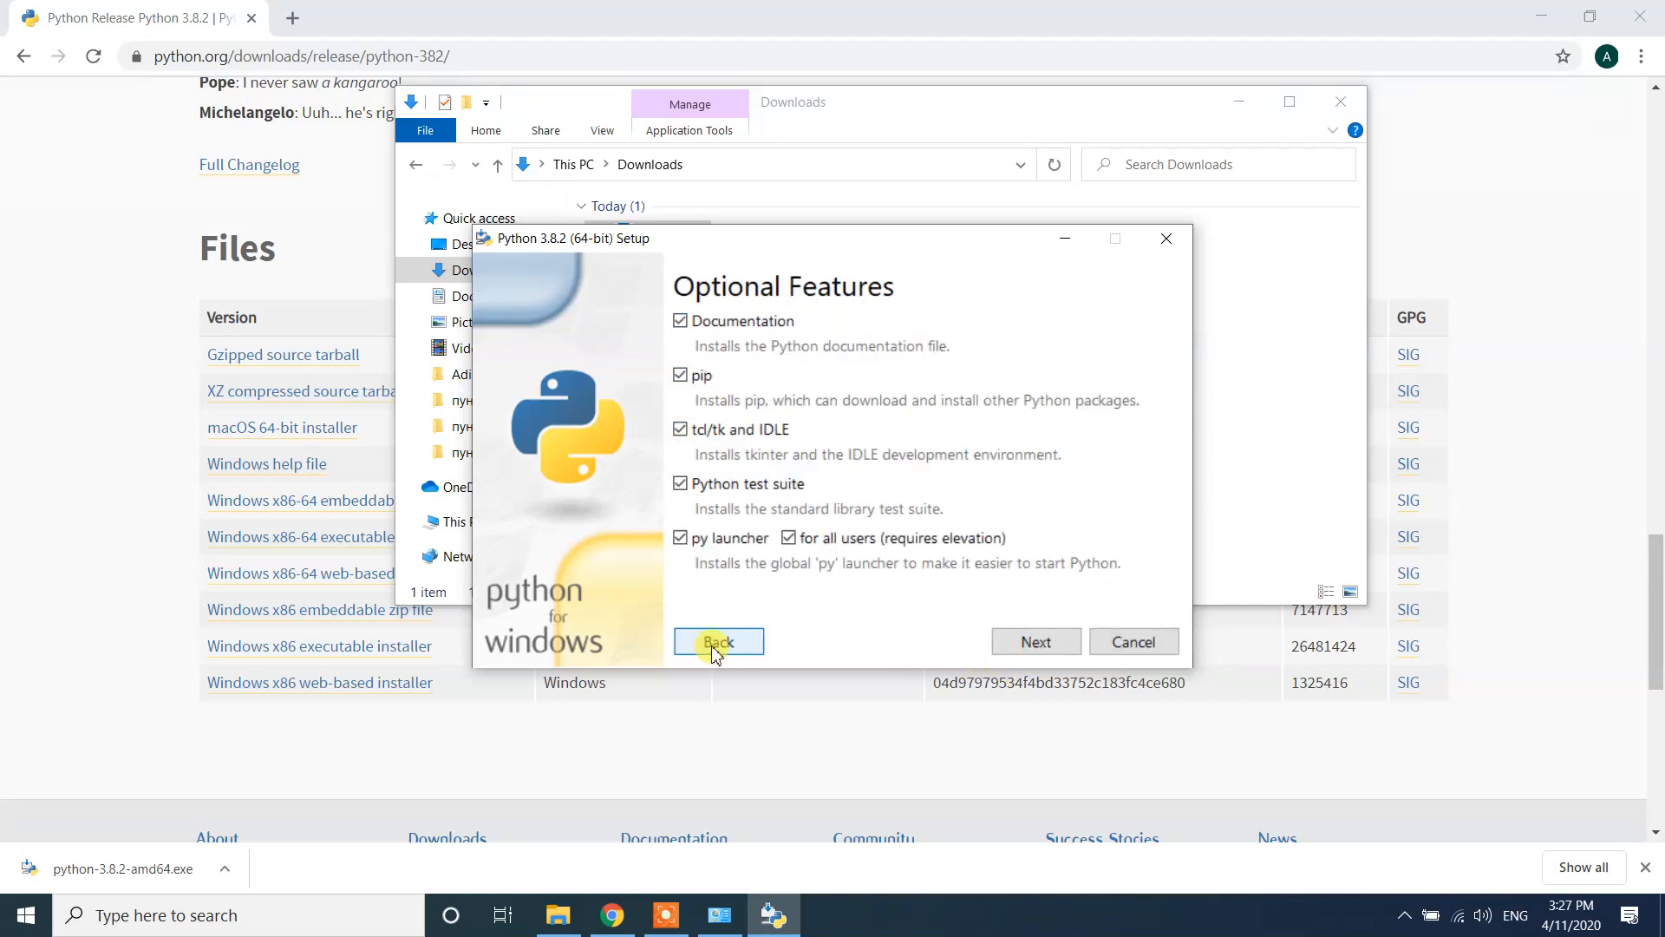
- Return to the first setup screen and choose Install Now with default settings
click(718, 640)
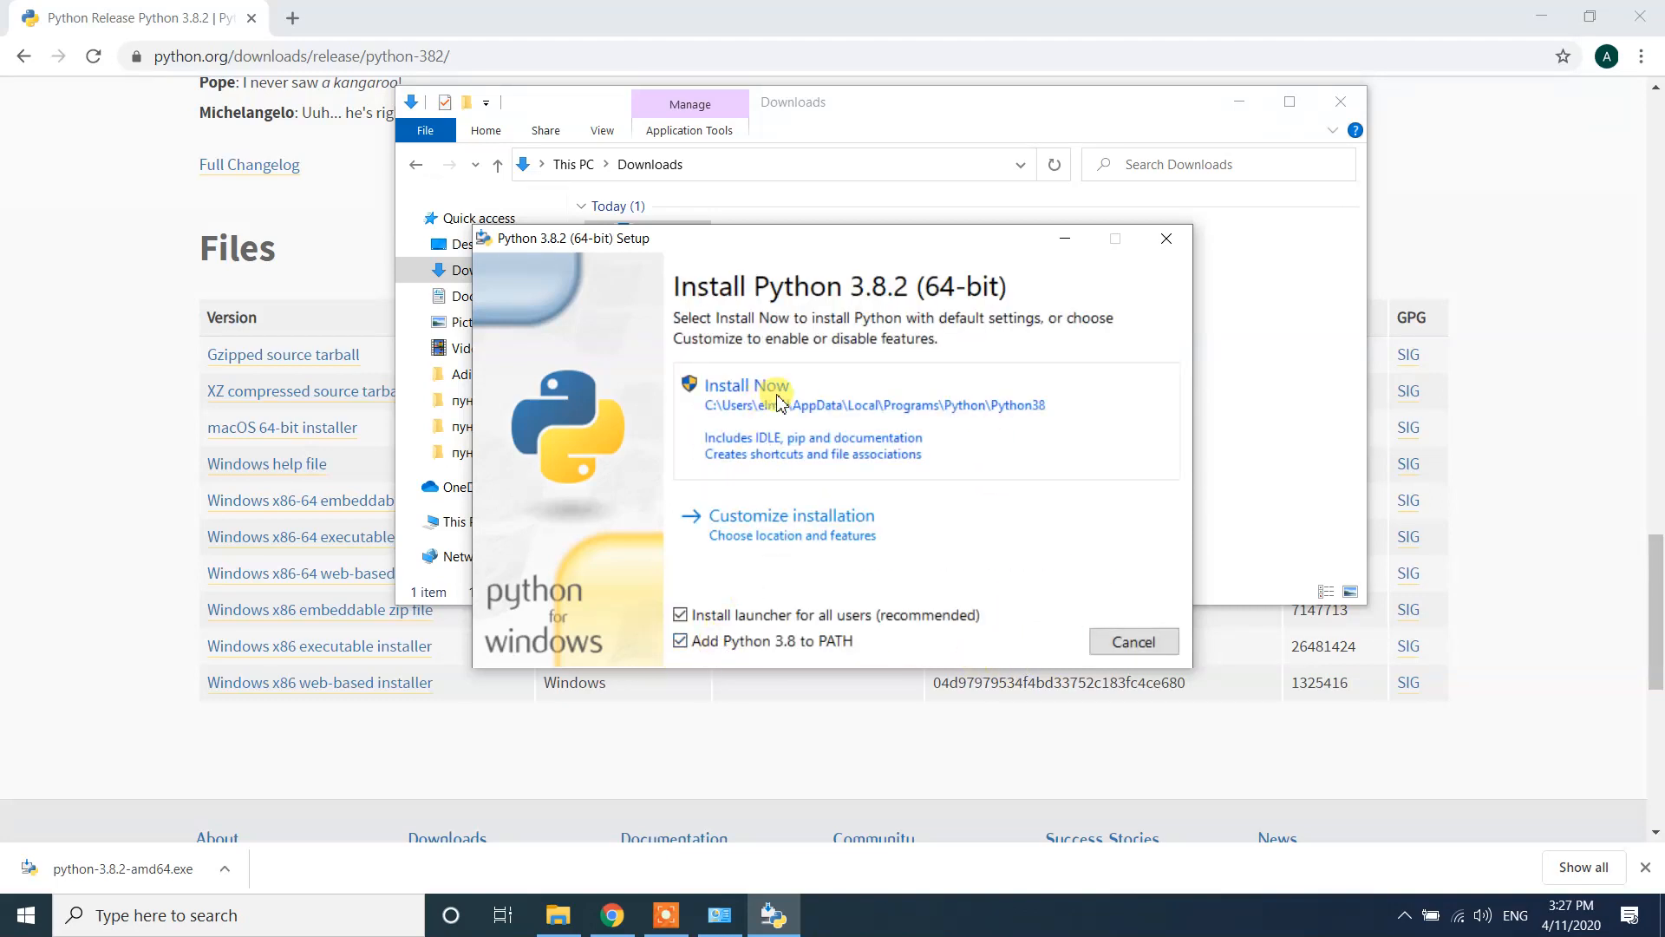
mouse_move(783, 430)
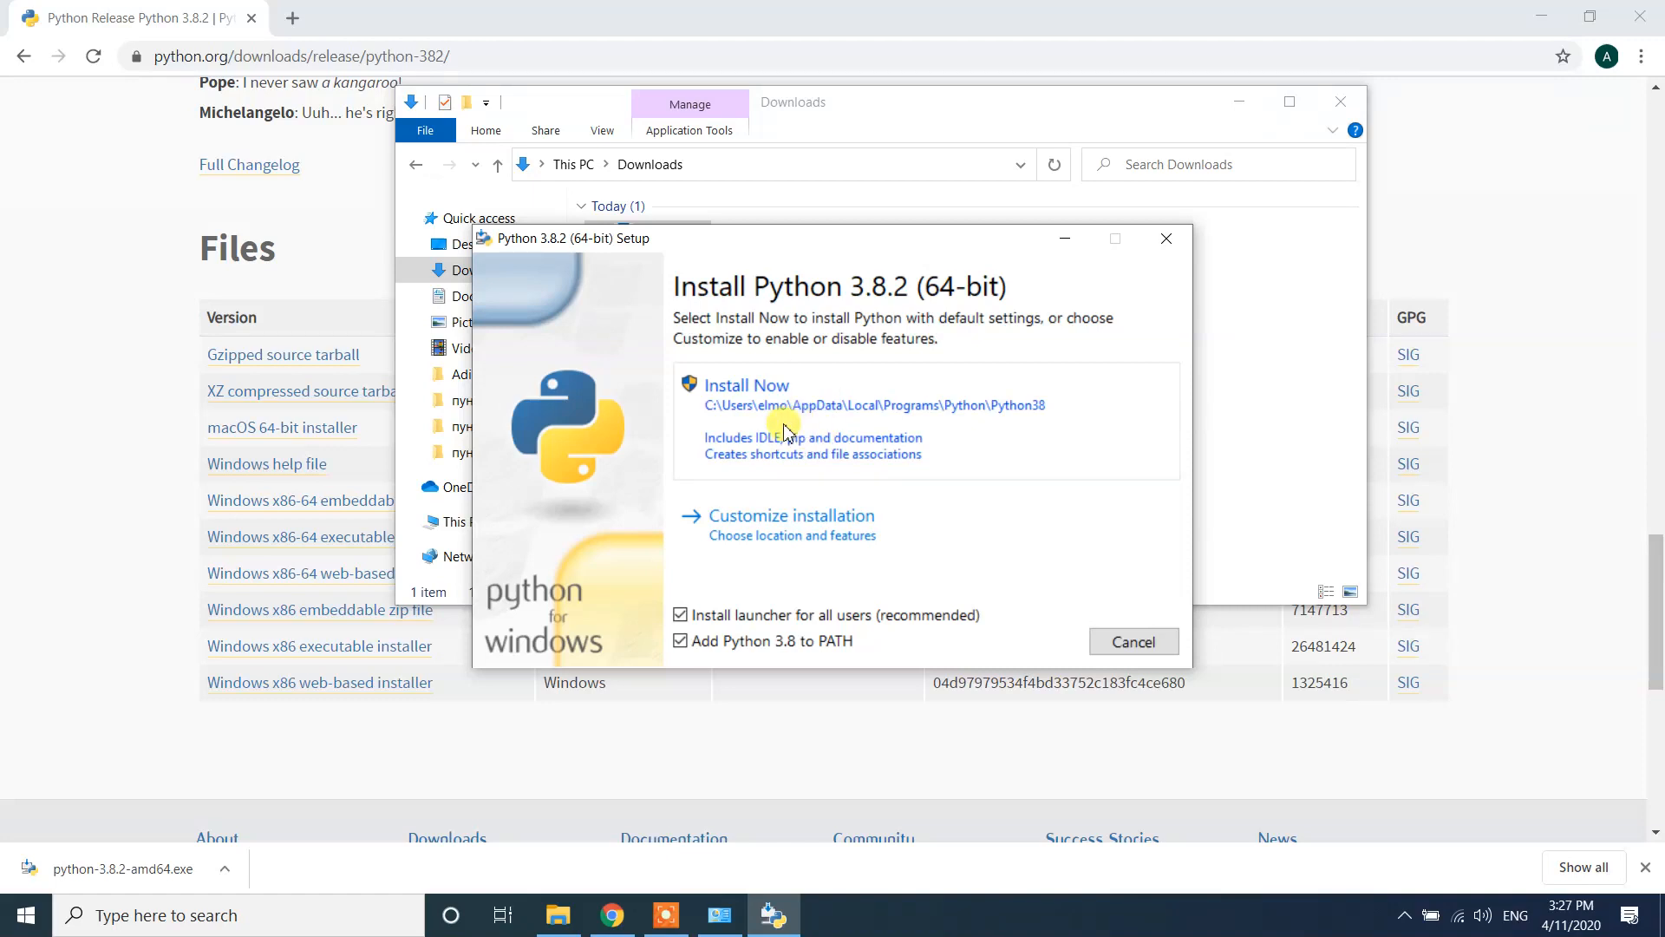
click(747, 384)
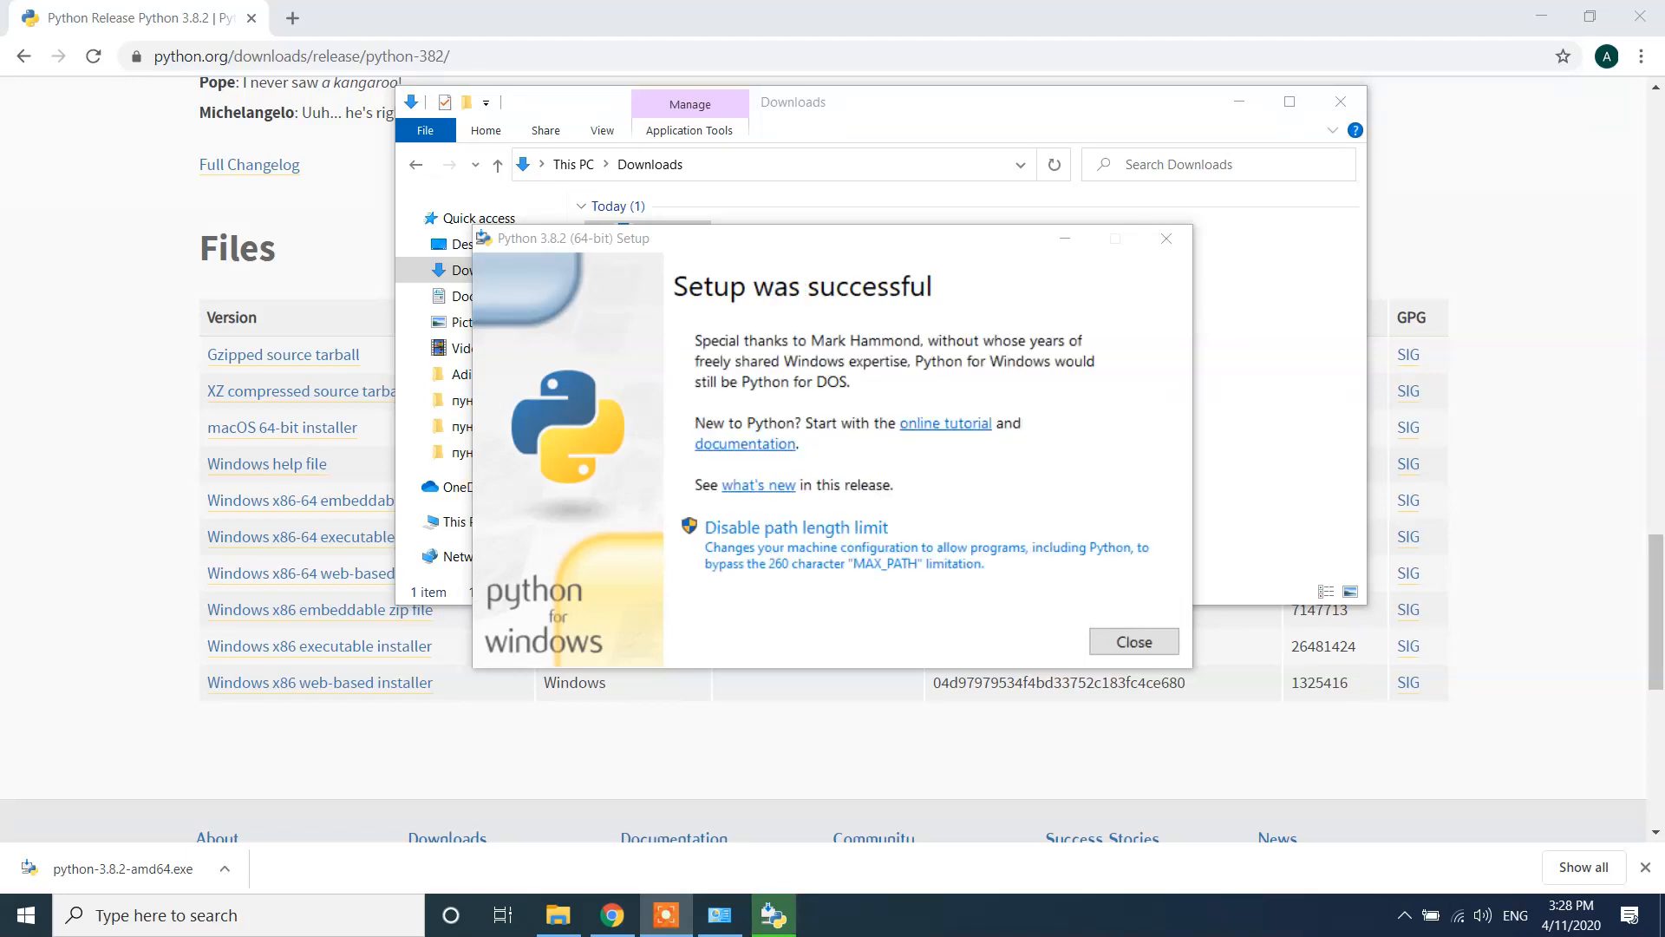
mouse_move(865, 332)
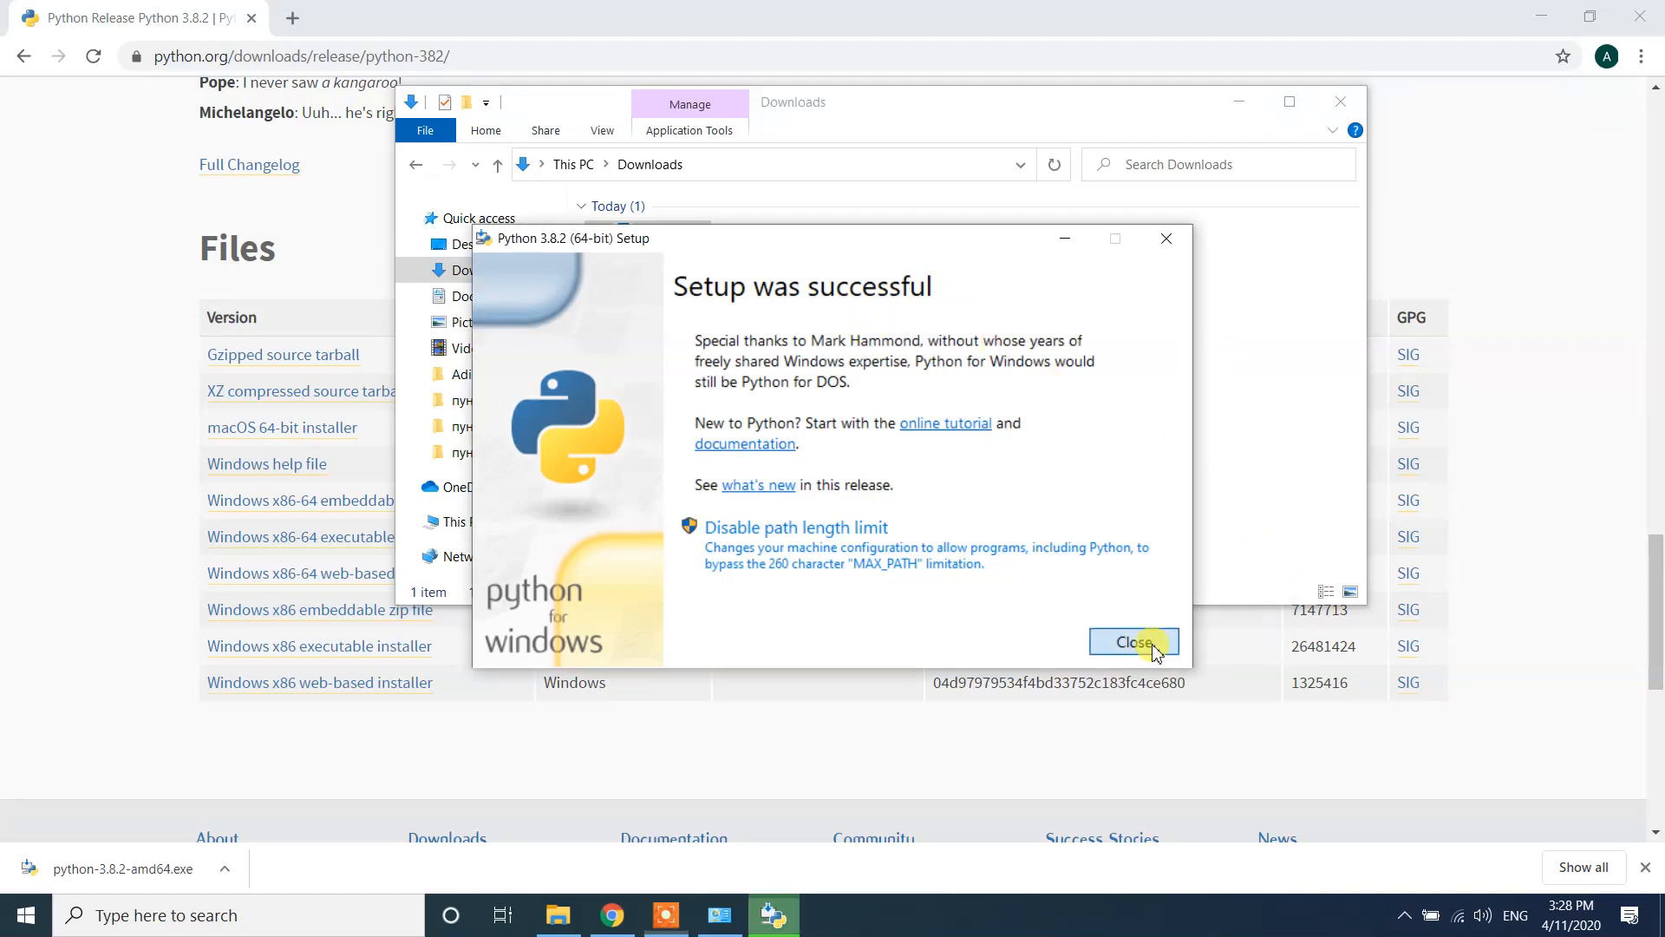
- Close the installer, open Command Prompt via 'cmd', and run 'python -V' to confirm 3.8.2
click(1132, 642)
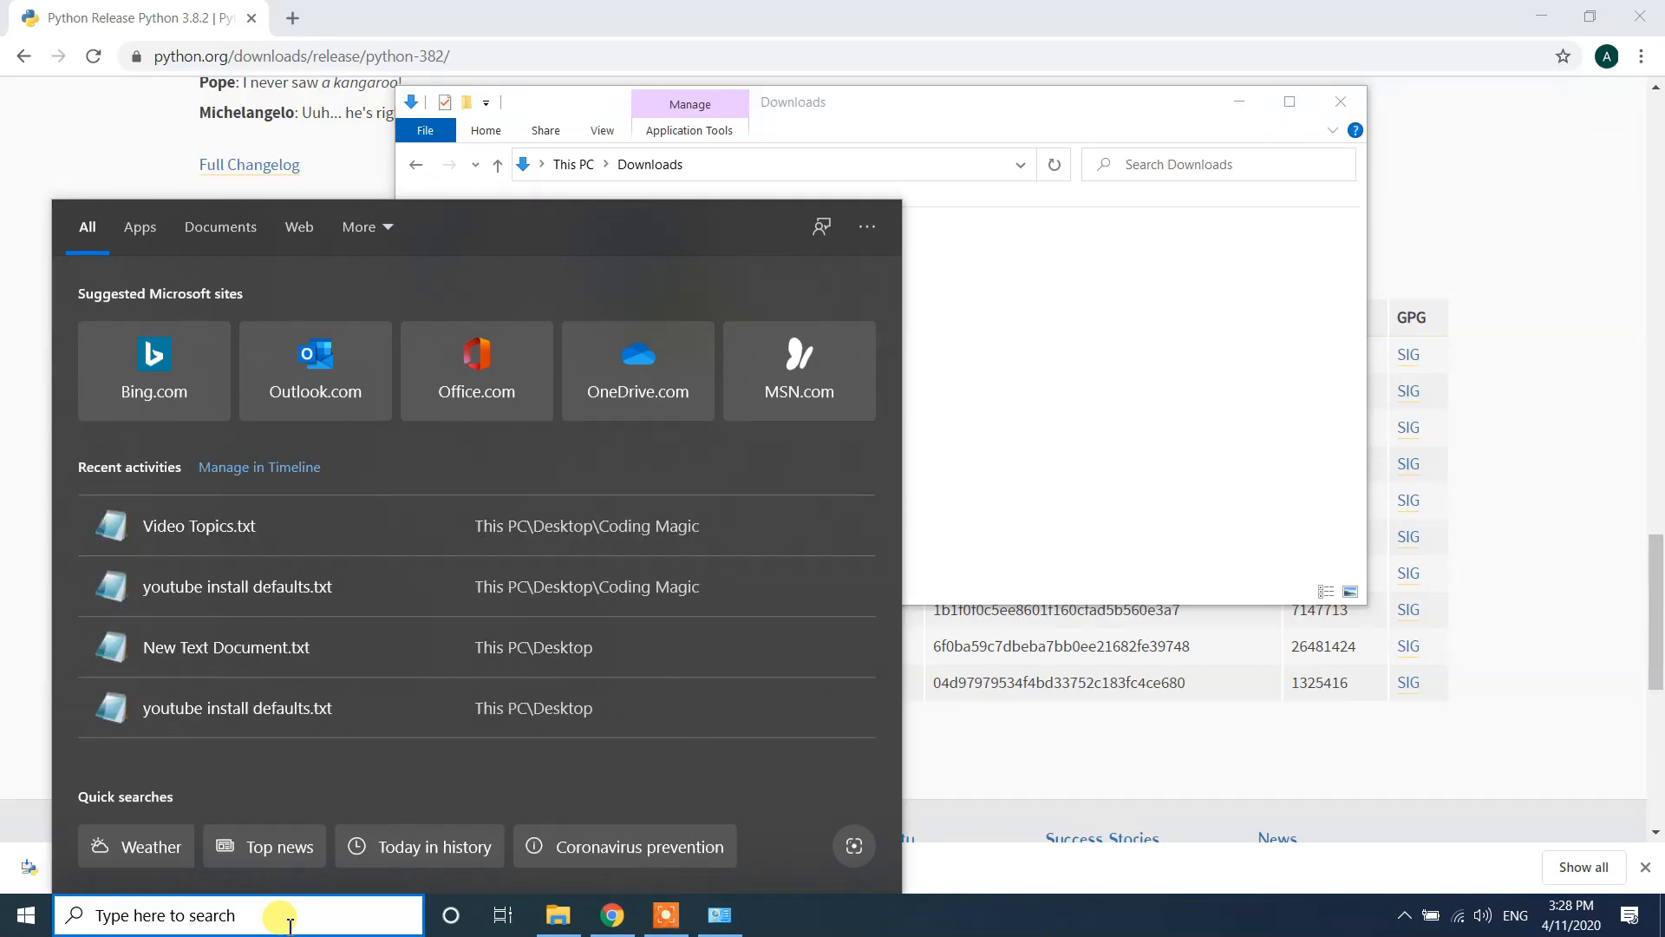
text(cmd)
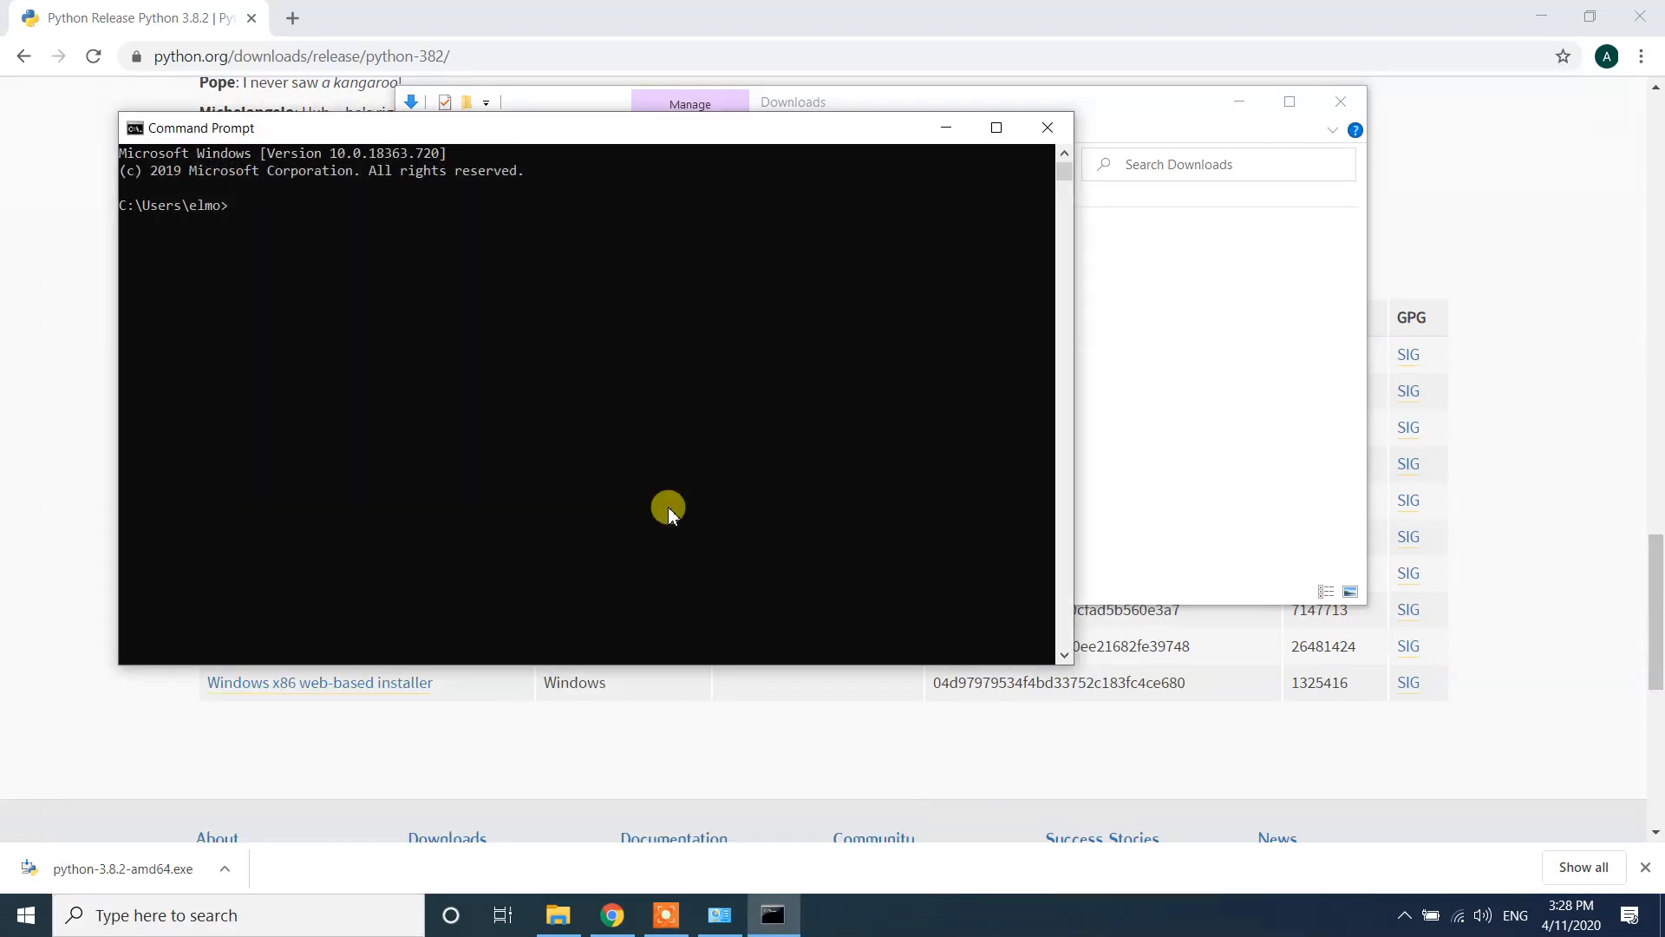
text(python -V)
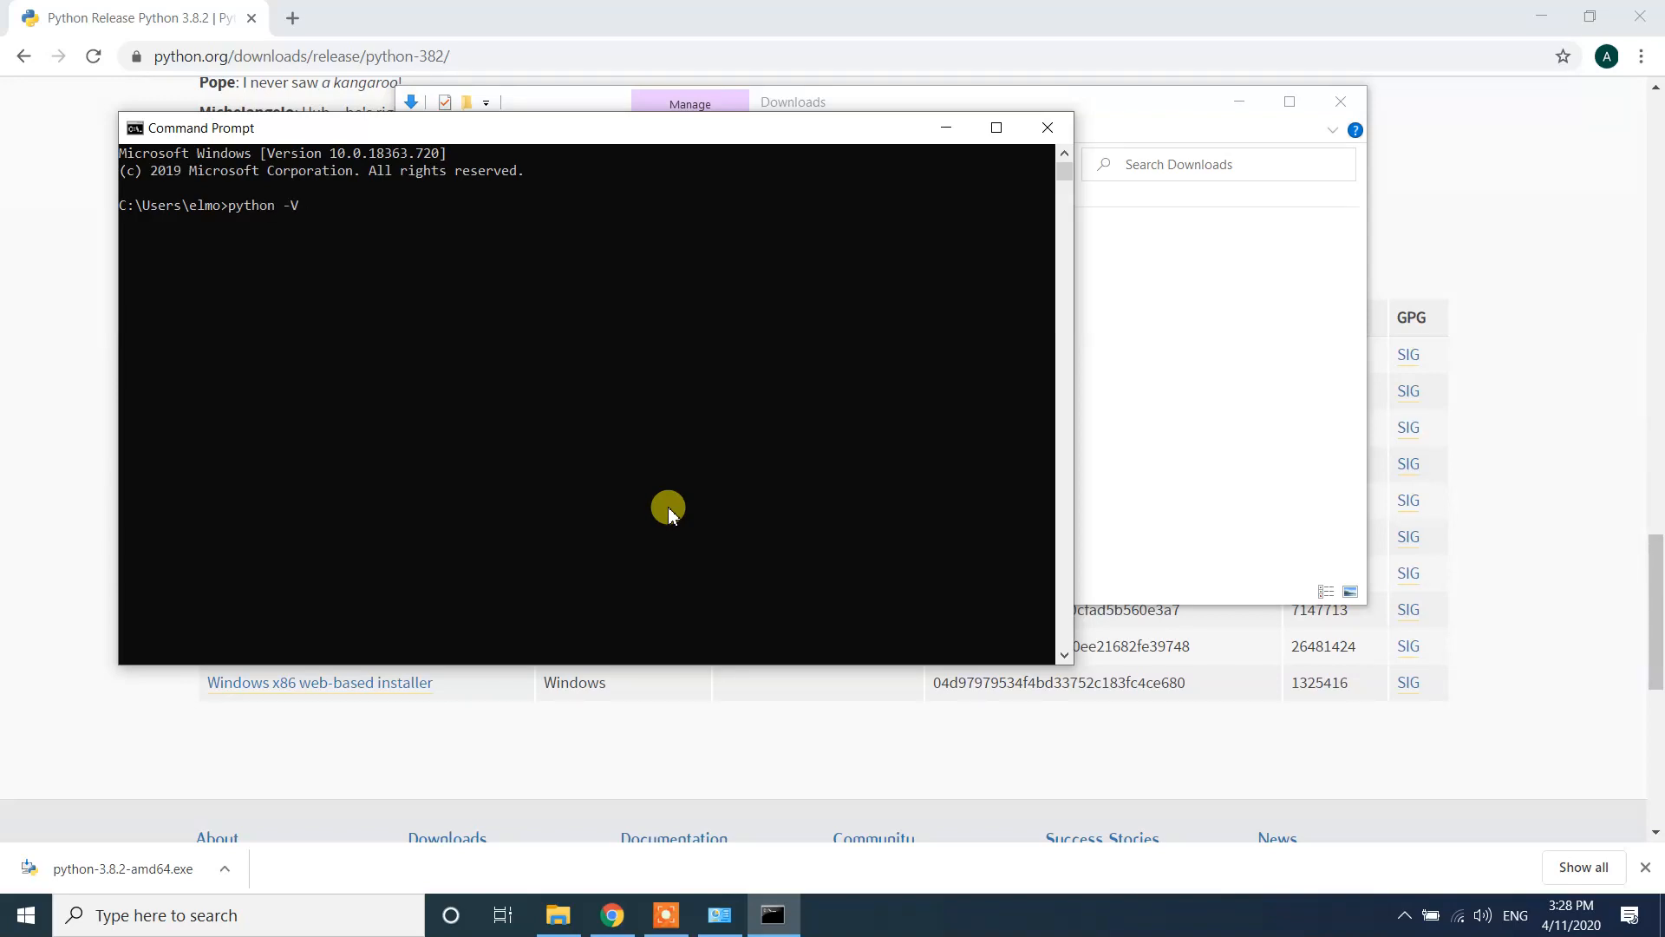
key(Return)
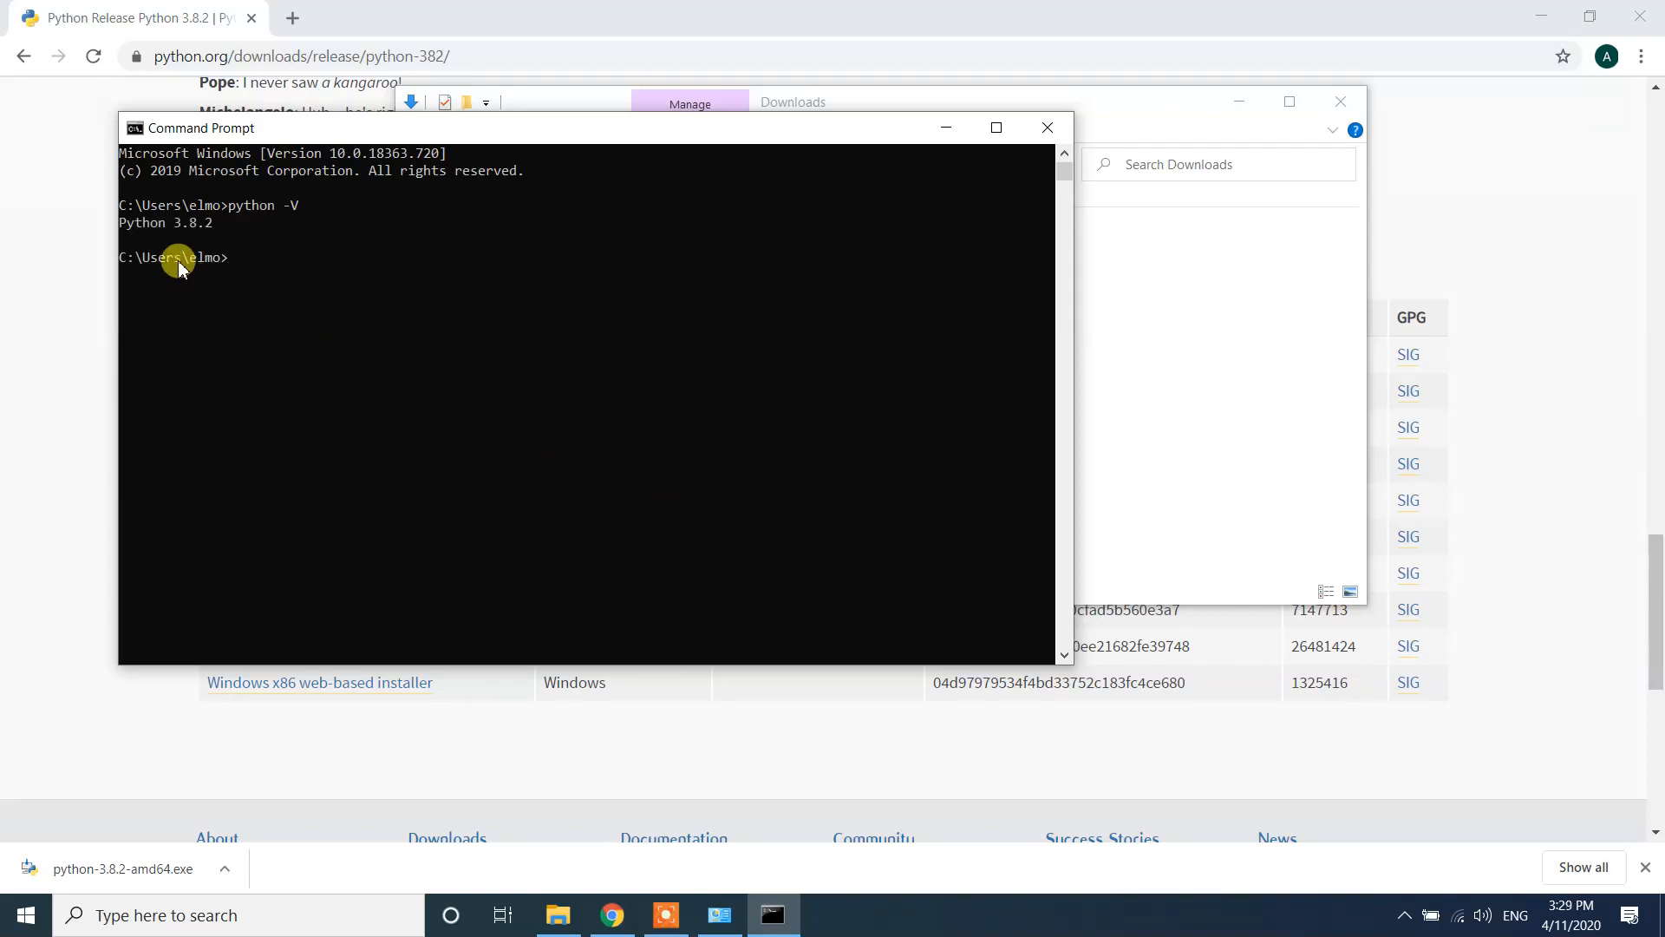
mouse_move(232, 229)
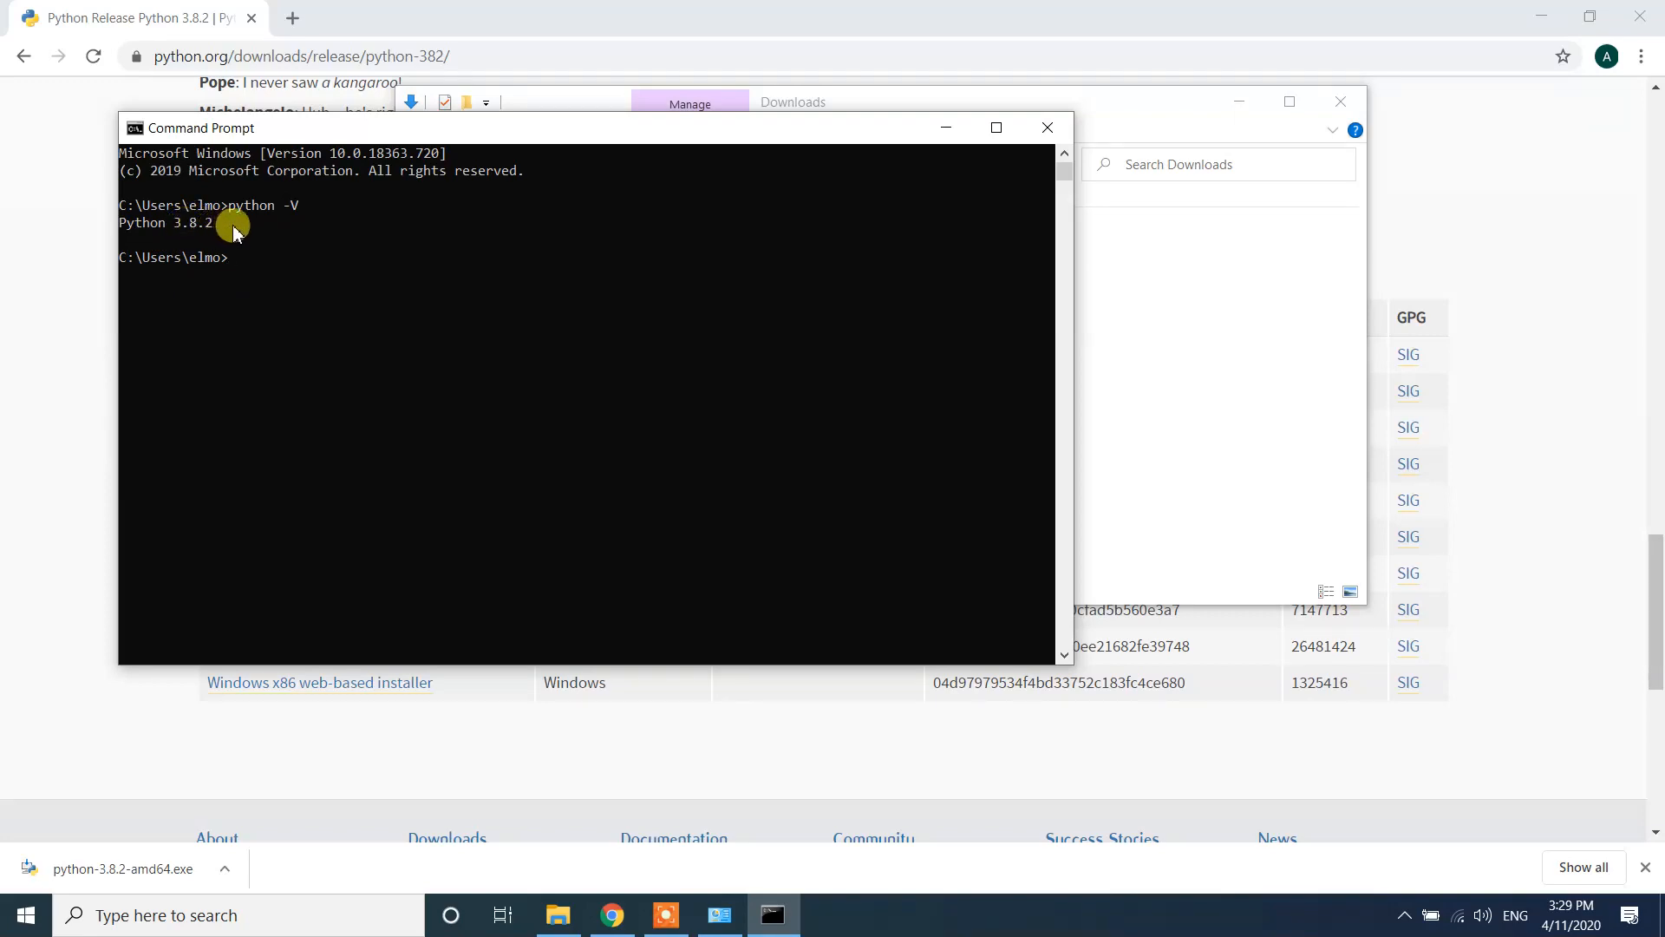
mouse_move(786, 454)
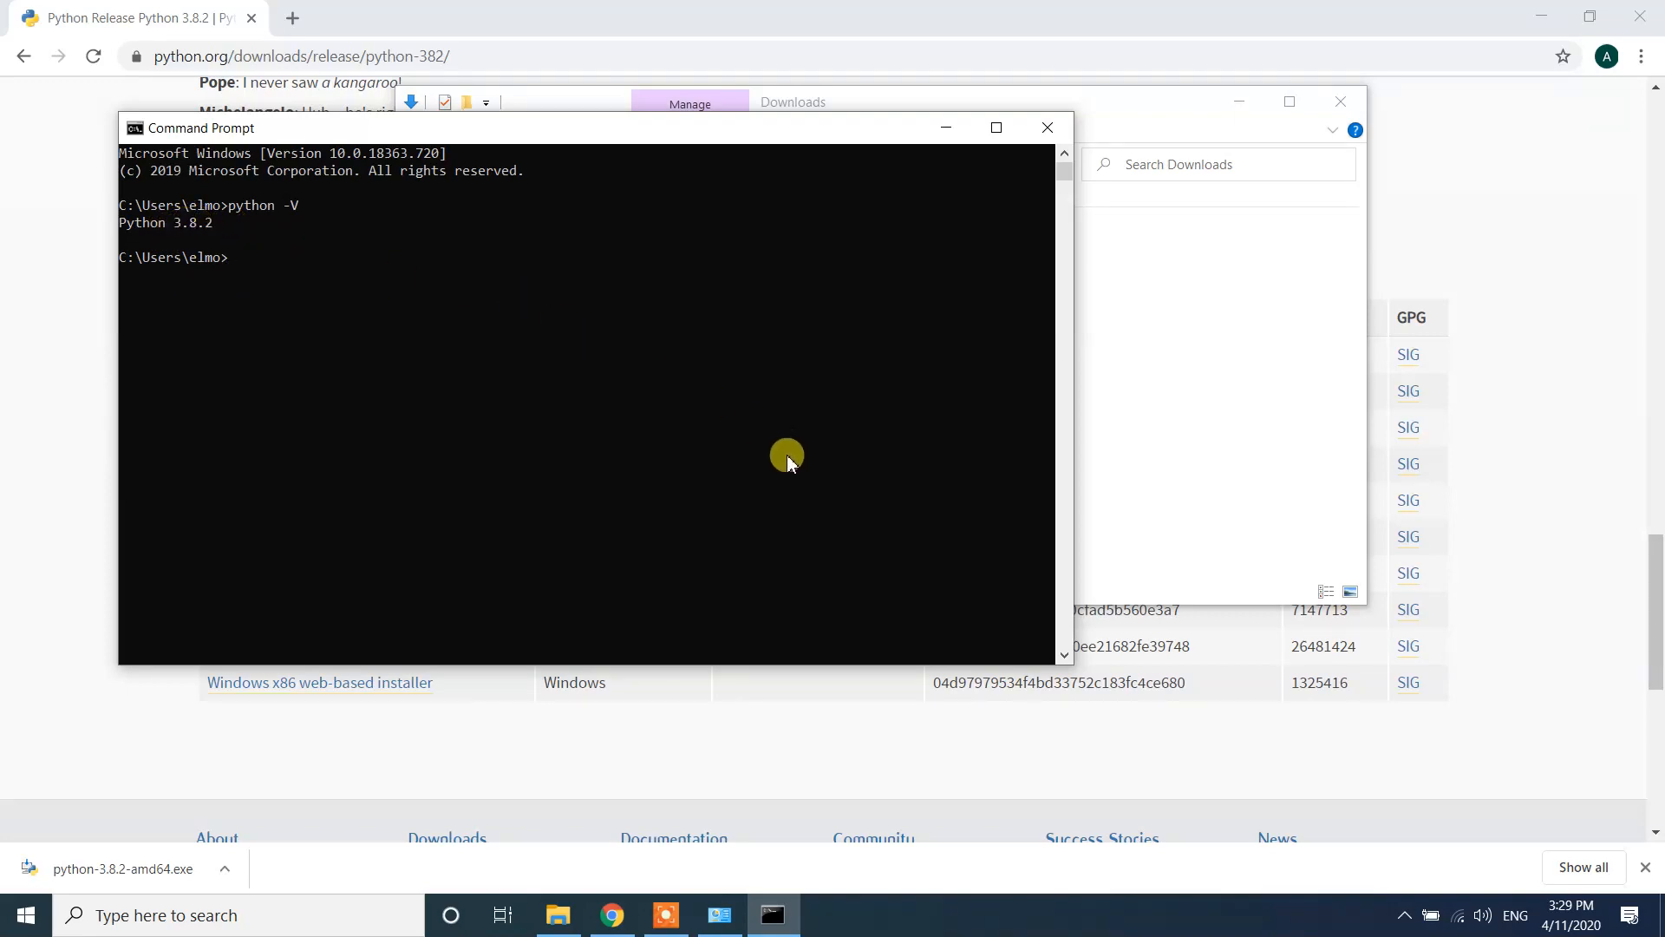
mouse_move(786, 481)
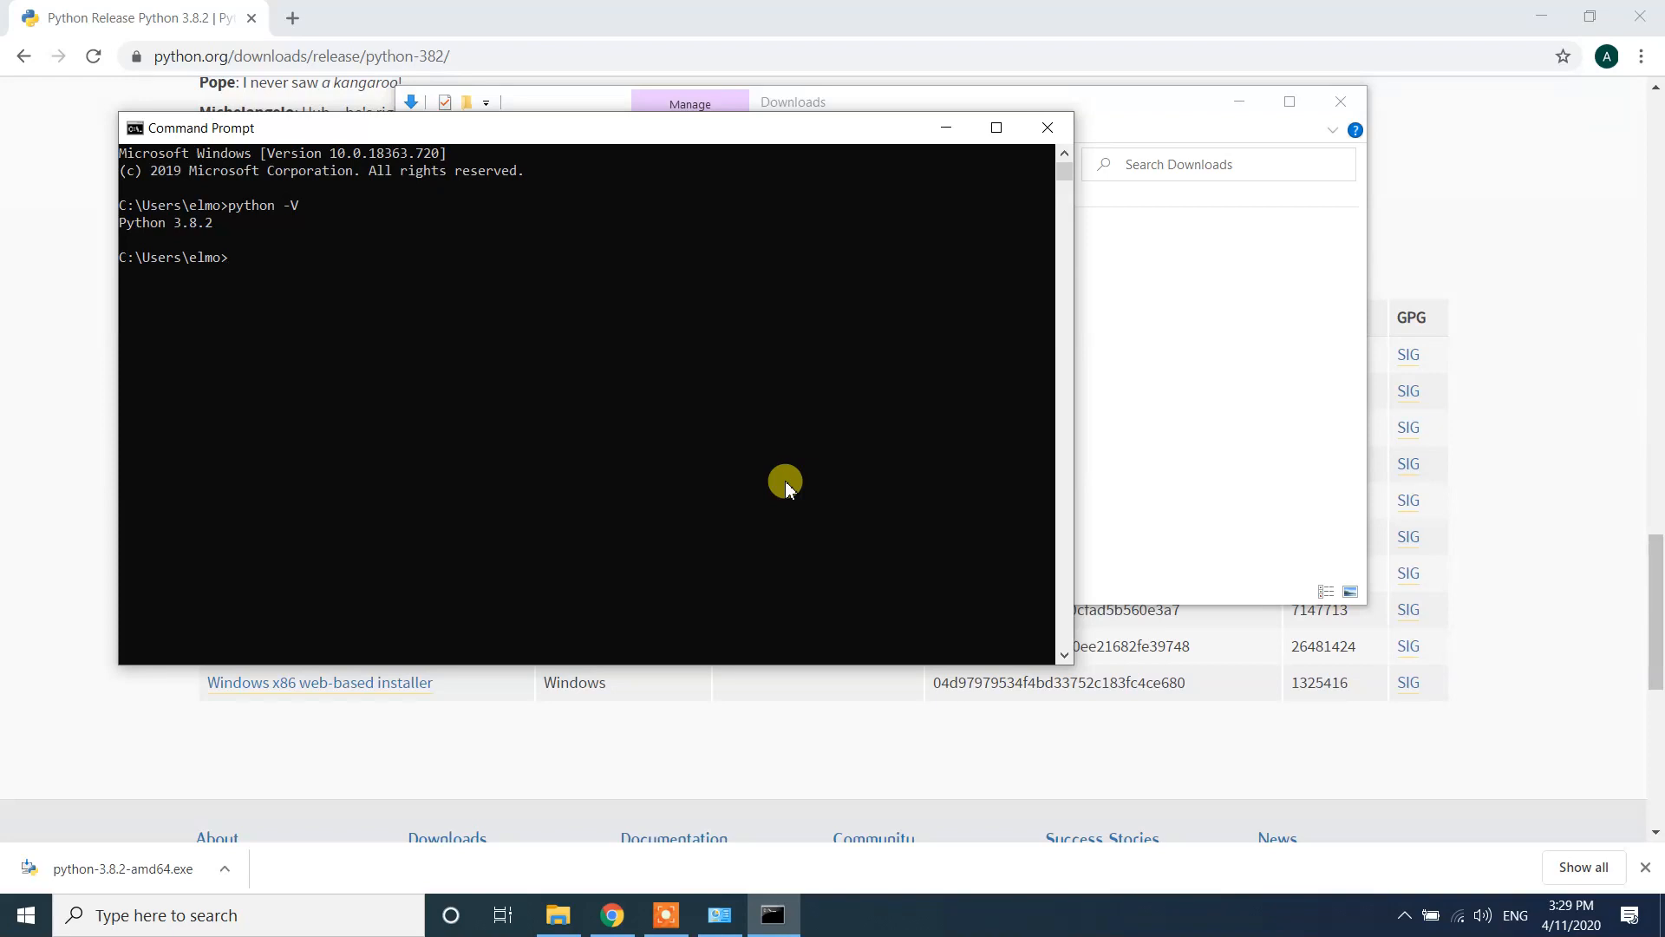